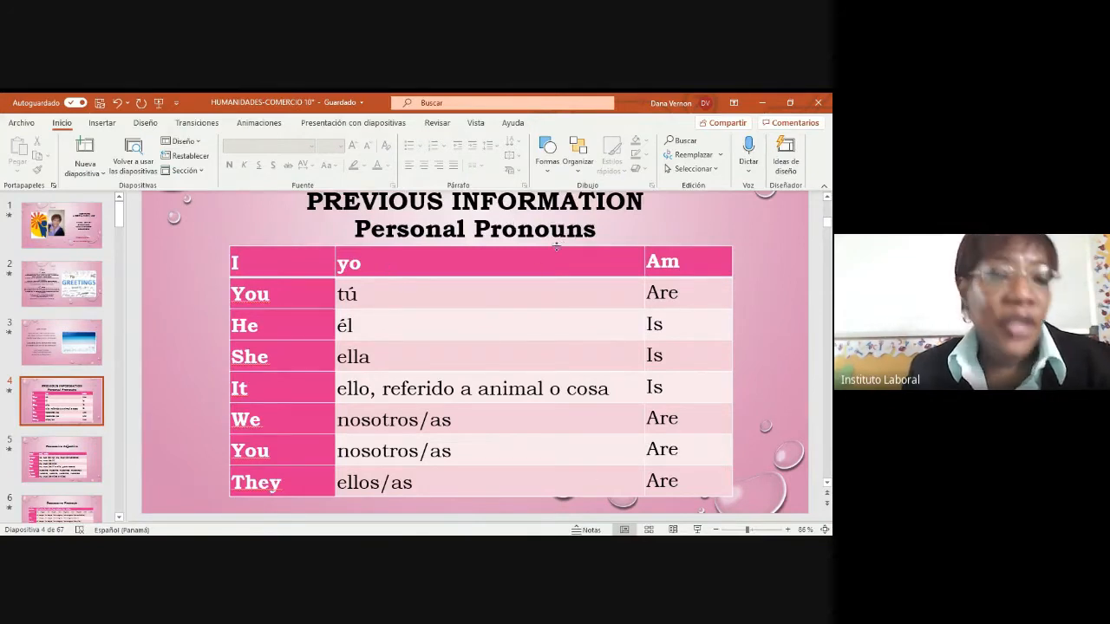
# Show the Possessive Adjective slide and continue toward the Possessive Pronoun table of mine, yours, his
pyautogui.click(63, 458)
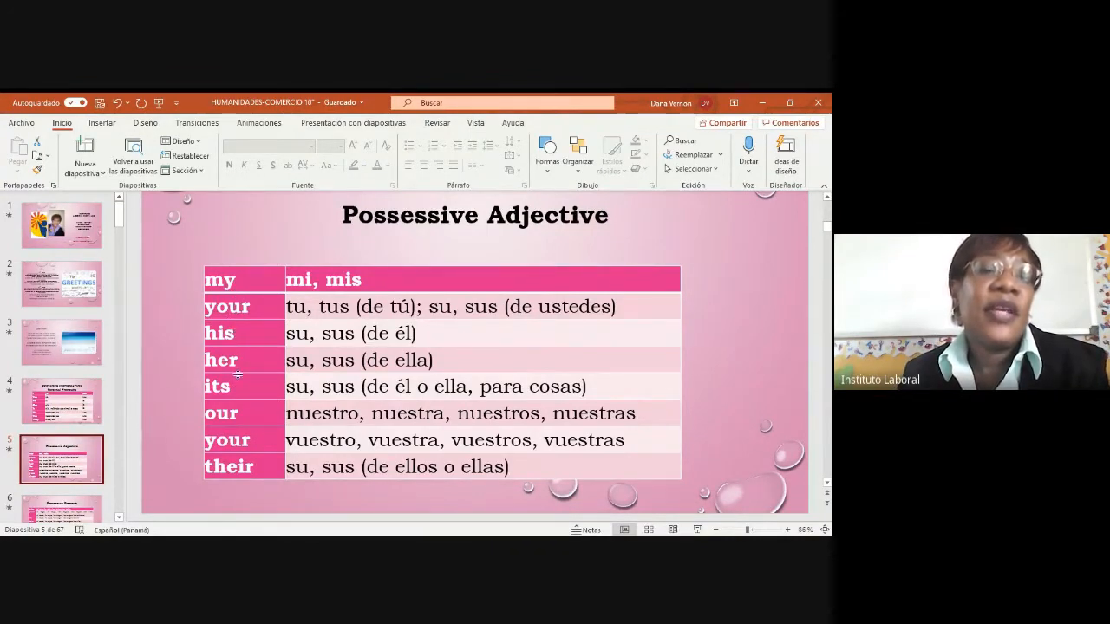
pyautogui.moveTo(264, 416)
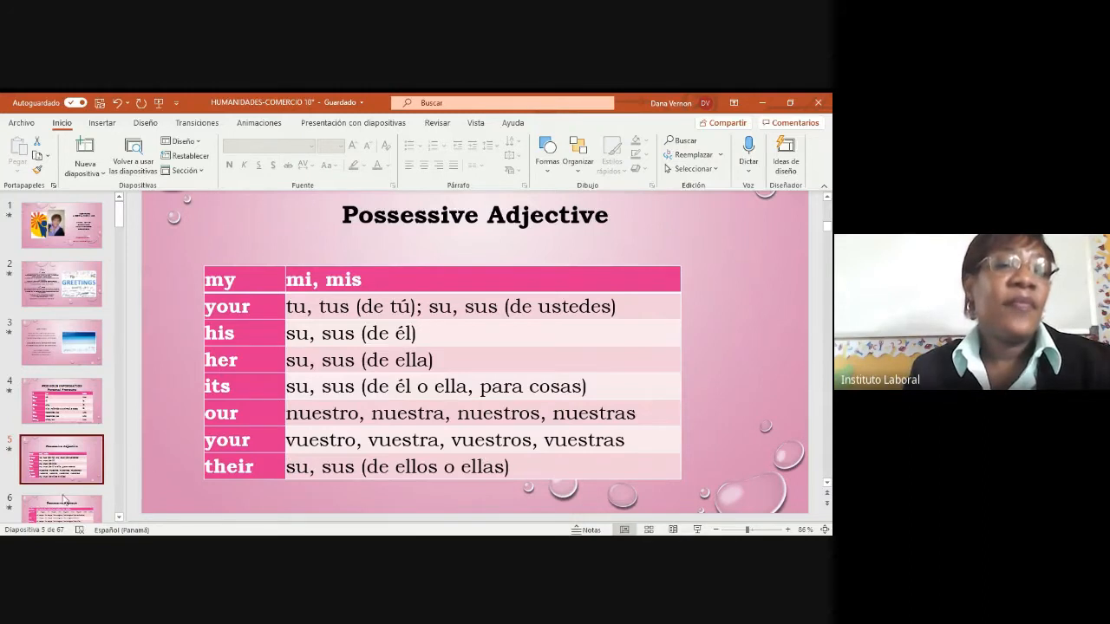
pyautogui.scroll(-3)
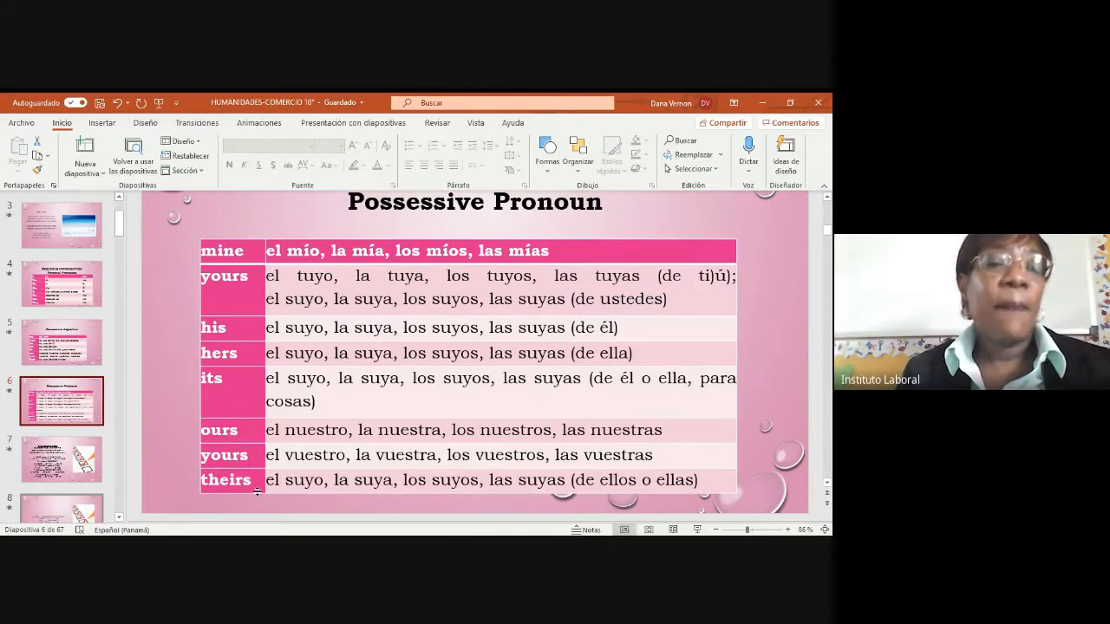
# Step past the learning achievements slide to the farewell expressions like Good night and See you later
pyautogui.scroll(-3)
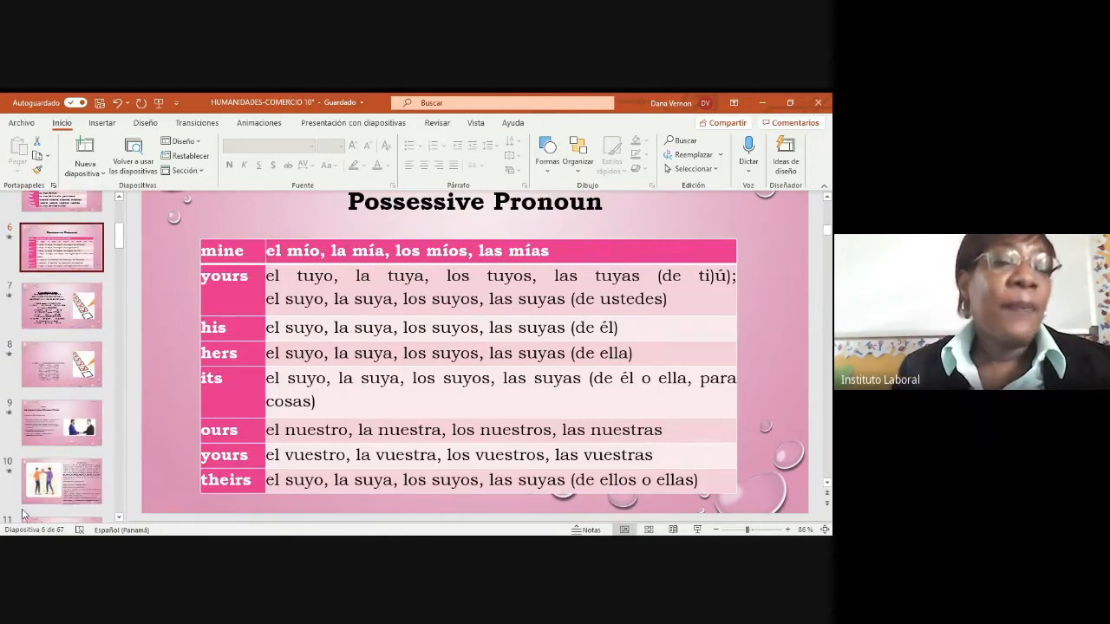
pyautogui.click(60, 423)
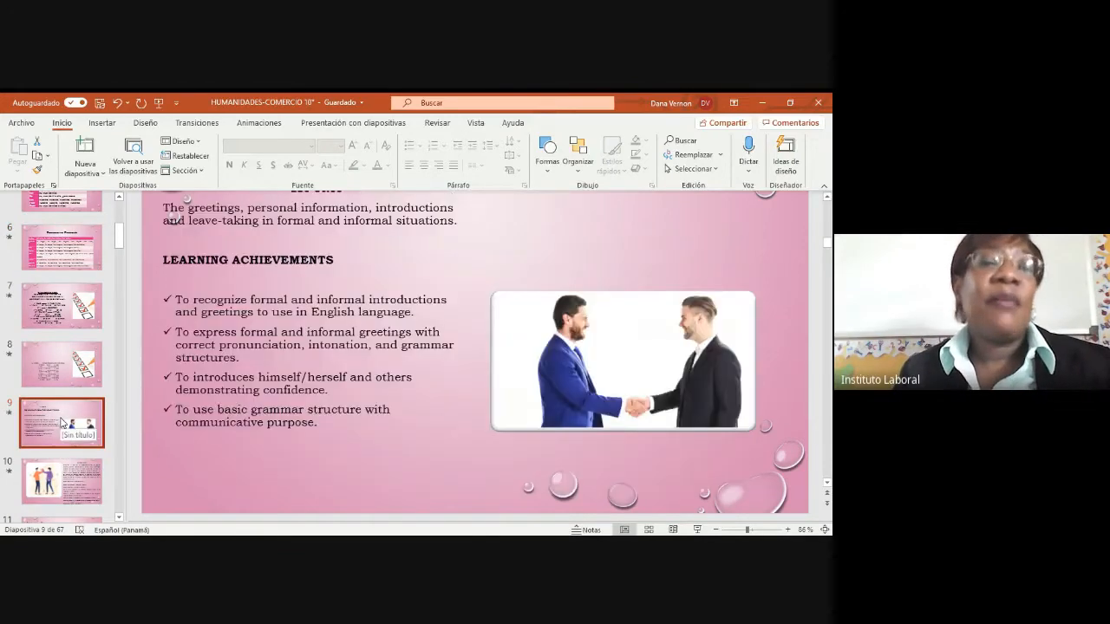
pyautogui.click(63, 480)
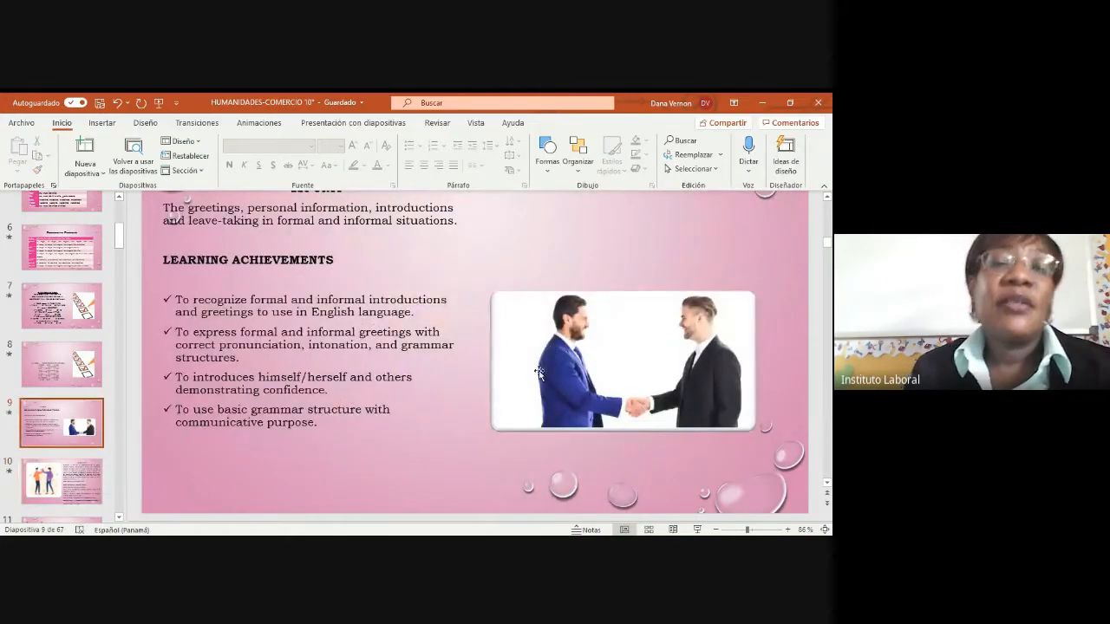
pyautogui.click(61, 482)
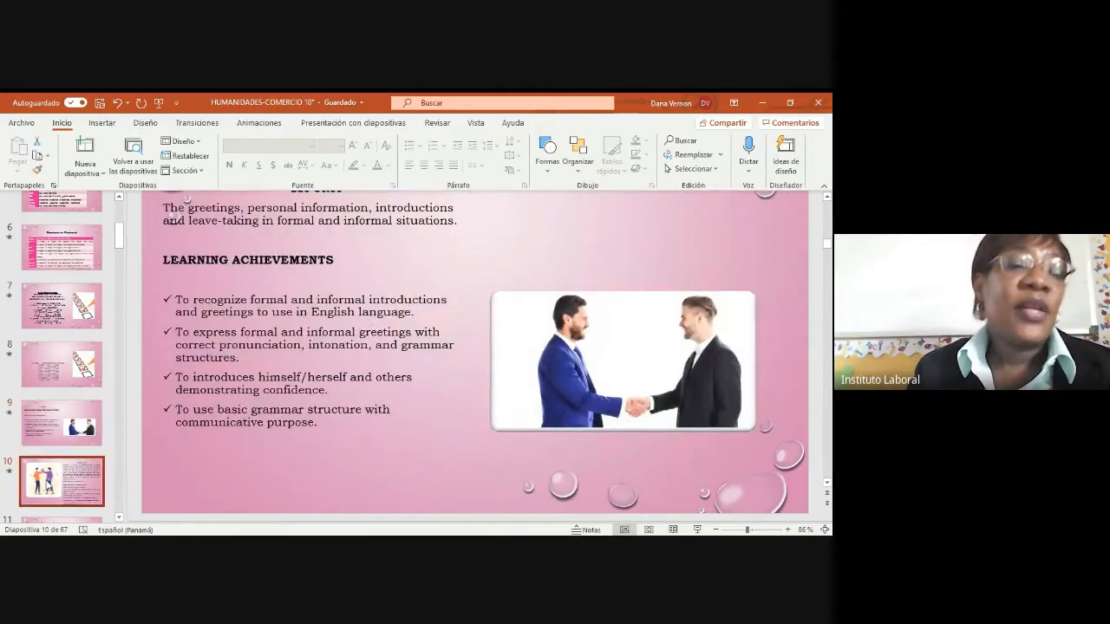
pyautogui.scroll(-3)
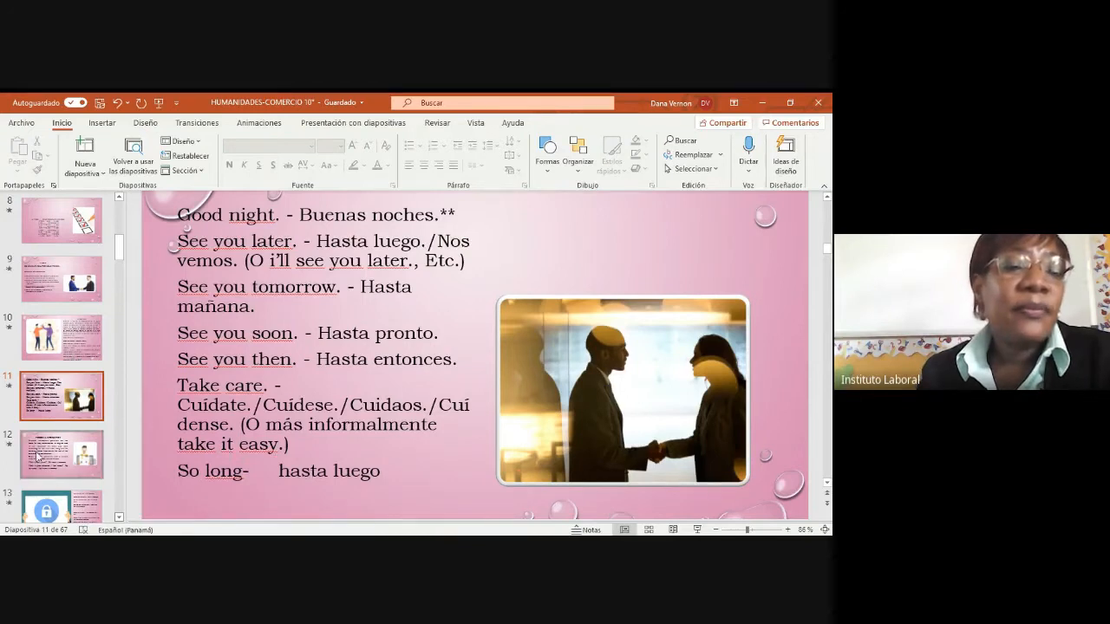
# Show the PERSONAL INFORMATION slide with questions like What is your name?
pyautogui.click(62, 454)
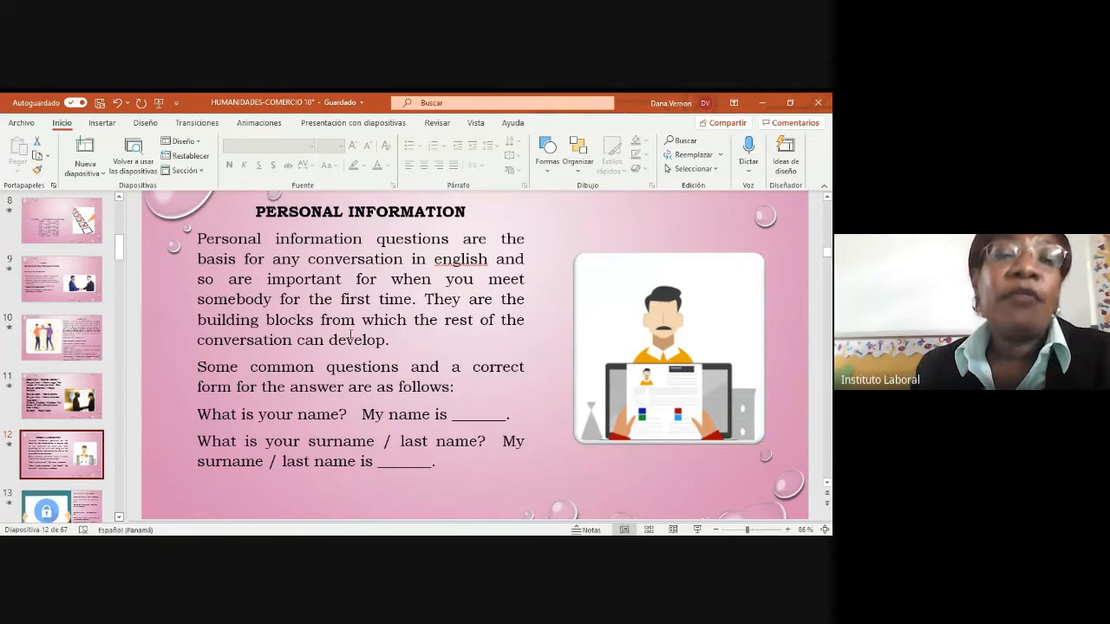
pyautogui.moveTo(496, 336)
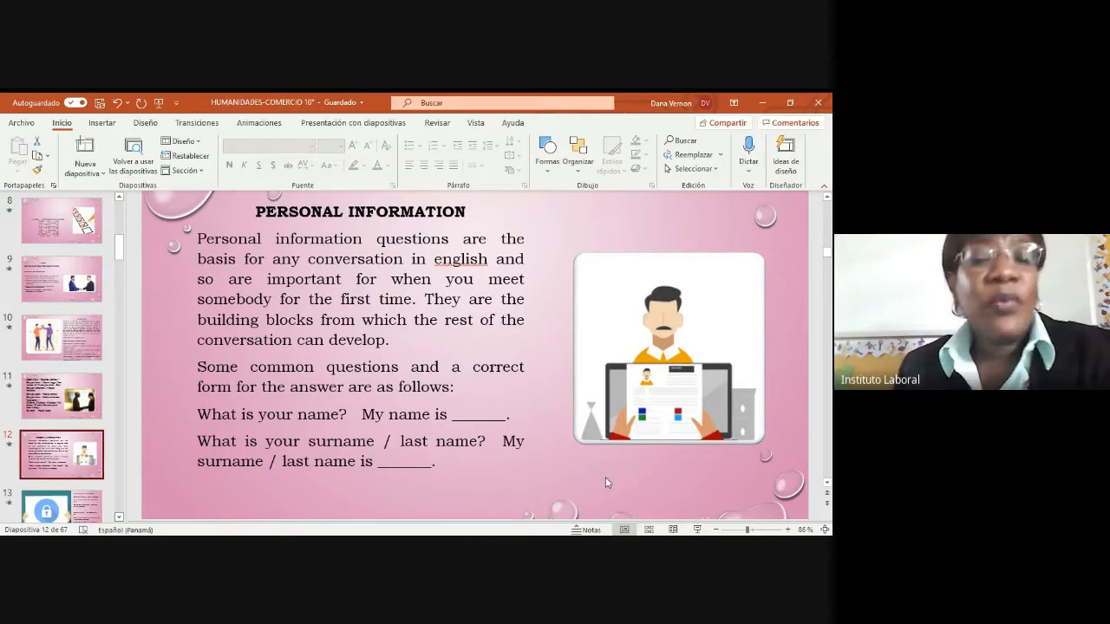
pyautogui.moveTo(193, 489)
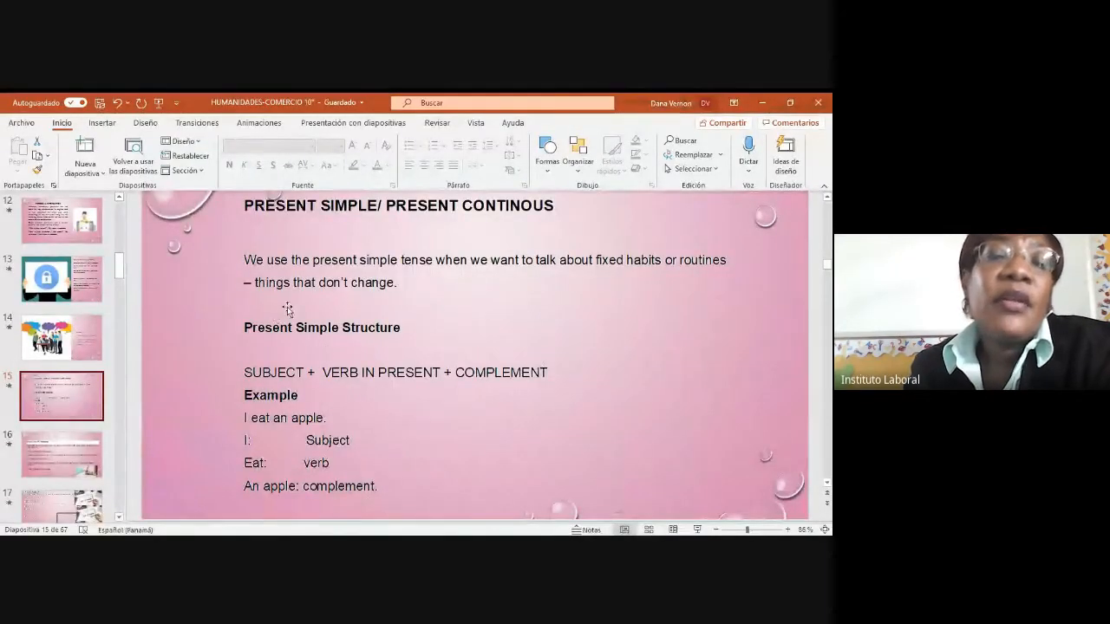
pyautogui.moveTo(423, 298)
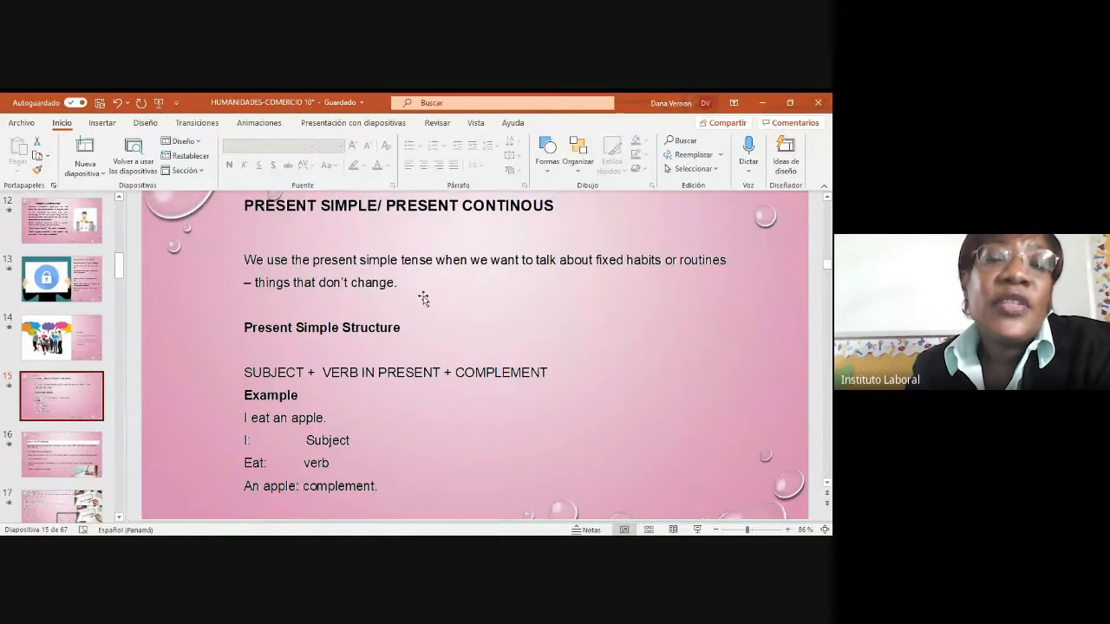
pyautogui.moveTo(389, 319)
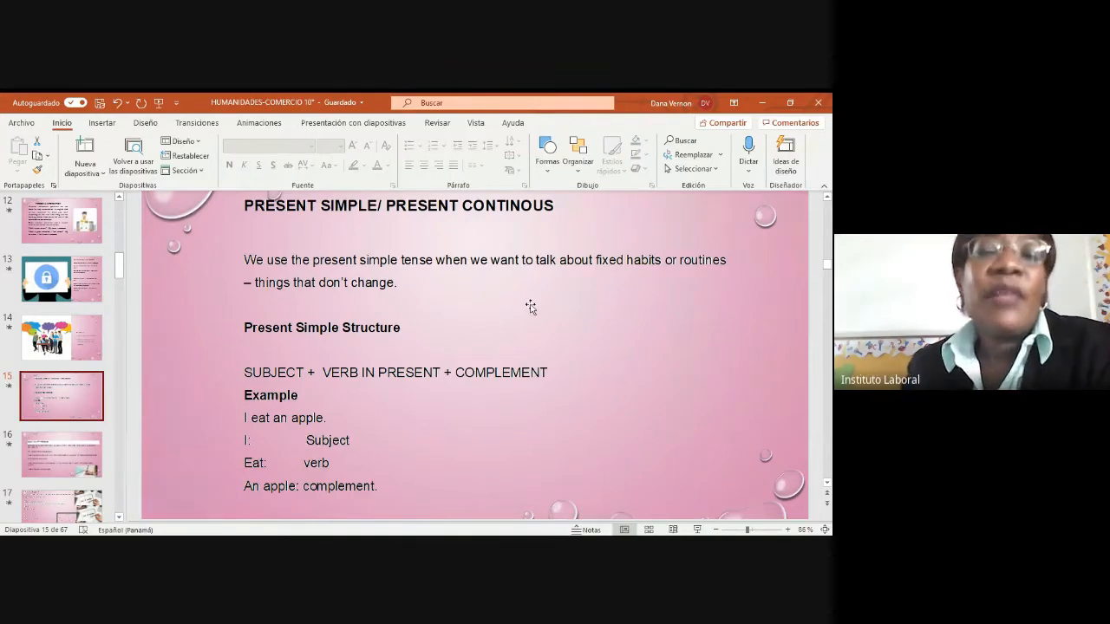
pyautogui.moveTo(645, 288)
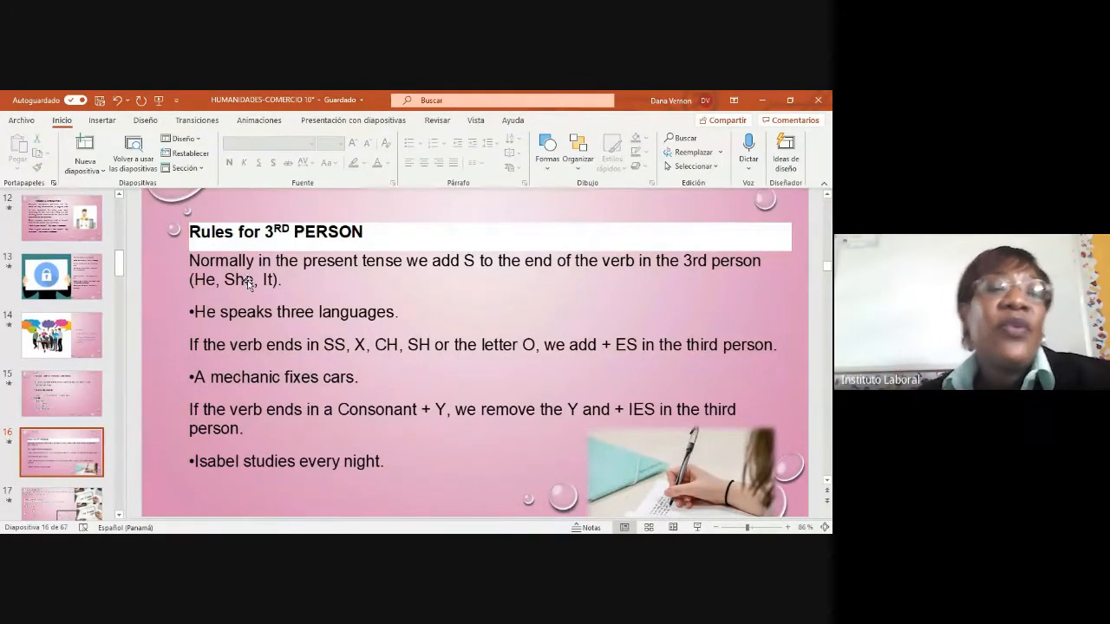
pyautogui.moveTo(288, 267)
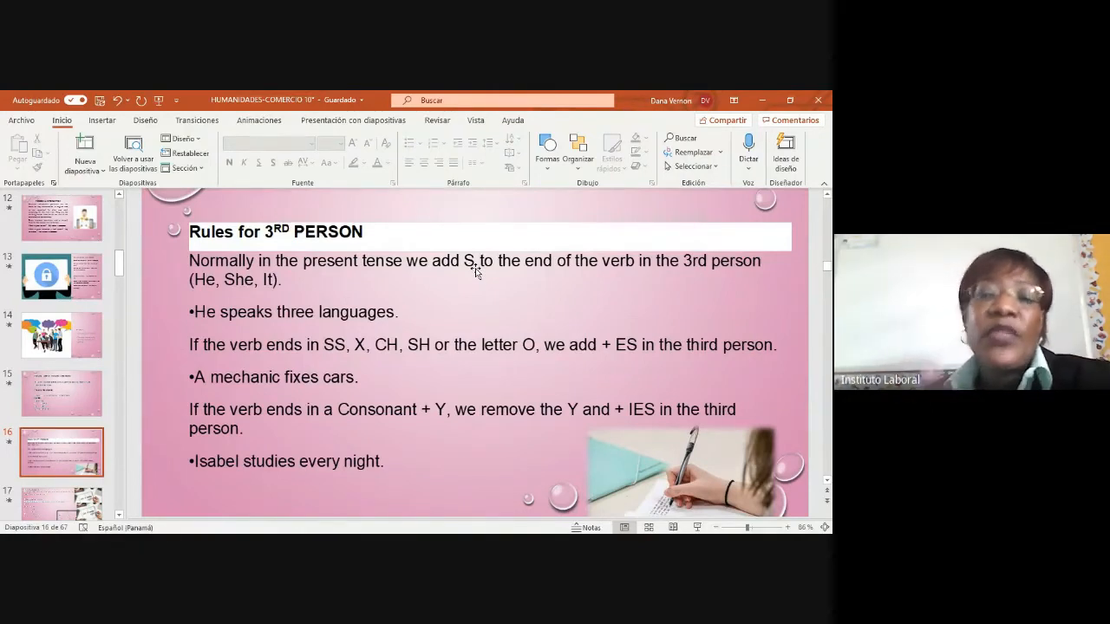
pyautogui.moveTo(229, 292)
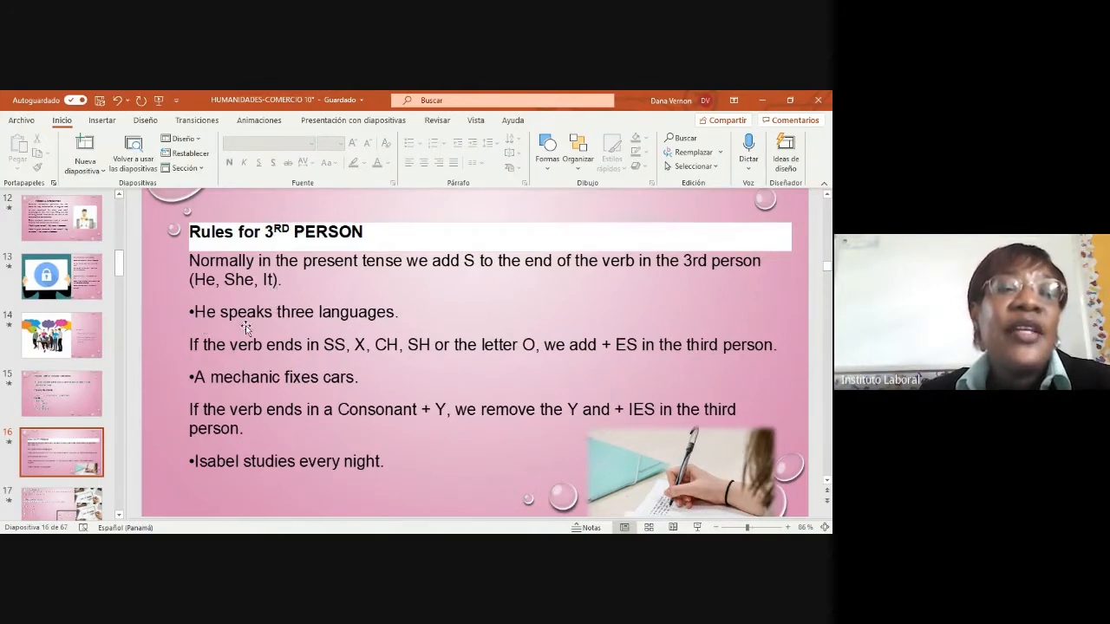
pyautogui.moveTo(396, 323)
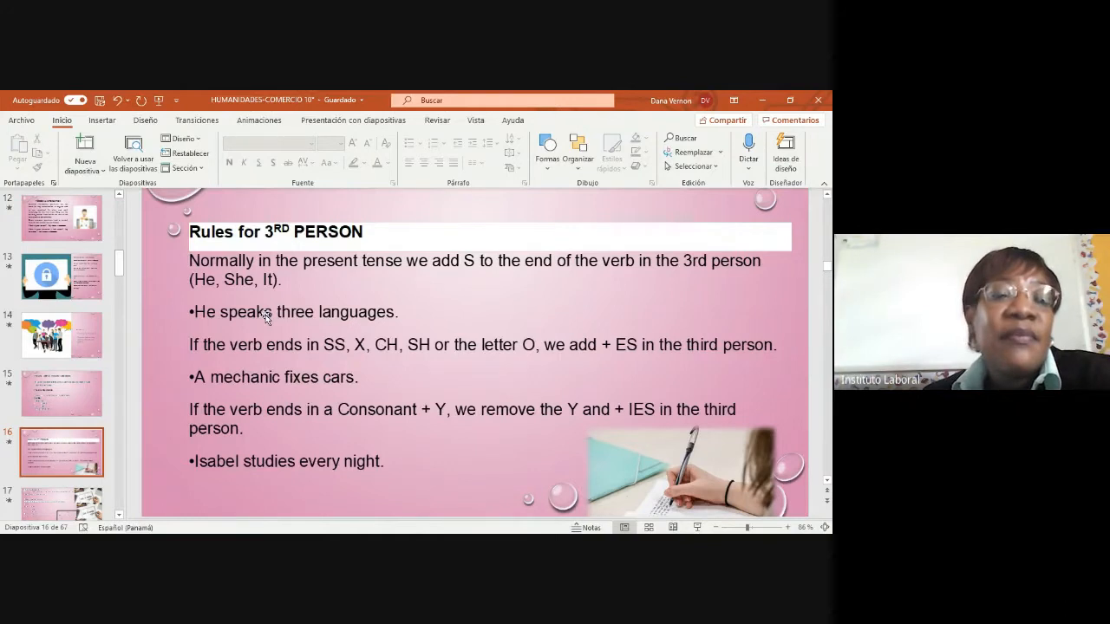
pyautogui.moveTo(410, 323)
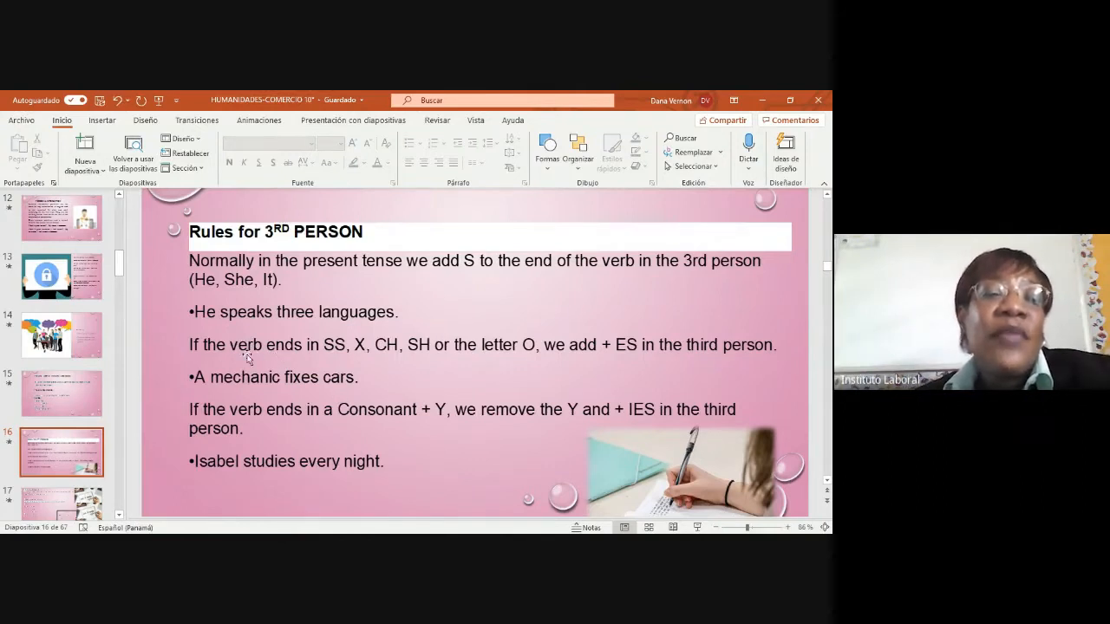
pyautogui.moveTo(340, 363)
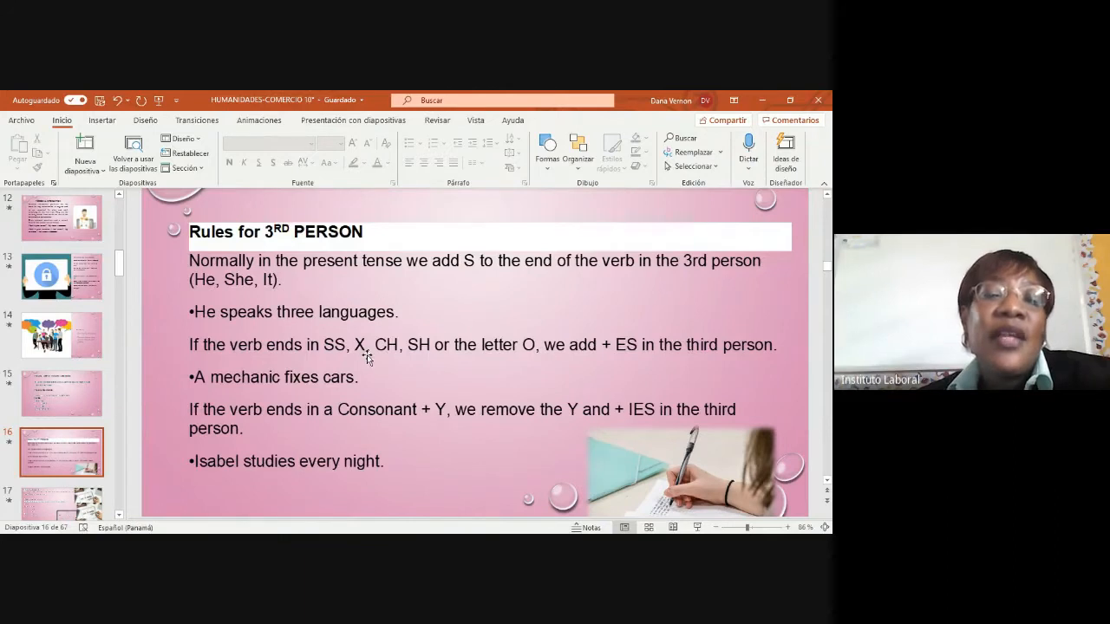
pyautogui.moveTo(430, 364)
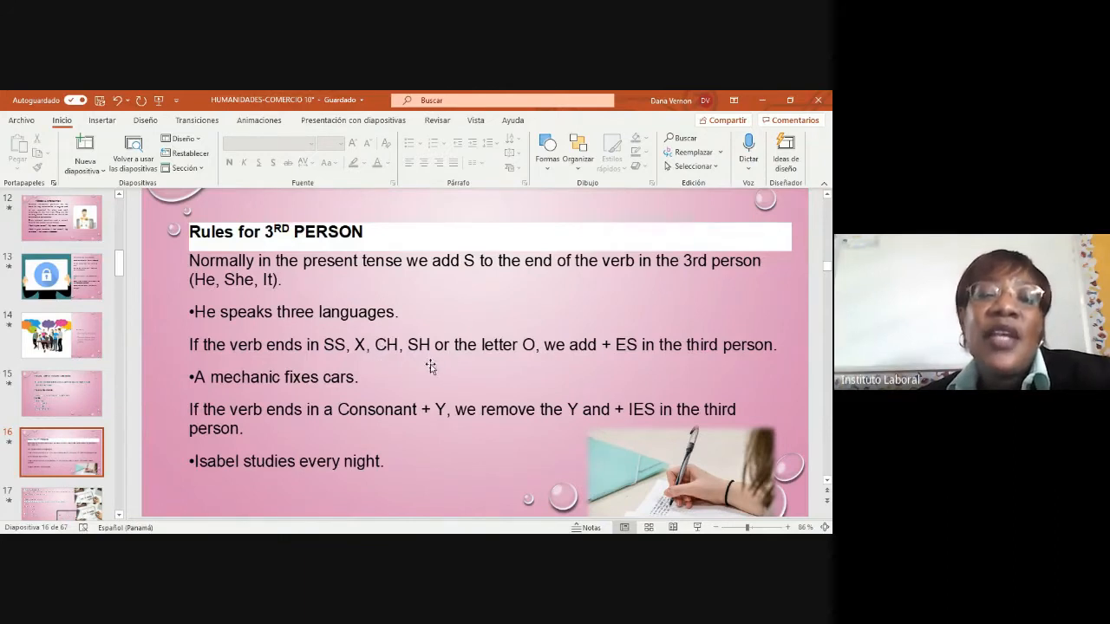
pyautogui.moveTo(640, 357)
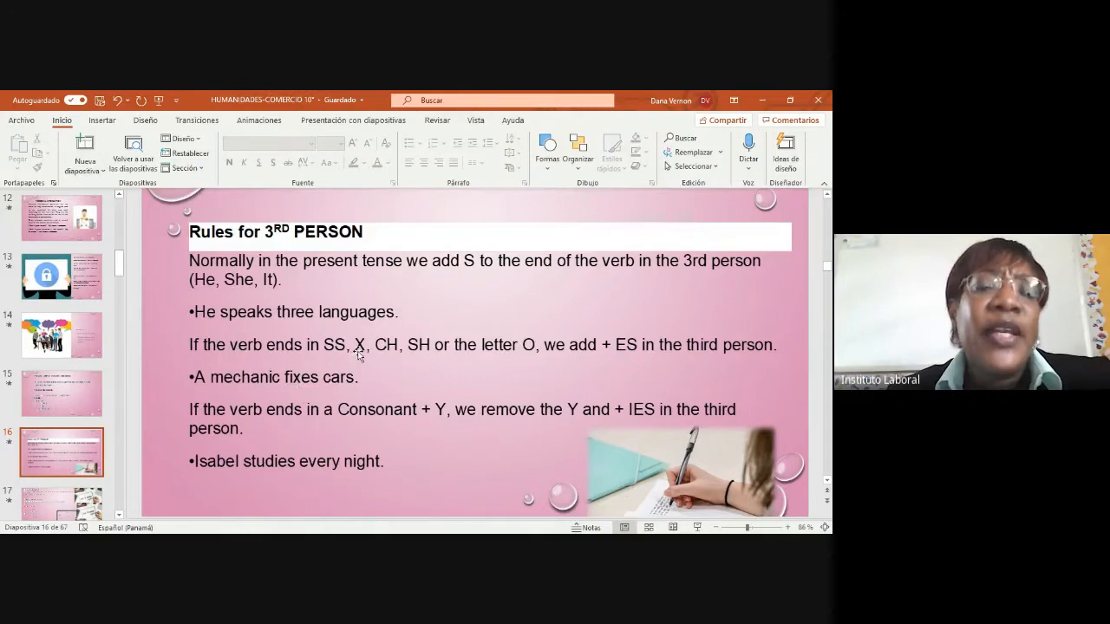
pyautogui.moveTo(305, 393)
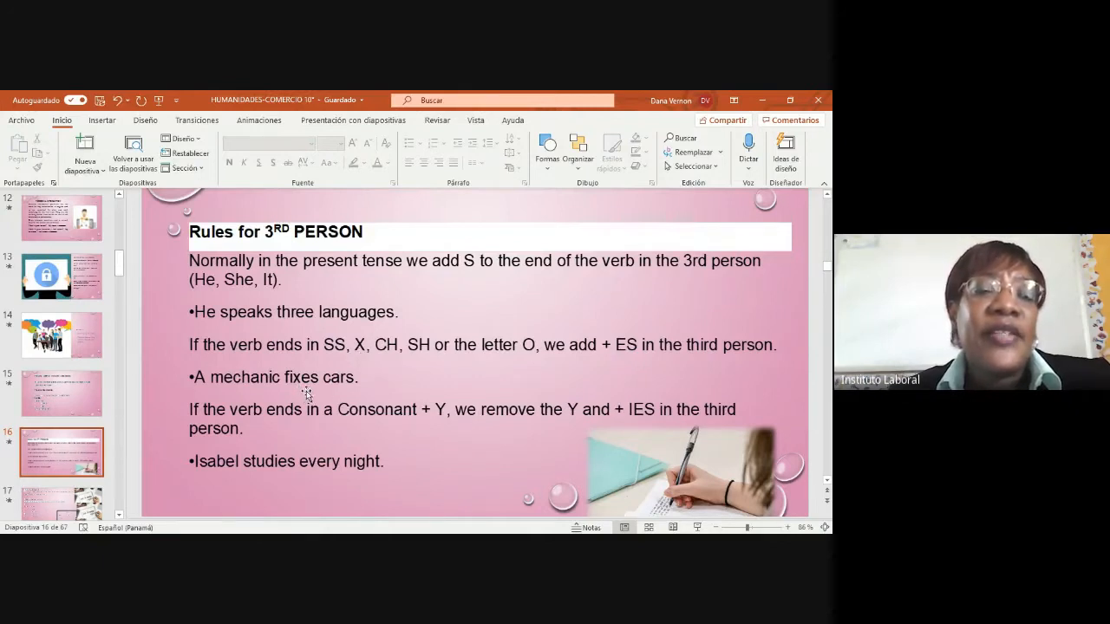
pyautogui.moveTo(347, 390)
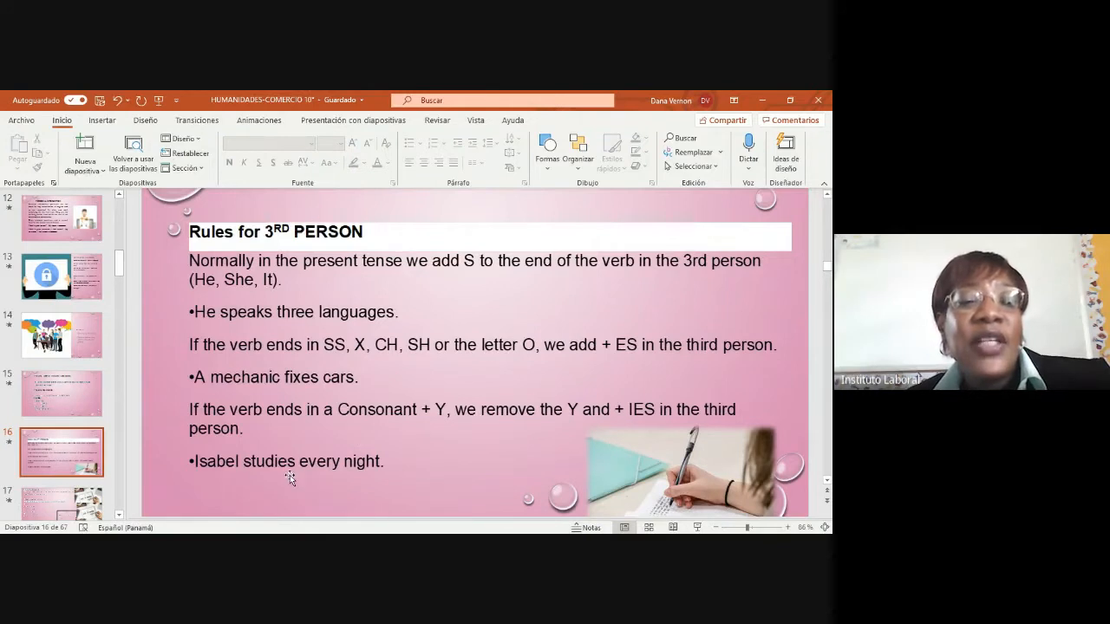
pyautogui.moveTo(366, 475)
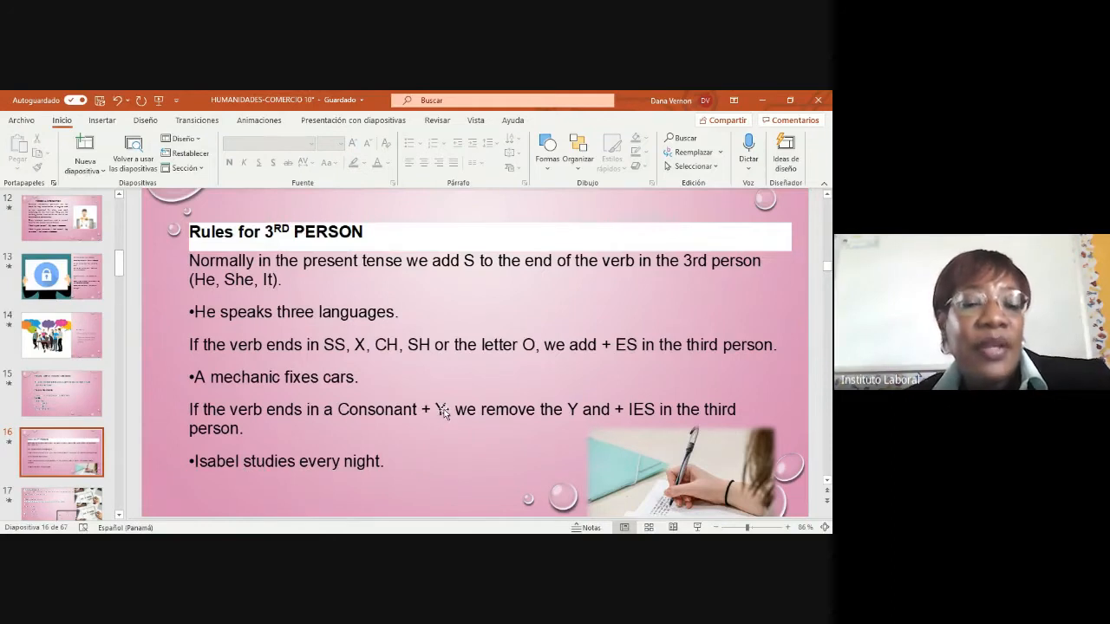
pyautogui.moveTo(652, 425)
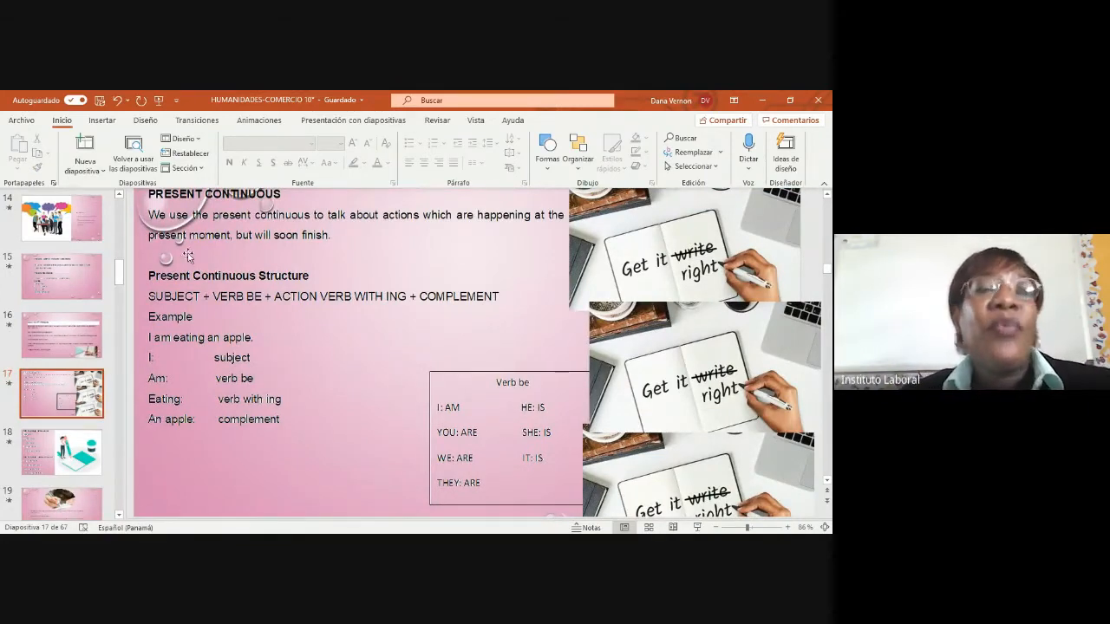
pyautogui.moveTo(326, 239)
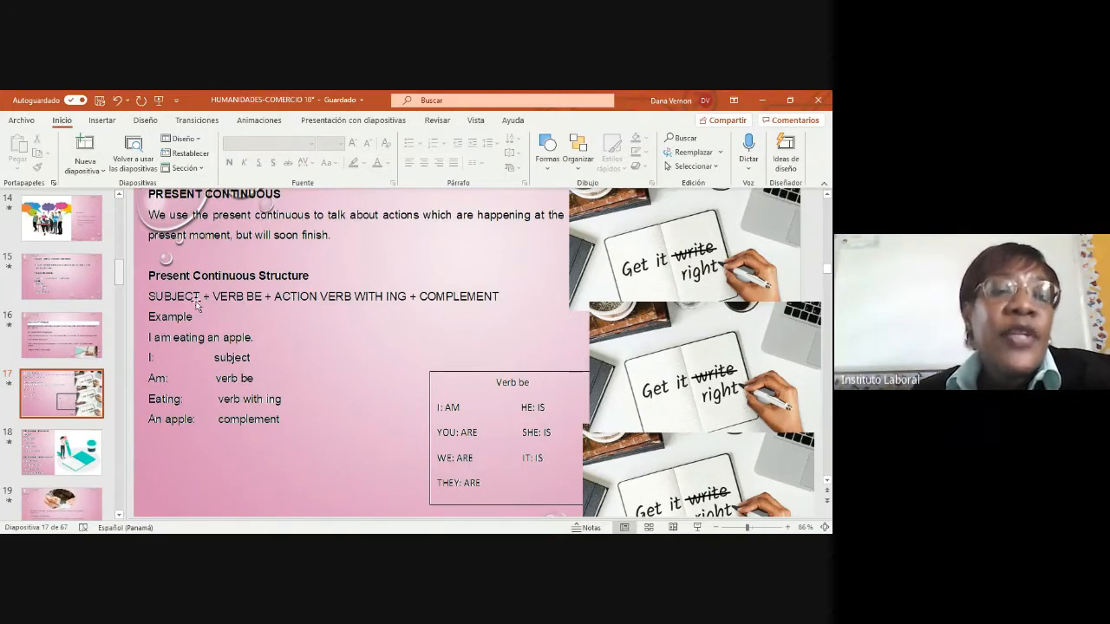
pyautogui.moveTo(277, 319)
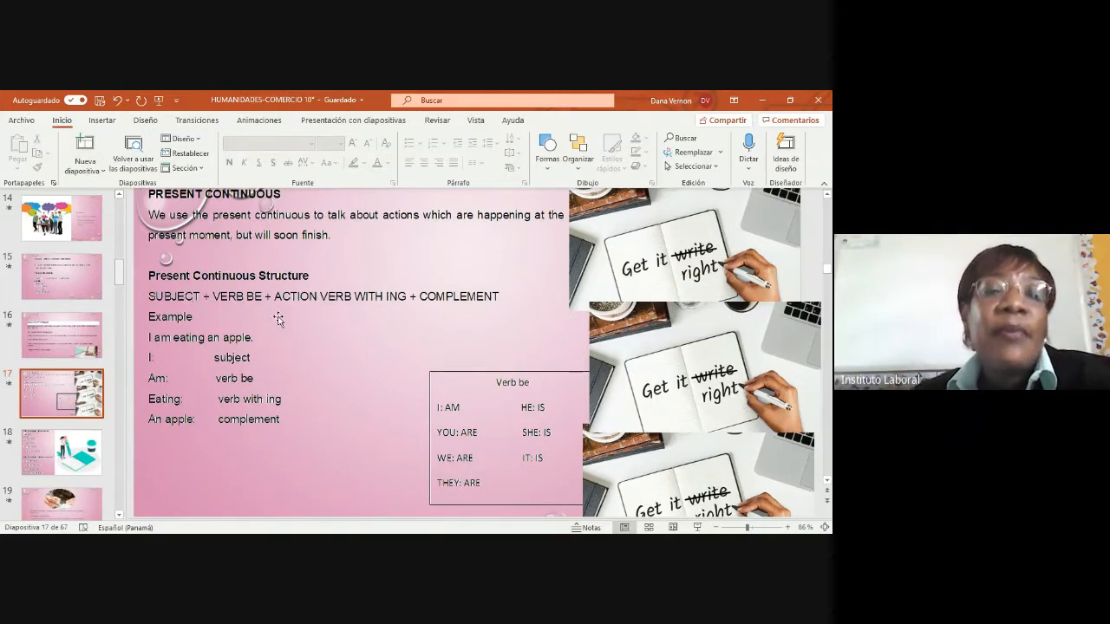
pyautogui.moveTo(425, 316)
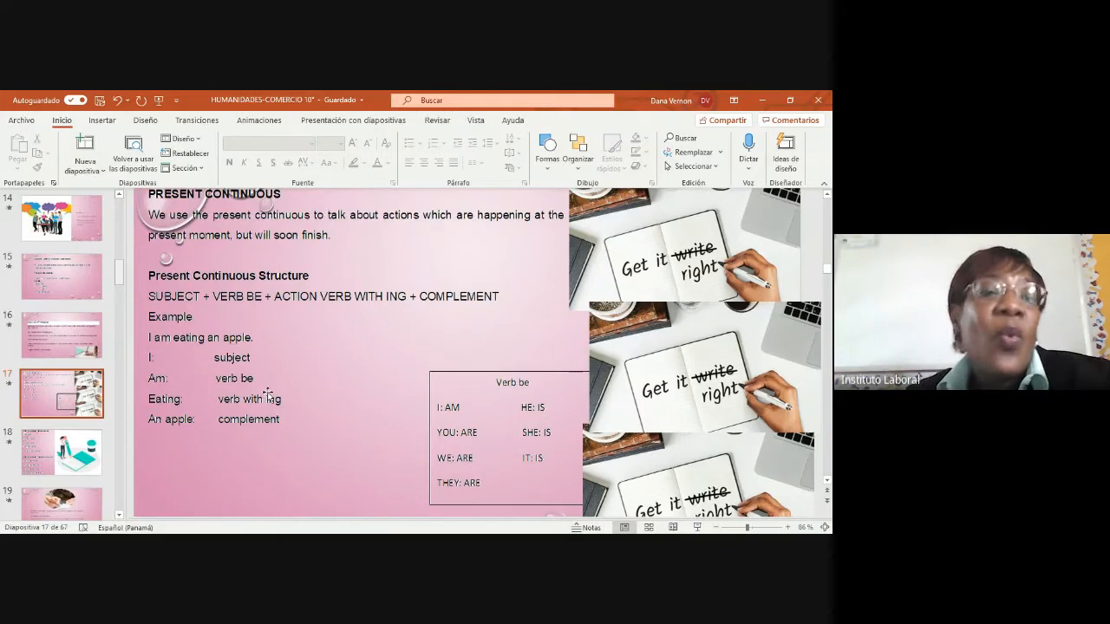
pyautogui.moveTo(338, 378)
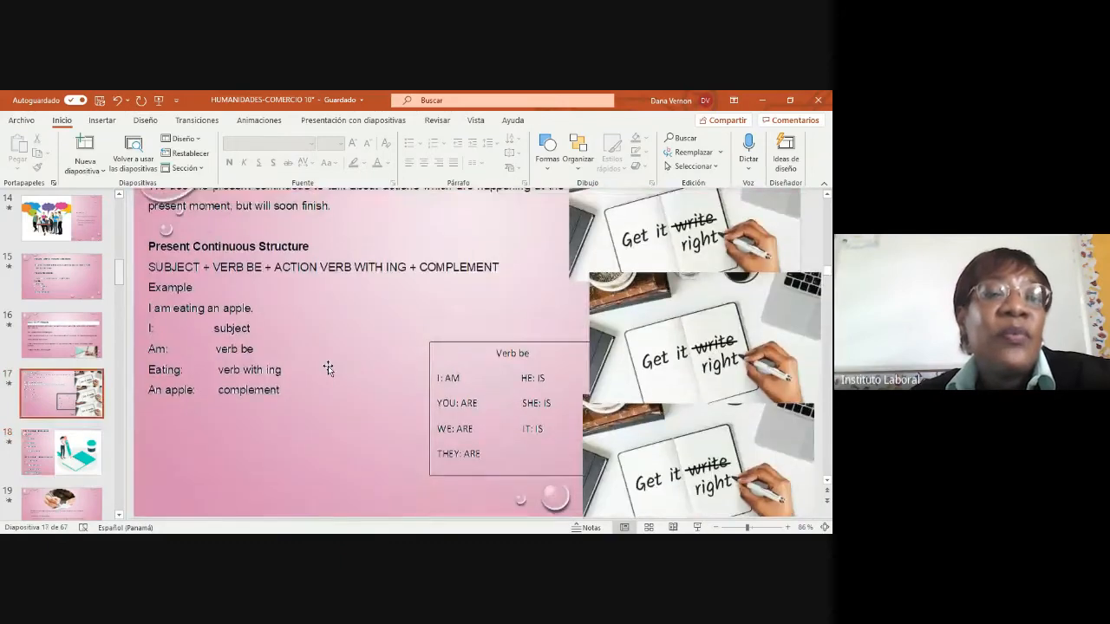
# Show the slide contrasting 'I play tennis' with 'I am playing tennis'
pyautogui.scroll(-3)
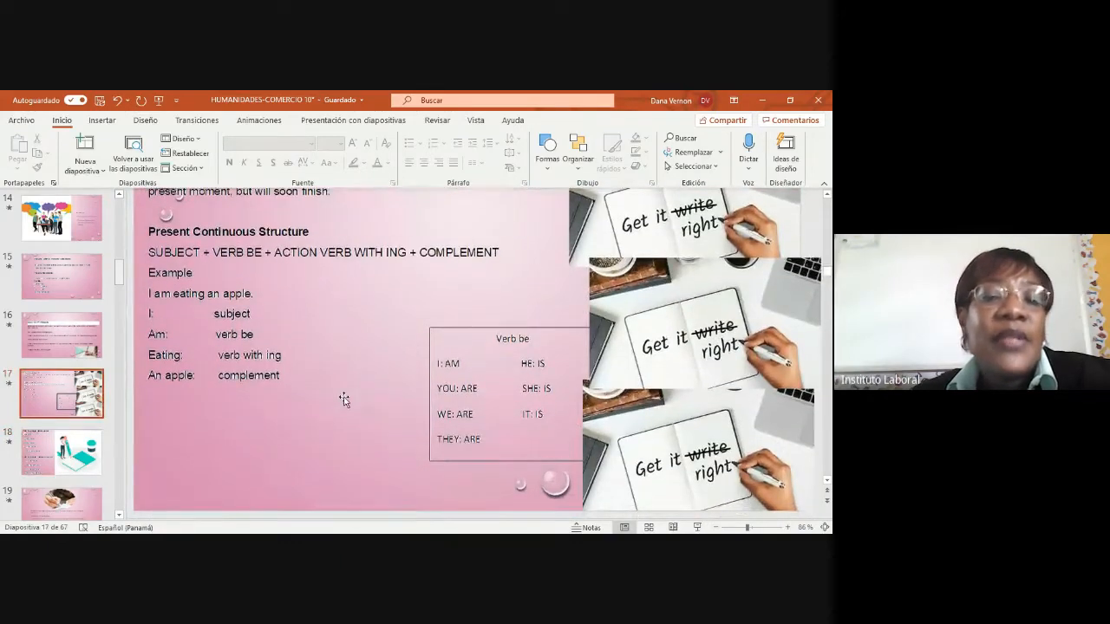
pyautogui.click(61, 451)
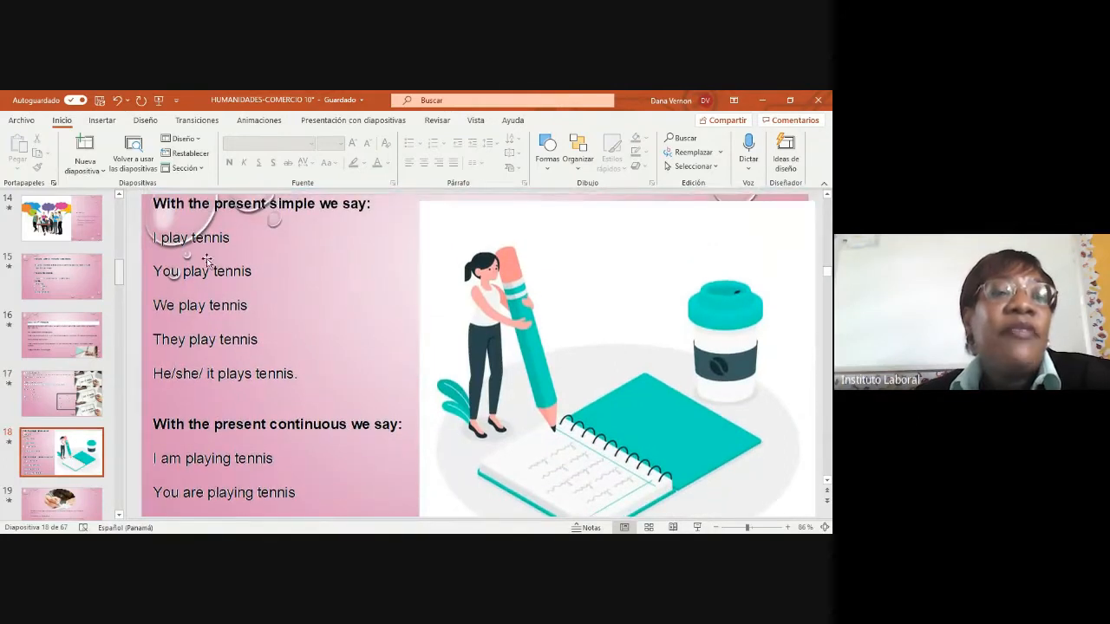
pyautogui.moveTo(363, 219)
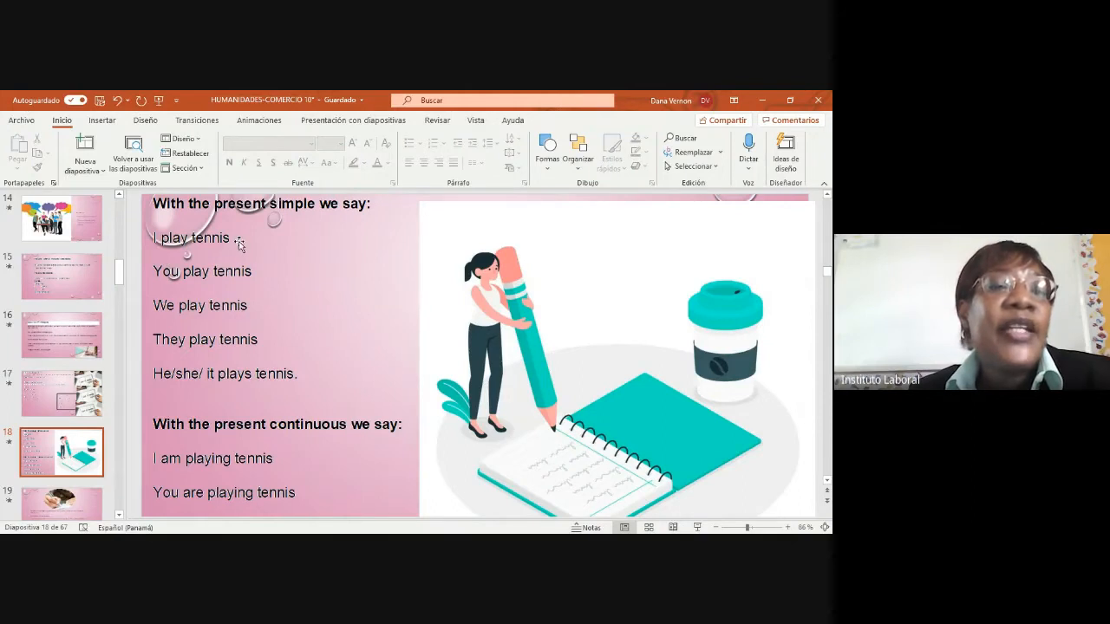
pyautogui.moveTo(257, 285)
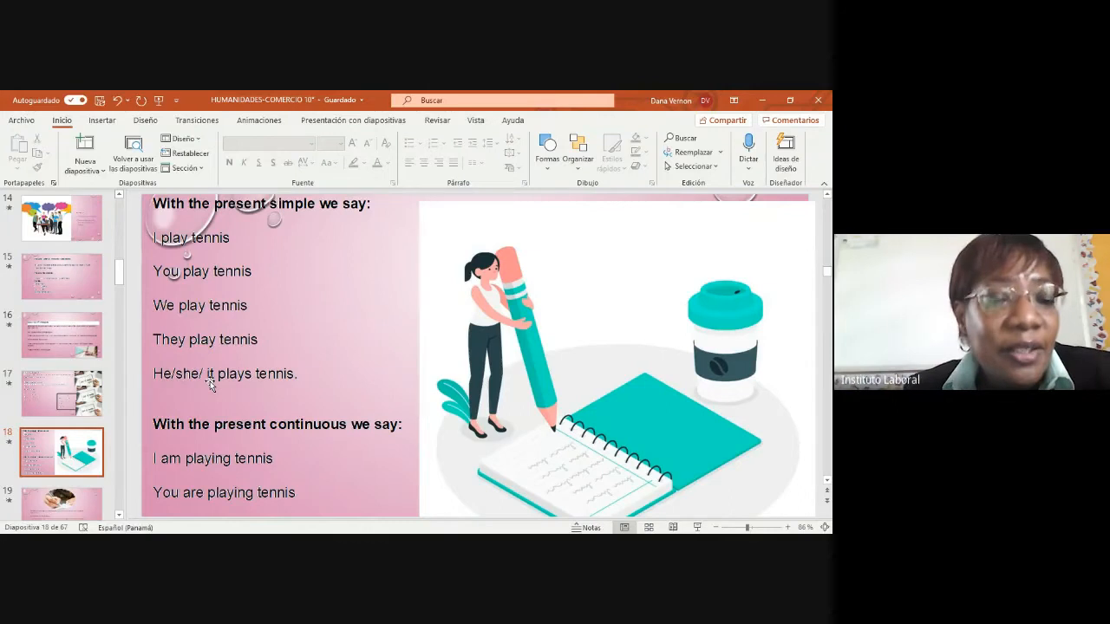
pyautogui.moveTo(246, 388)
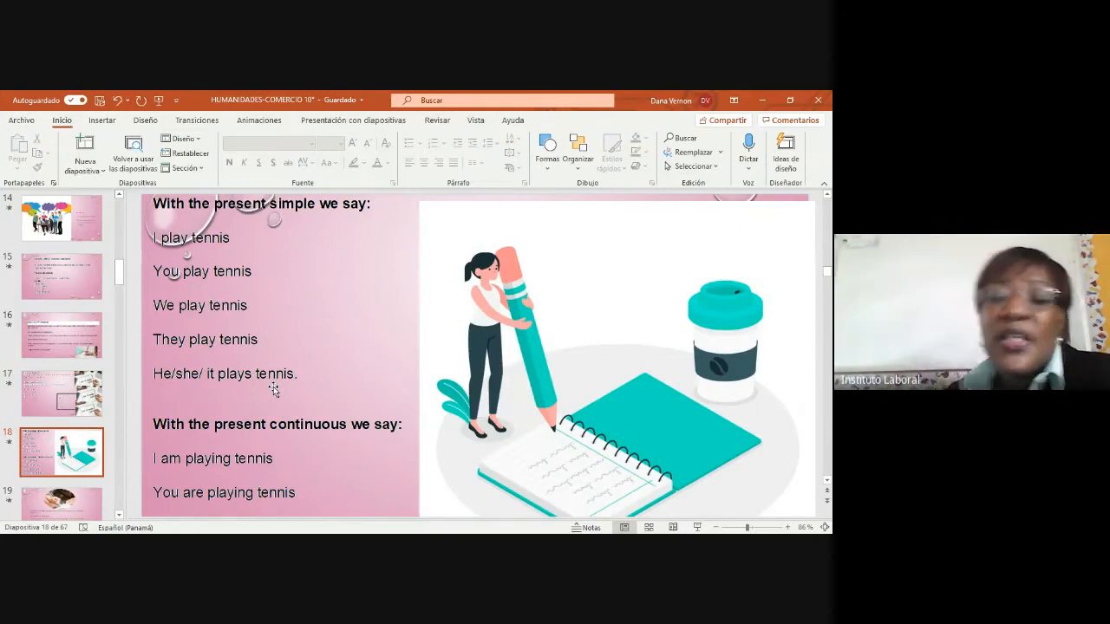
pyautogui.moveTo(303, 407)
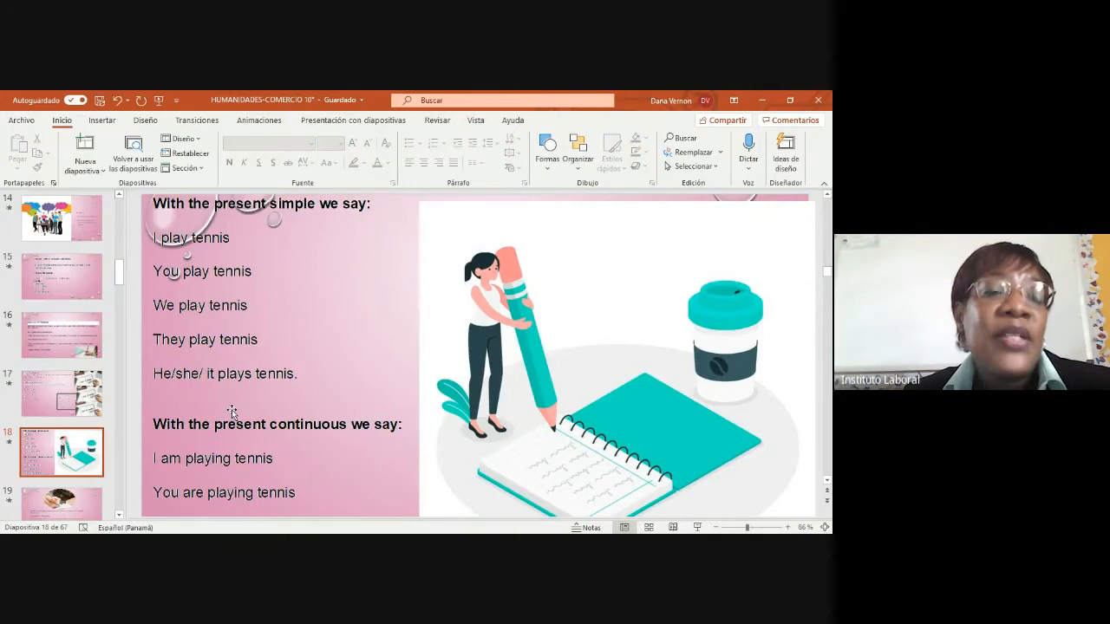
pyautogui.moveTo(263, 388)
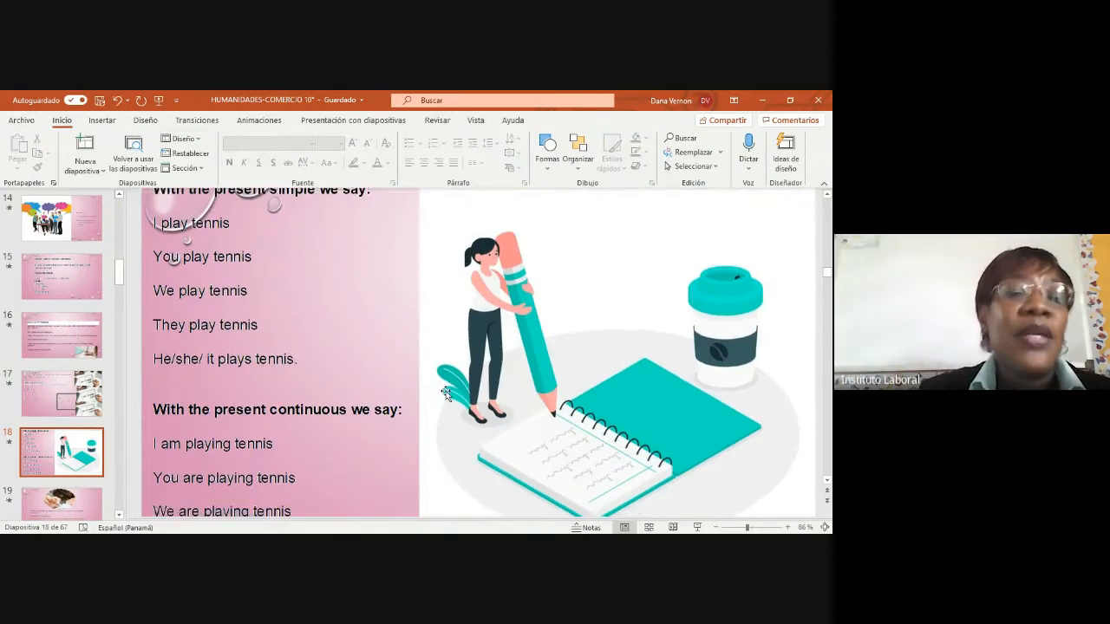
pyautogui.scroll(-3)
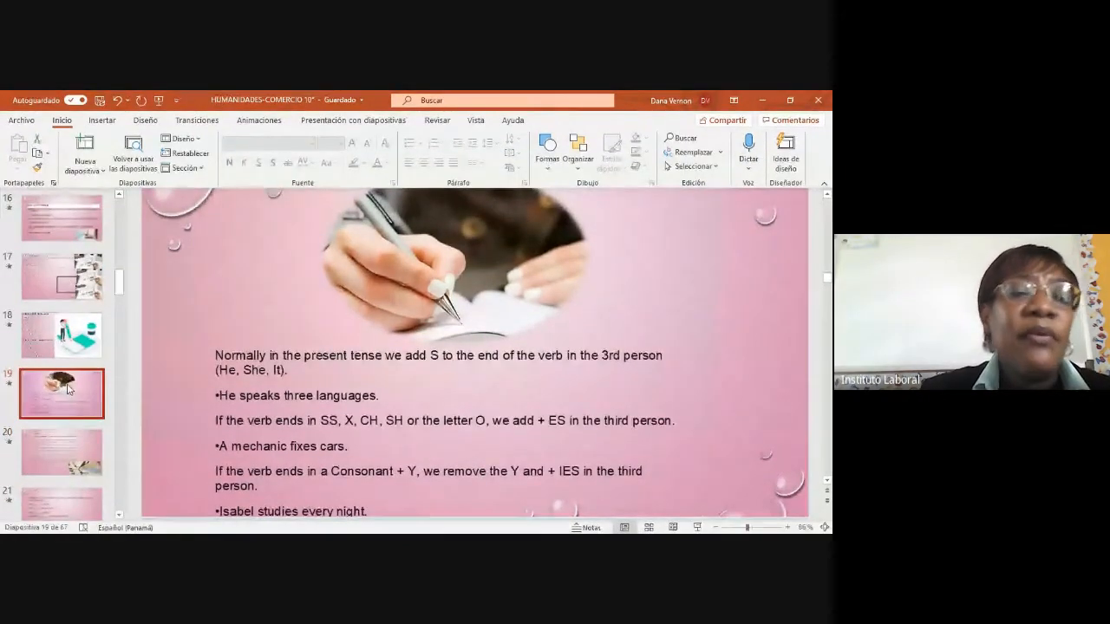
pyautogui.click(61, 337)
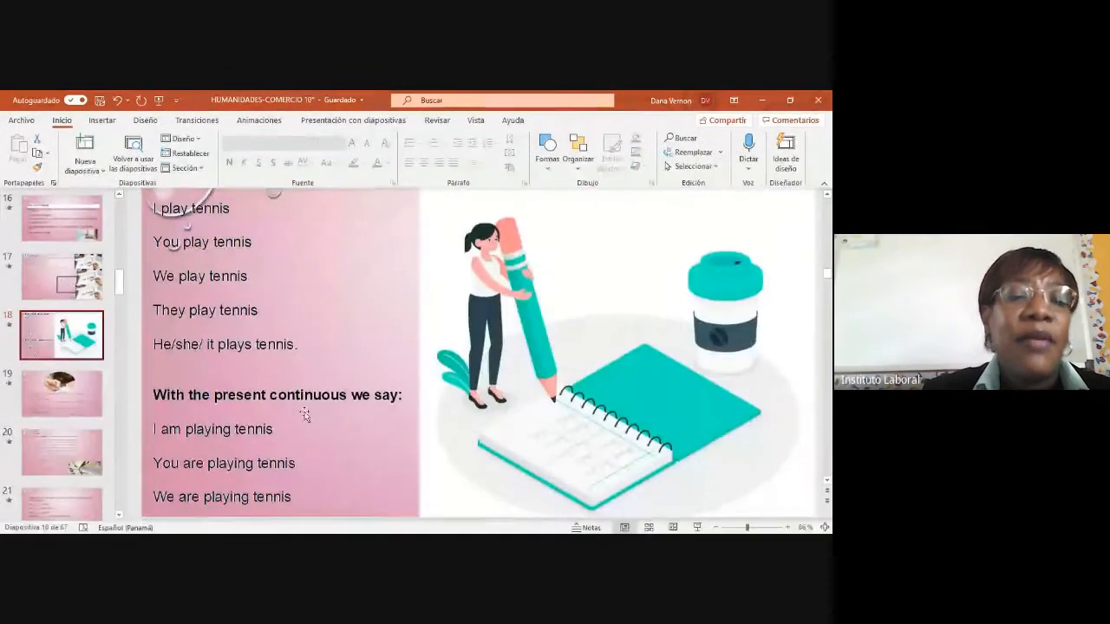
pyautogui.scroll(-3)
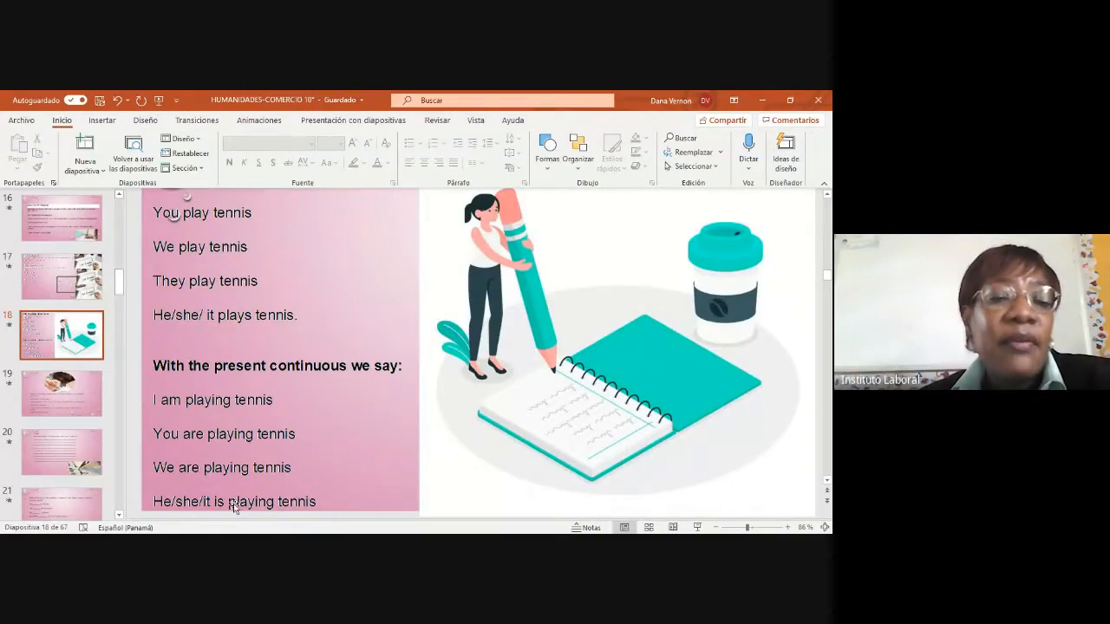
pyautogui.moveTo(209, 423)
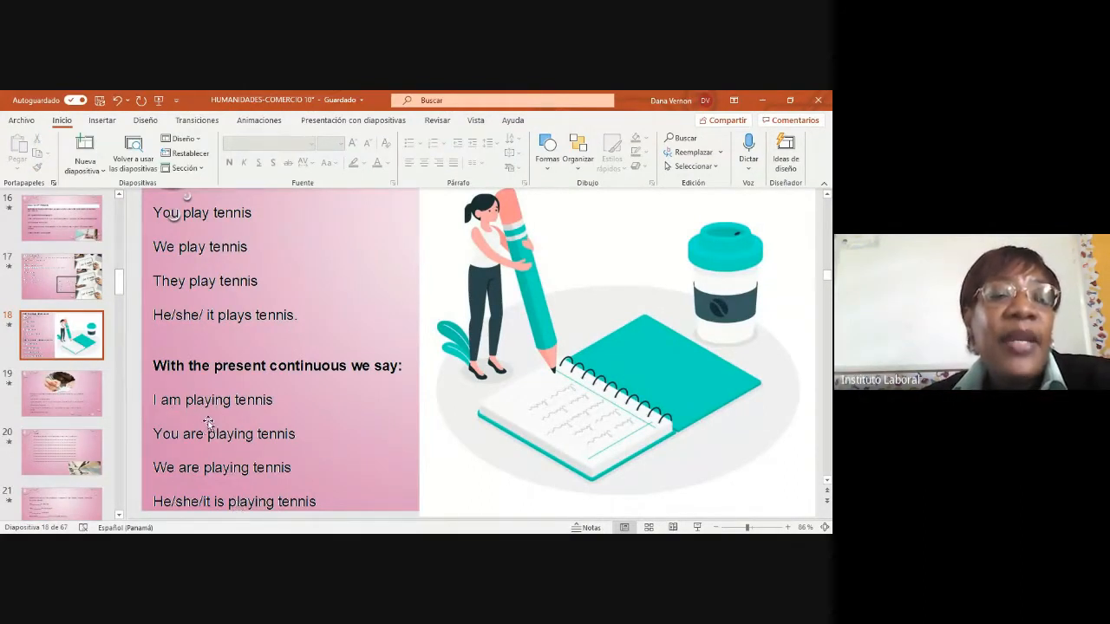
pyautogui.moveTo(170, 451)
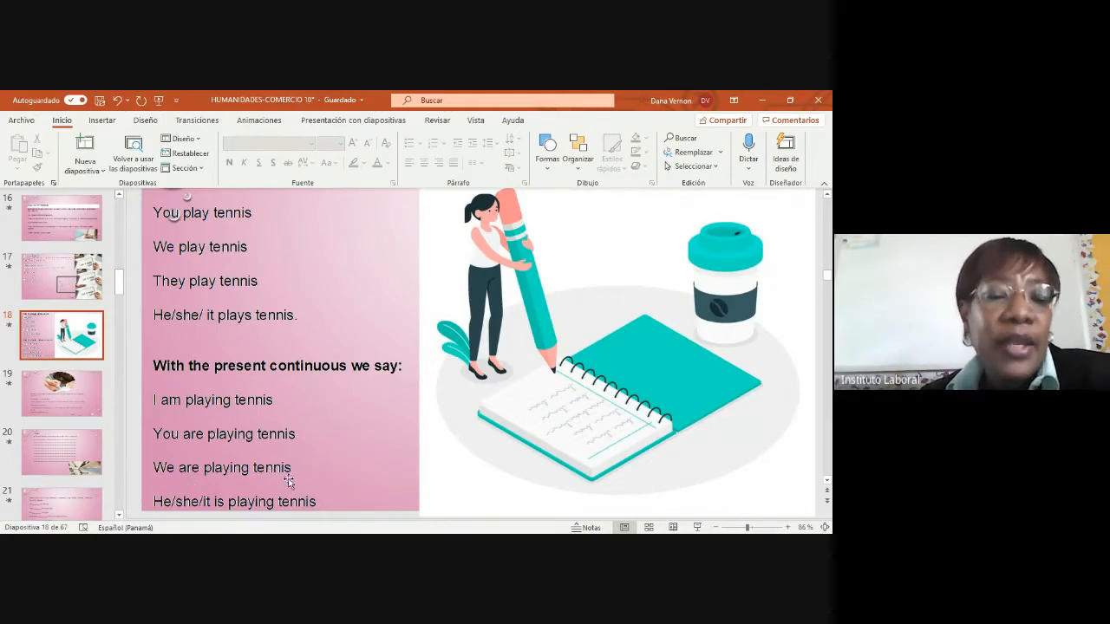
pyautogui.moveTo(205, 512)
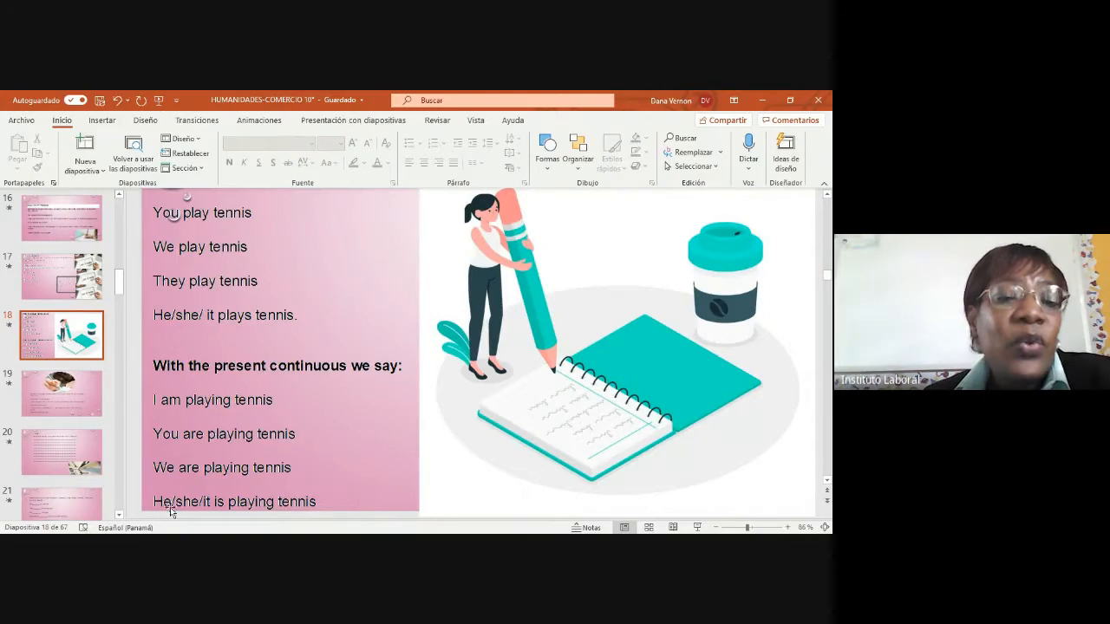
pyautogui.moveTo(192, 519)
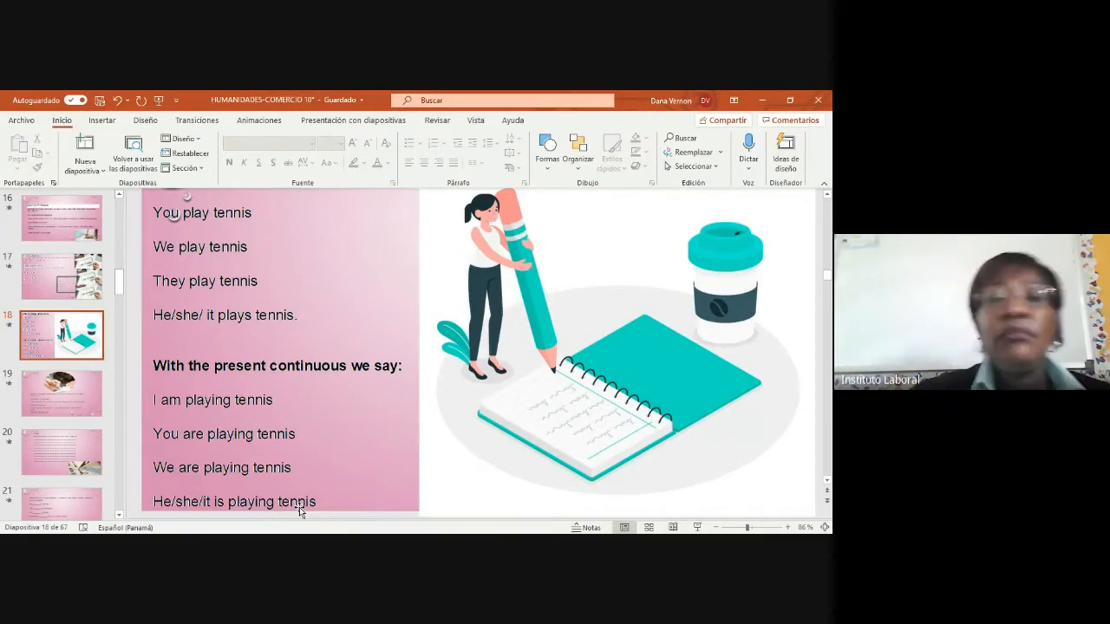
pyautogui.moveTo(80, 435)
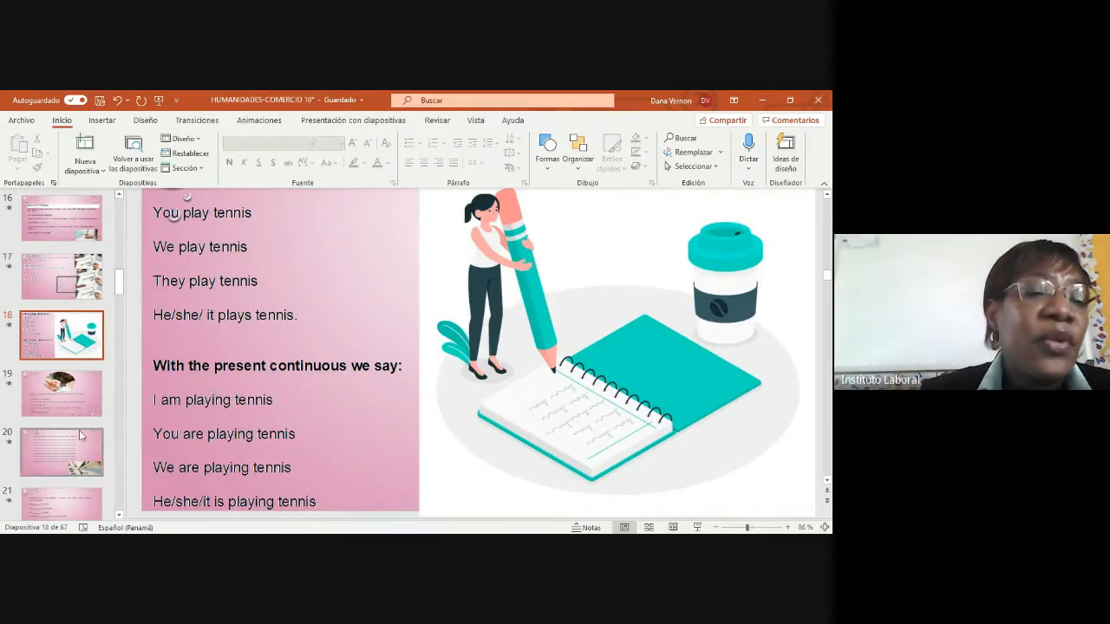
# Move past the third-person verb endings slide to the 'Complete with the correct form of the verb' exercise
pyautogui.click(61, 392)
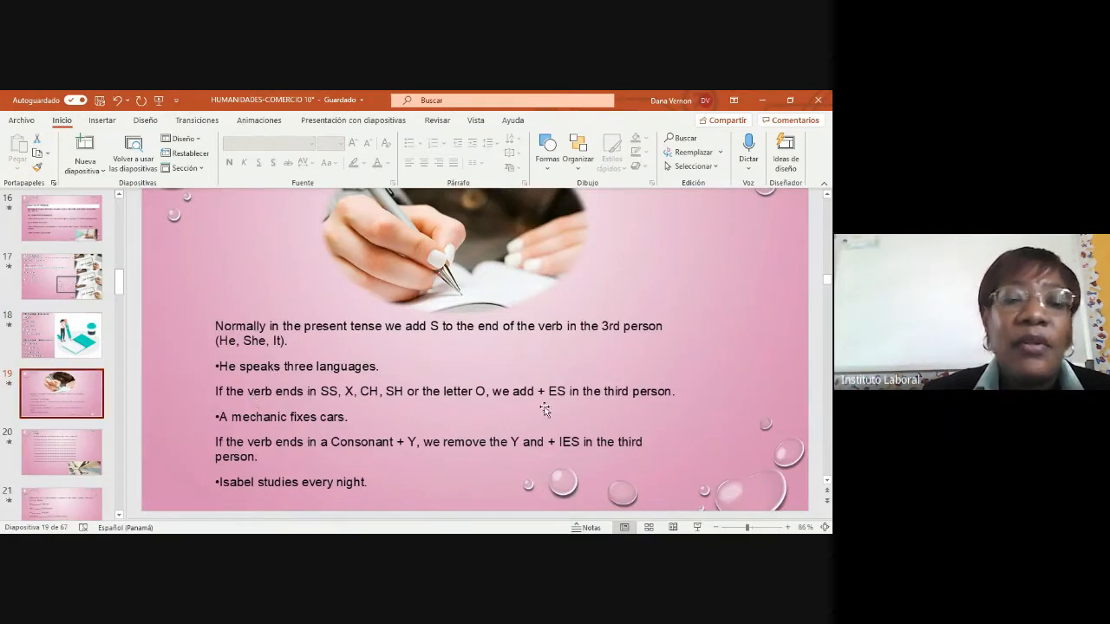
pyautogui.click(60, 451)
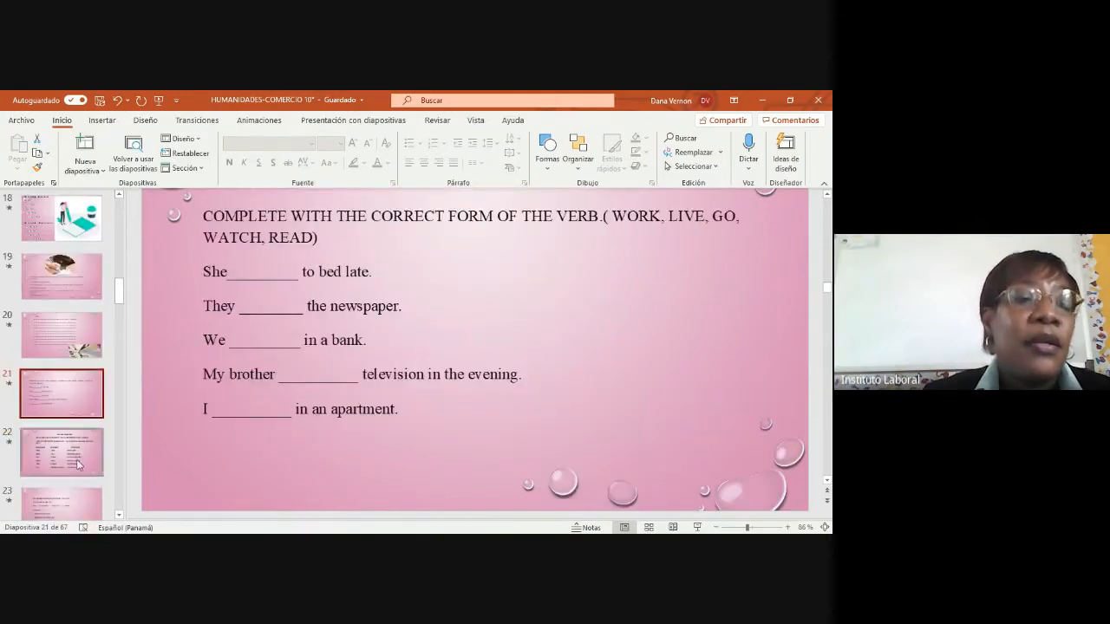
pyautogui.click(61, 451)
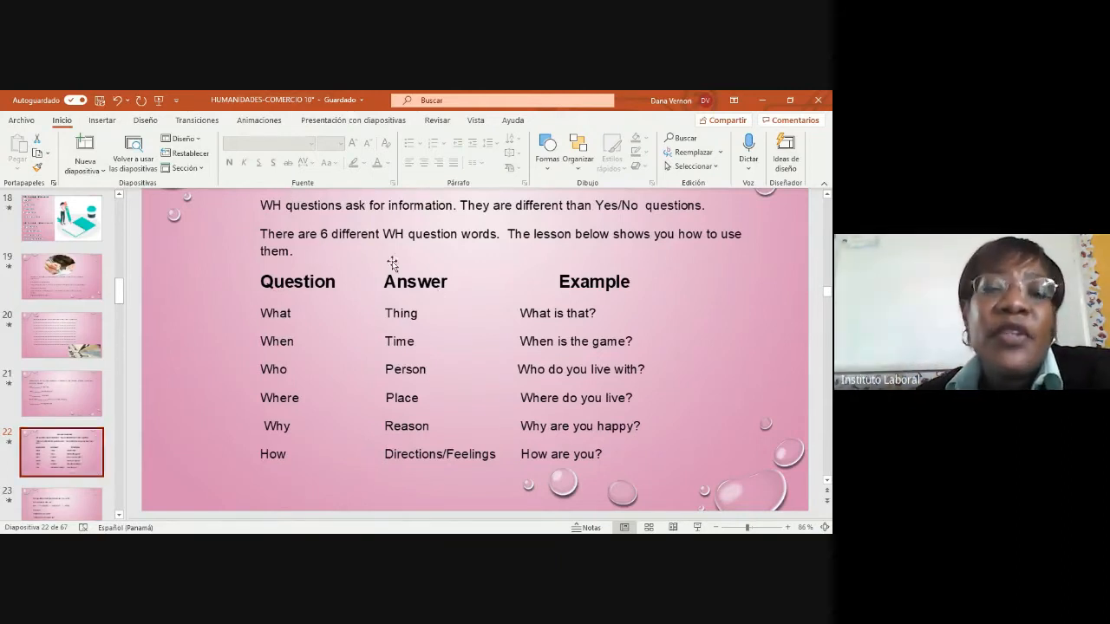
pyautogui.moveTo(482, 257)
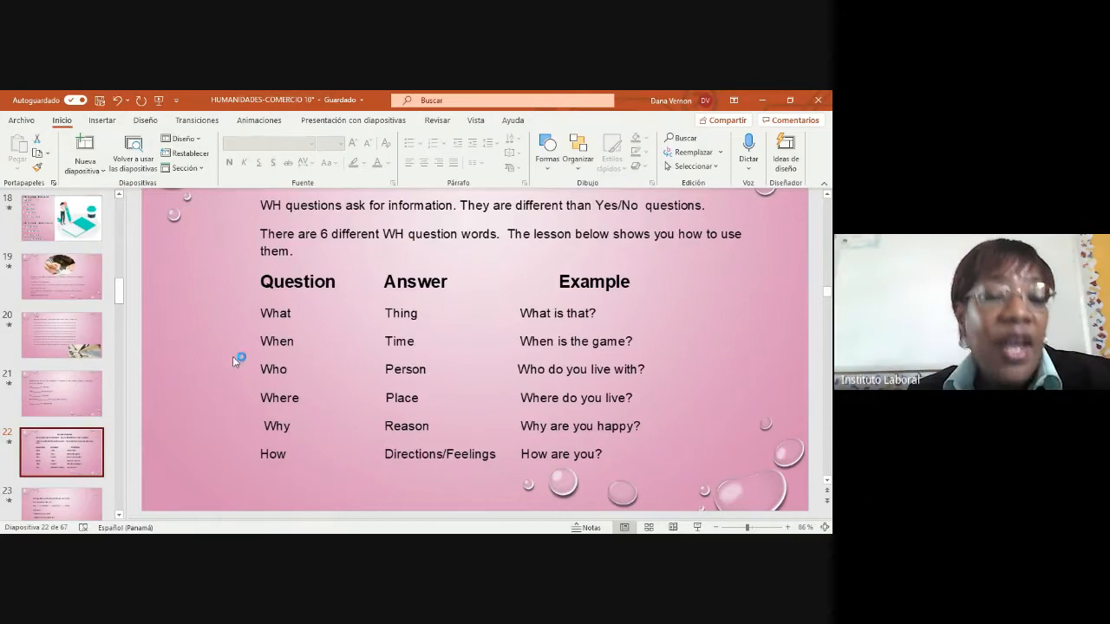
pyautogui.moveTo(295, 326)
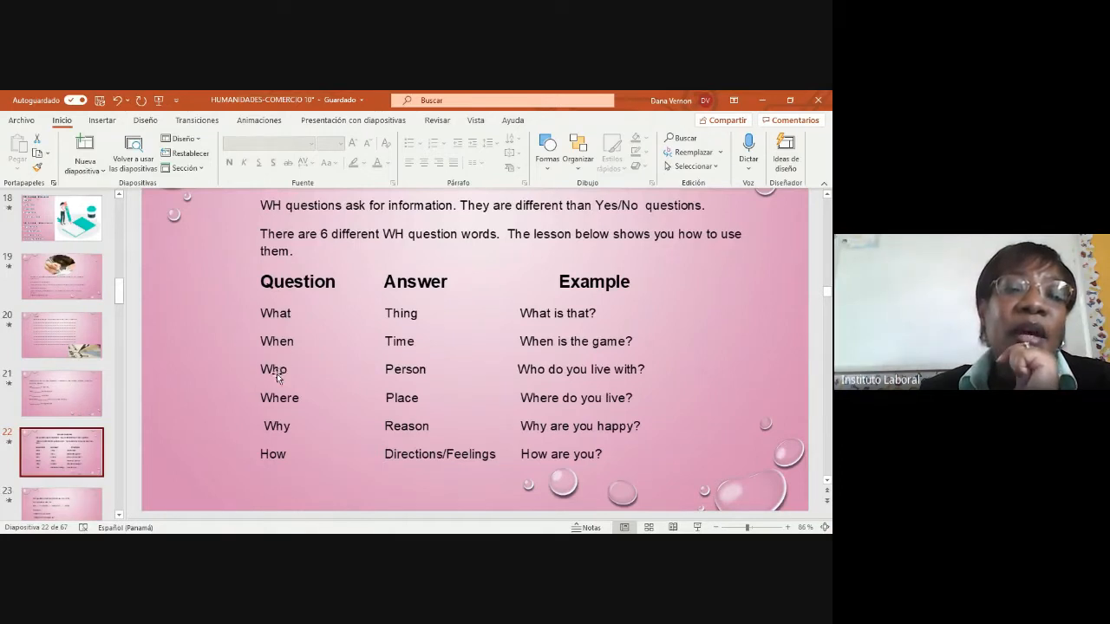
pyautogui.moveTo(301, 406)
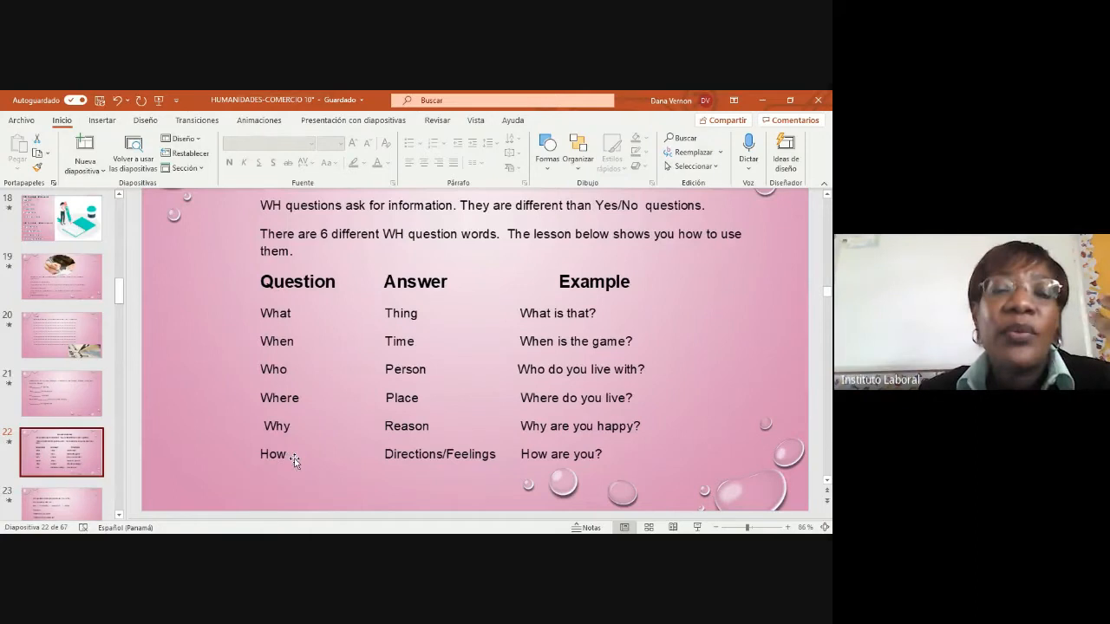
pyautogui.moveTo(392, 324)
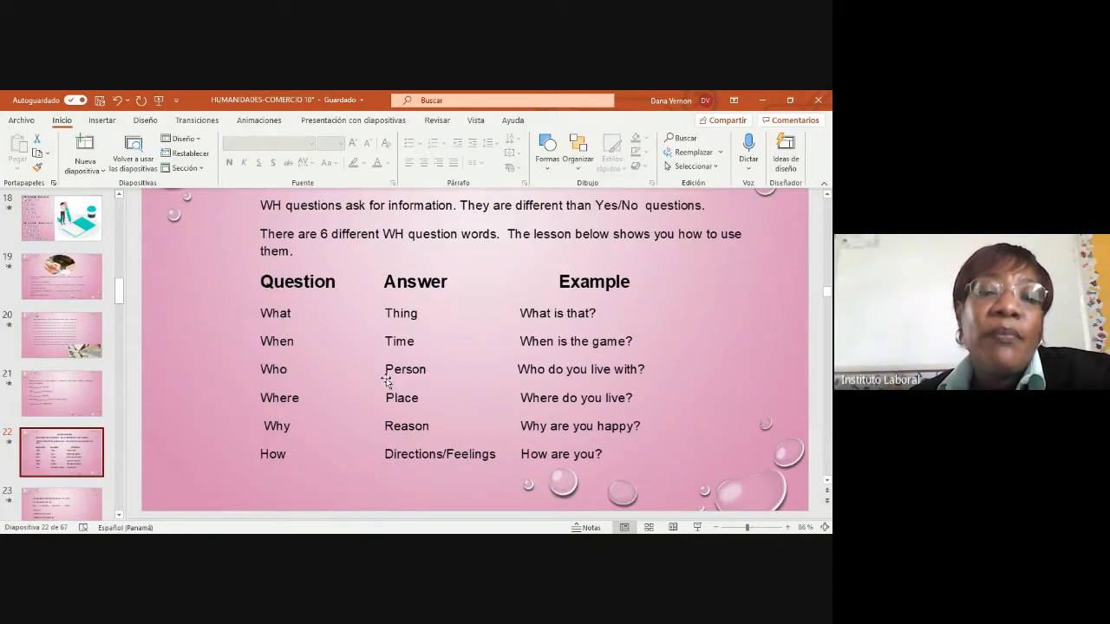
pyautogui.moveTo(653, 384)
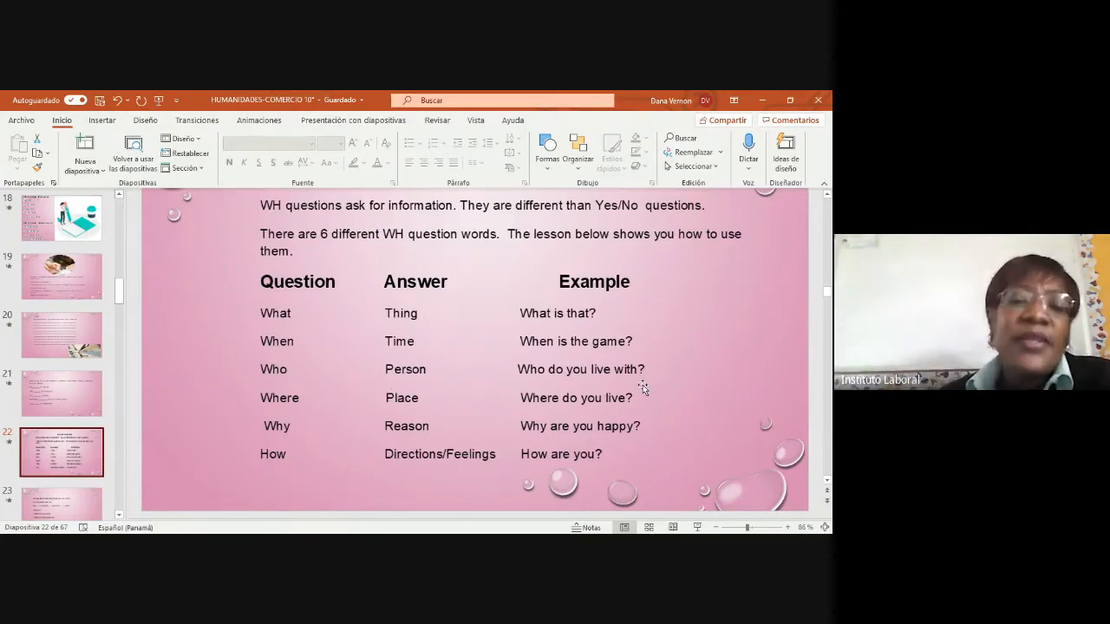
pyautogui.moveTo(465, 426)
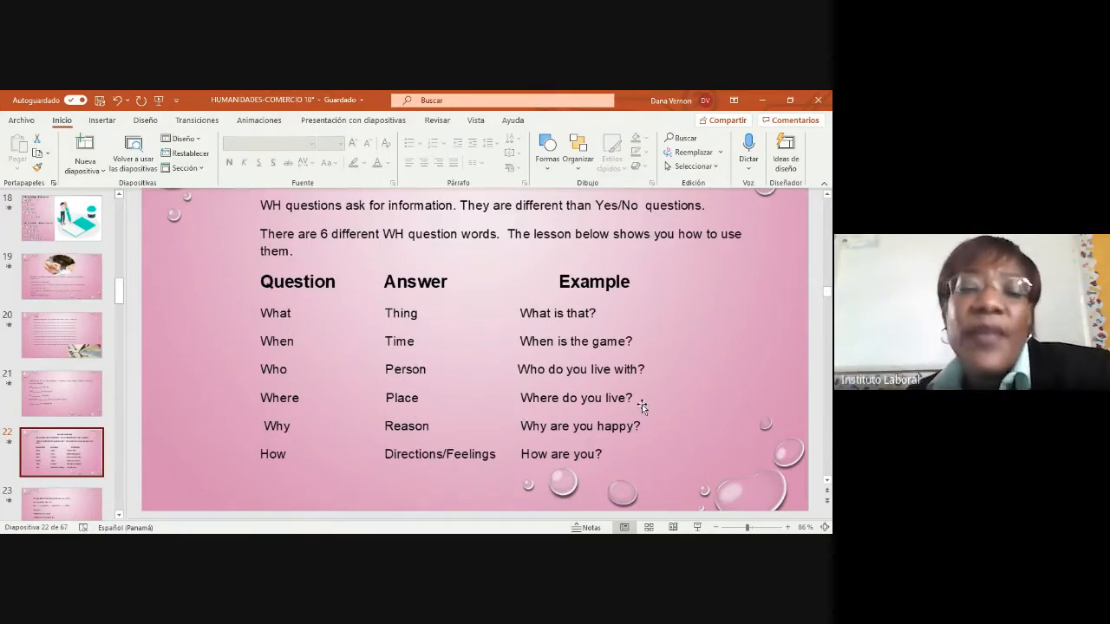
pyautogui.moveTo(294, 442)
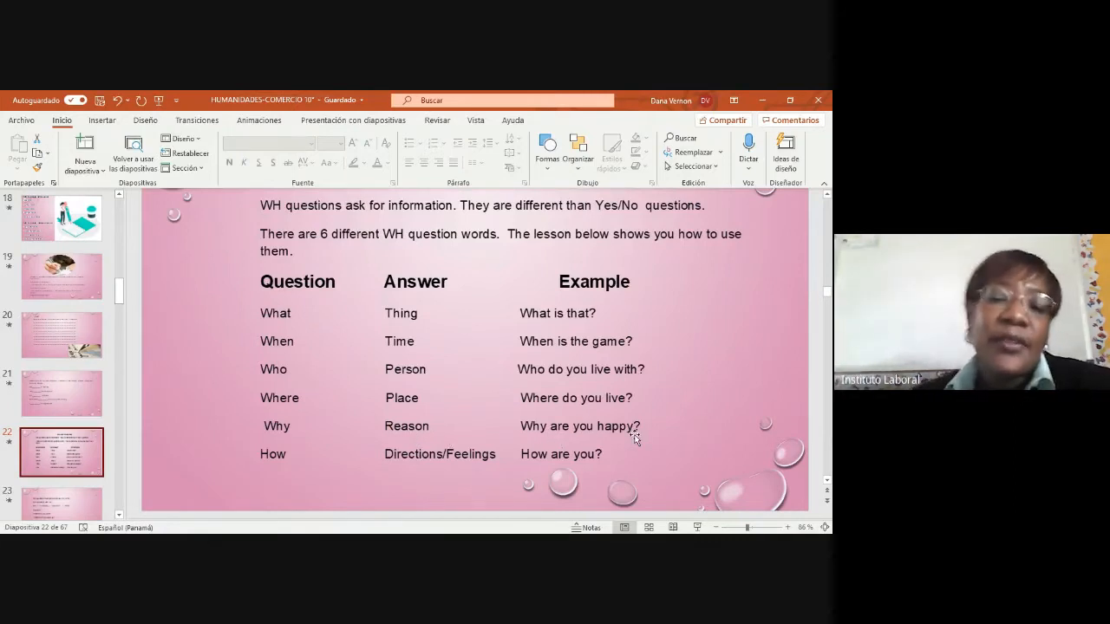
pyautogui.moveTo(330, 472)
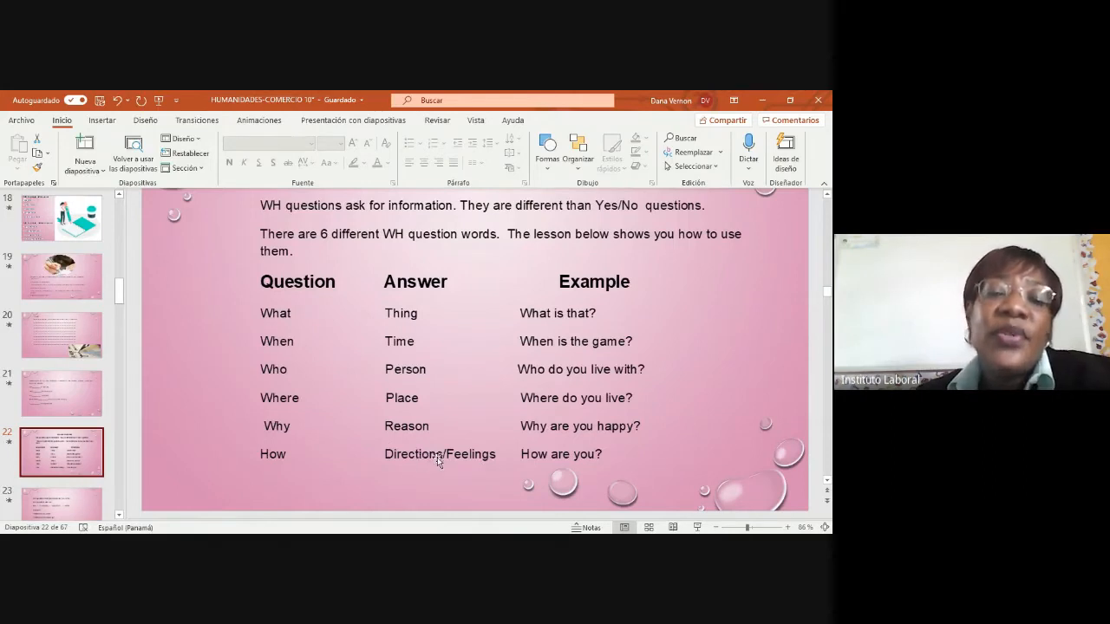
pyautogui.moveTo(486, 471)
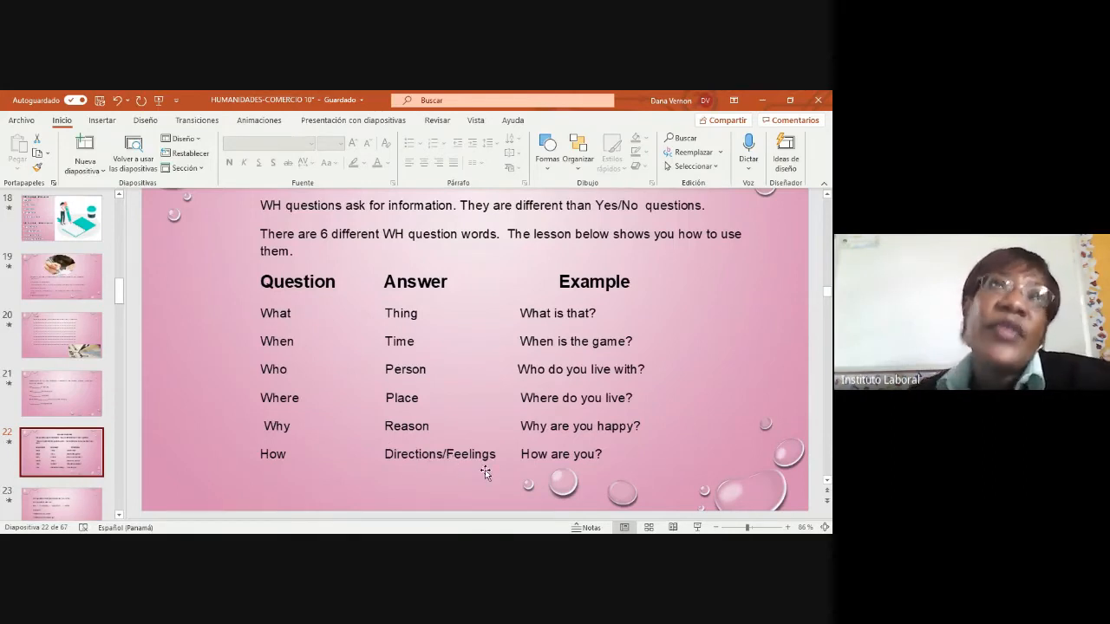
pyautogui.moveTo(566, 460)
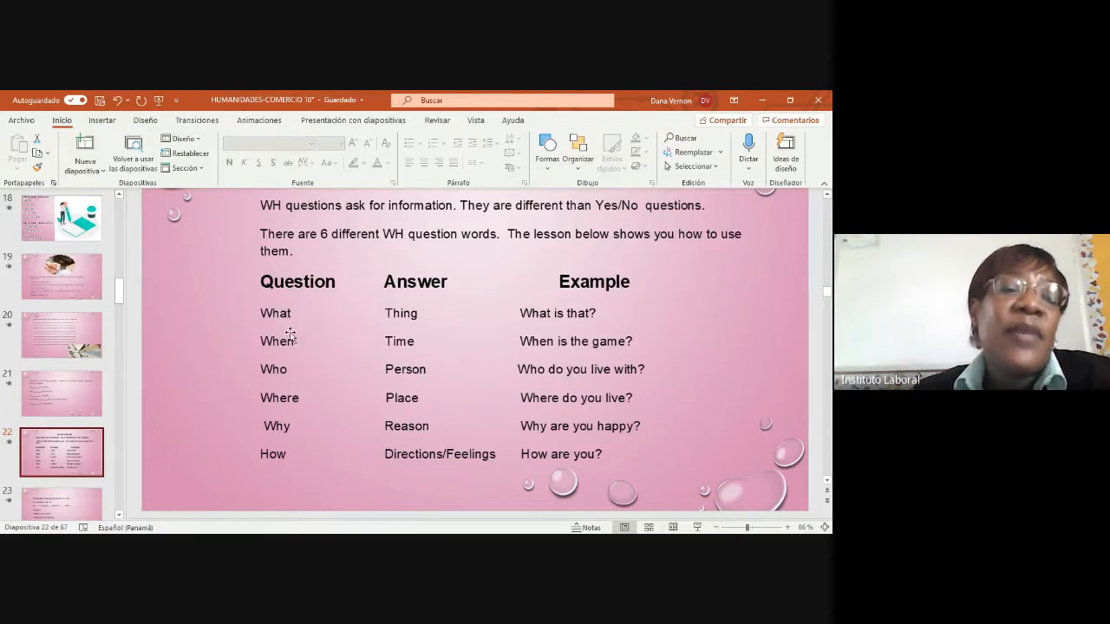
pyautogui.moveTo(298, 381)
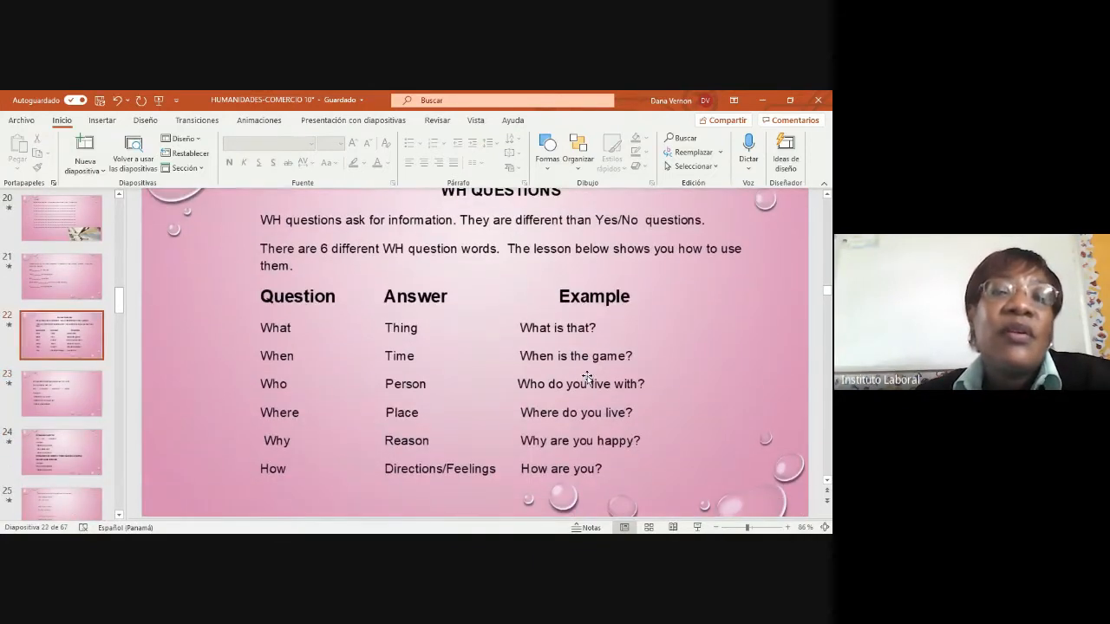
# Browse the dialogue activity, example Q&A and WH-with-be slides, landing on WH questions with do/does
pyautogui.click(60, 503)
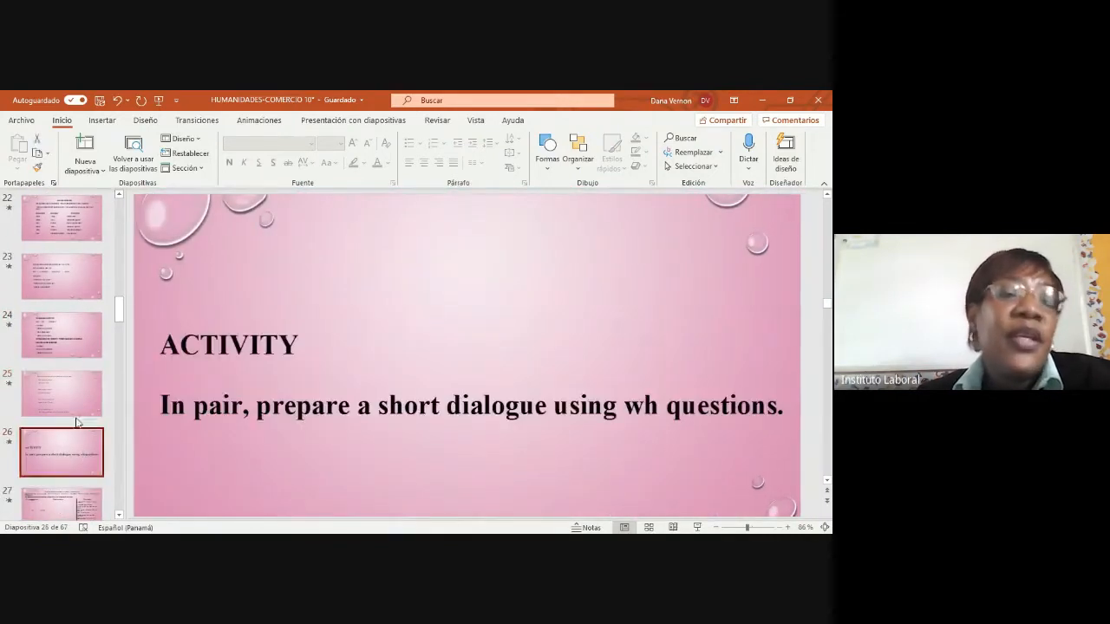
pyautogui.click(61, 392)
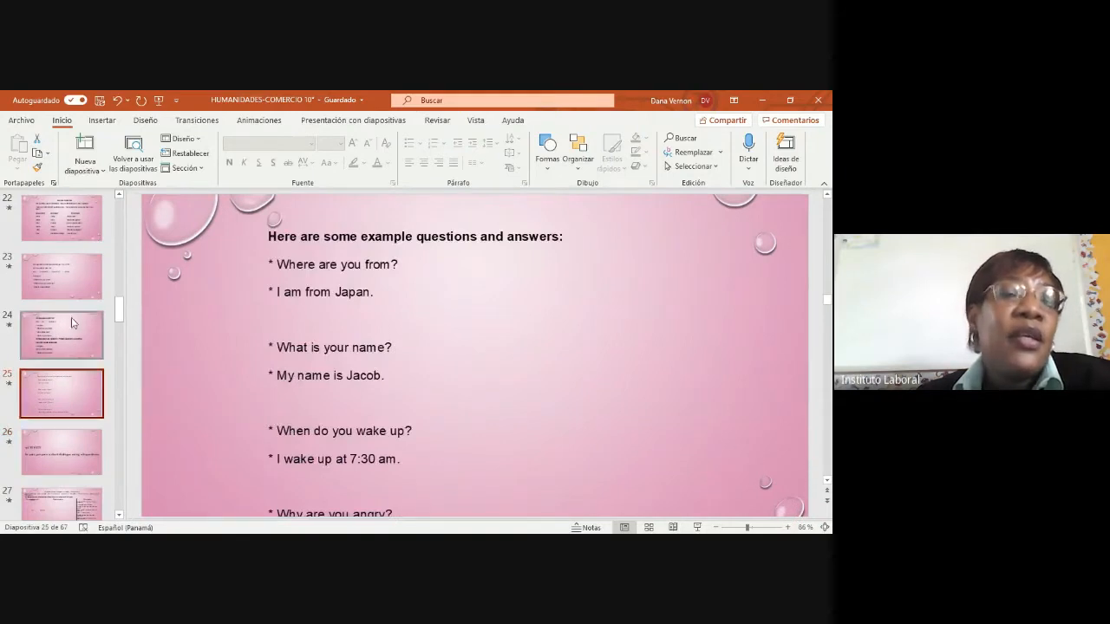
pyautogui.click(62, 335)
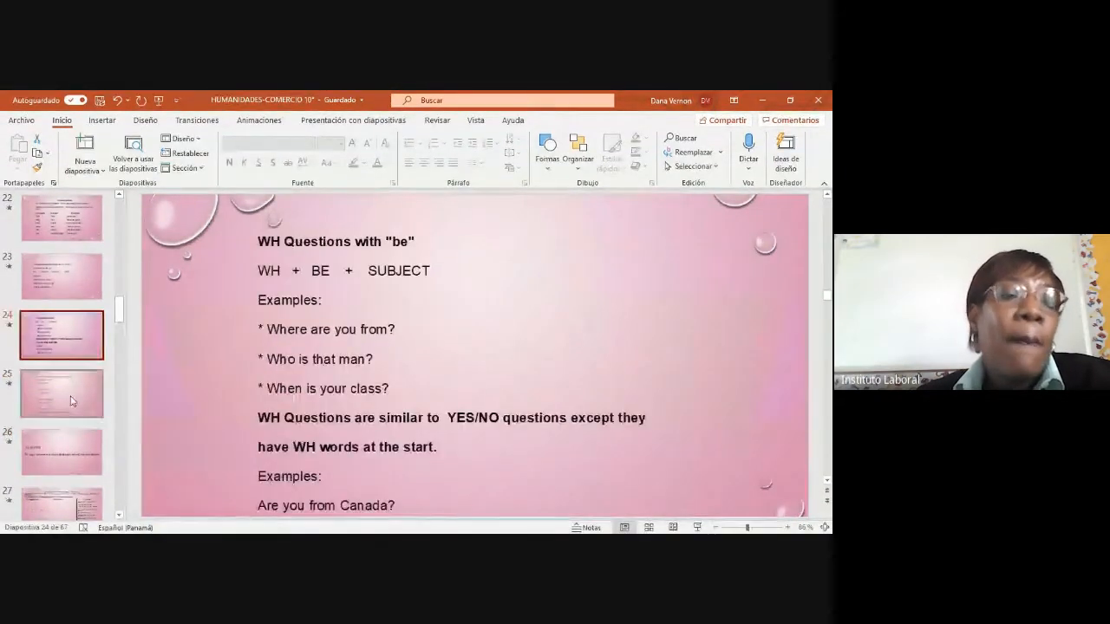
pyautogui.click(63, 392)
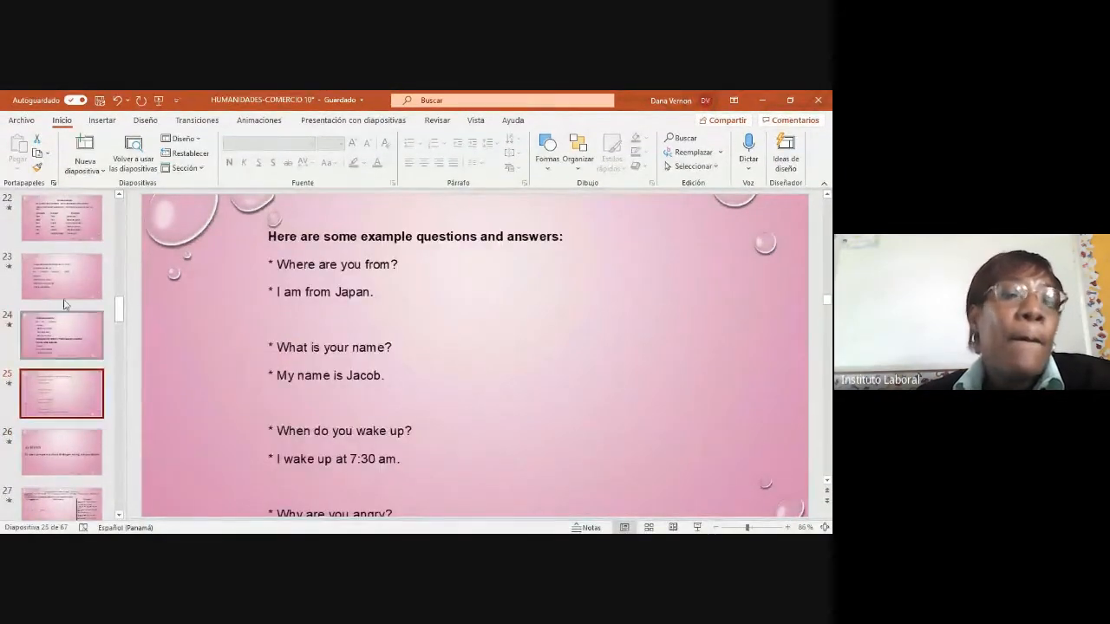
pyautogui.click(63, 277)
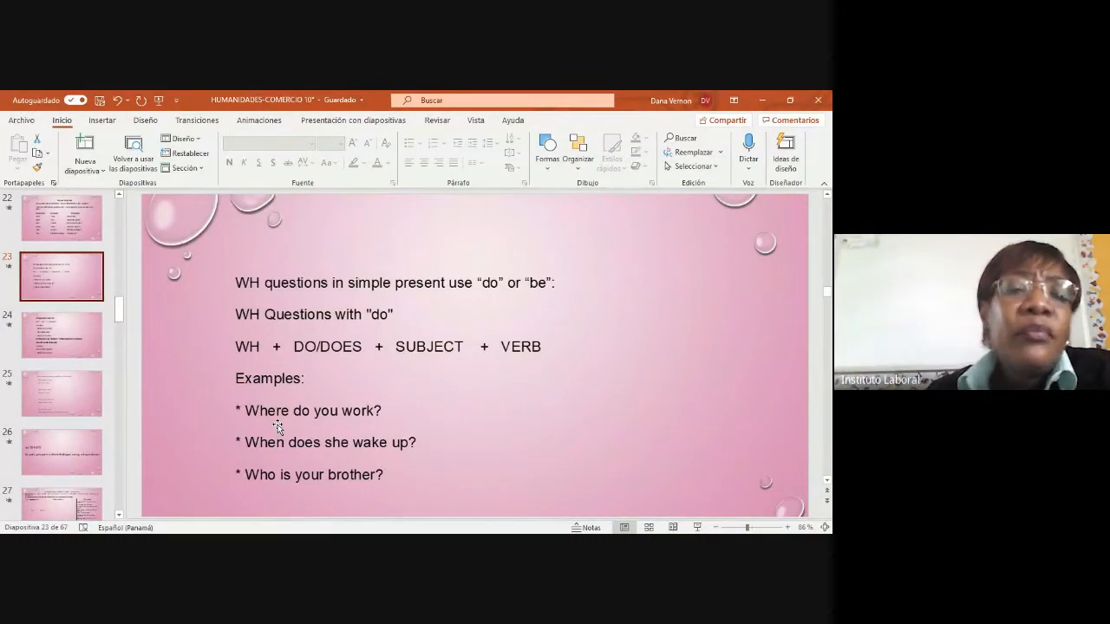
pyautogui.moveTo(346, 365)
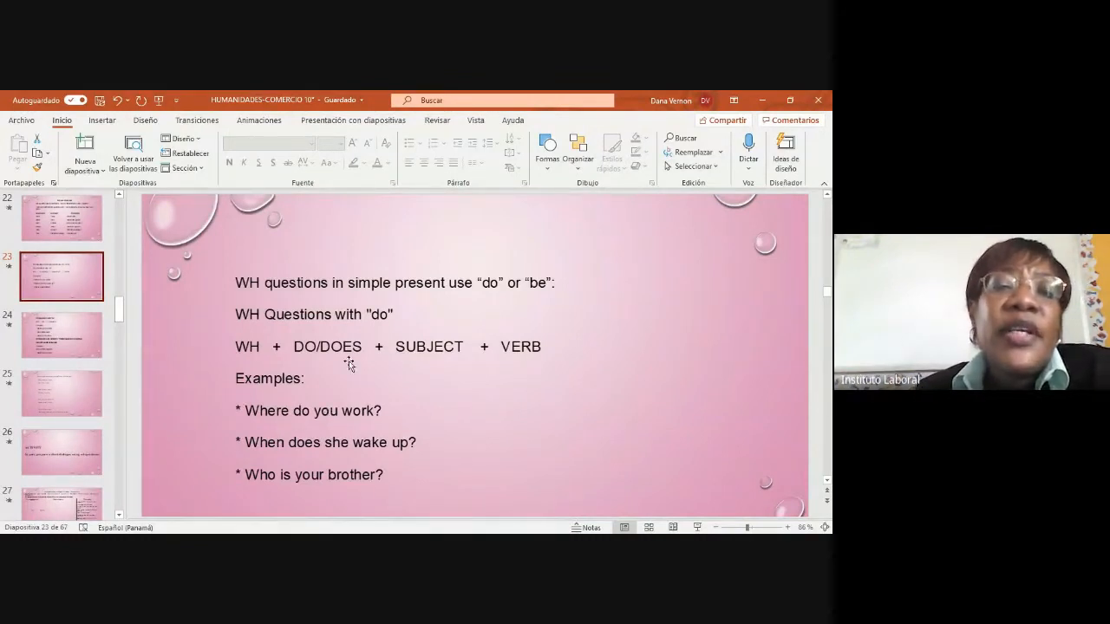
pyautogui.moveTo(531, 298)
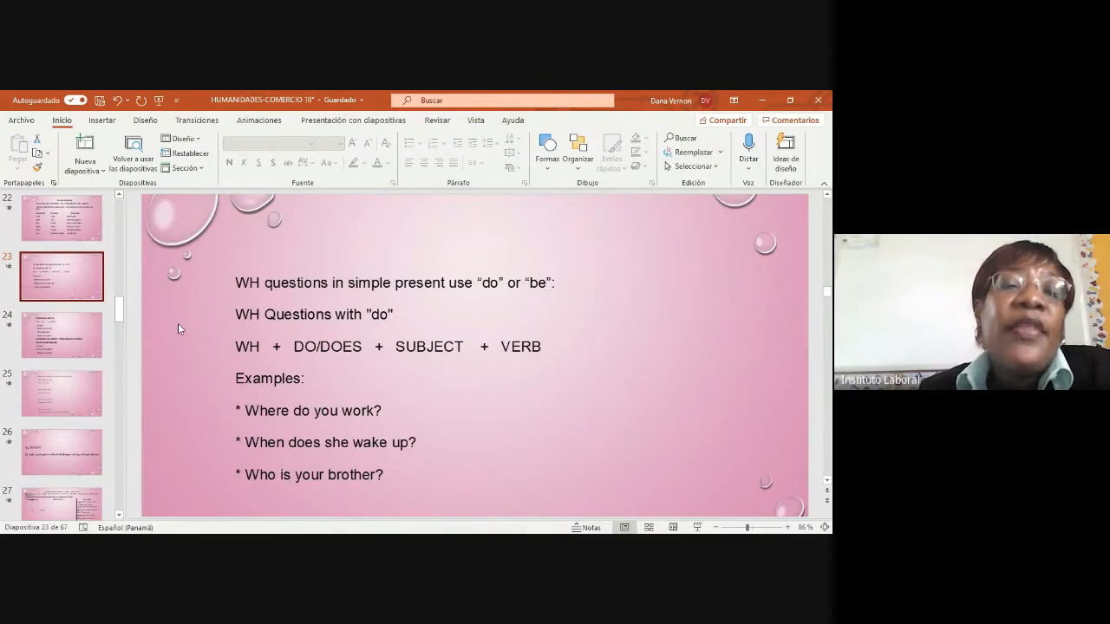
pyautogui.moveTo(277, 373)
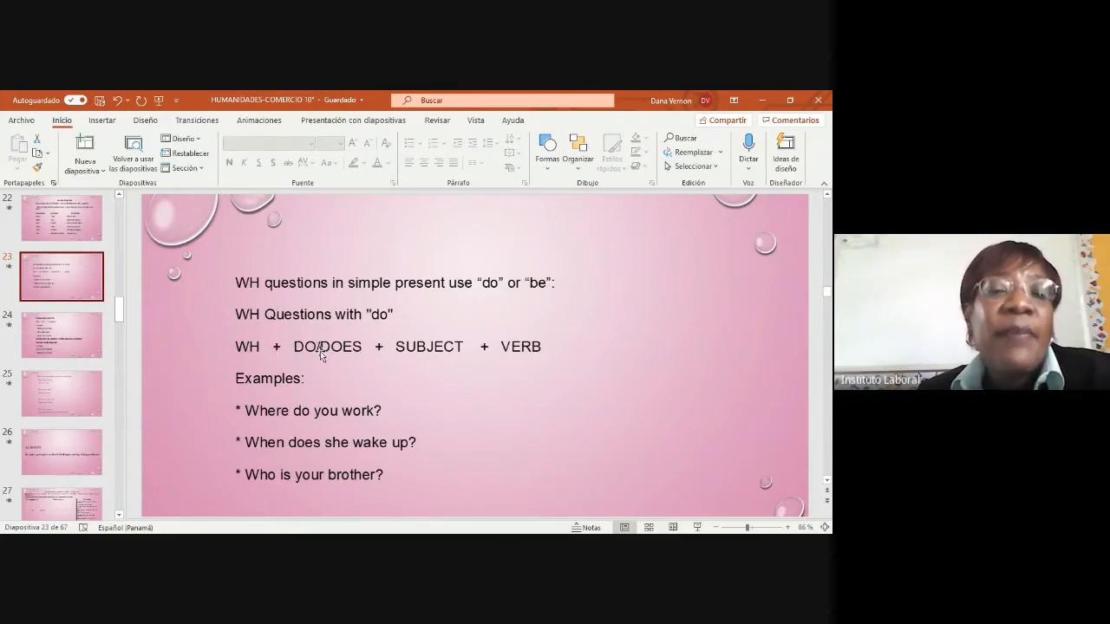
pyautogui.moveTo(305, 350)
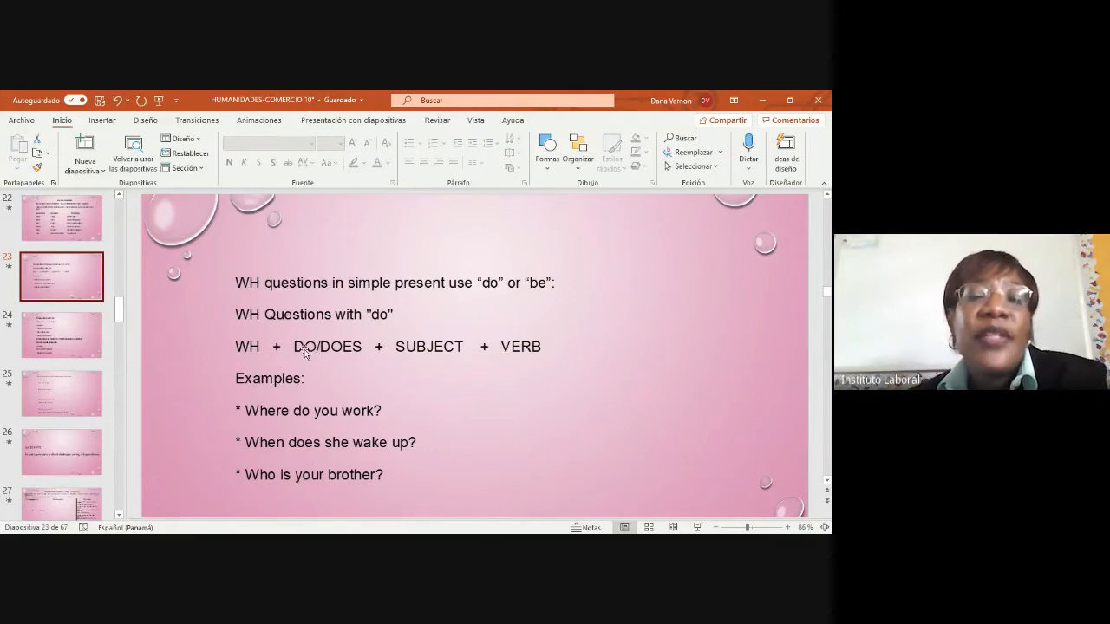
pyautogui.moveTo(558, 347)
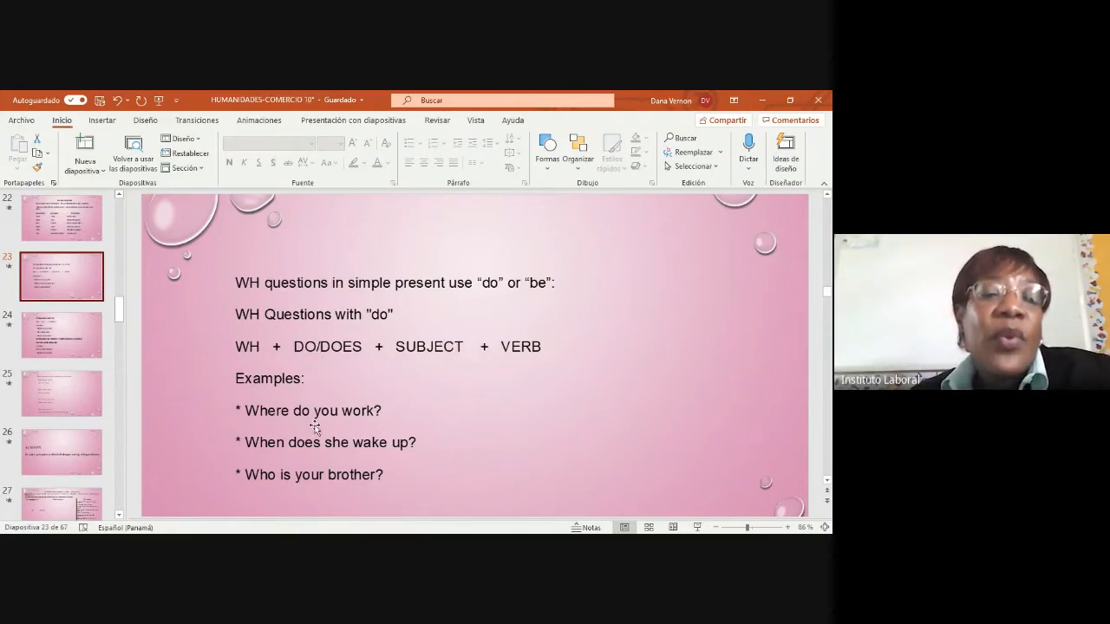
pyautogui.moveTo(316, 460)
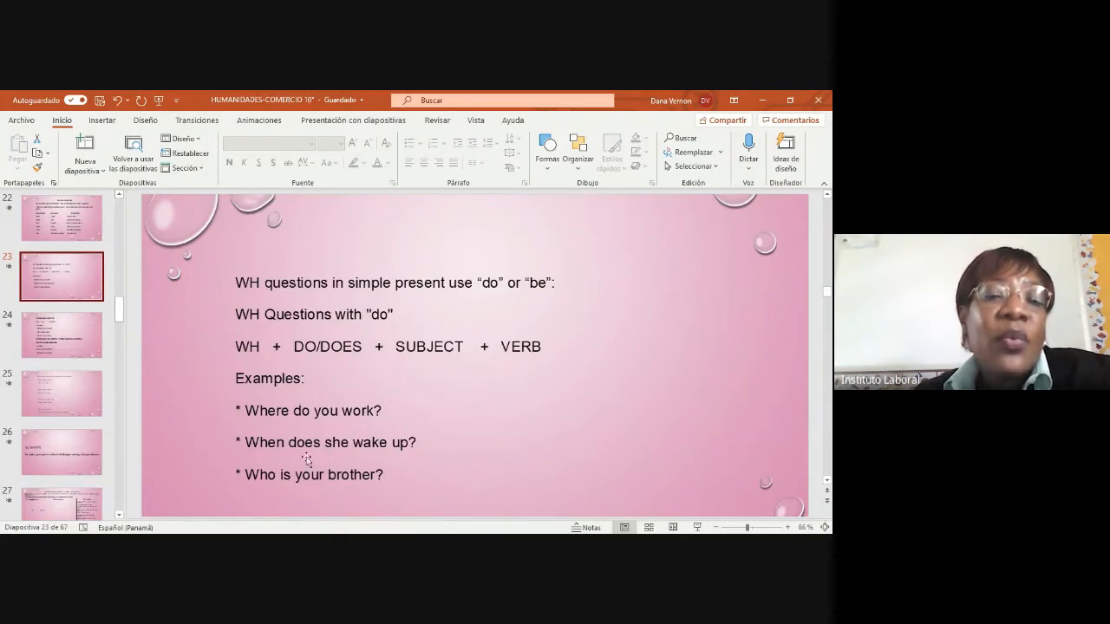
pyautogui.moveTo(423, 451)
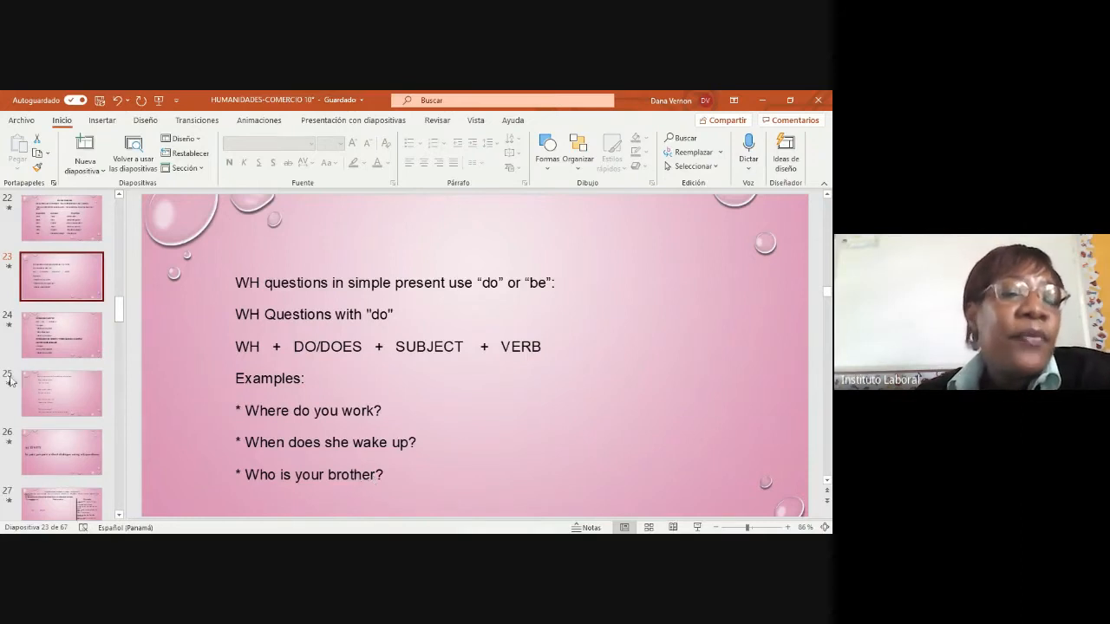
# Show the WH questions with be slide and its example questions
pyautogui.click(61, 335)
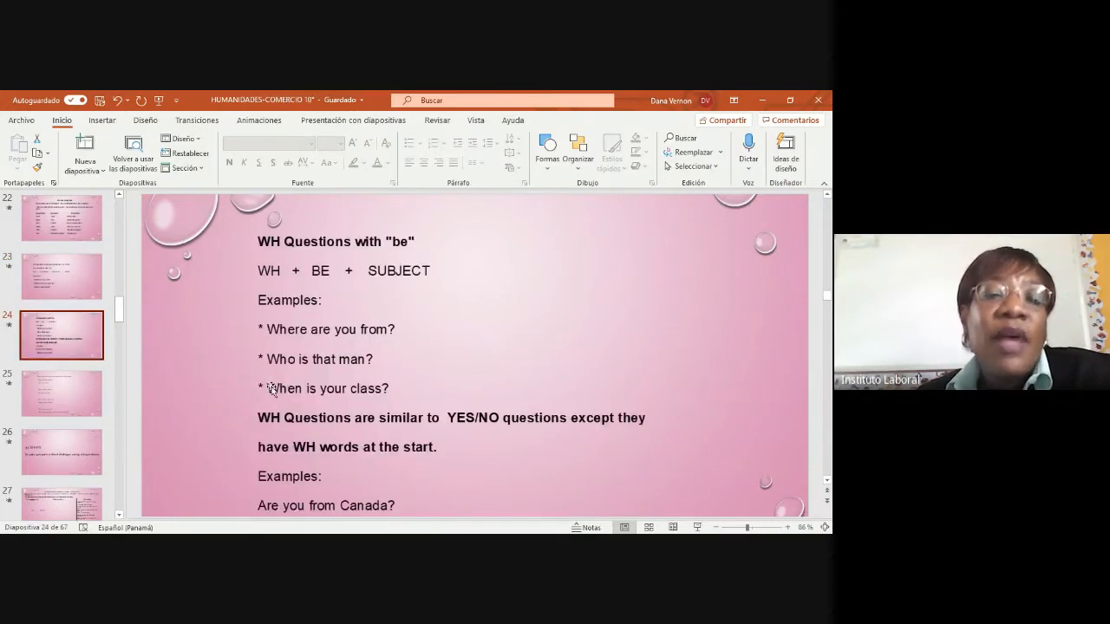
pyautogui.moveTo(373, 319)
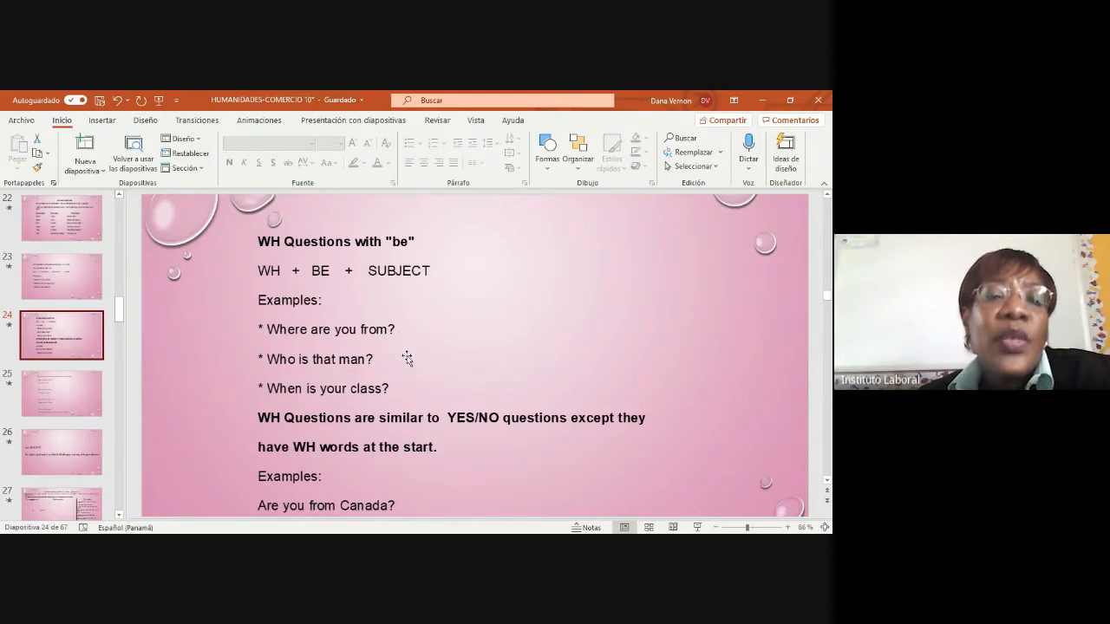
pyautogui.moveTo(397, 406)
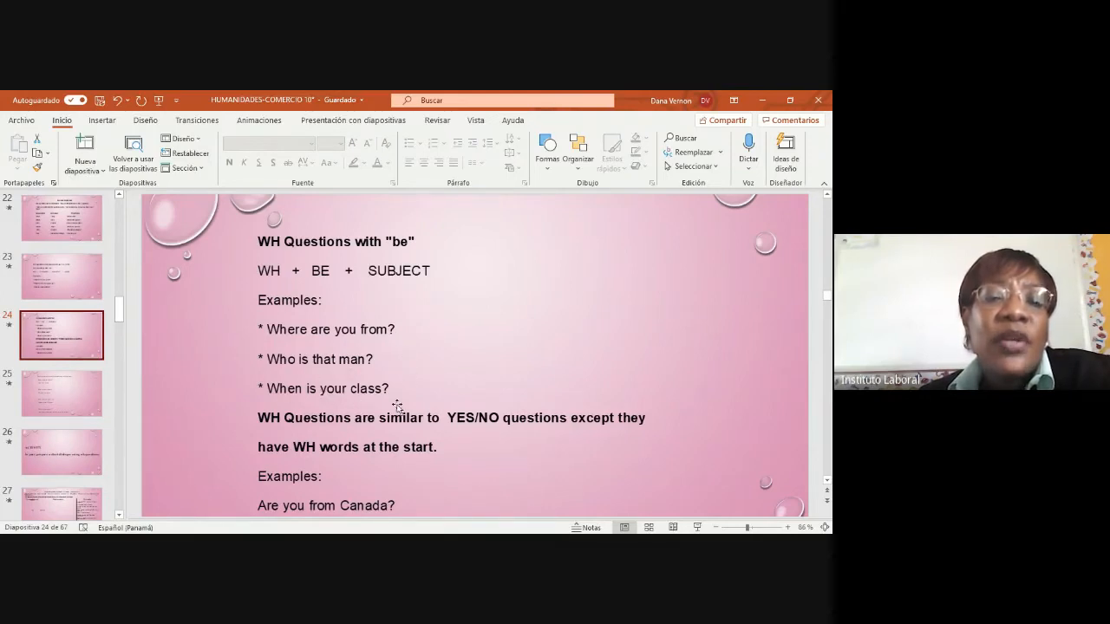
pyautogui.moveTo(396, 433)
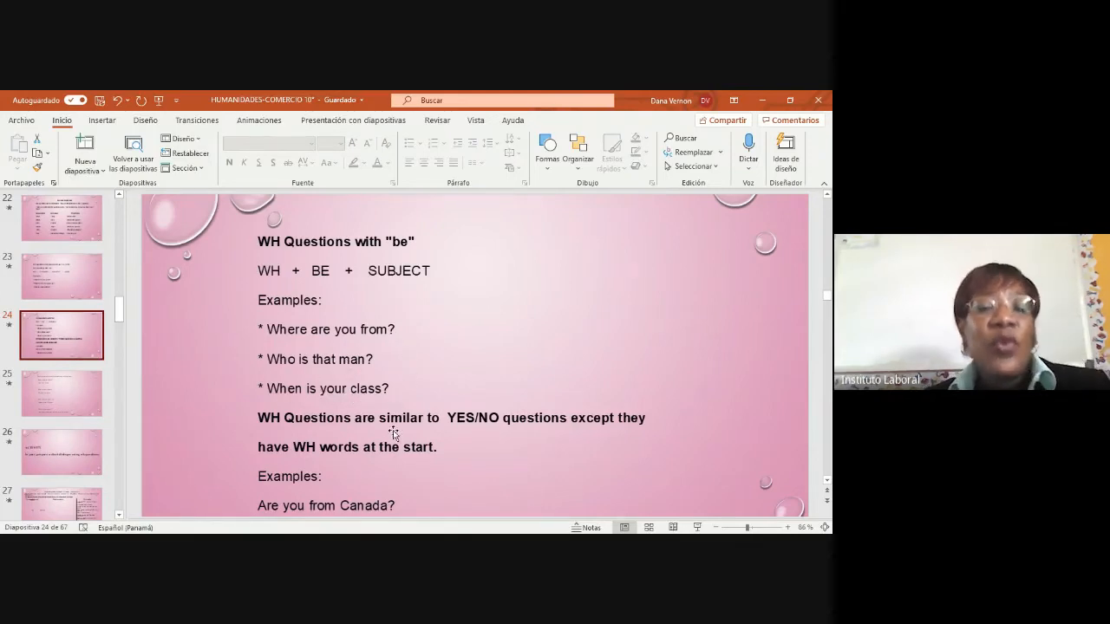
pyautogui.moveTo(552, 447)
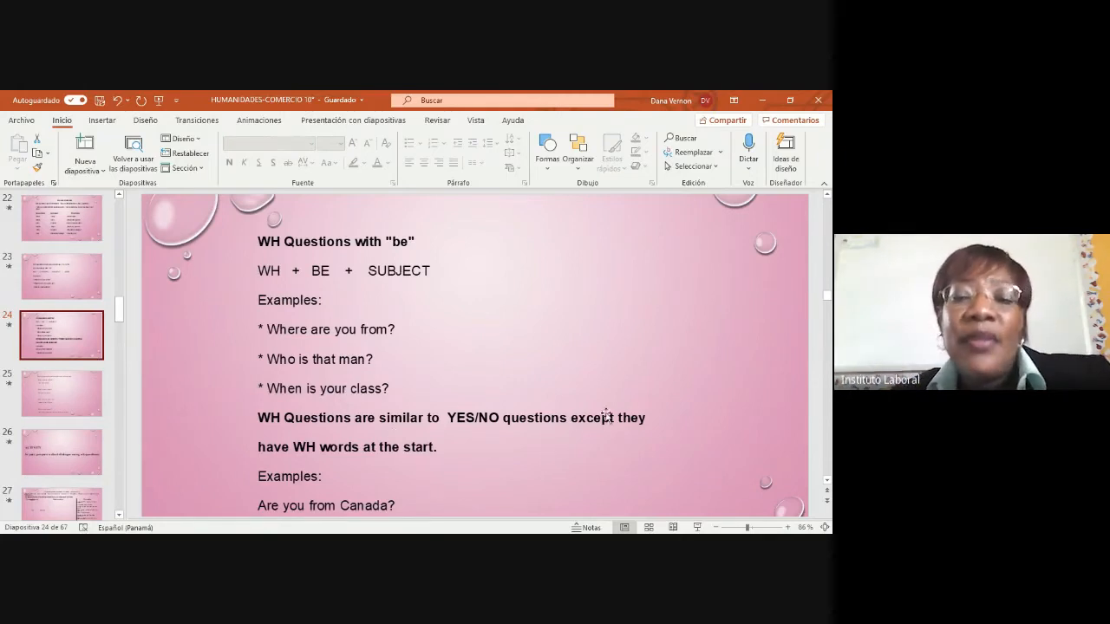
pyautogui.moveTo(396, 465)
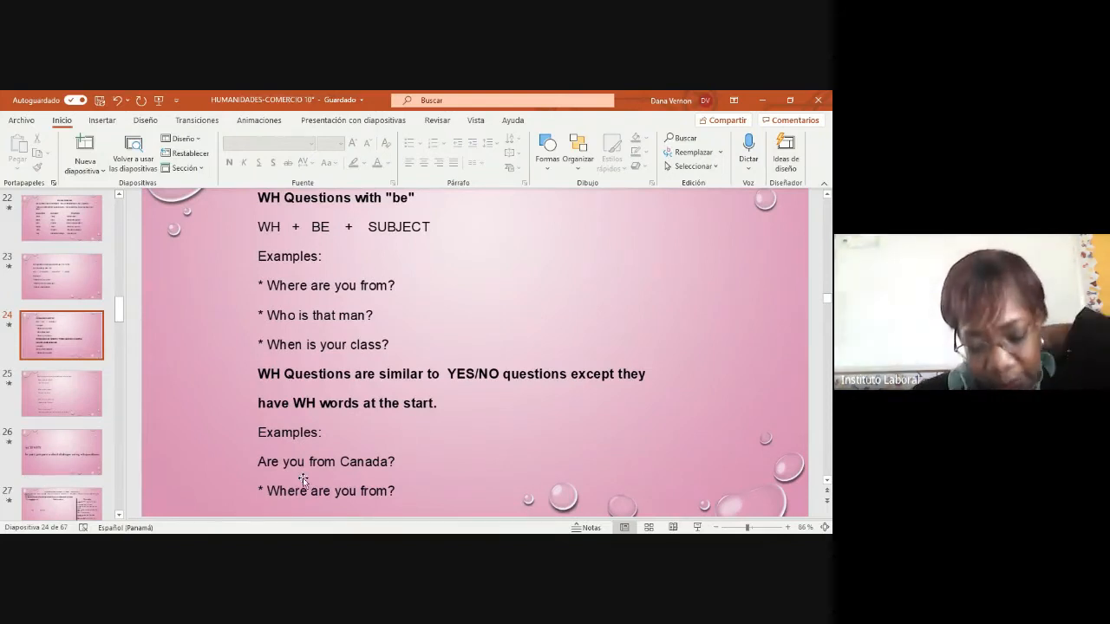
pyautogui.moveTo(301, 458)
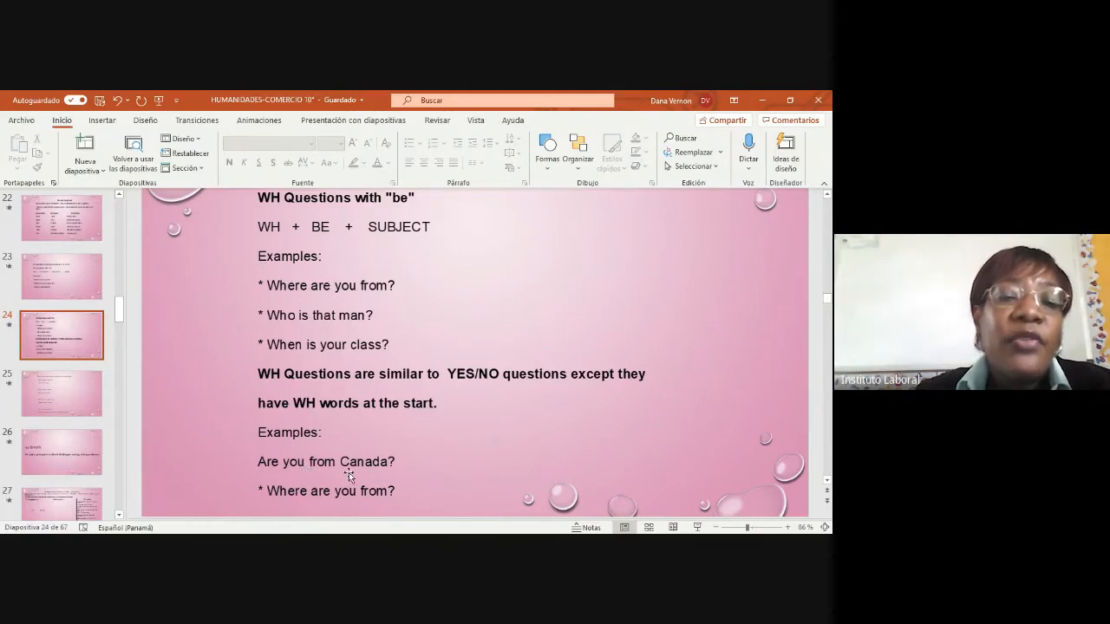
pyautogui.moveTo(409, 475)
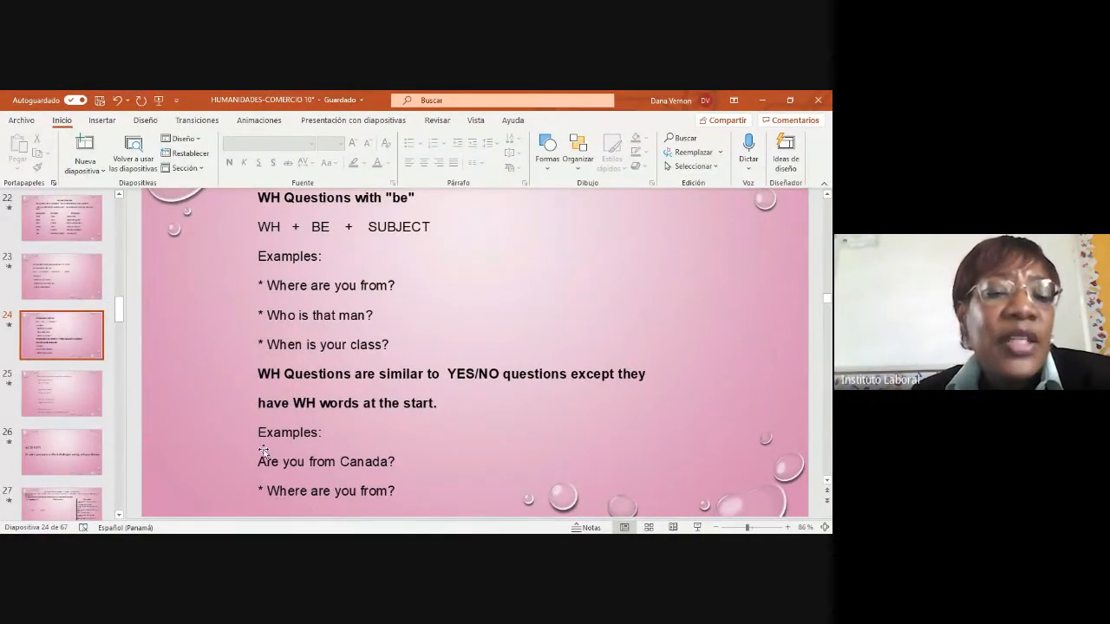
# Show the example questions and answers slide with pairs like 'Where are you from?'
pyautogui.click(62, 393)
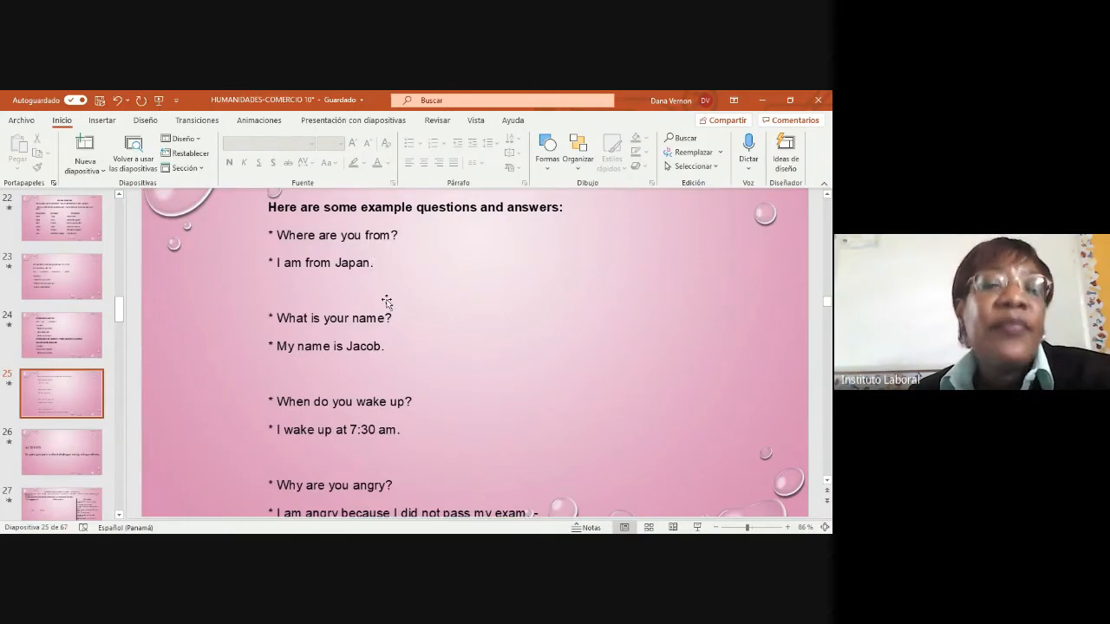
pyautogui.moveTo(368, 351)
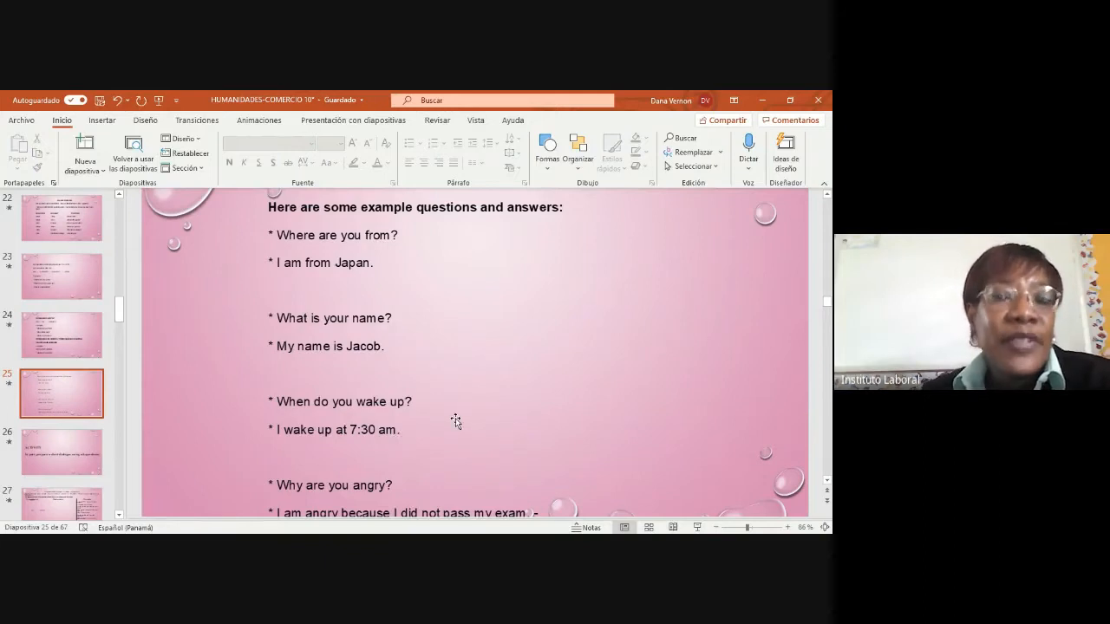
pyautogui.moveTo(493, 425)
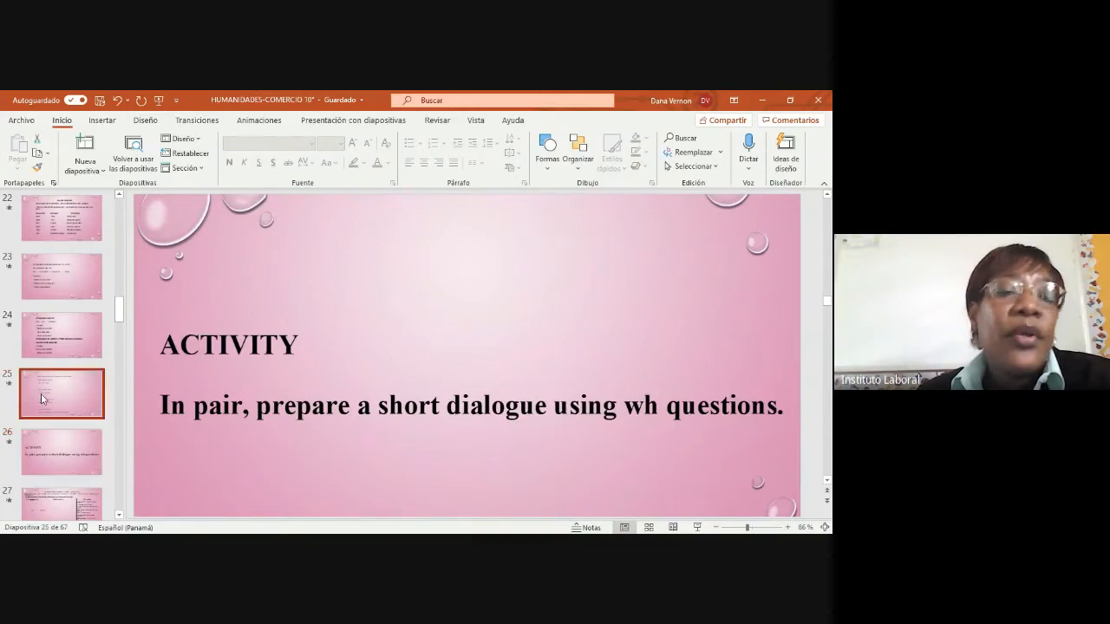
pyautogui.scroll(-3)
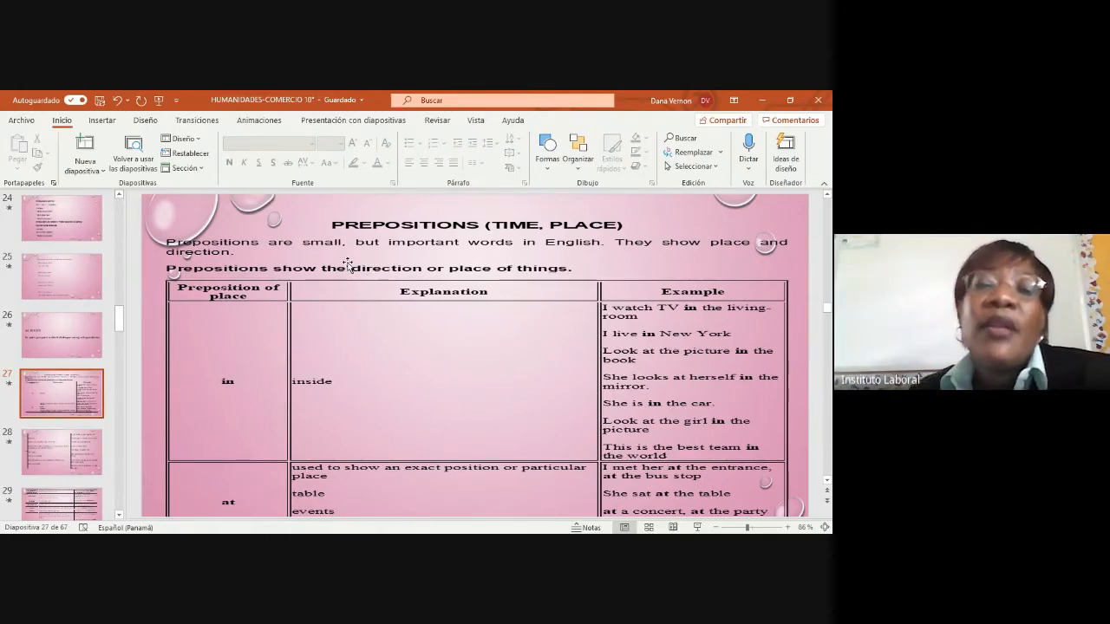
pyautogui.moveTo(707, 277)
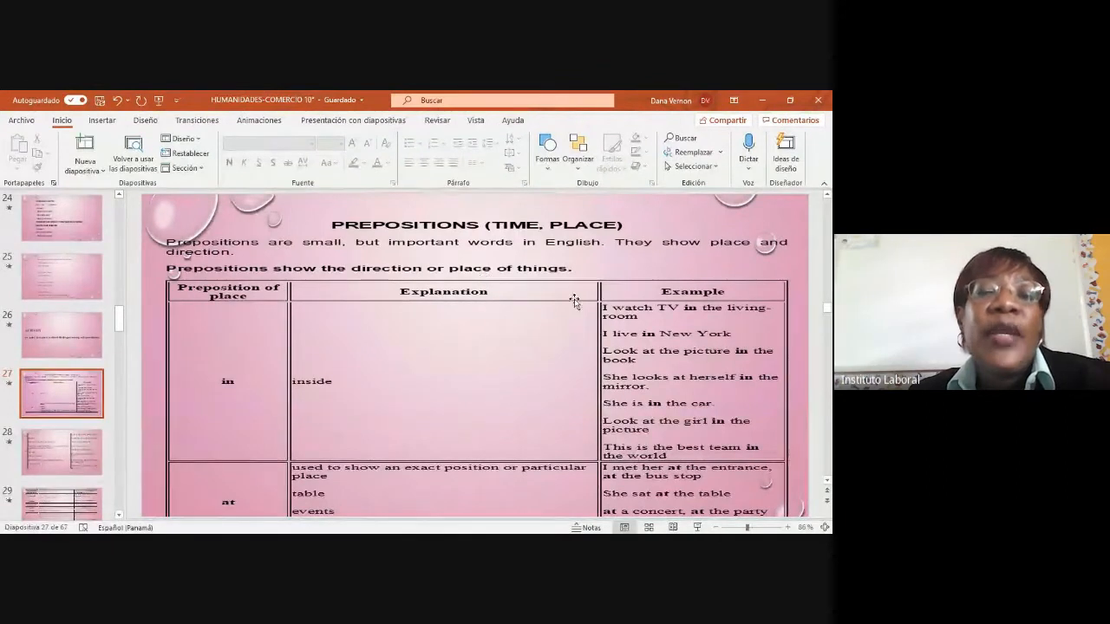
# Scroll the prepositions slide to reveal more of the 'at' rows
pyautogui.scroll(-3)
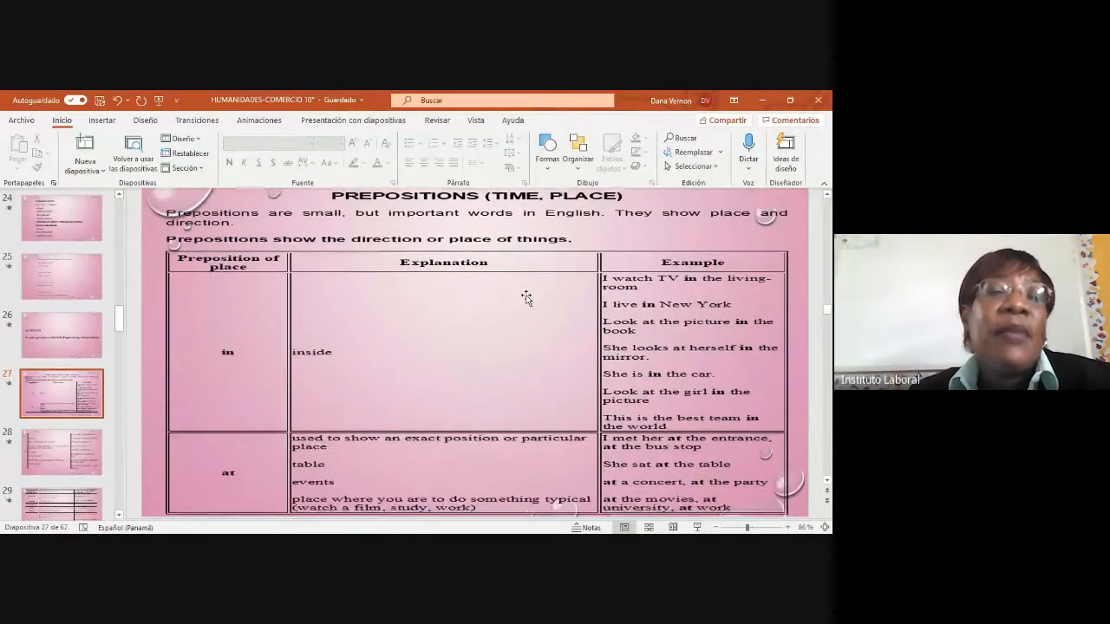
pyautogui.moveTo(245, 395)
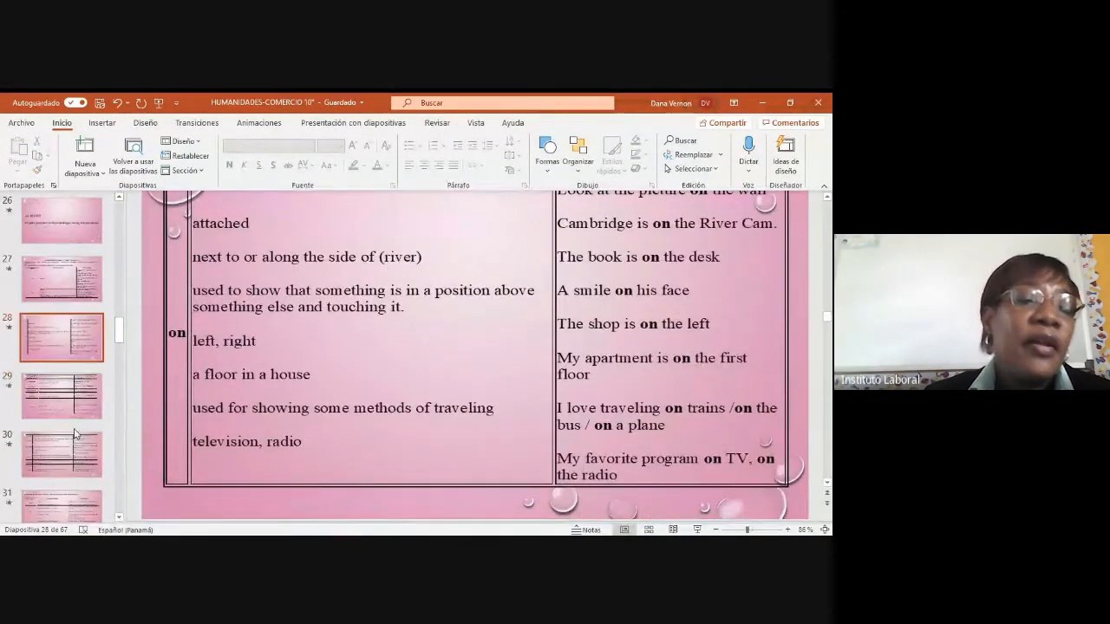
# Show the place-prepositions table from 'by, next to' through 'over' and its lower rows
pyautogui.click(60, 450)
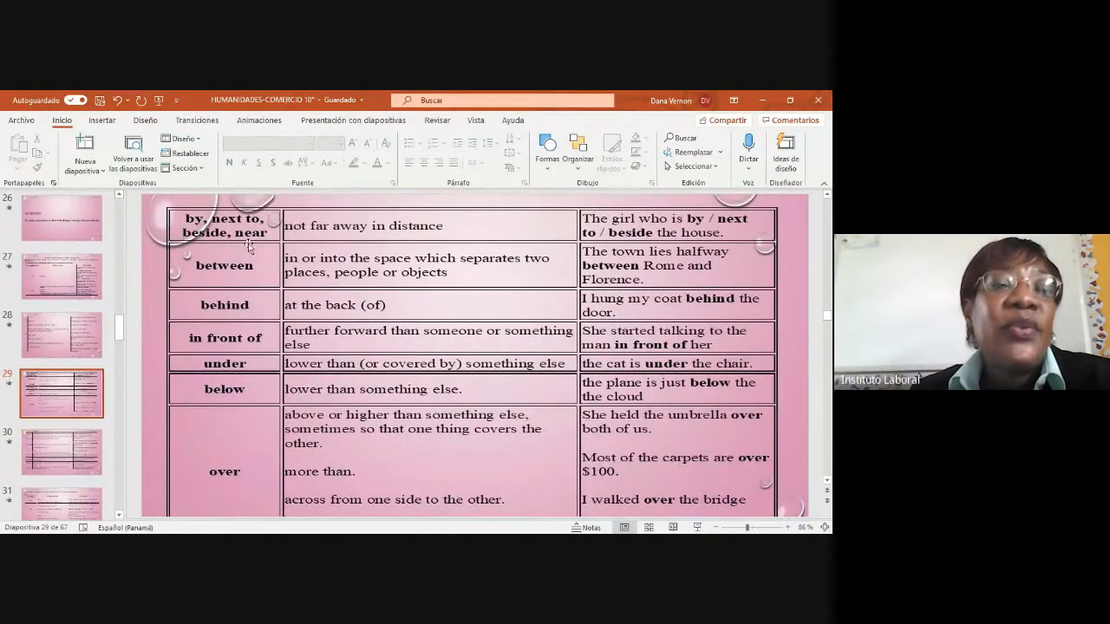
pyautogui.moveTo(264, 253)
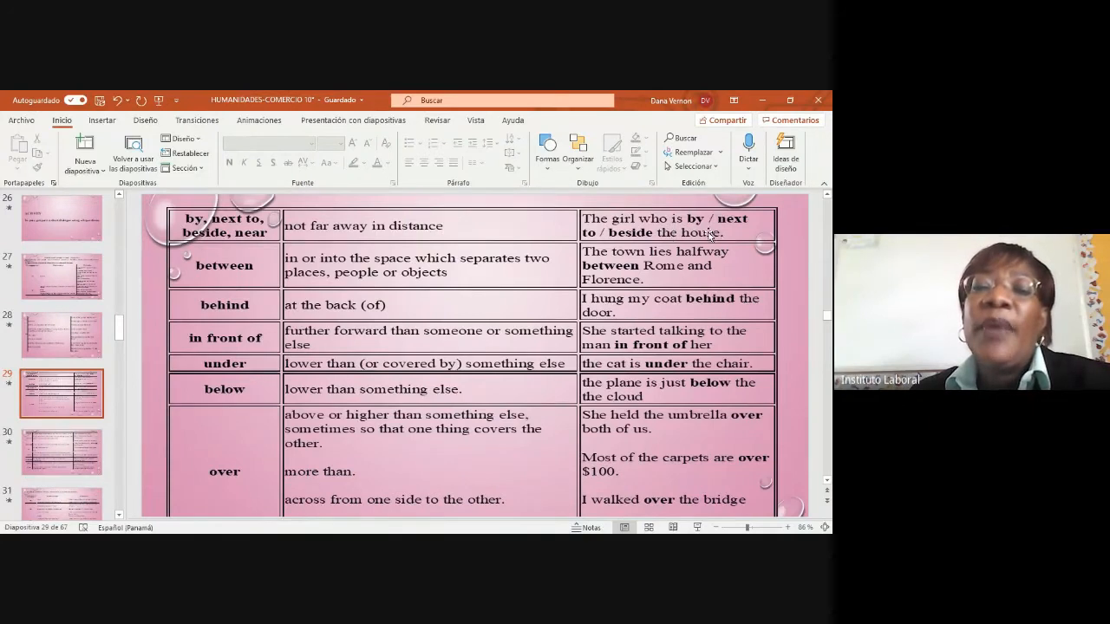
pyautogui.moveTo(593, 253)
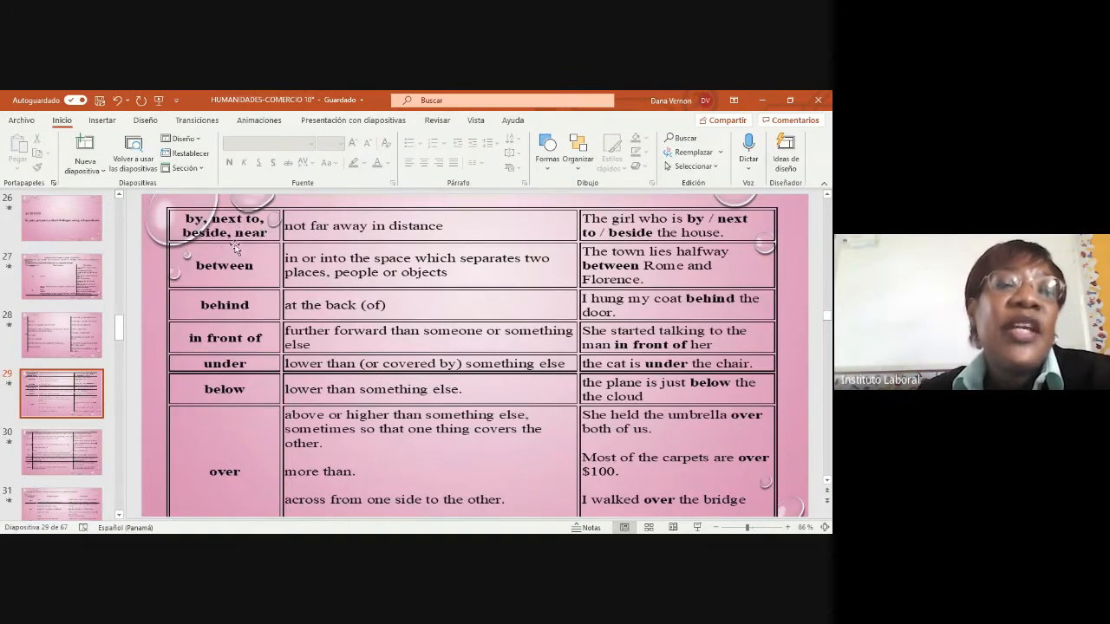
pyautogui.moveTo(368, 241)
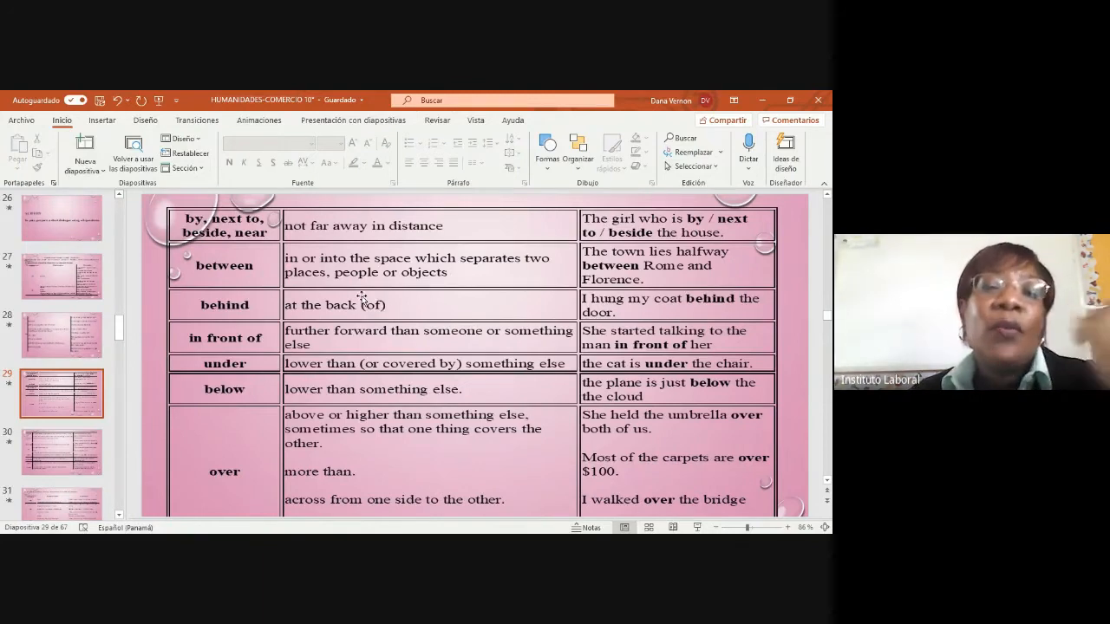
pyautogui.moveTo(461, 284)
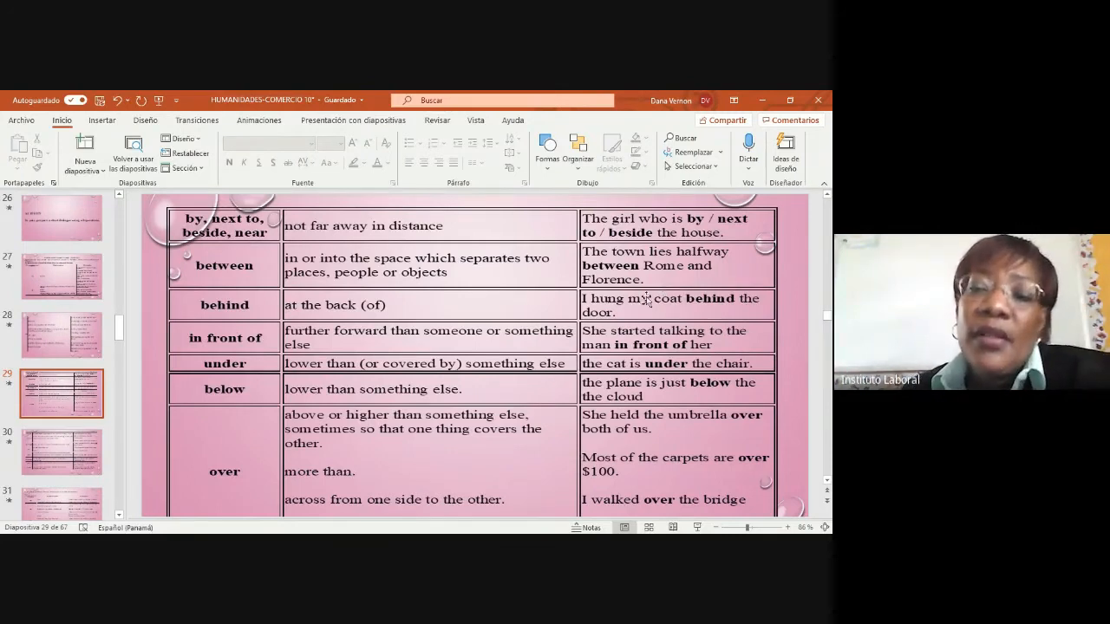
pyautogui.moveTo(663, 285)
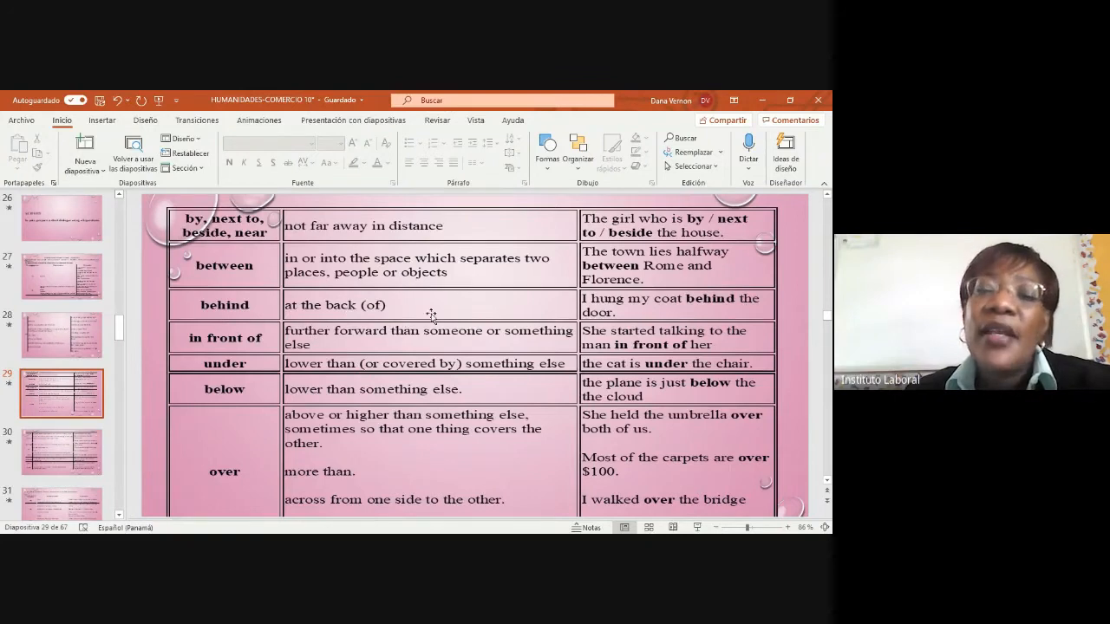
pyautogui.moveTo(694, 319)
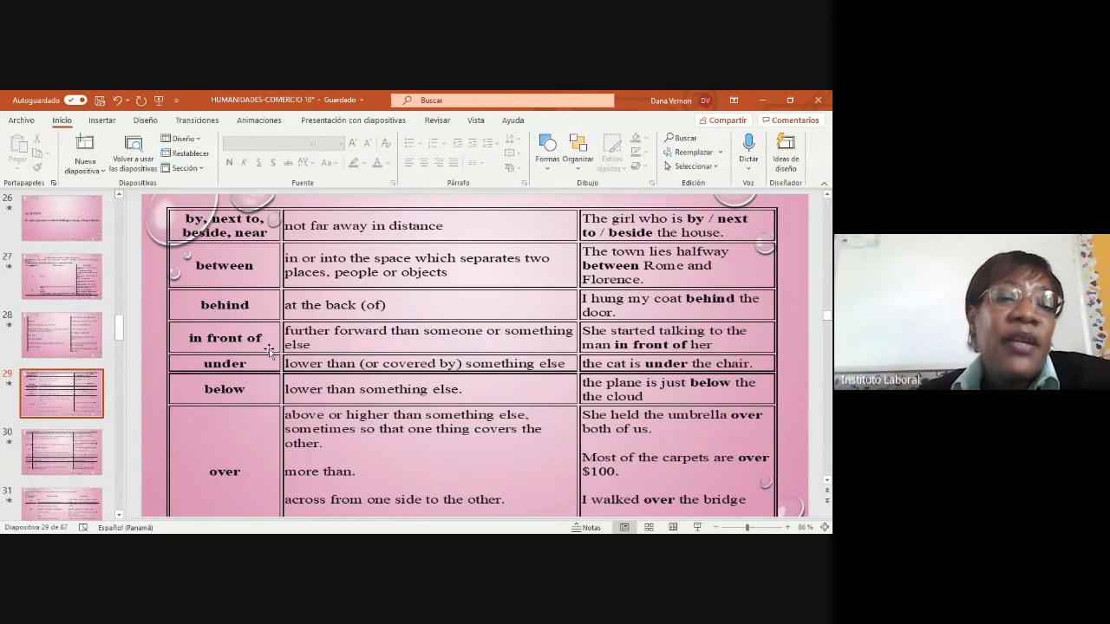
pyautogui.moveTo(227, 487)
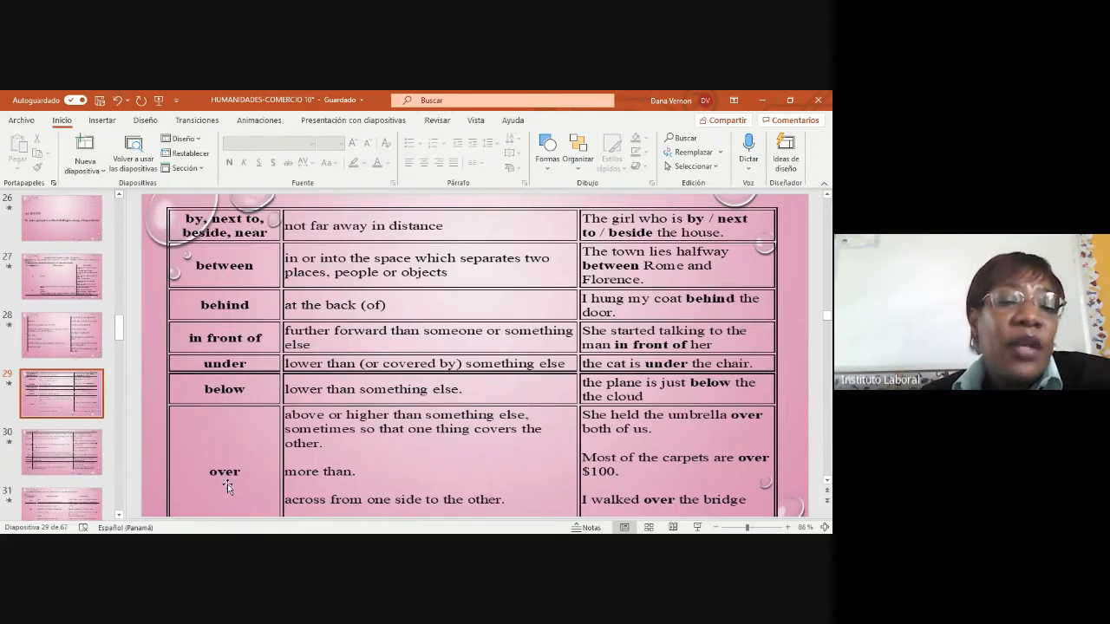
pyautogui.scroll(-3)
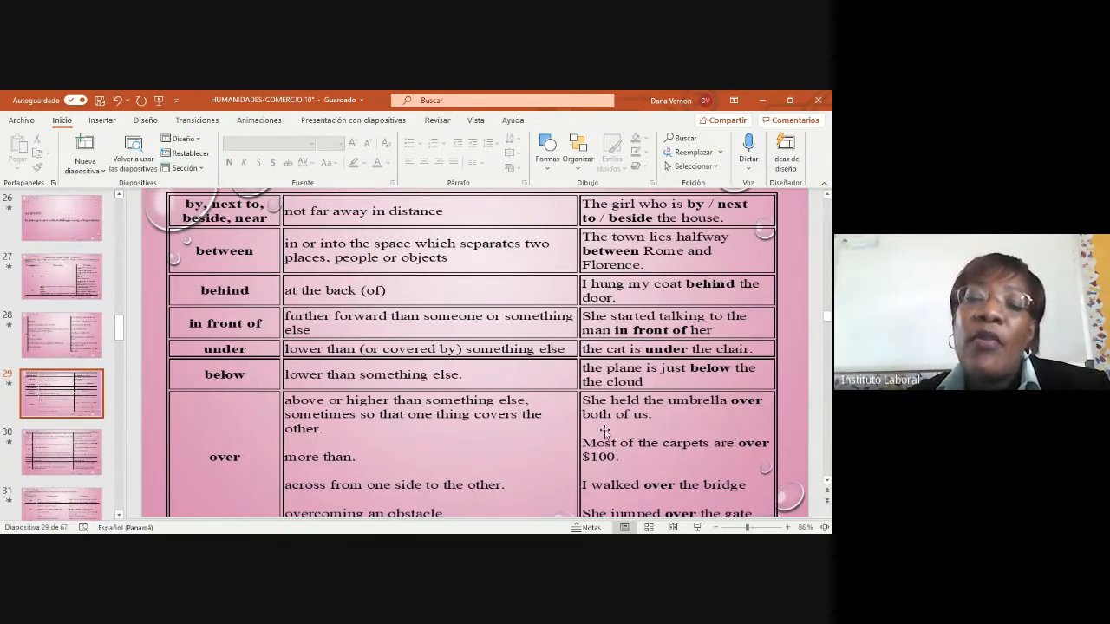
pyautogui.moveTo(650, 475)
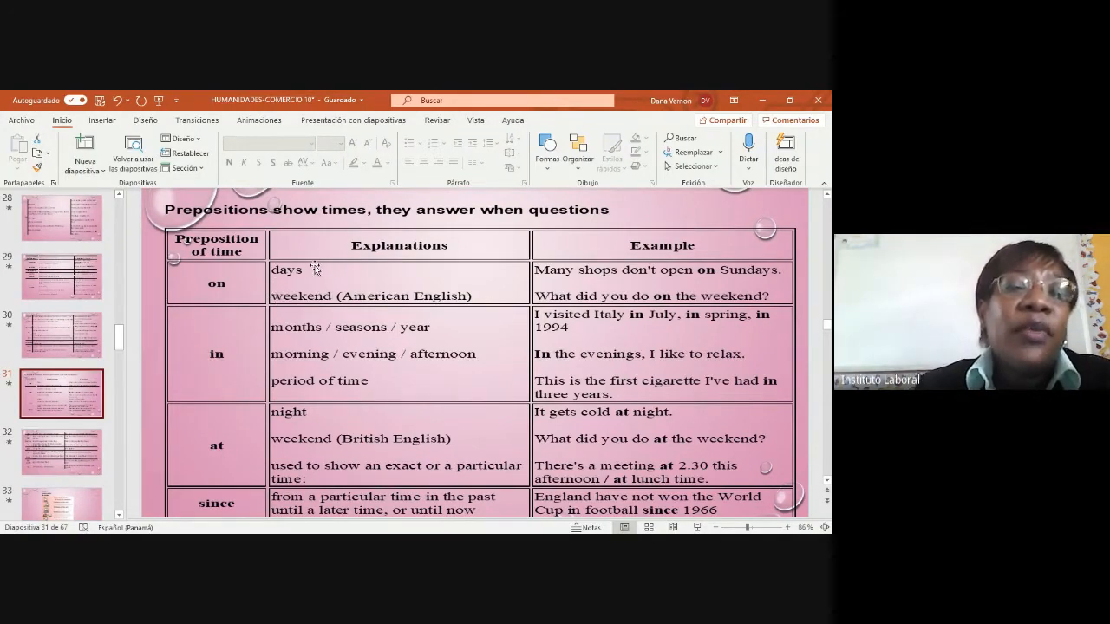
pyautogui.moveTo(312, 305)
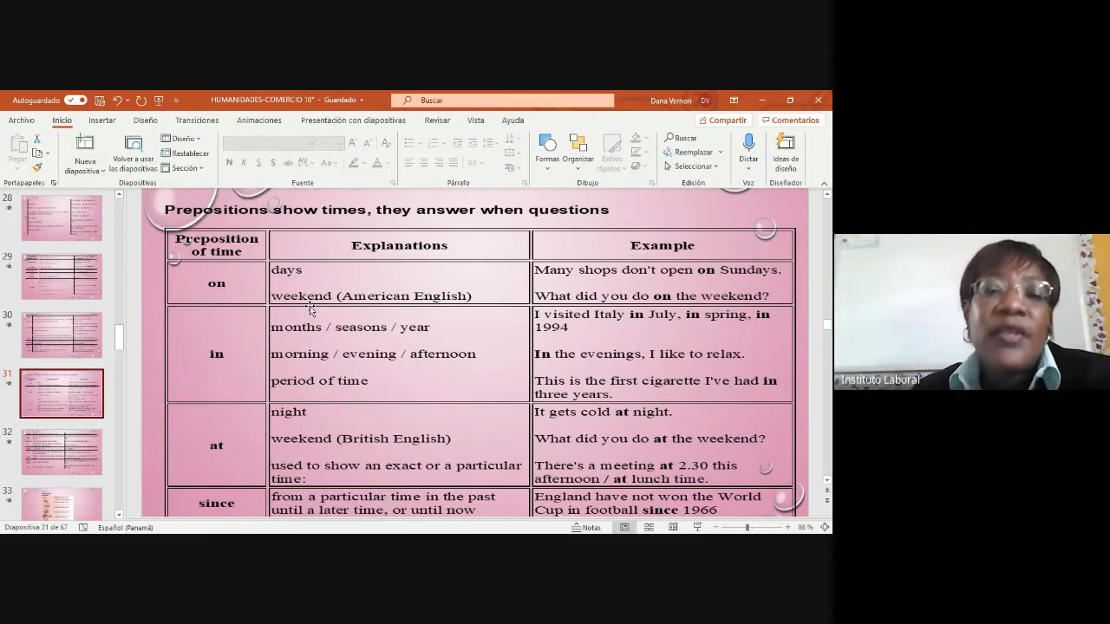
pyautogui.moveTo(416, 314)
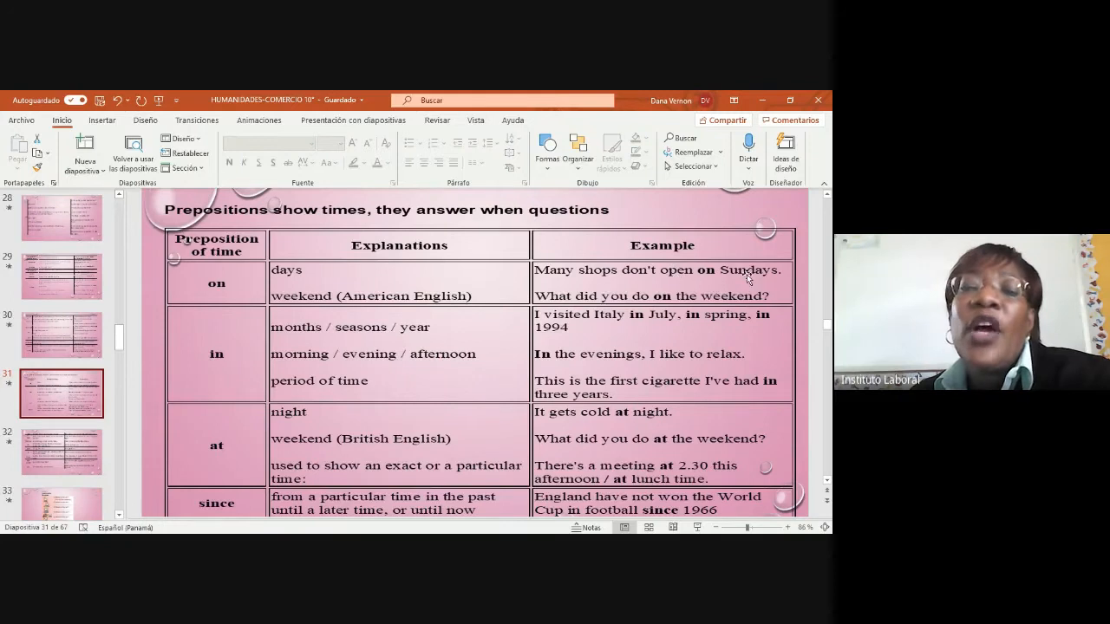
pyautogui.moveTo(225, 323)
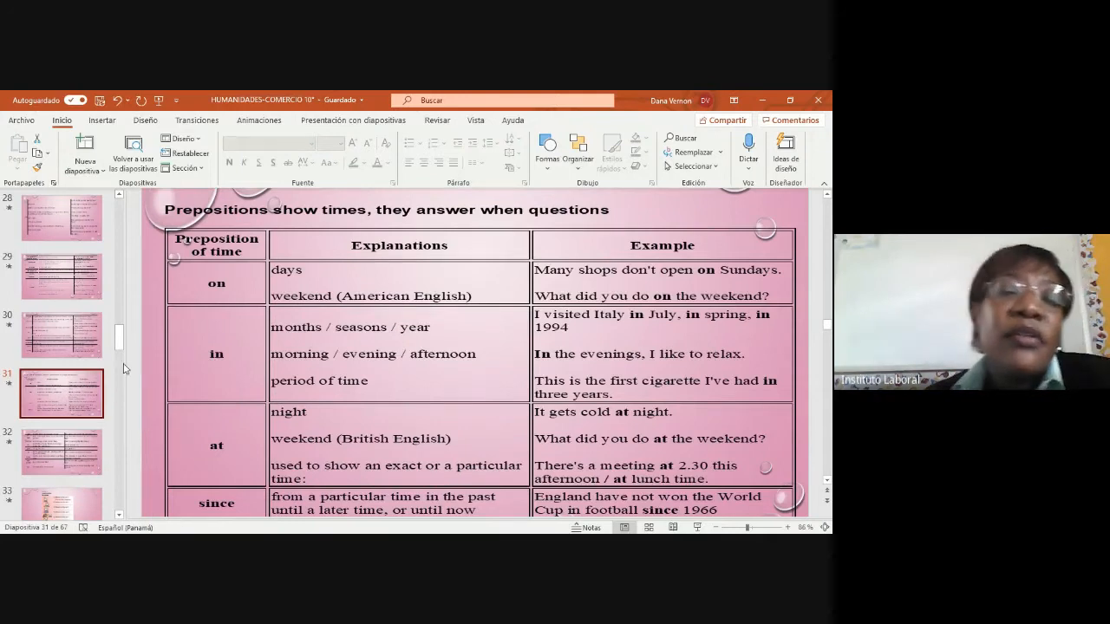
pyautogui.moveTo(433, 338)
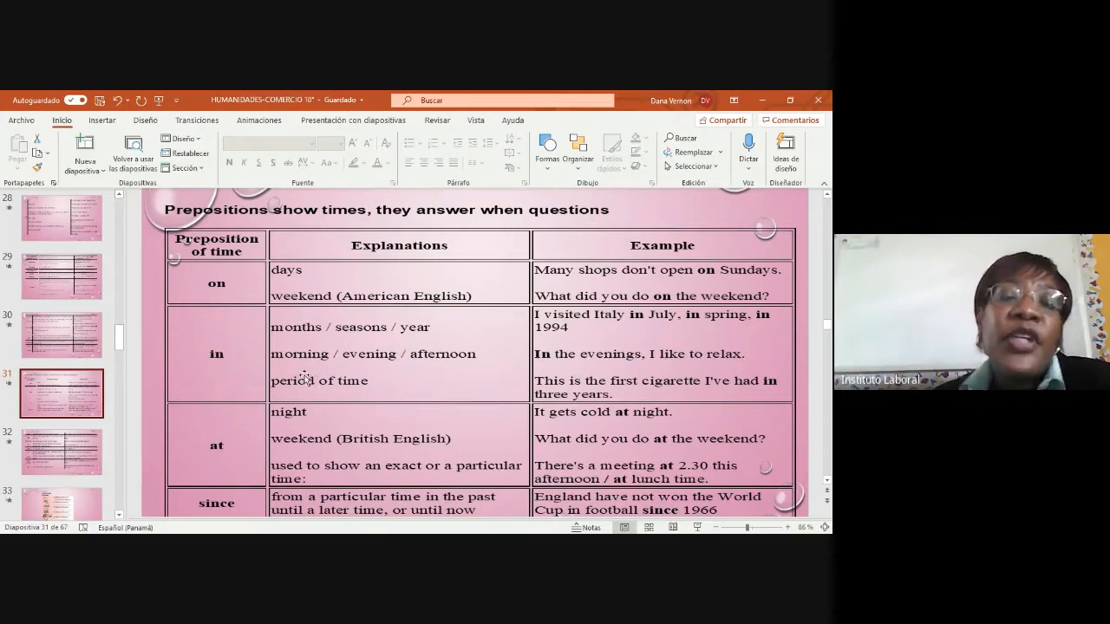
pyautogui.moveTo(451, 380)
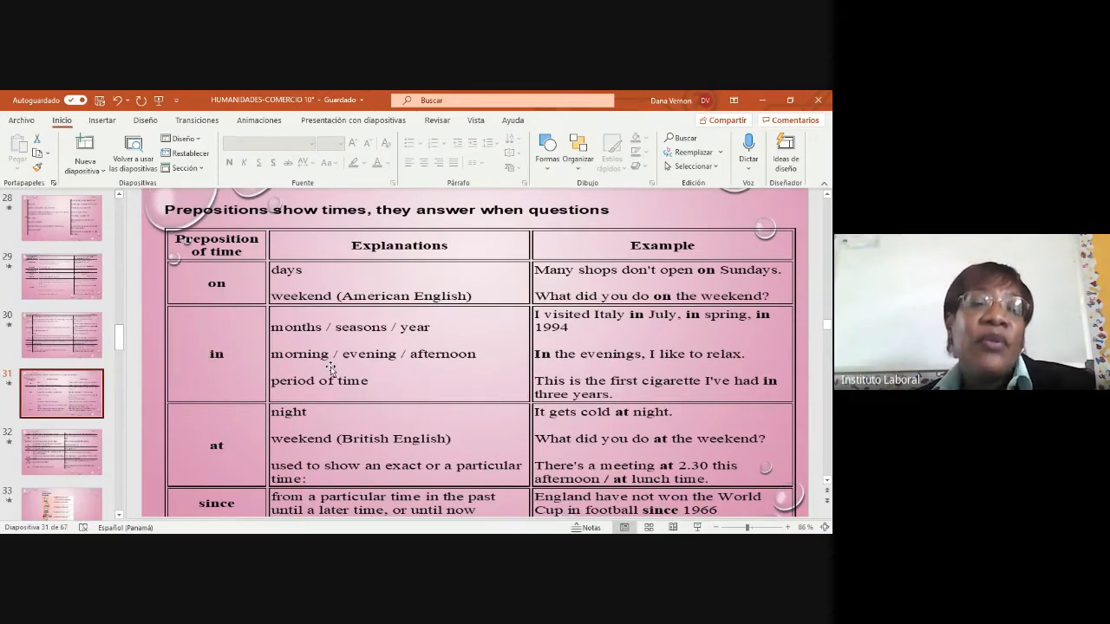
pyautogui.moveTo(262, 364)
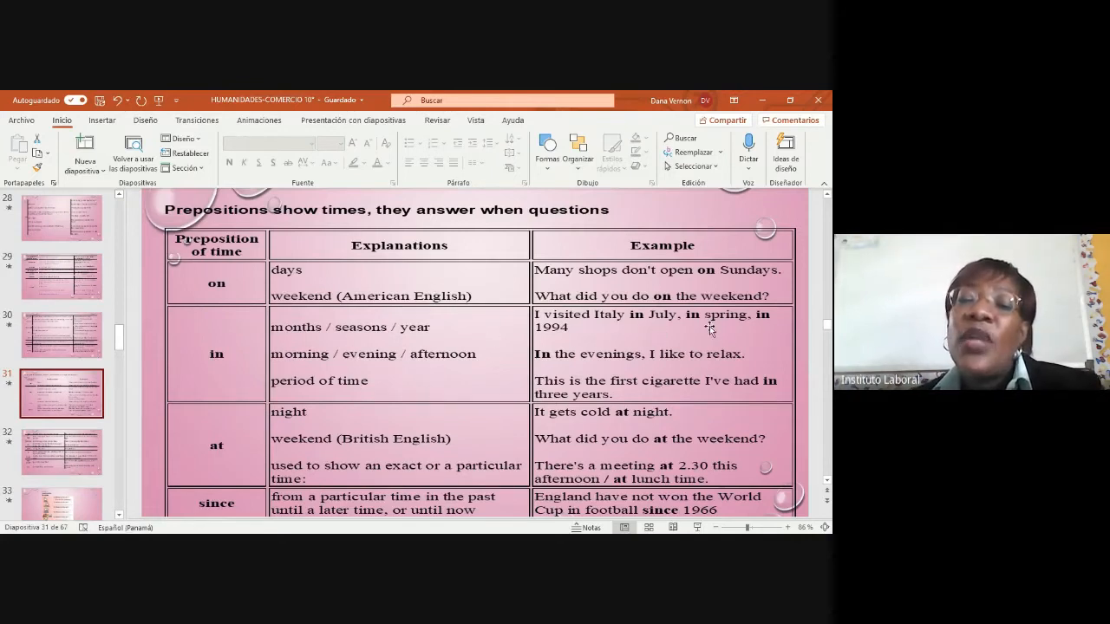
pyautogui.moveTo(607, 354)
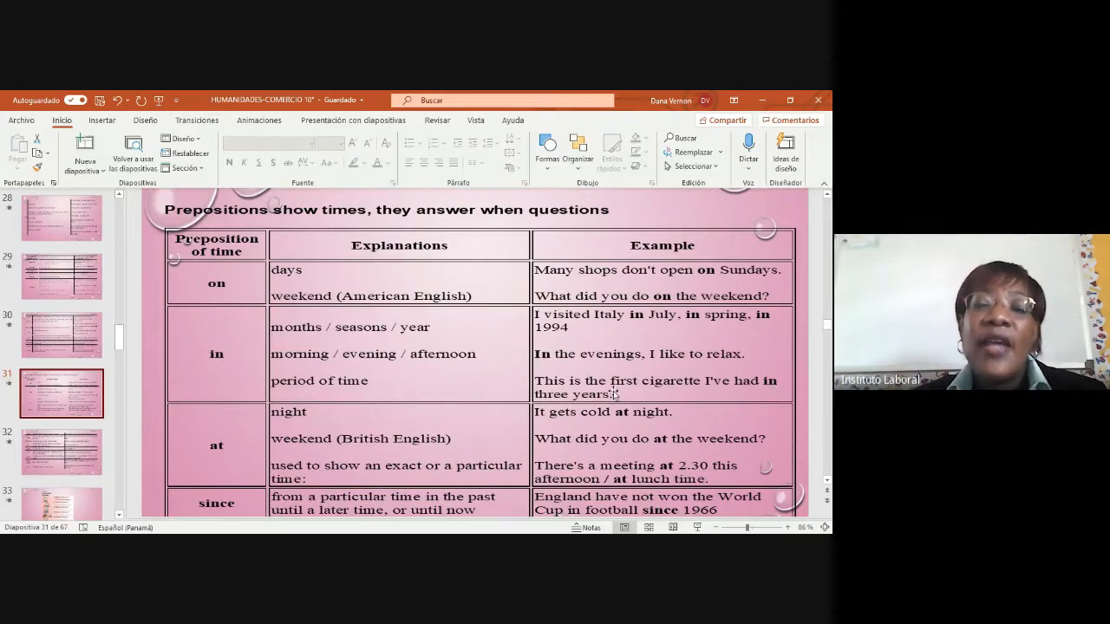
pyautogui.moveTo(361, 399)
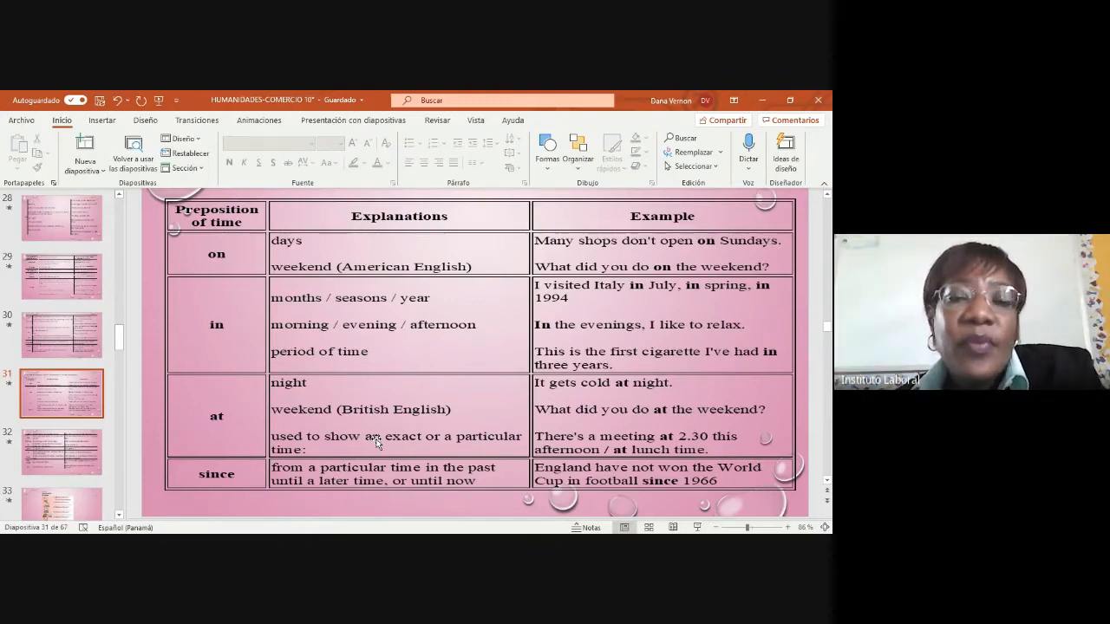
pyautogui.moveTo(364, 496)
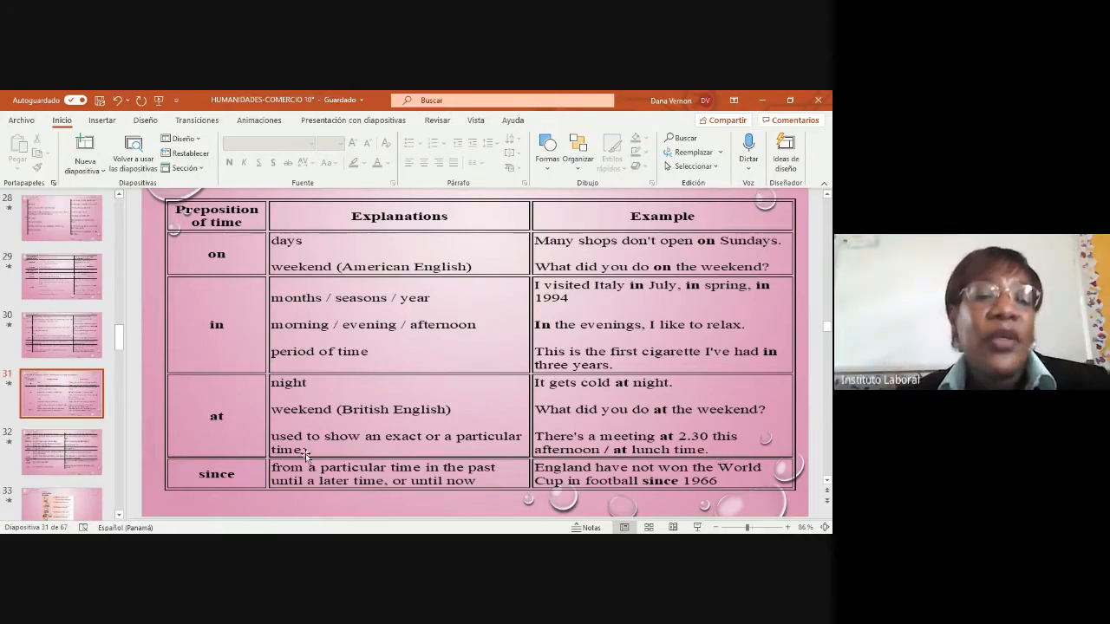
pyautogui.moveTo(320, 467)
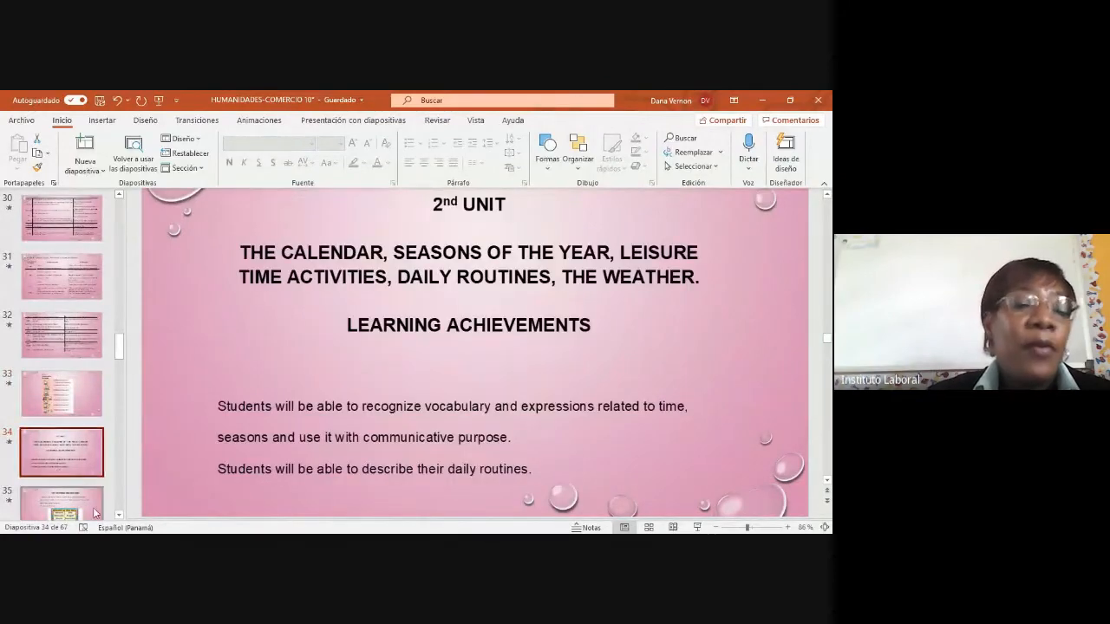
pyautogui.click(62, 392)
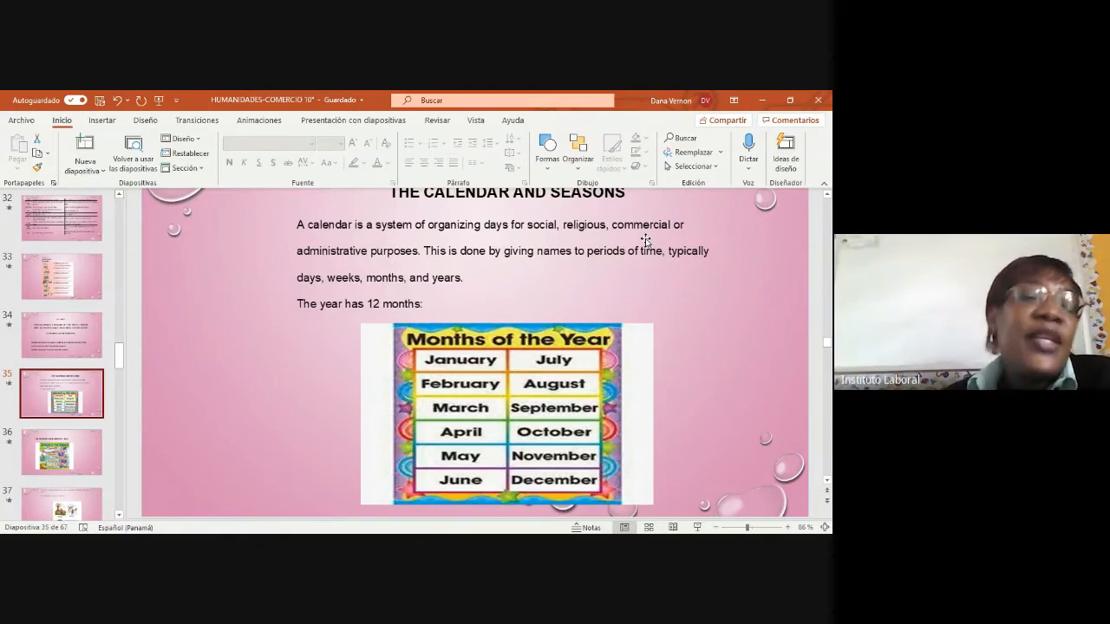
pyautogui.moveTo(626, 239)
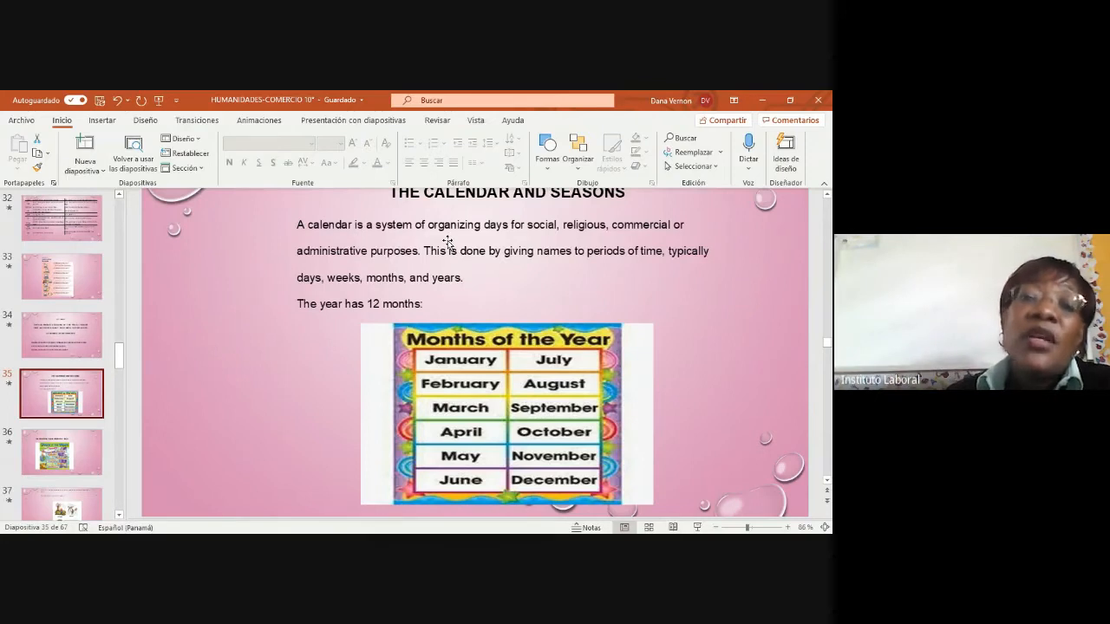
pyautogui.moveTo(529, 347)
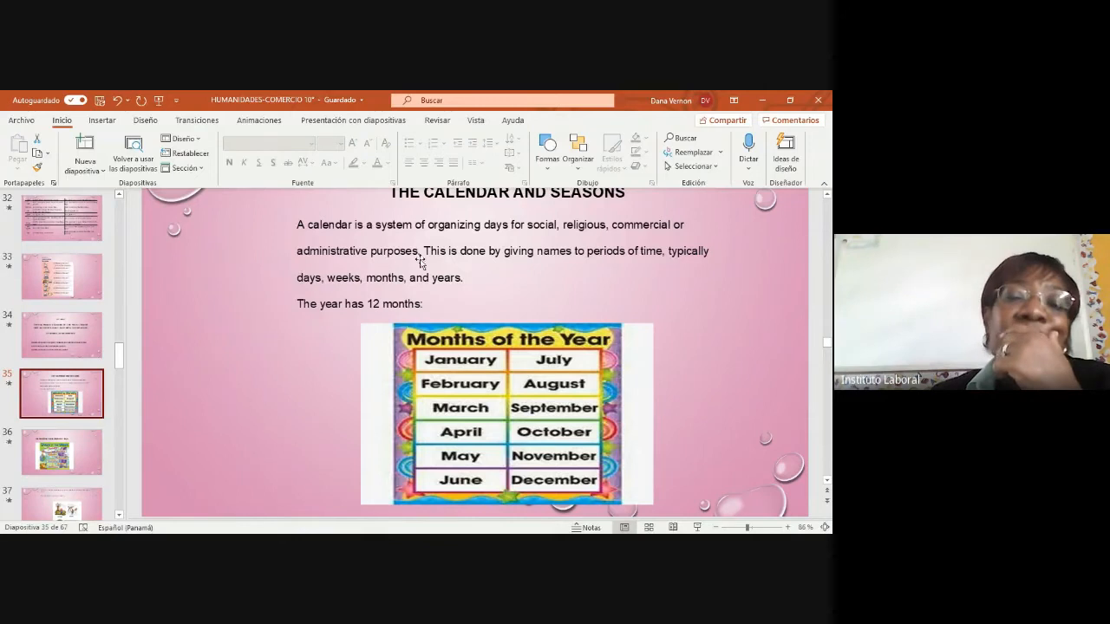
pyautogui.moveTo(510, 285)
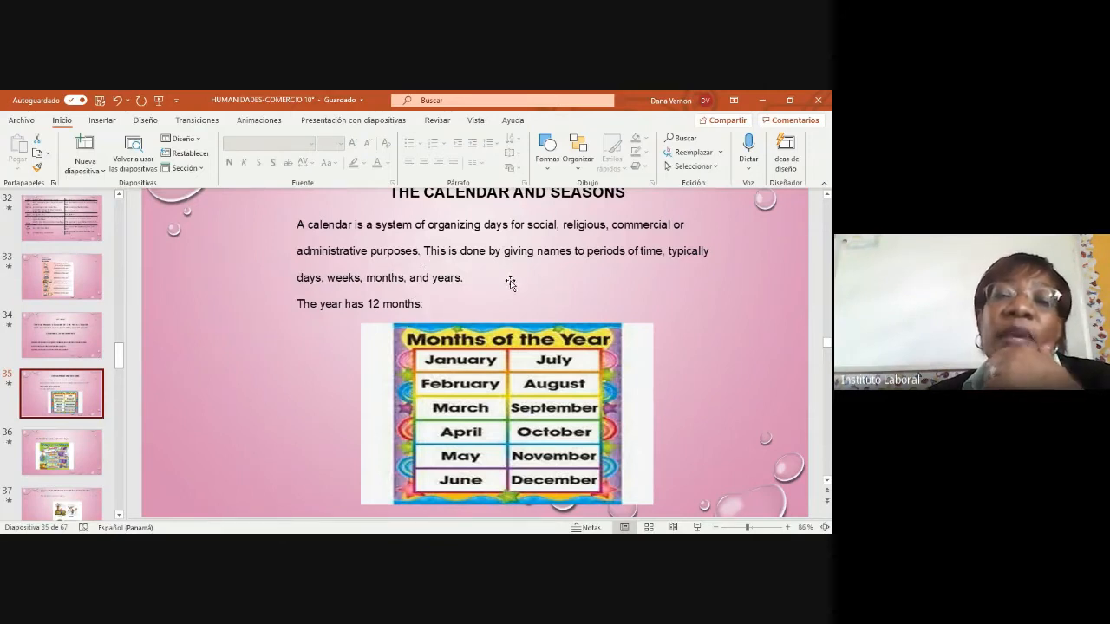
pyautogui.moveTo(623, 263)
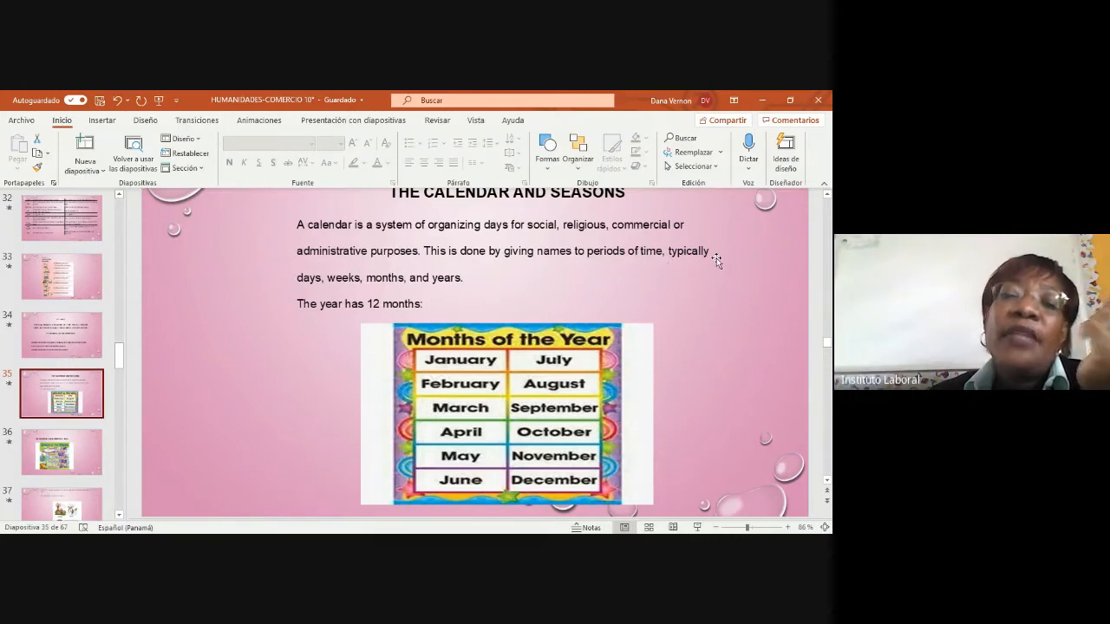
pyautogui.moveTo(416, 288)
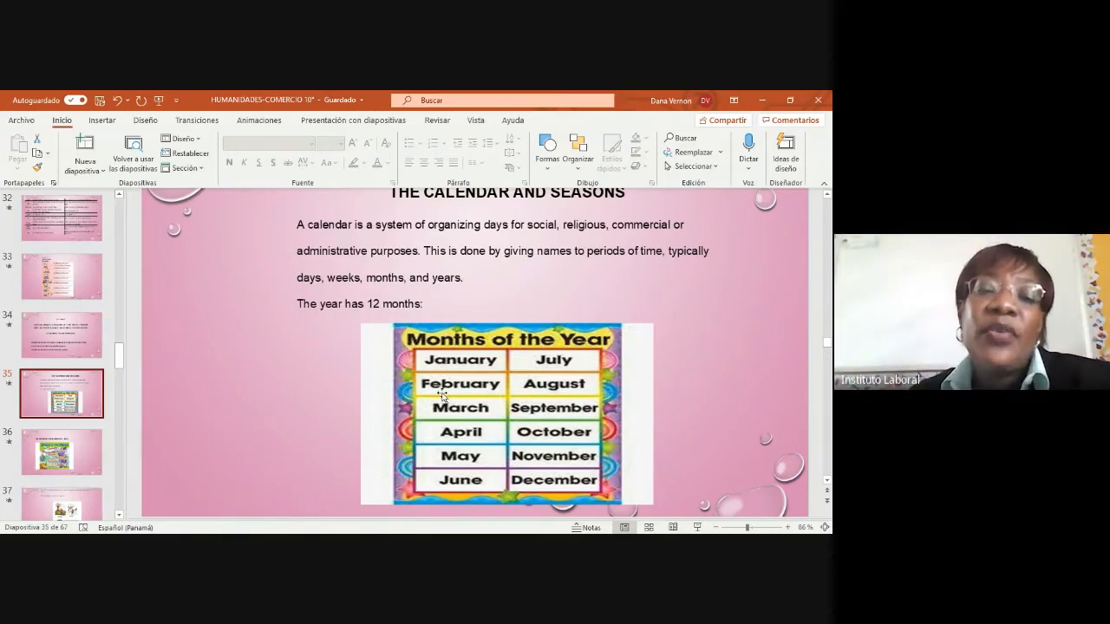
pyautogui.moveTo(478, 425)
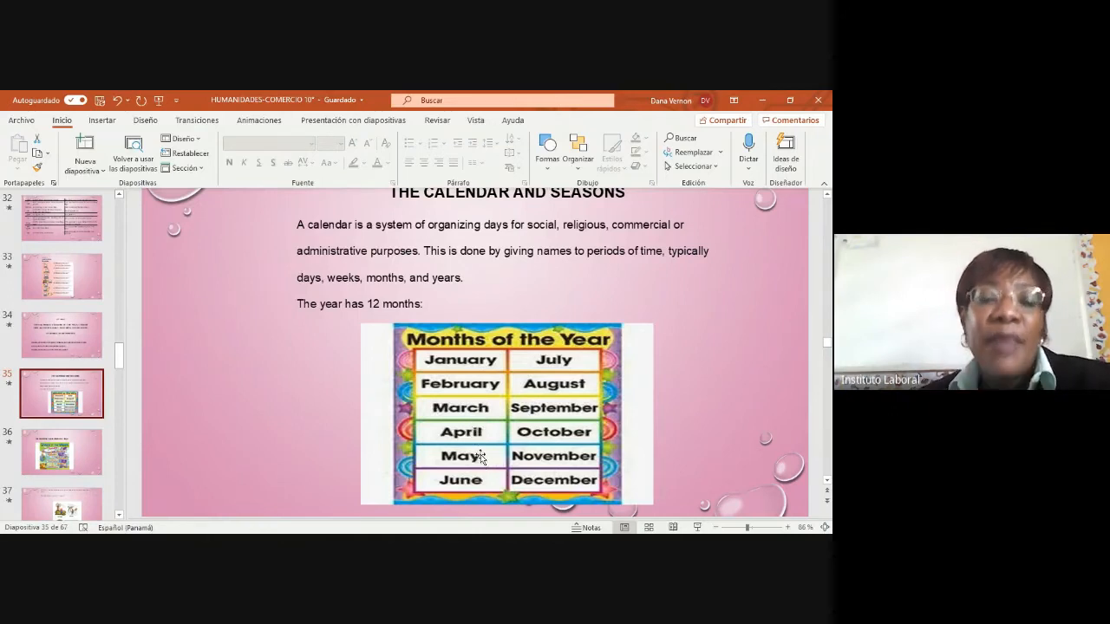
pyautogui.moveTo(465, 486)
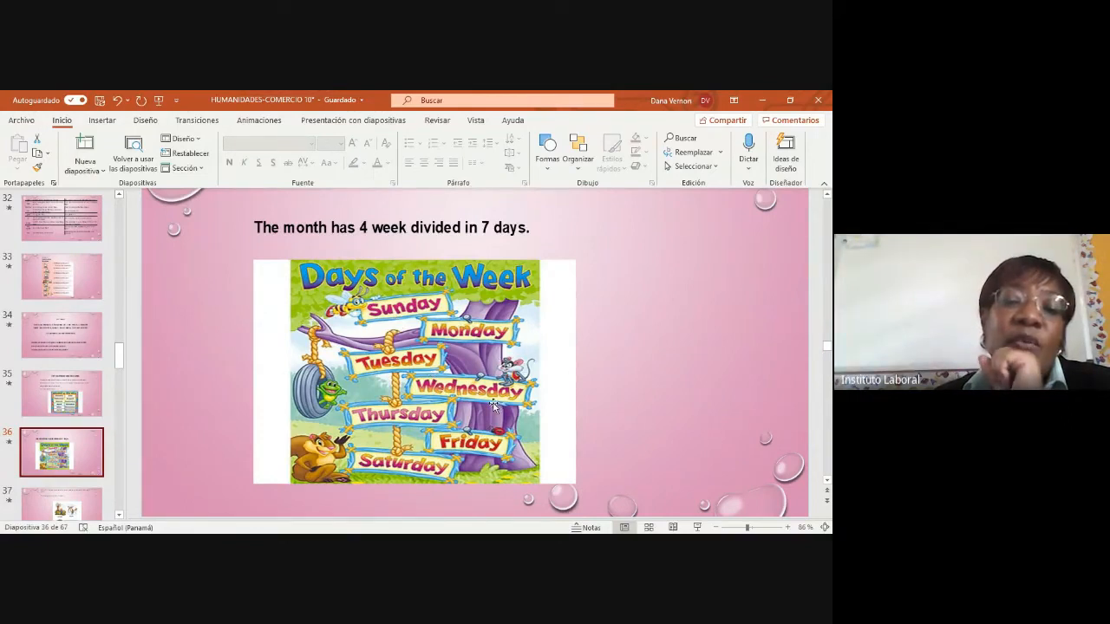
pyautogui.moveTo(506, 459)
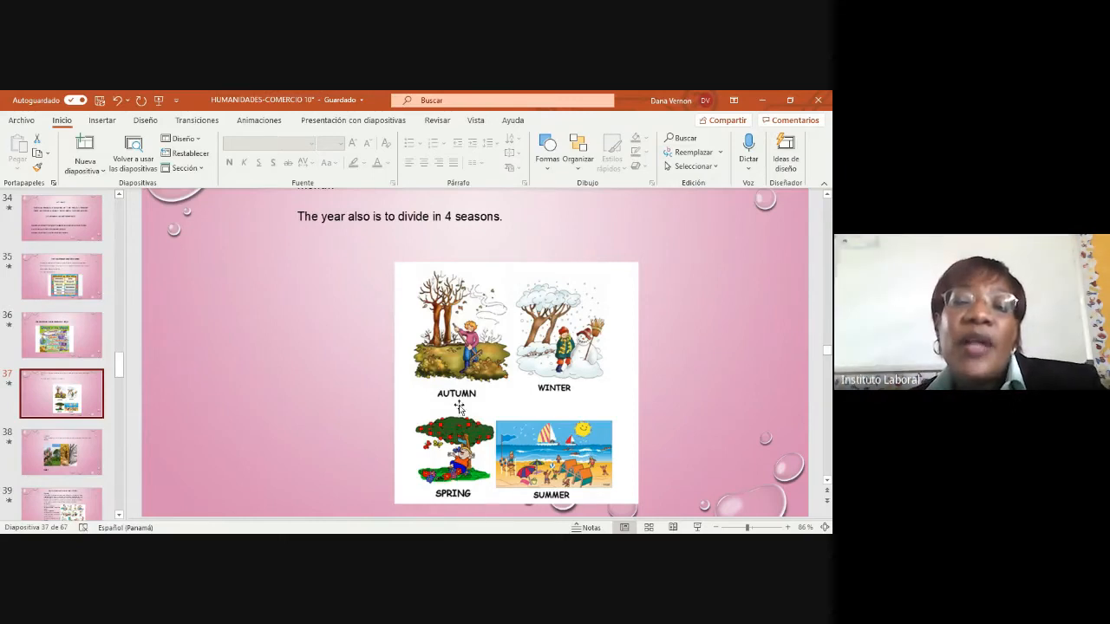
pyautogui.moveTo(631, 503)
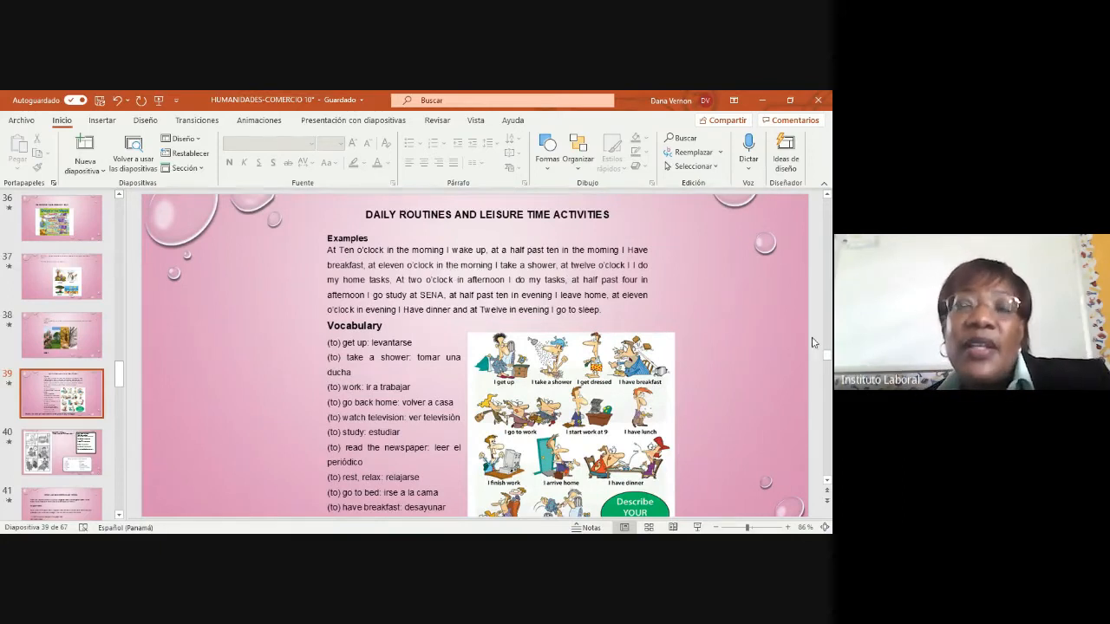
pyautogui.moveTo(725, 314)
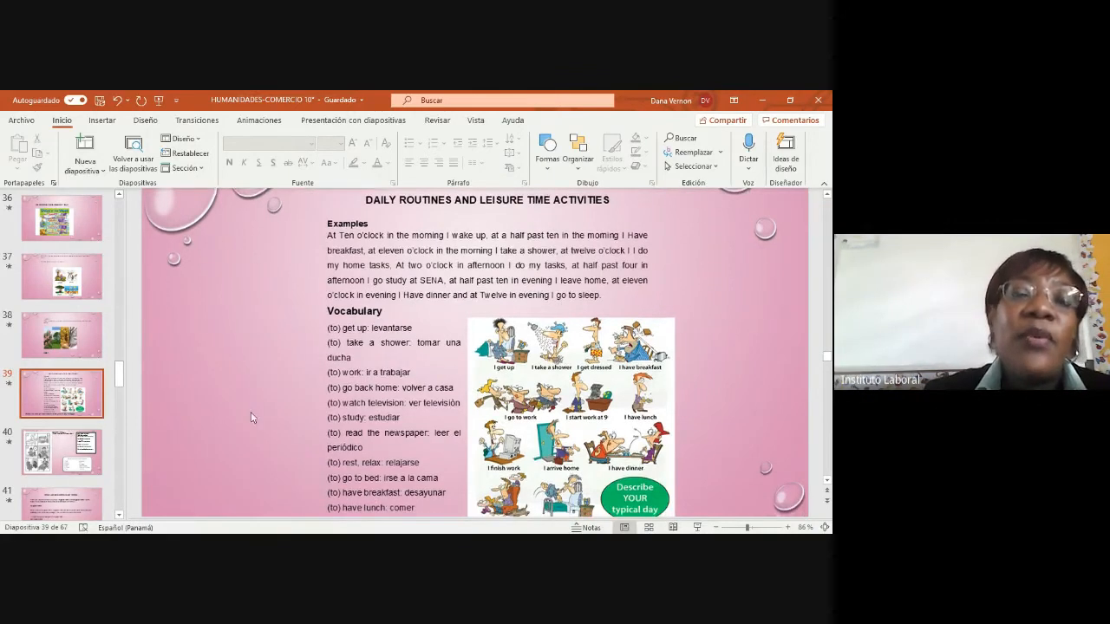
# Scroll down the Daily Routines slide to reveal the oral presentation task text
pyautogui.scroll(-3)
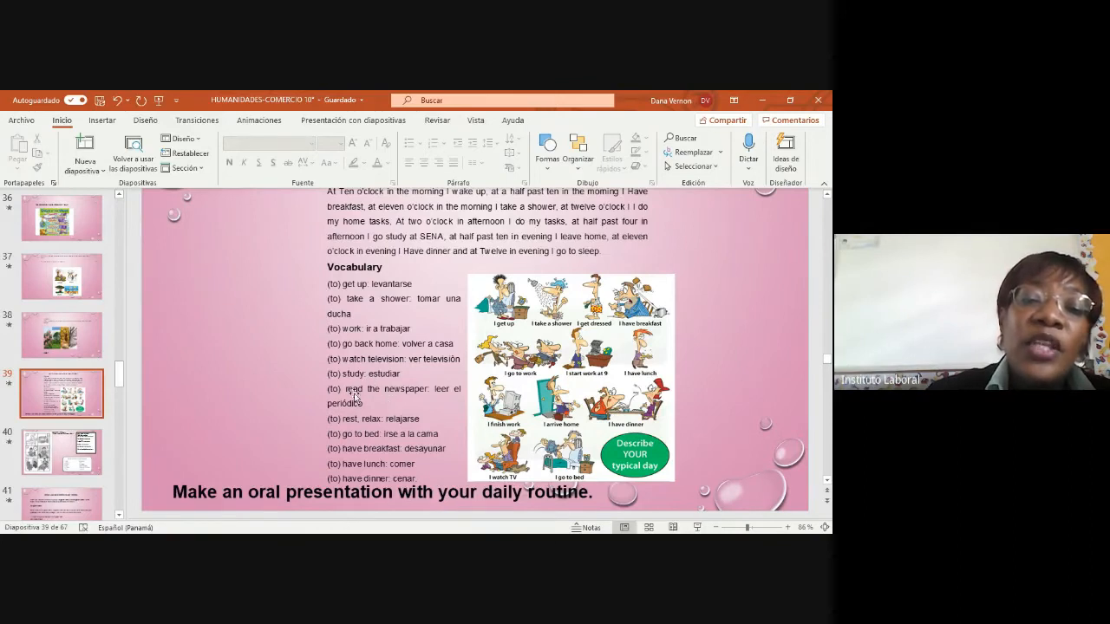
pyautogui.moveTo(433, 415)
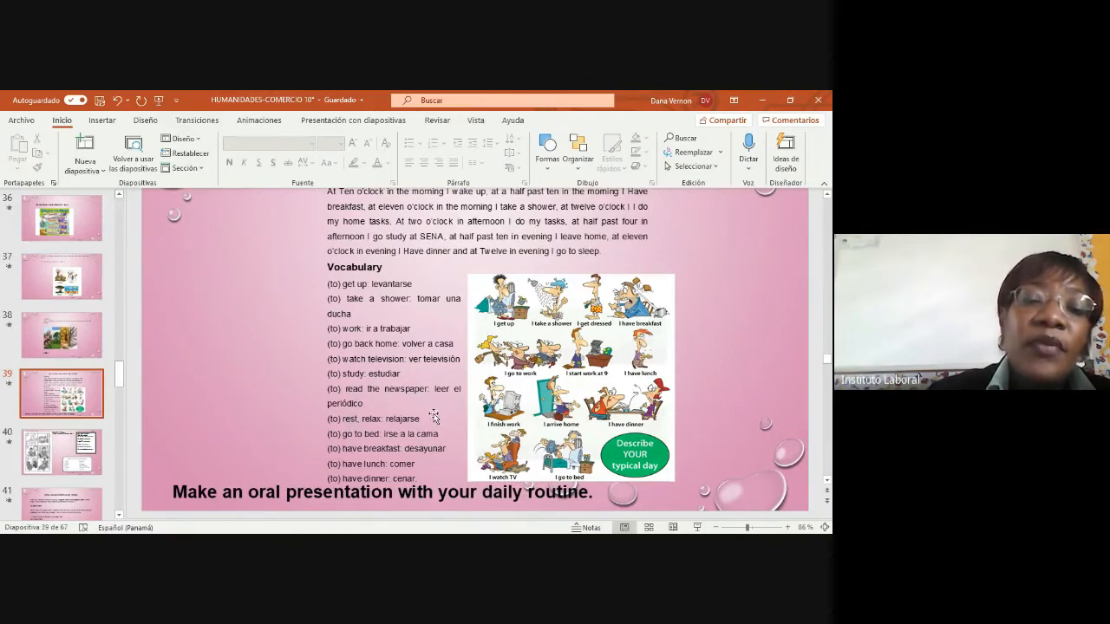
pyautogui.scroll(-3)
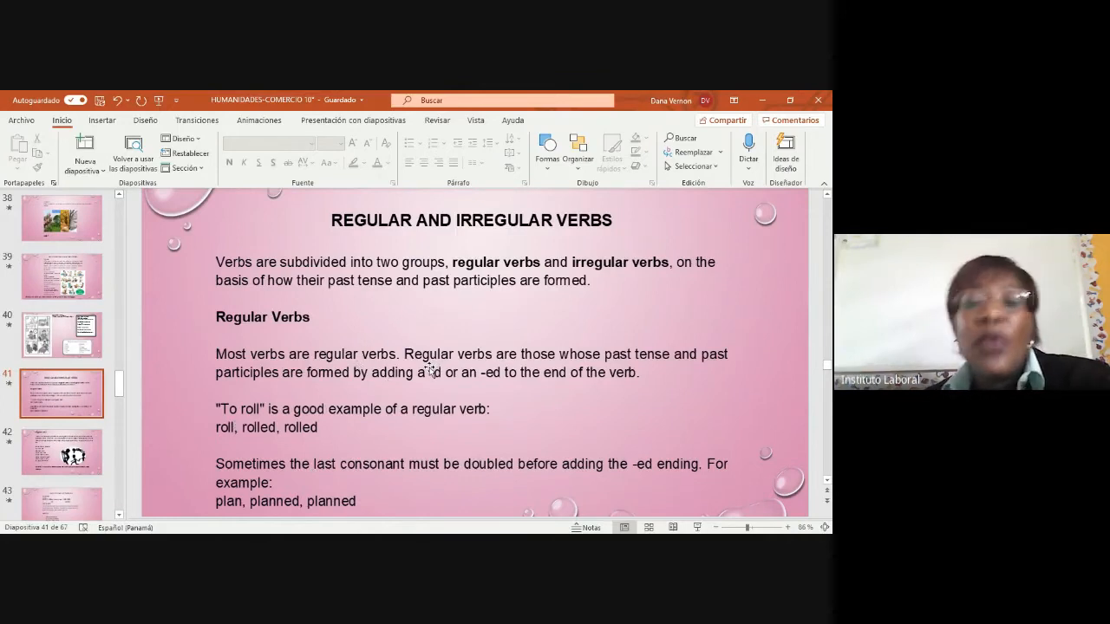
pyautogui.moveTo(659, 366)
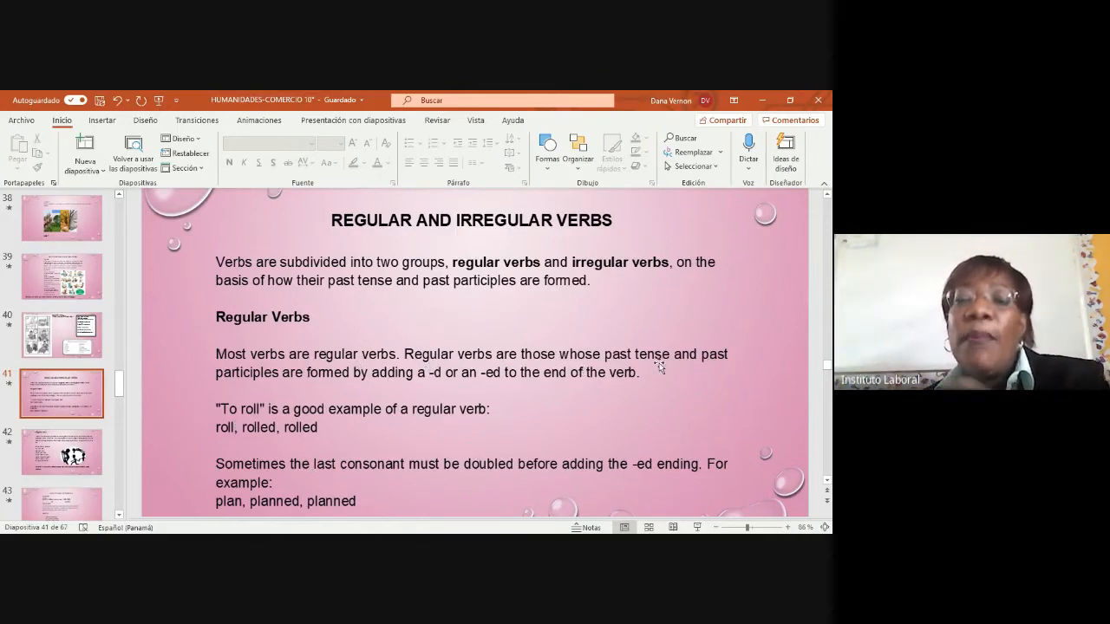
pyautogui.moveTo(196, 430)
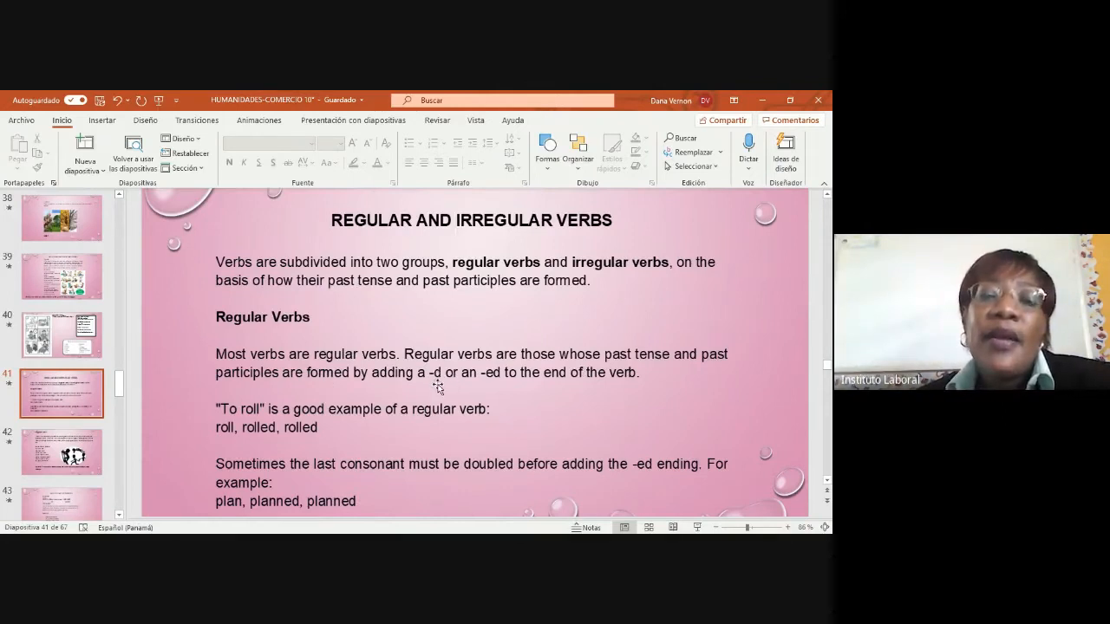
pyautogui.moveTo(512, 388)
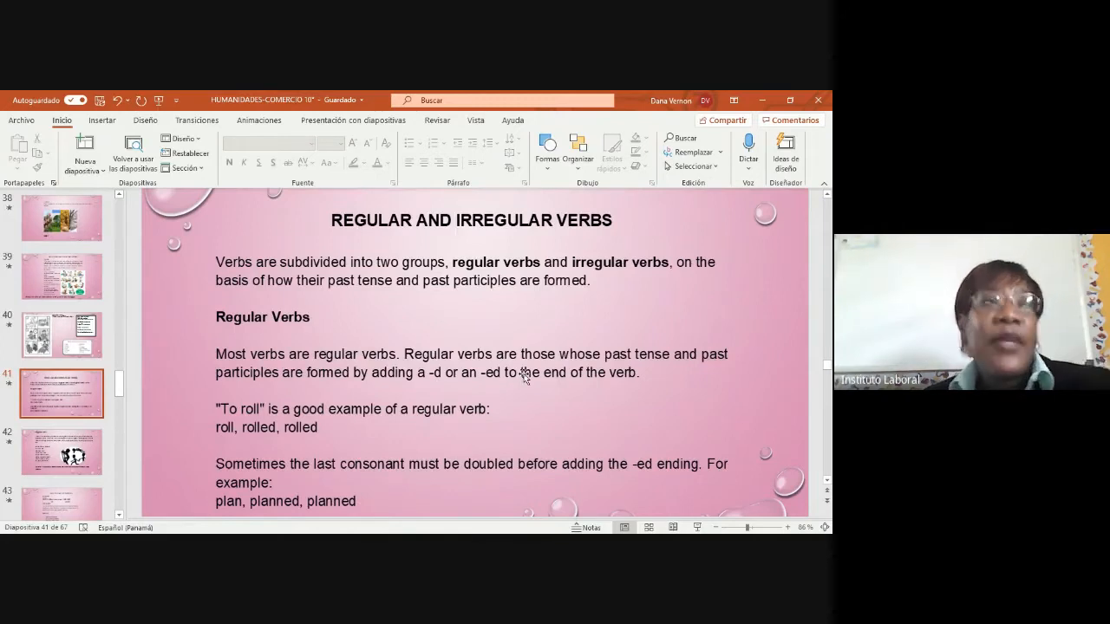
pyautogui.moveTo(388, 434)
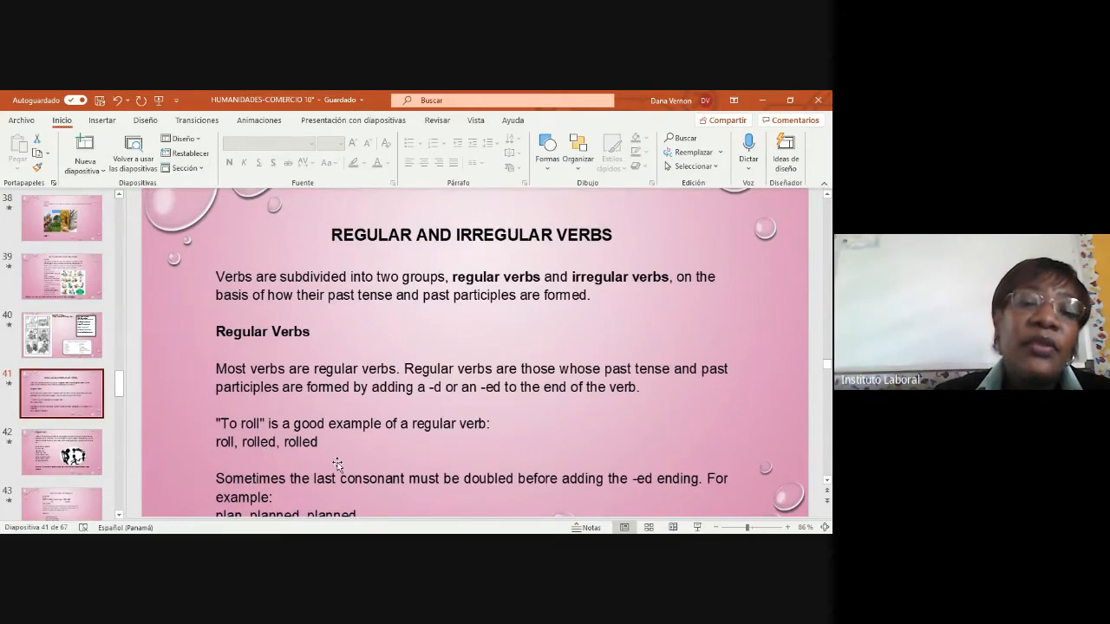
pyautogui.moveTo(242, 455)
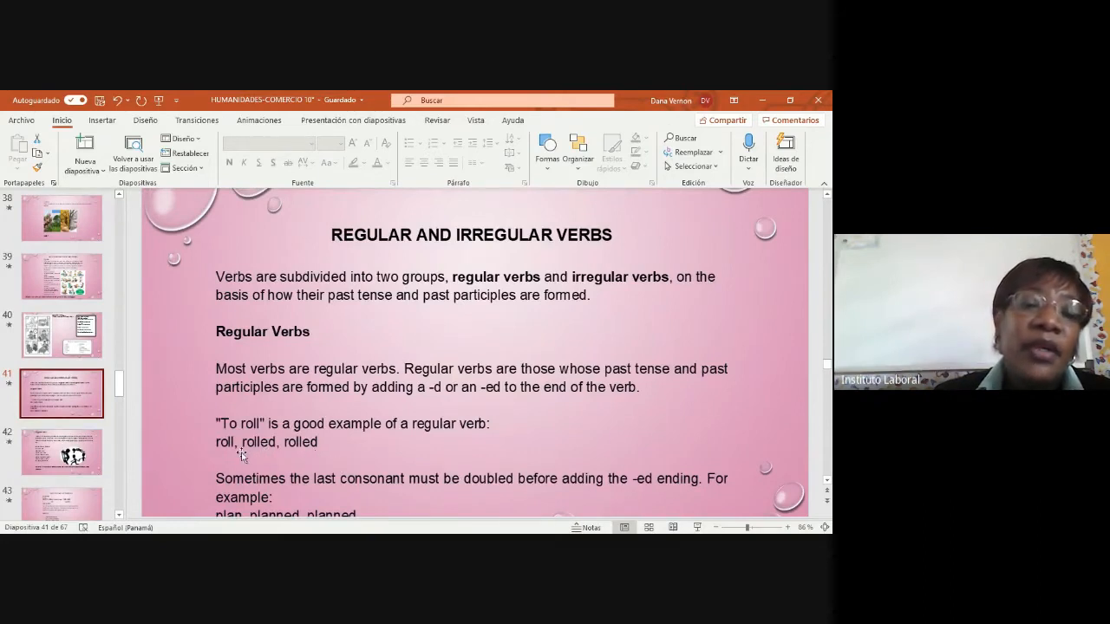
pyautogui.moveTo(267, 458)
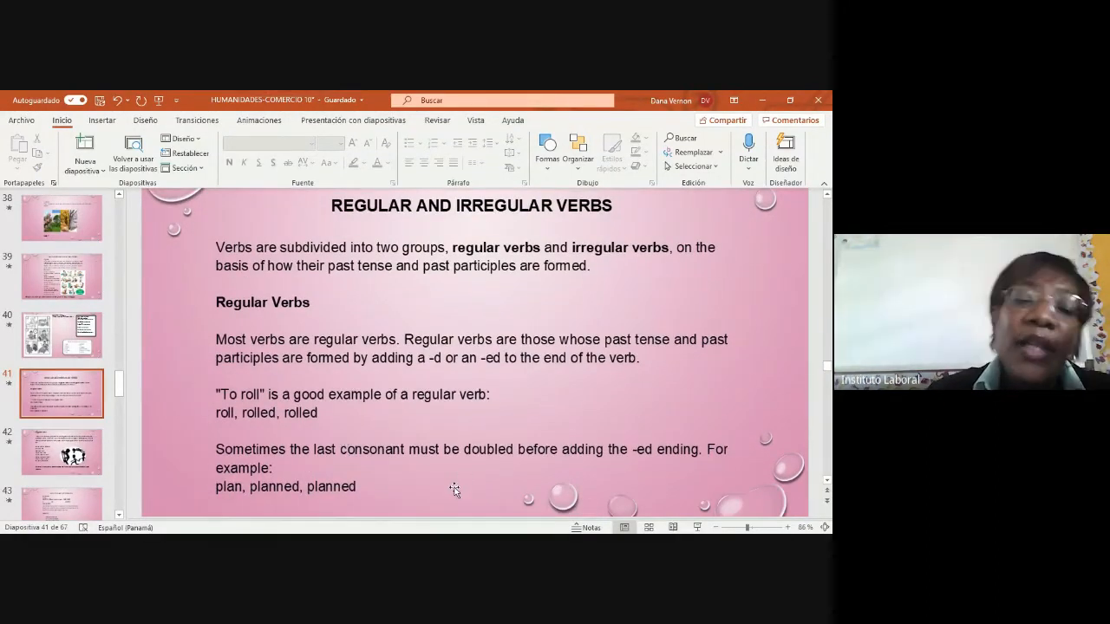
pyautogui.moveTo(489, 461)
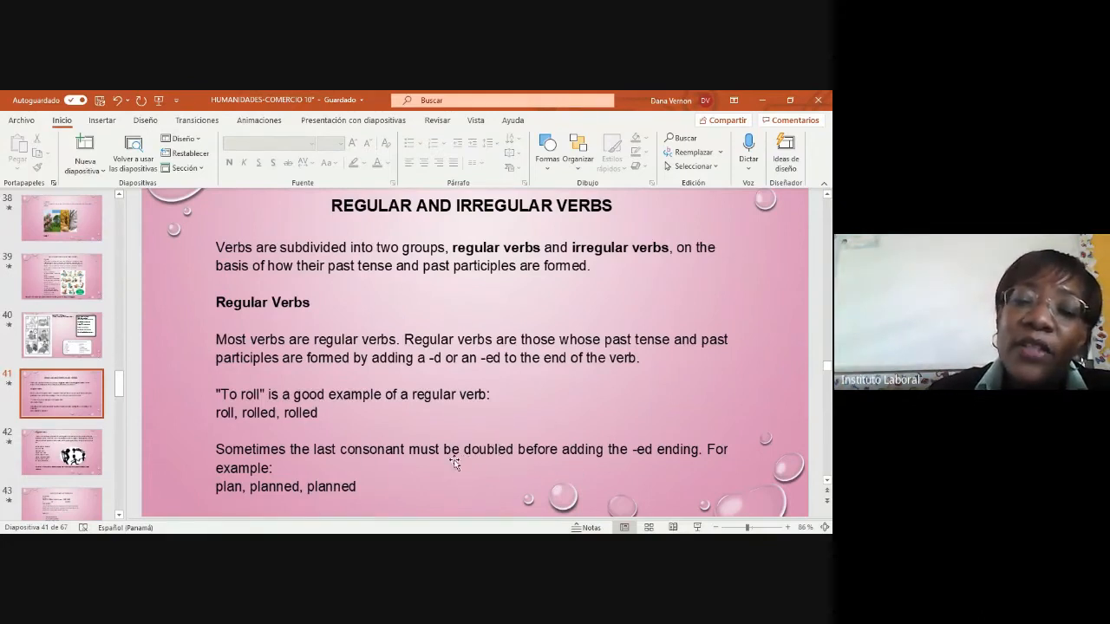
pyautogui.moveTo(659, 468)
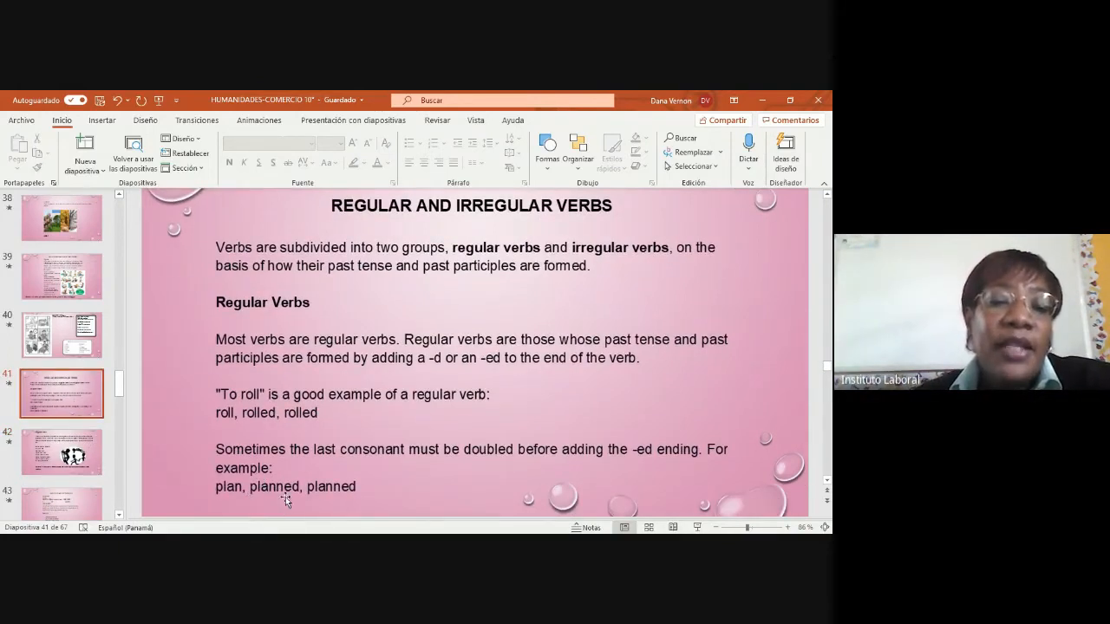
pyautogui.moveTo(275, 503)
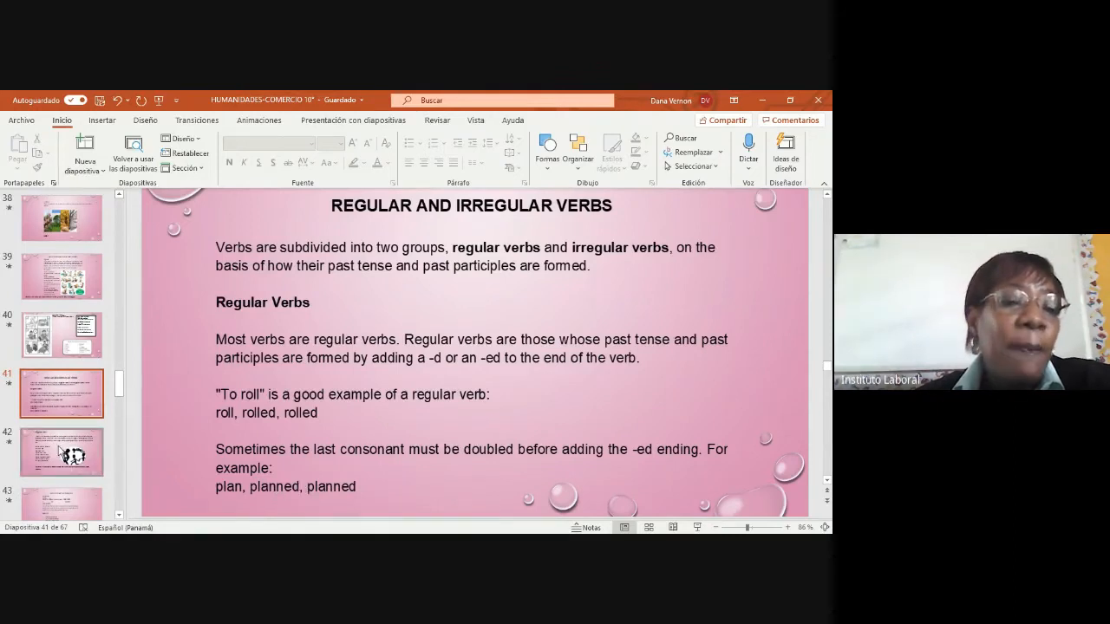
# Go to slide 42, Irregular Verbs, listing forms like break, broke, broken
pyautogui.click(63, 451)
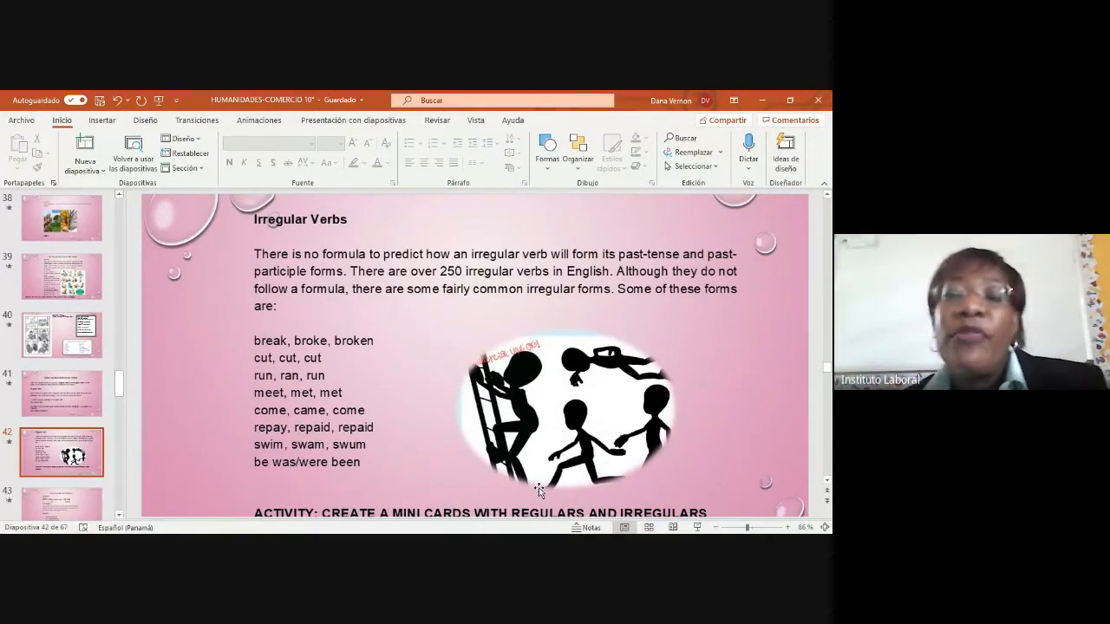
pyautogui.moveTo(750, 464)
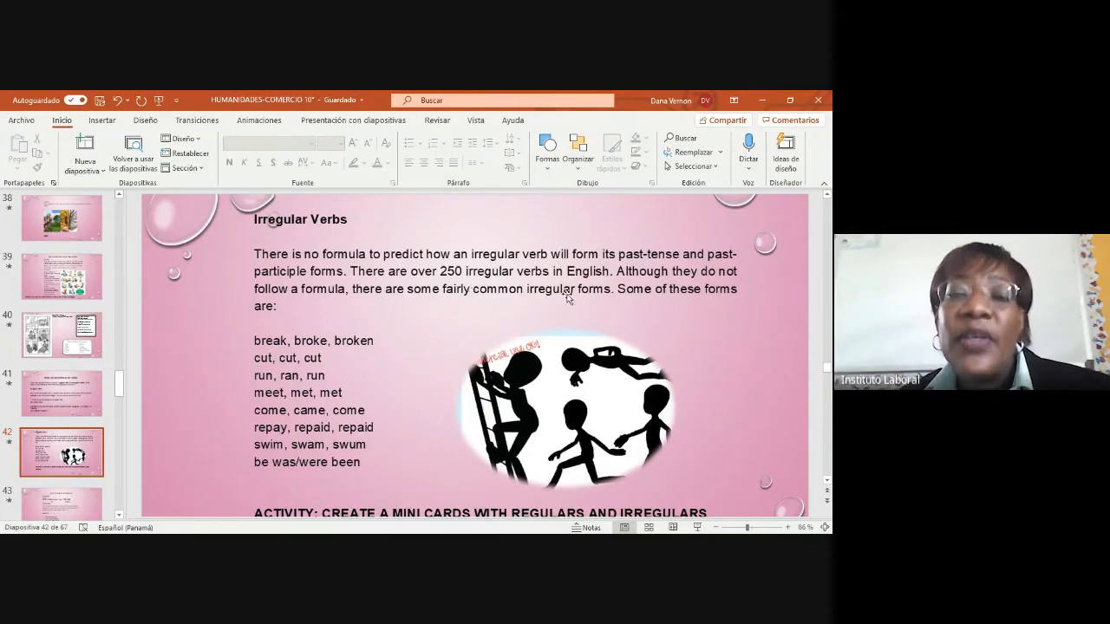
pyautogui.moveTo(737, 293)
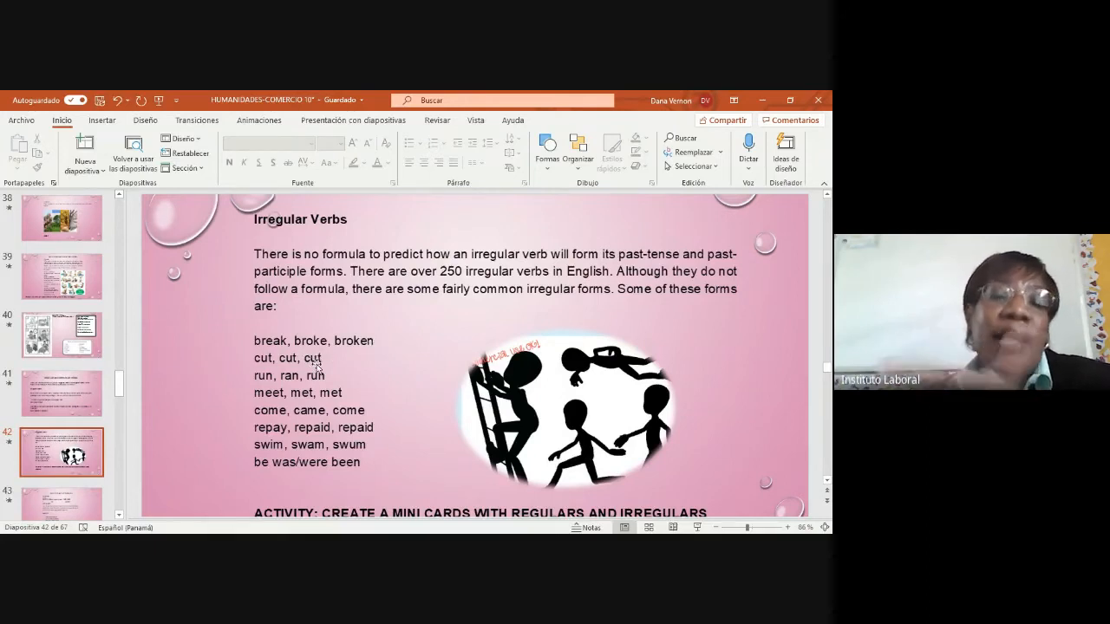
pyautogui.moveTo(346, 371)
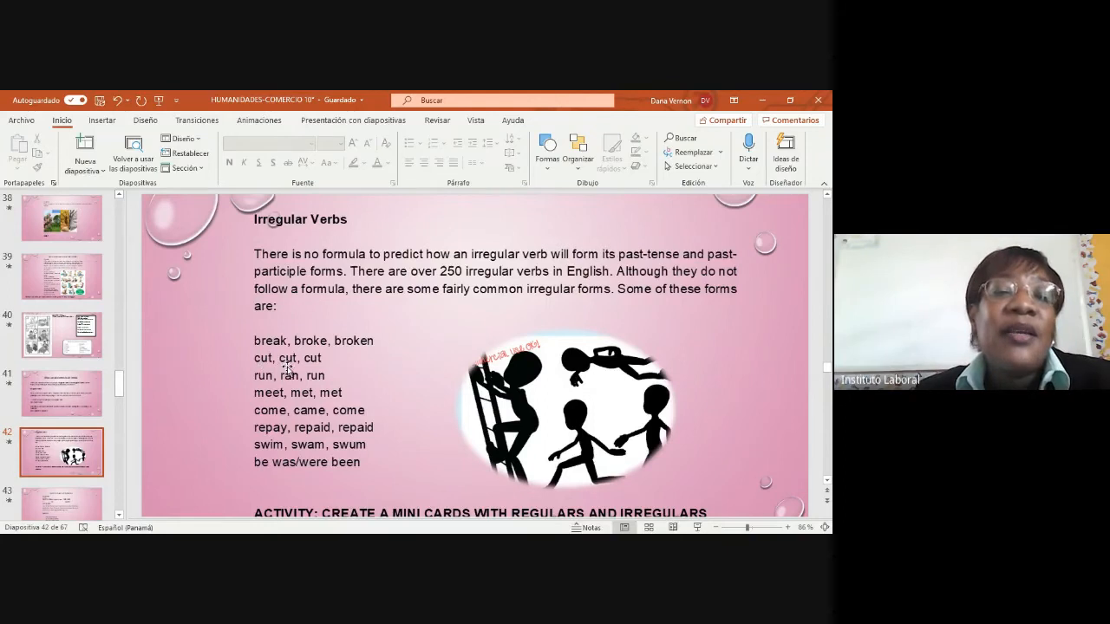
pyautogui.moveTo(314, 357)
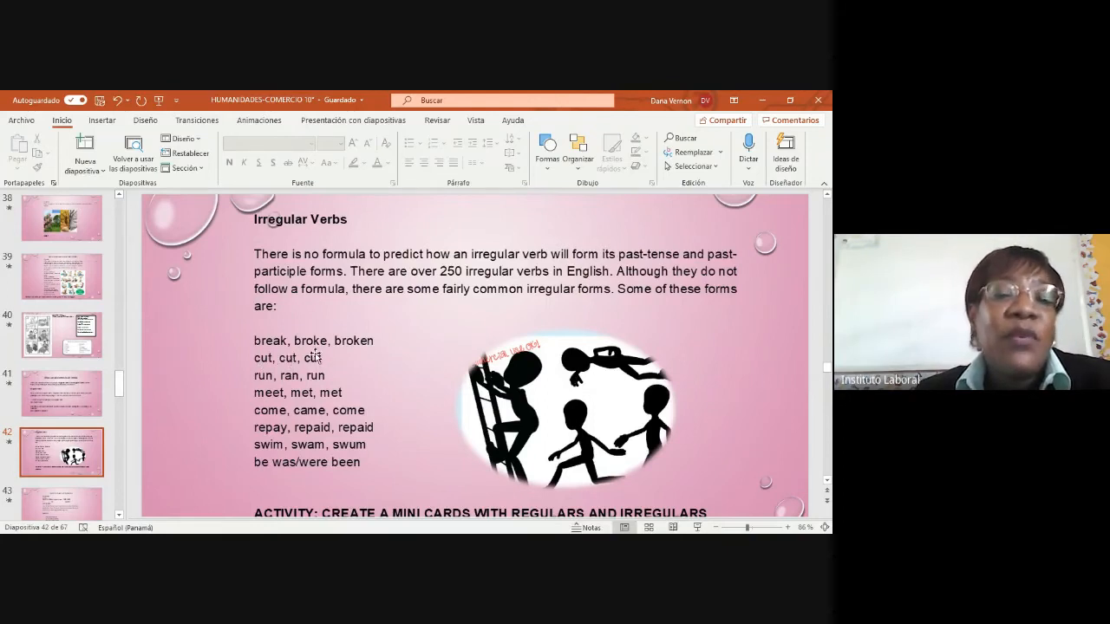
pyautogui.moveTo(328, 364)
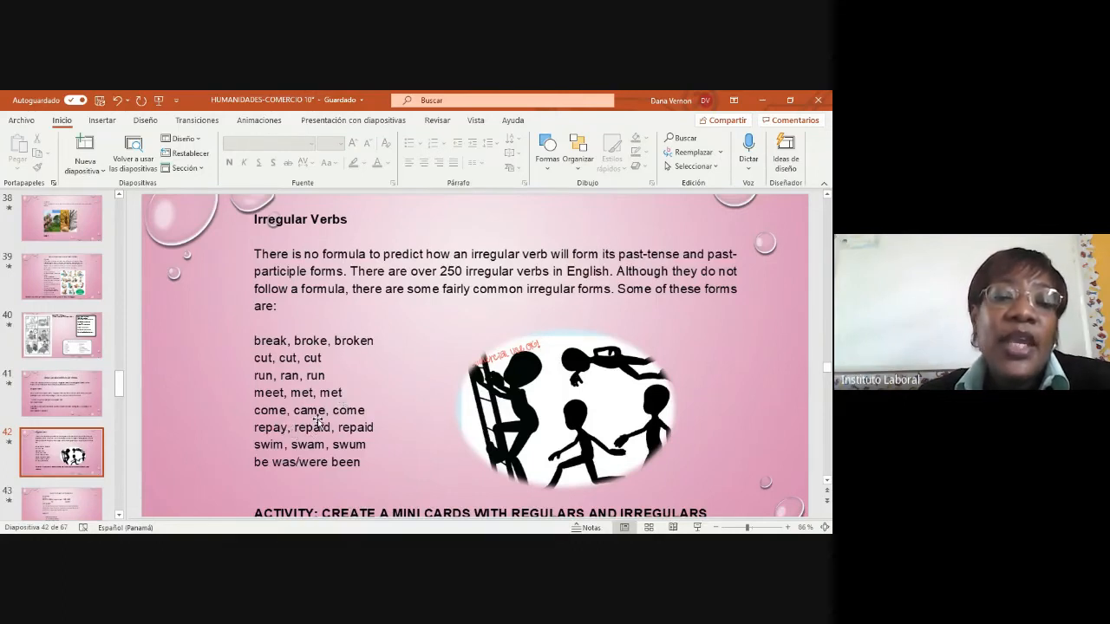
pyautogui.moveTo(250, 451)
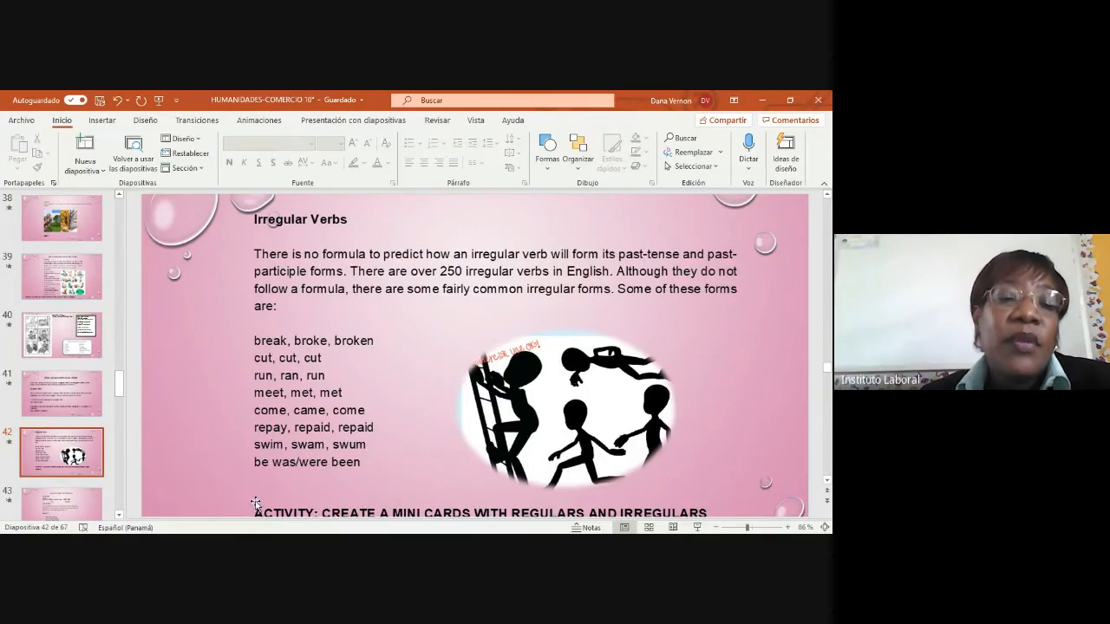
pyautogui.moveTo(288, 472)
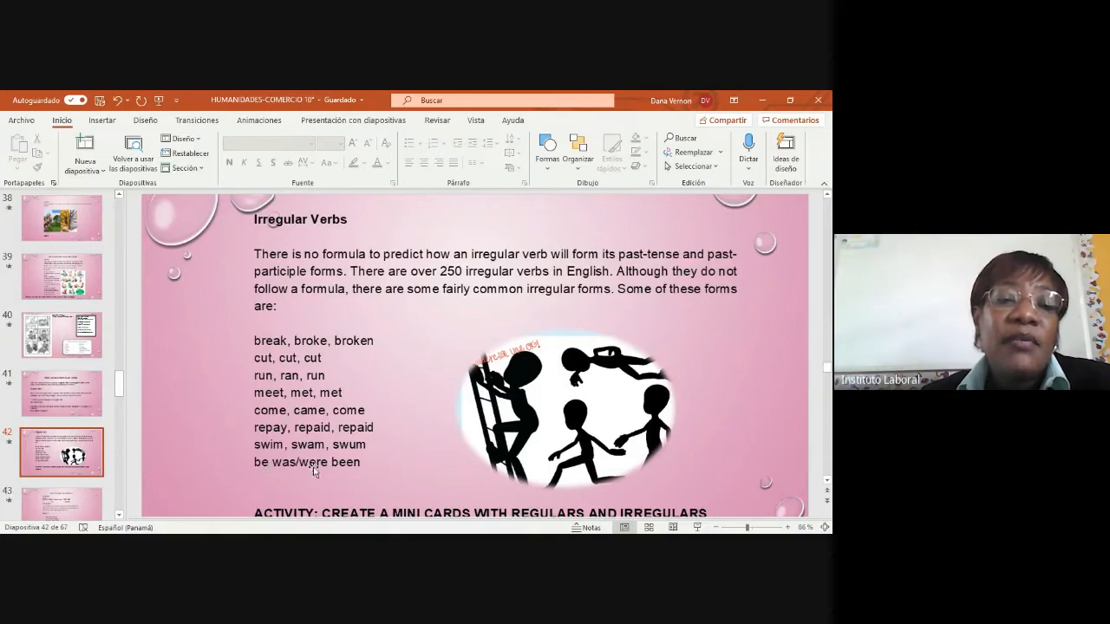
pyautogui.moveTo(362, 478)
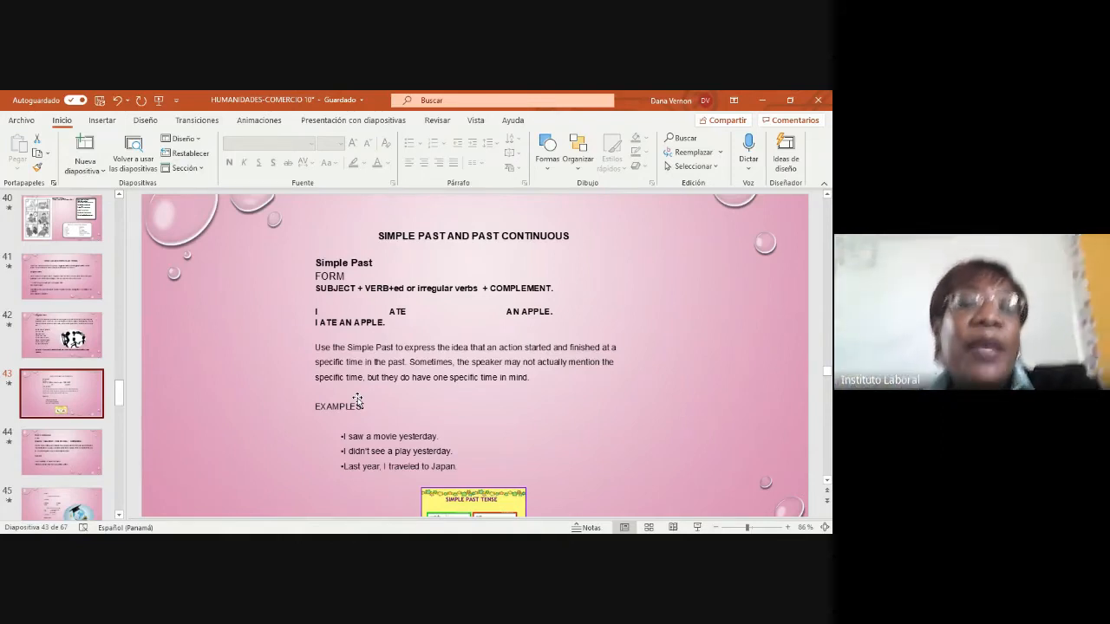
pyautogui.moveTo(371, 340)
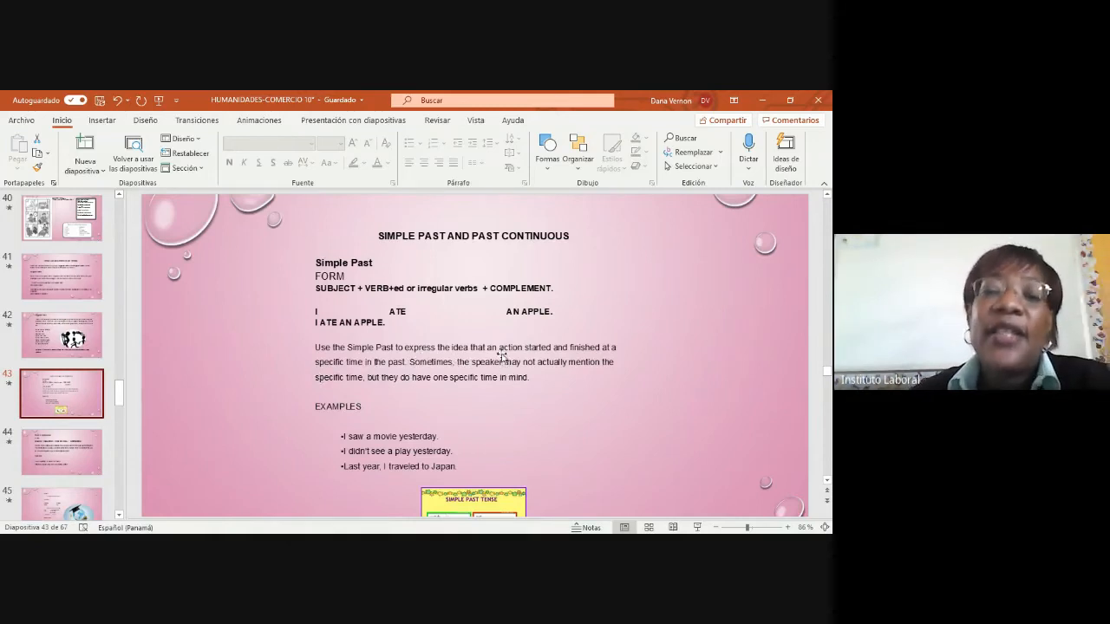
pyautogui.moveTo(588, 363)
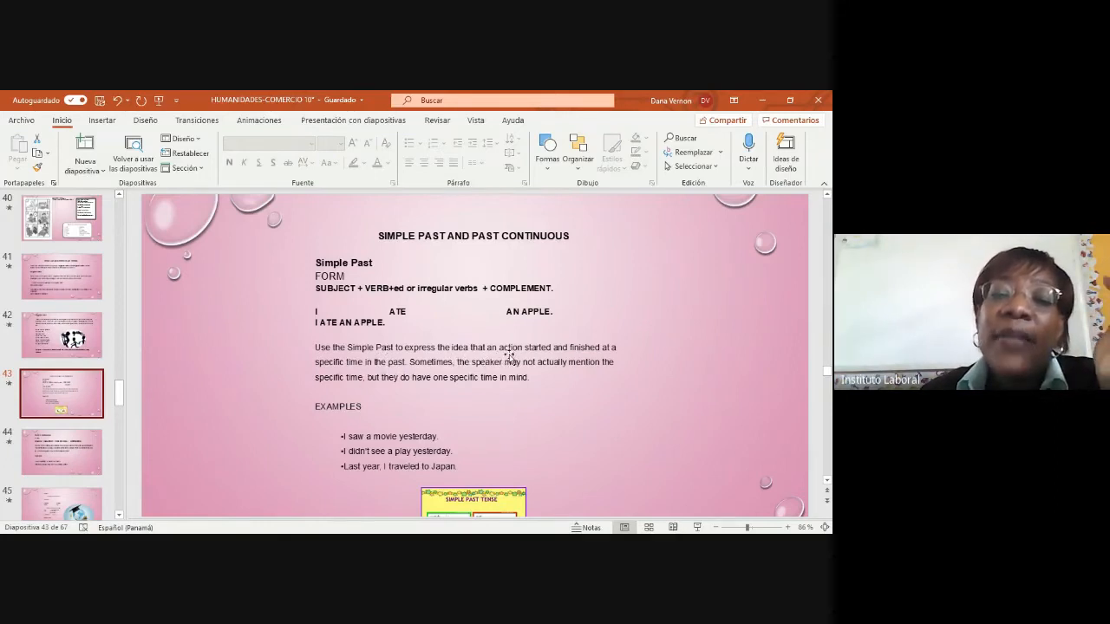
pyautogui.moveTo(562, 357)
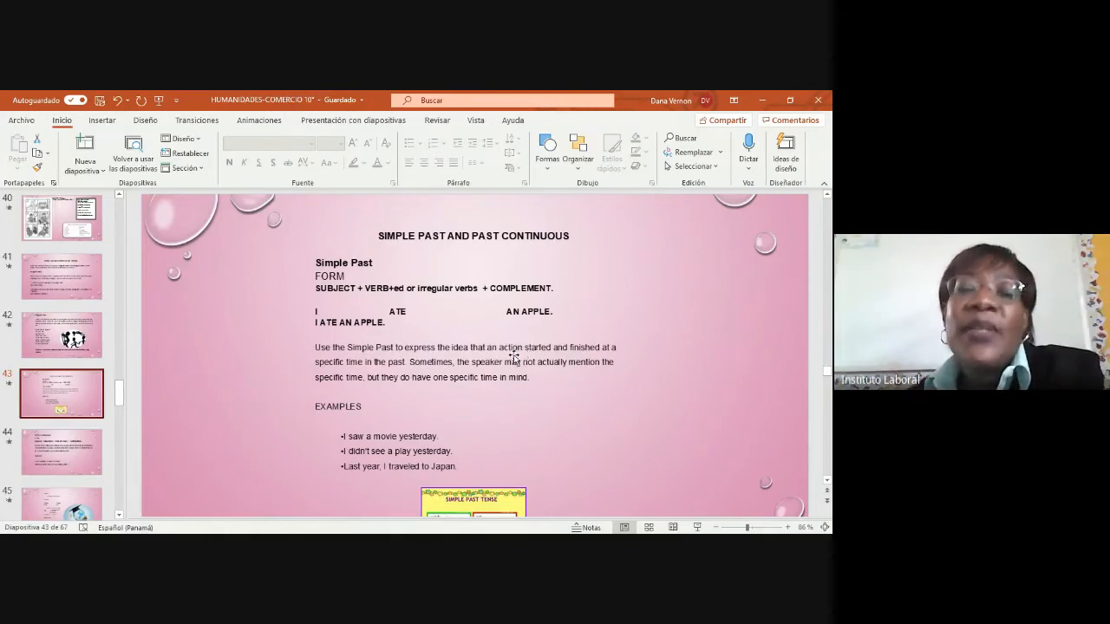
pyautogui.moveTo(512, 343)
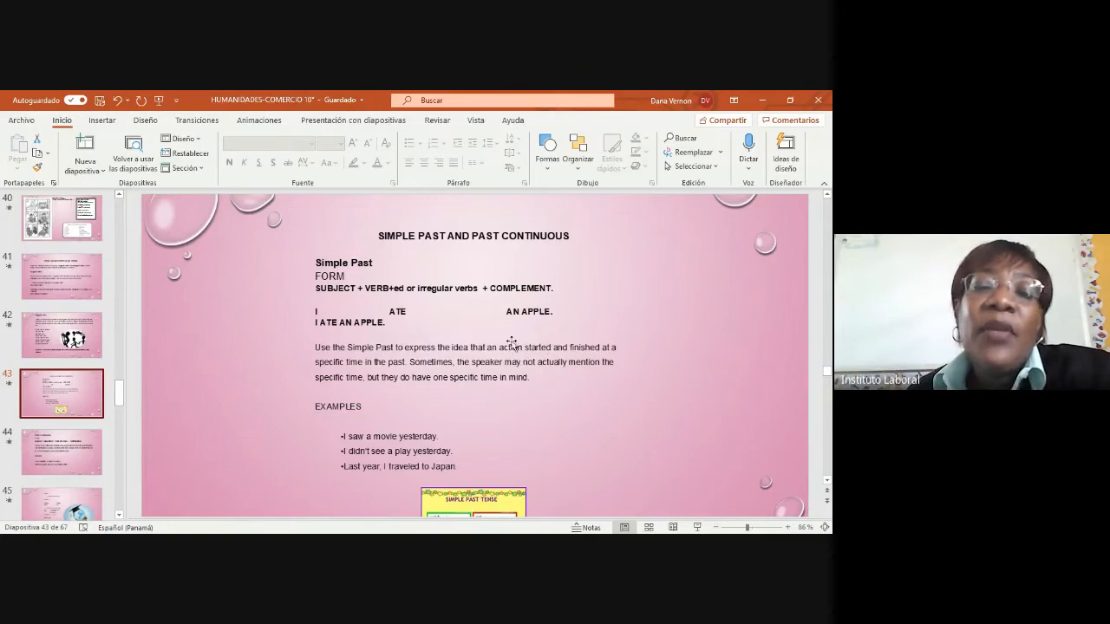
pyautogui.moveTo(541, 356)
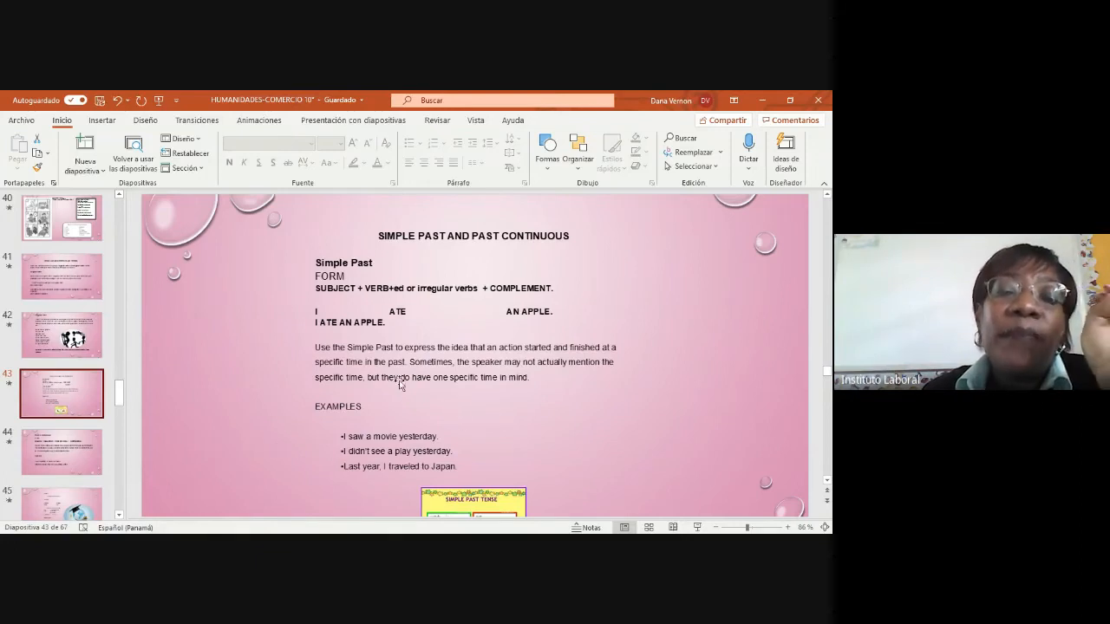
pyautogui.moveTo(506, 396)
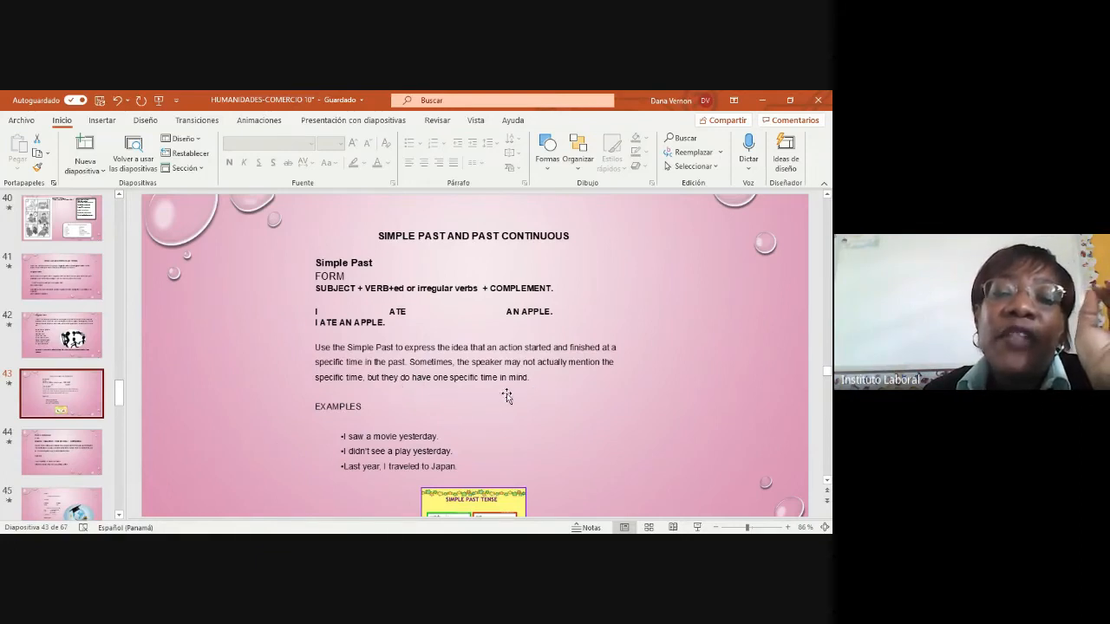
pyautogui.moveTo(385, 451)
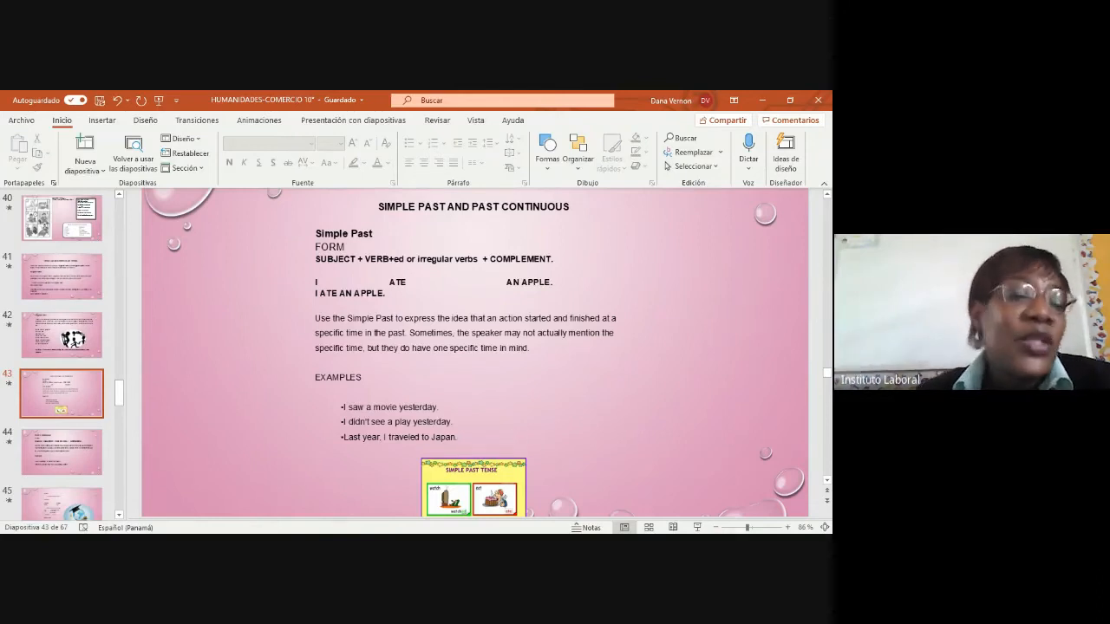
# Go to slide 44 showing the Past Continuous explanation and examples
pyautogui.click(63, 451)
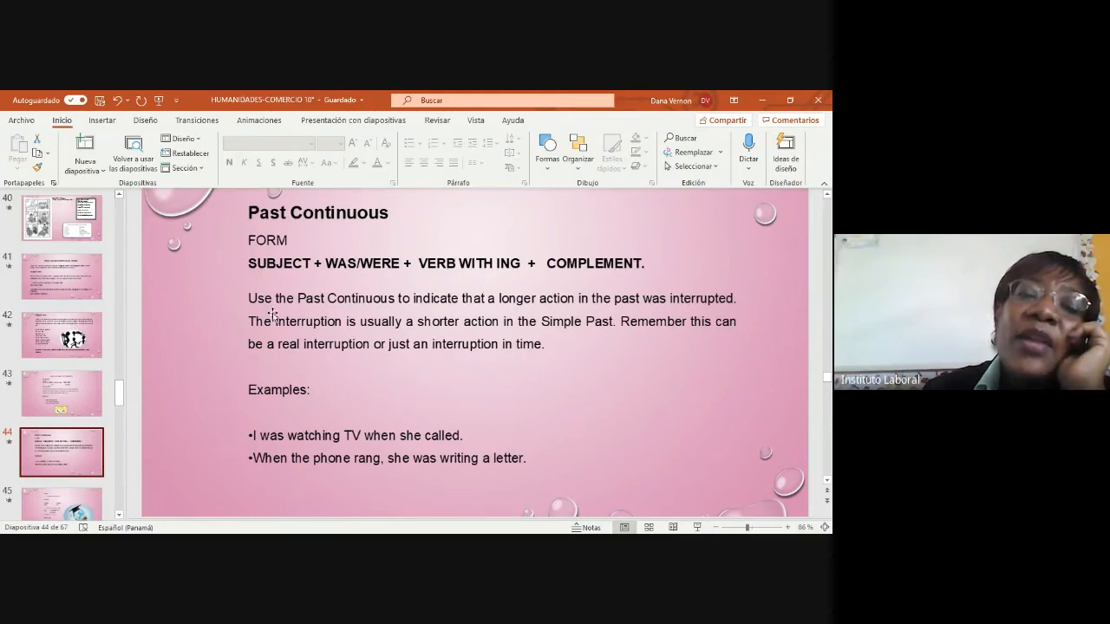
pyautogui.moveTo(604, 330)
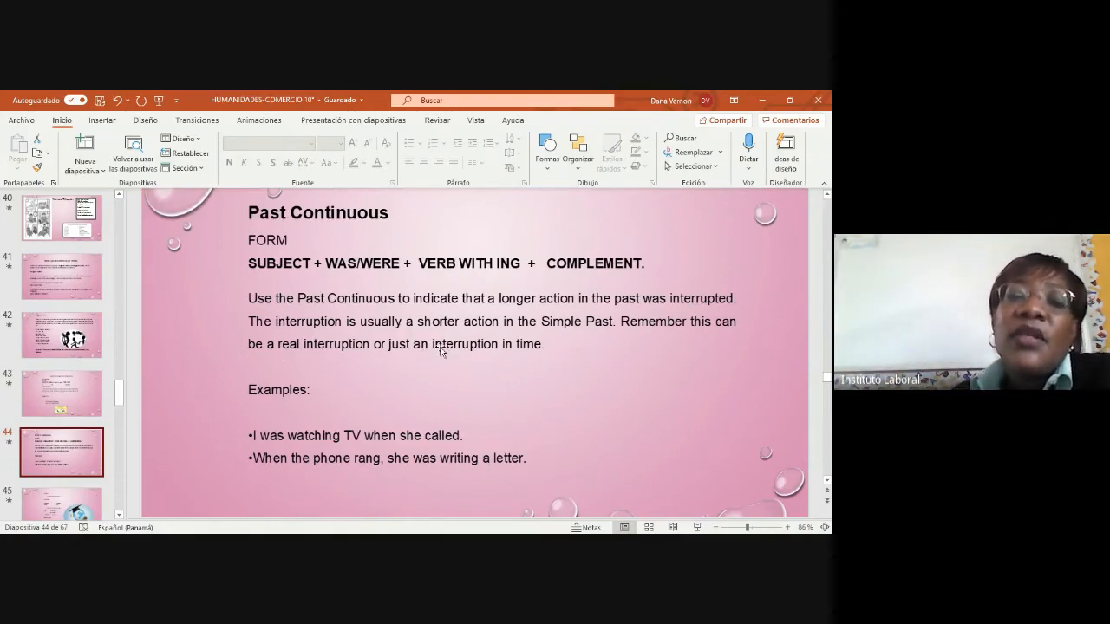
pyautogui.moveTo(662, 361)
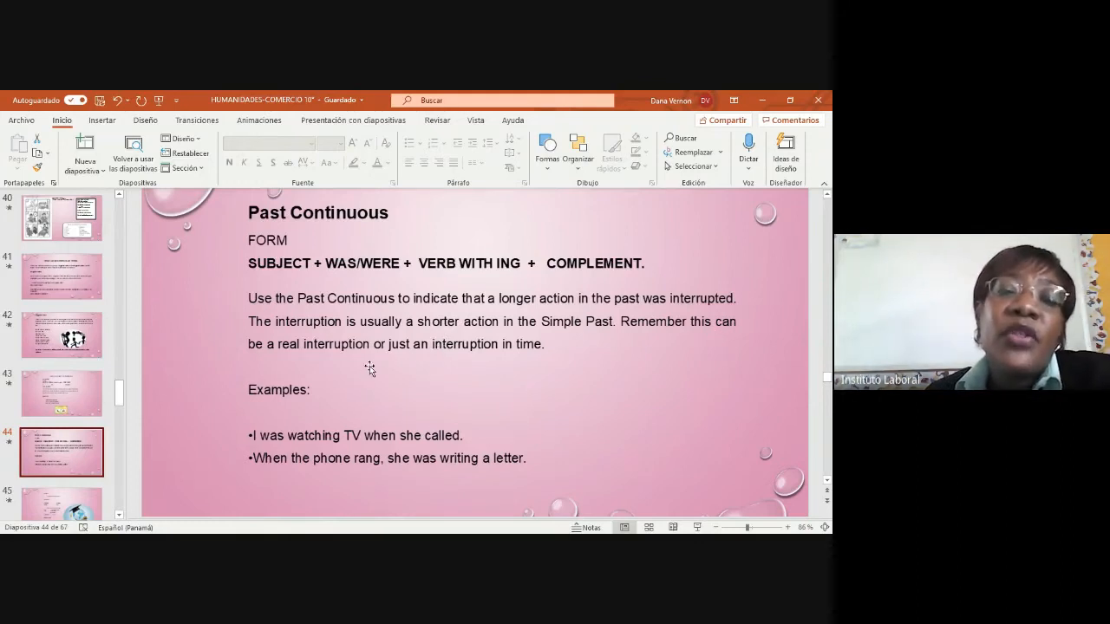
pyautogui.moveTo(534, 359)
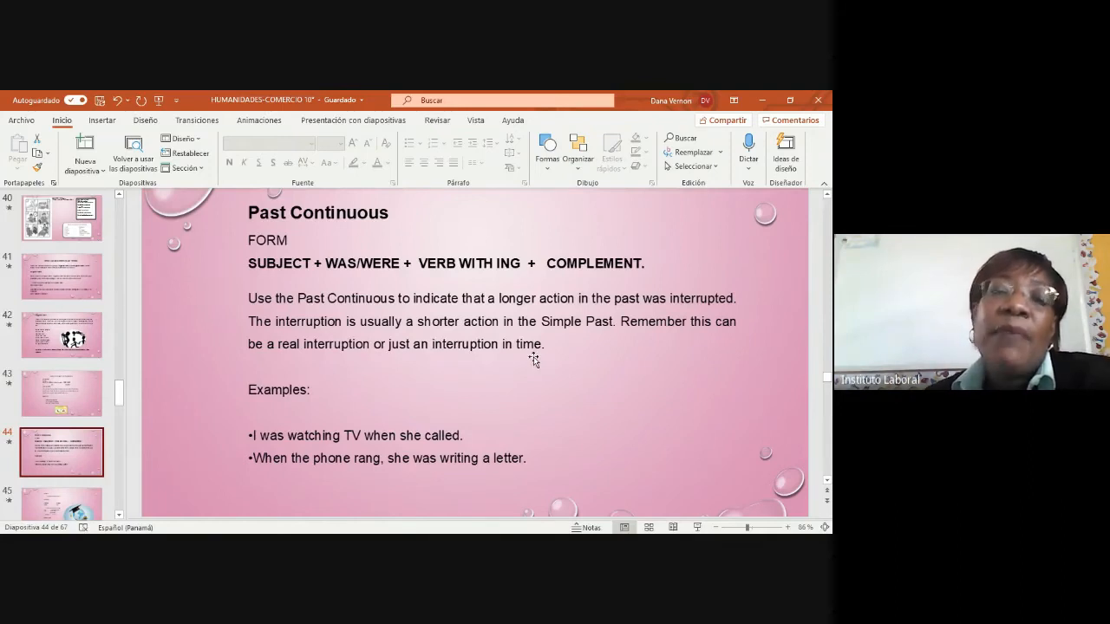
pyautogui.moveTo(399, 286)
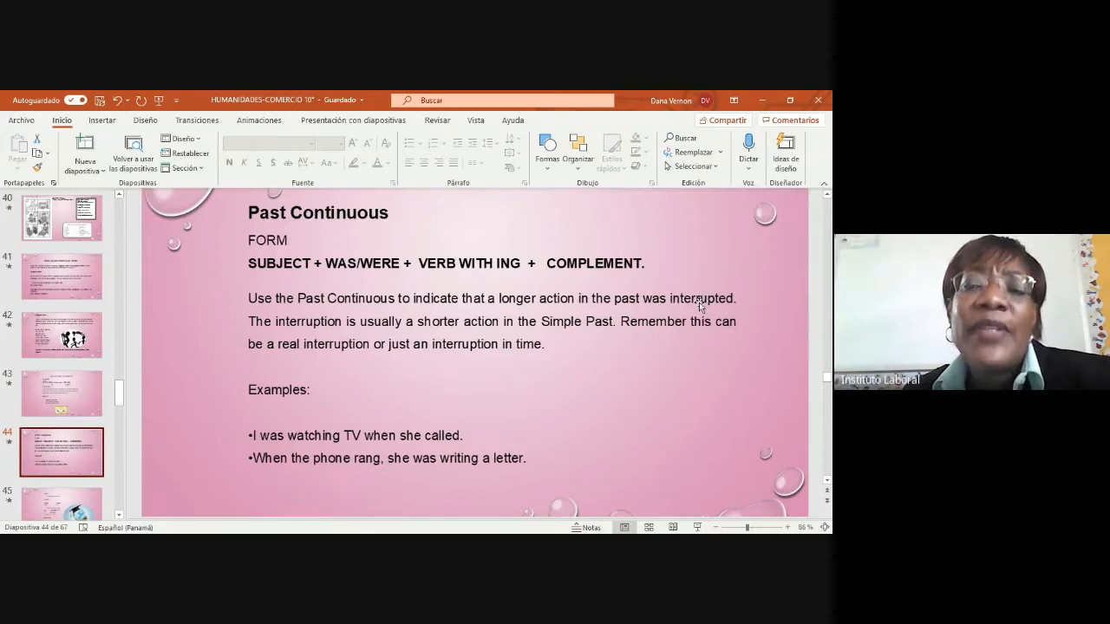
pyautogui.moveTo(310, 239)
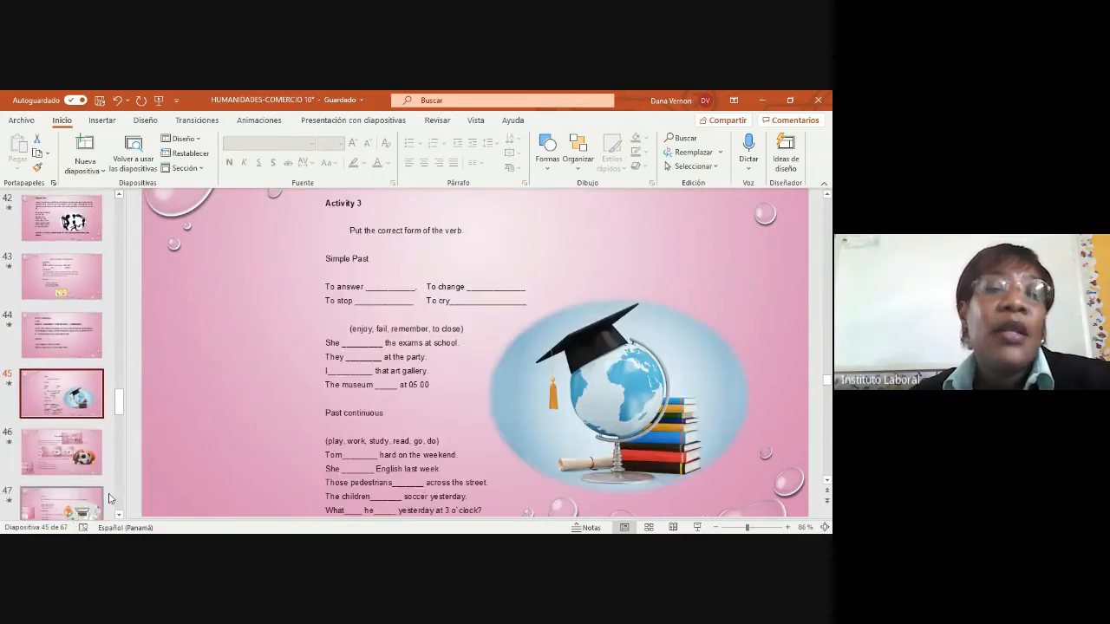
# Move past slide 46 to slide 47 on Does, its past form did, and negatives
pyautogui.click(60, 451)
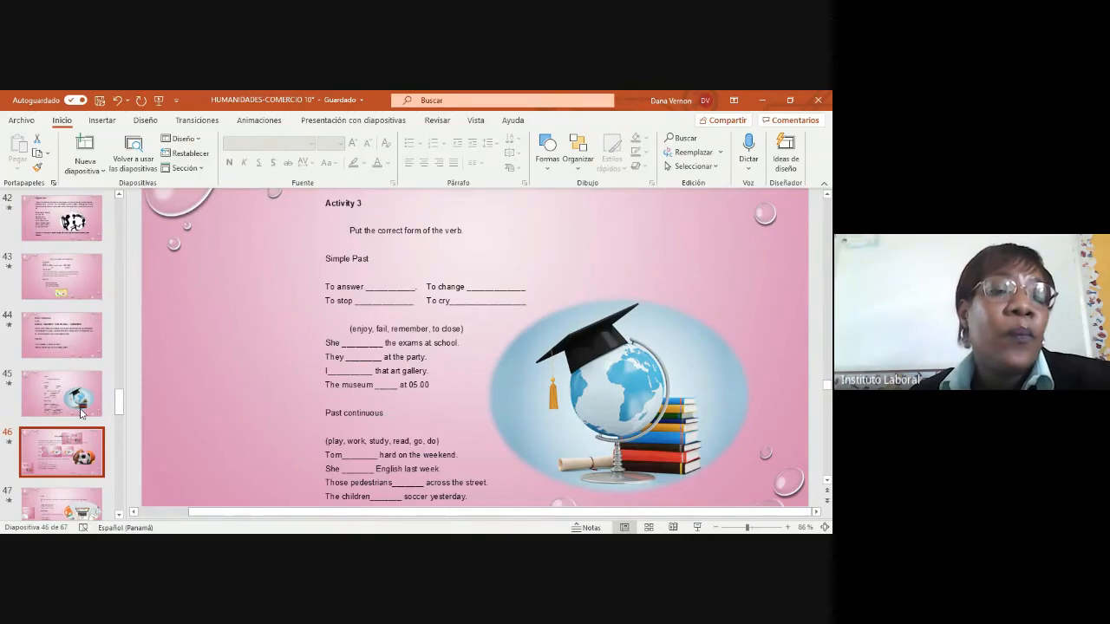
pyautogui.click(61, 392)
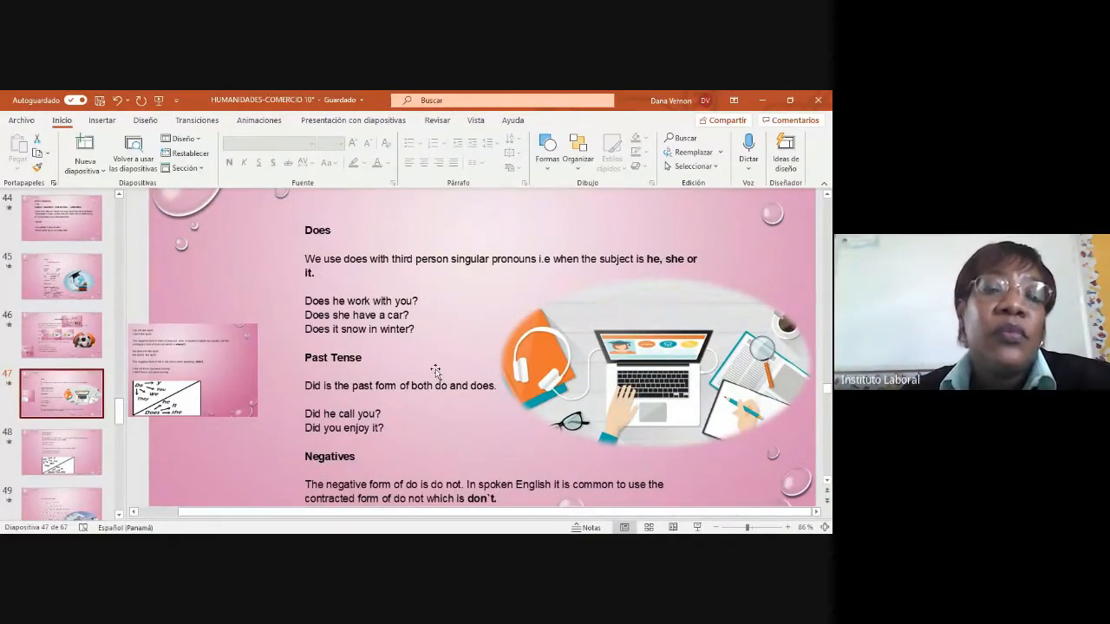
pyautogui.moveTo(383, 290)
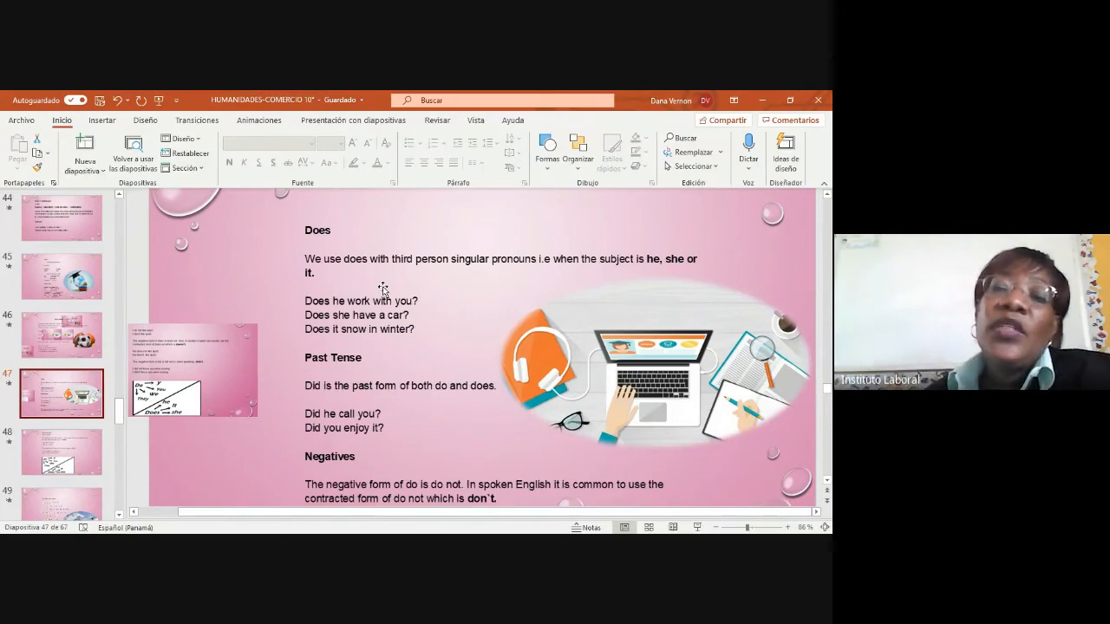
pyautogui.moveTo(700, 274)
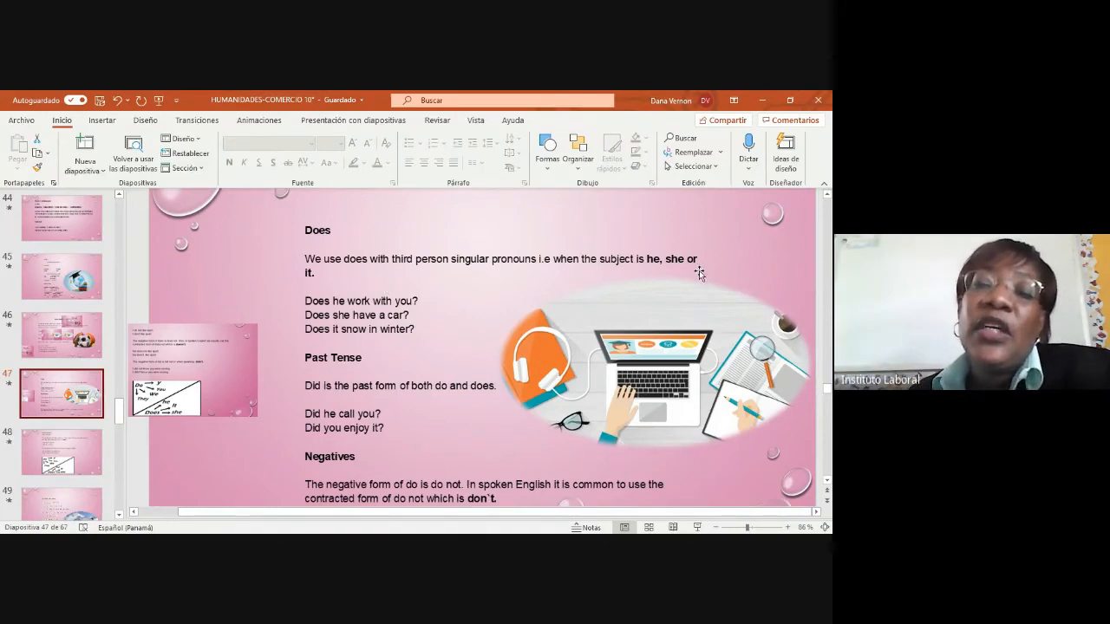
pyautogui.moveTo(600, 309)
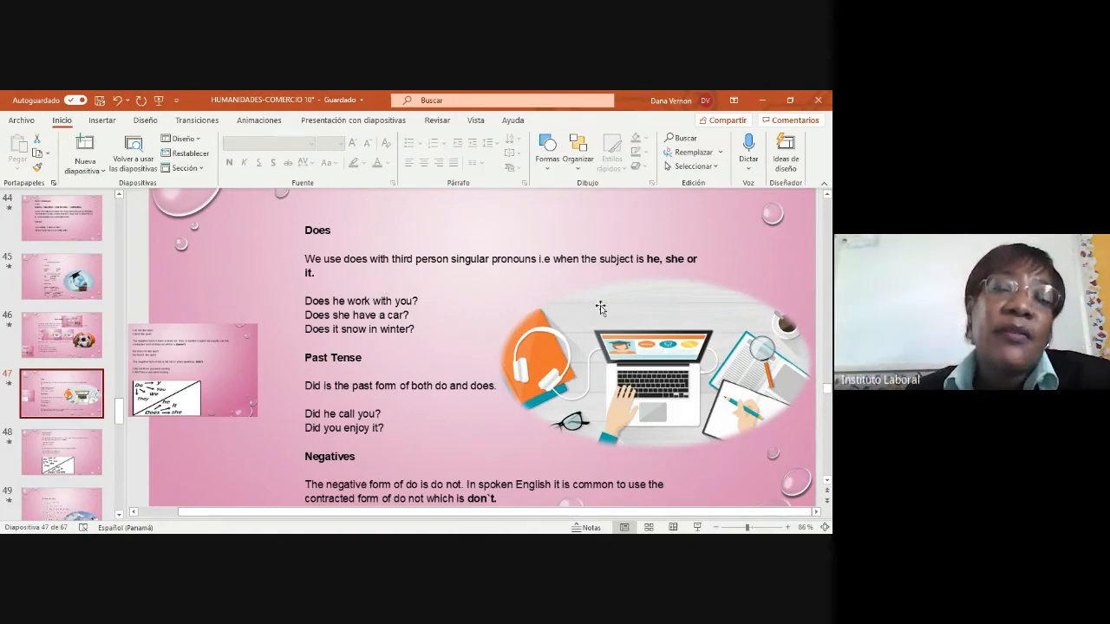
pyautogui.moveTo(303, 291)
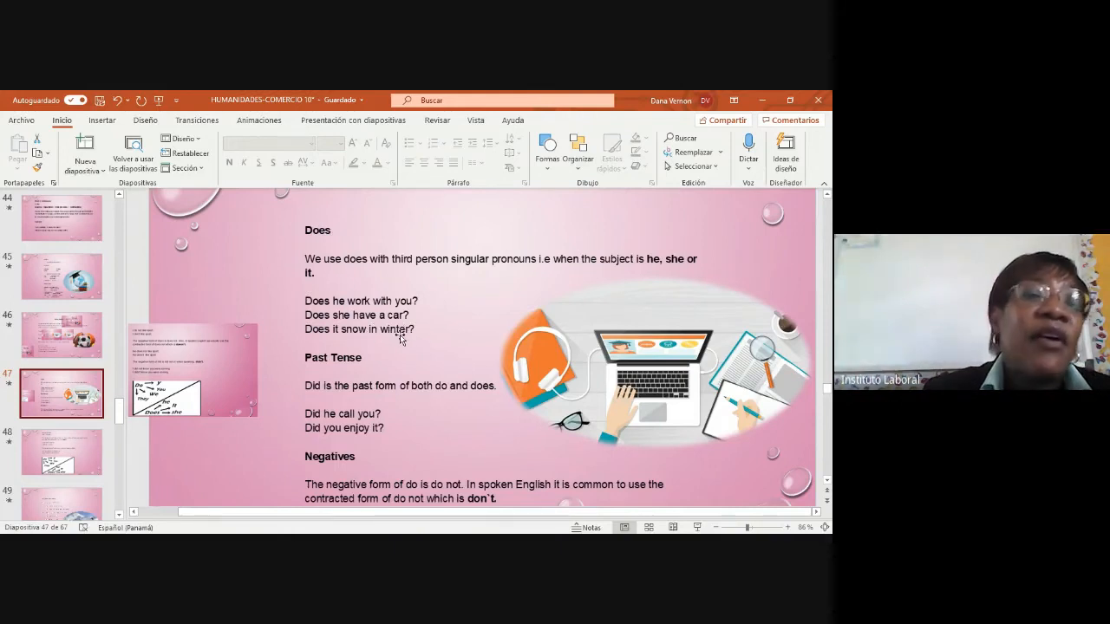
pyautogui.moveTo(337, 357)
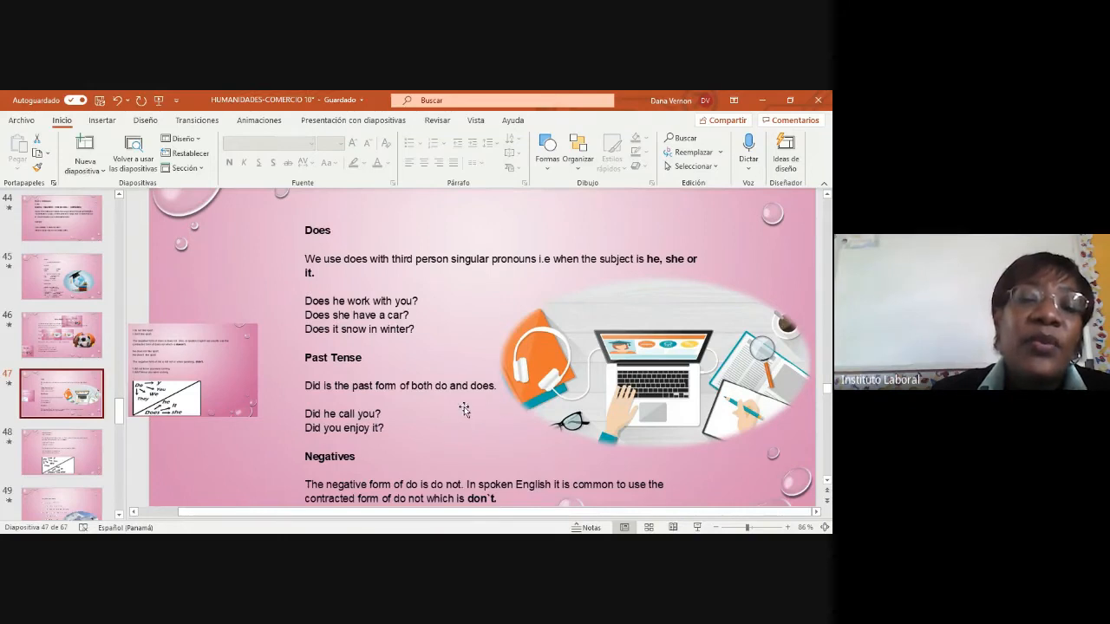
pyautogui.moveTo(314, 432)
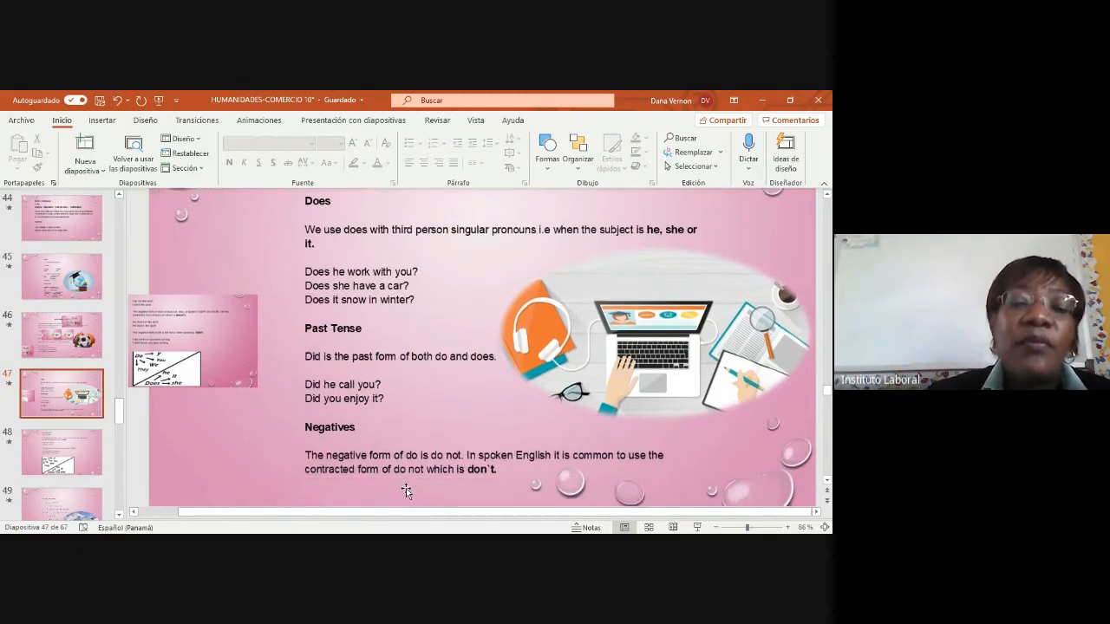
pyautogui.moveTo(464, 492)
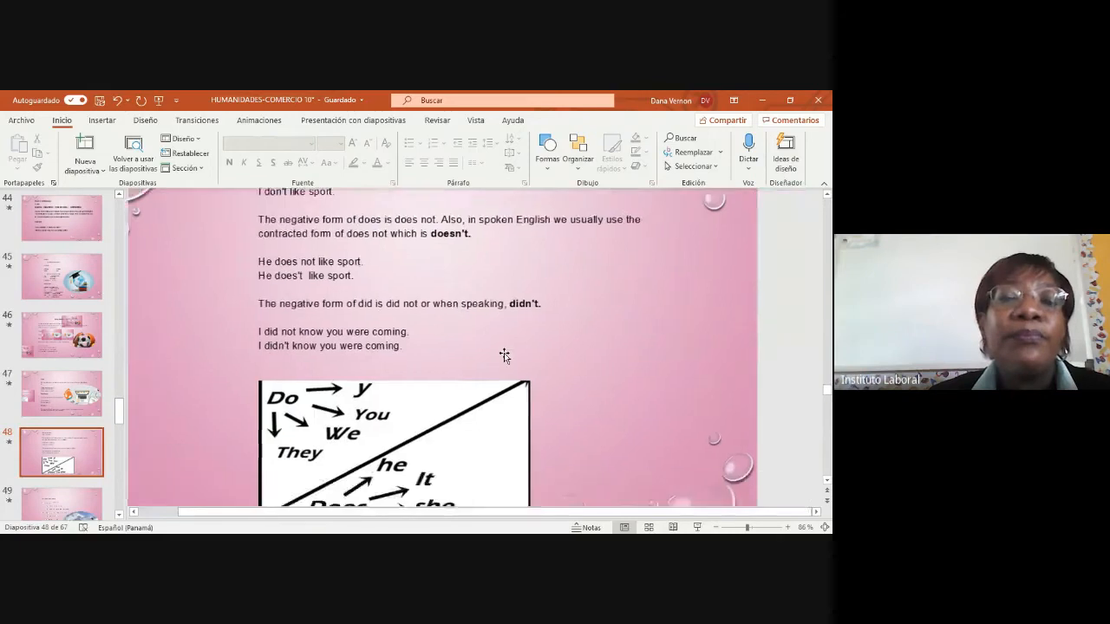
pyautogui.click(63, 392)
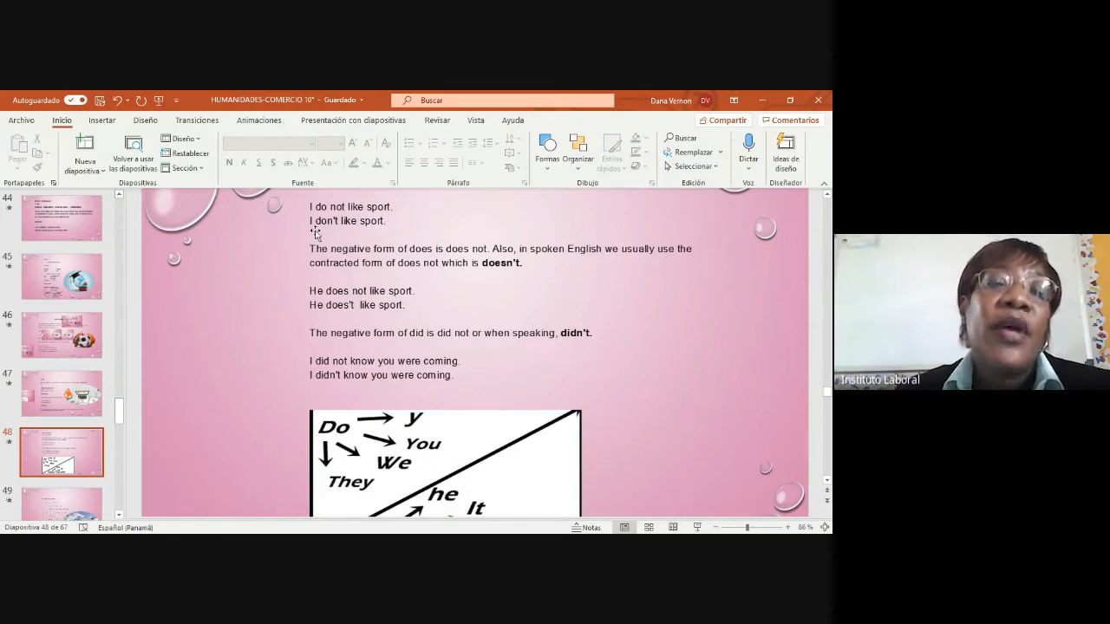
pyautogui.moveTo(378, 236)
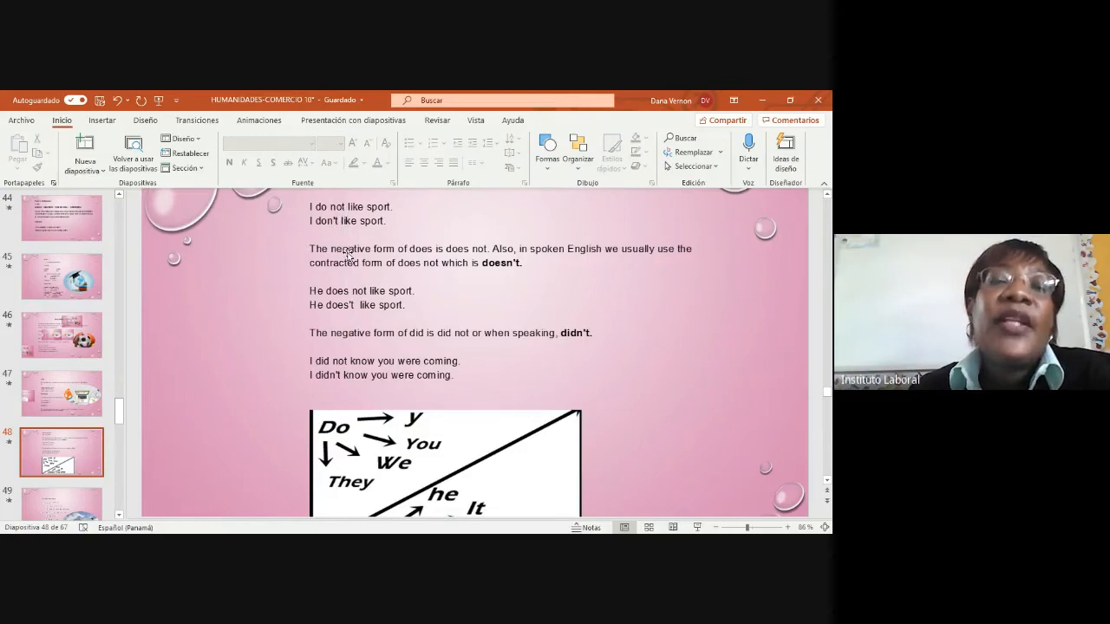
pyautogui.moveTo(482, 276)
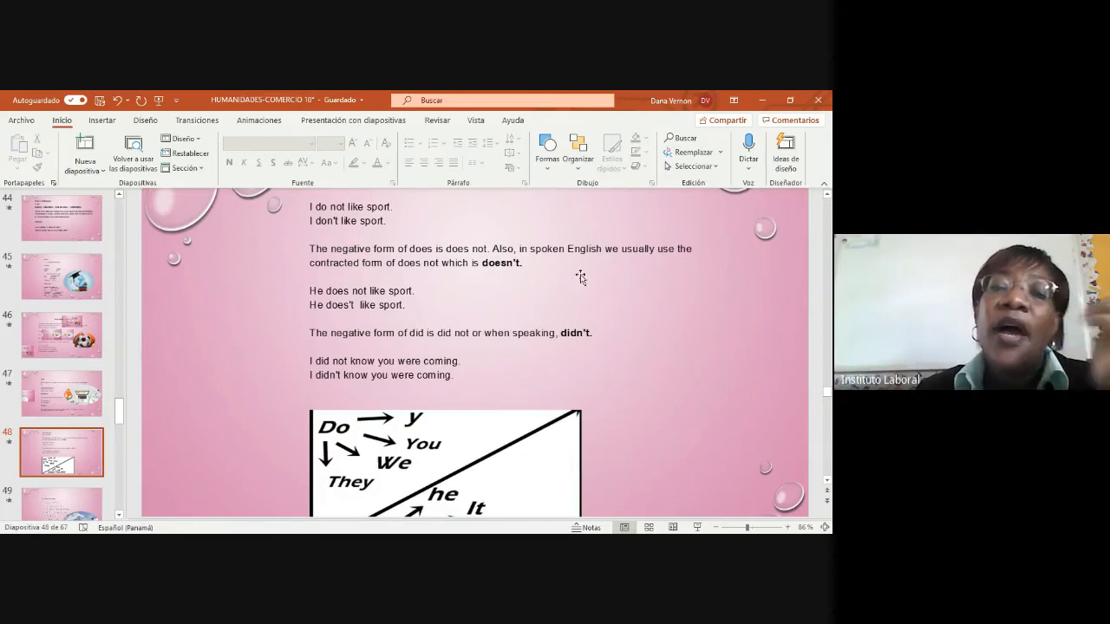
pyautogui.moveTo(681, 264)
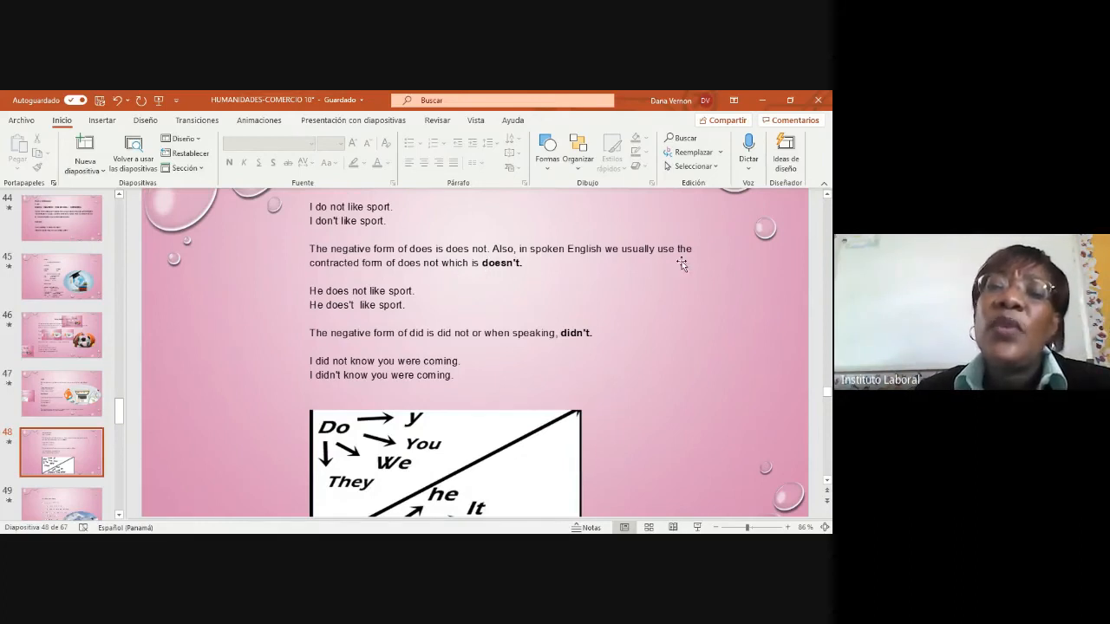
pyautogui.moveTo(390, 287)
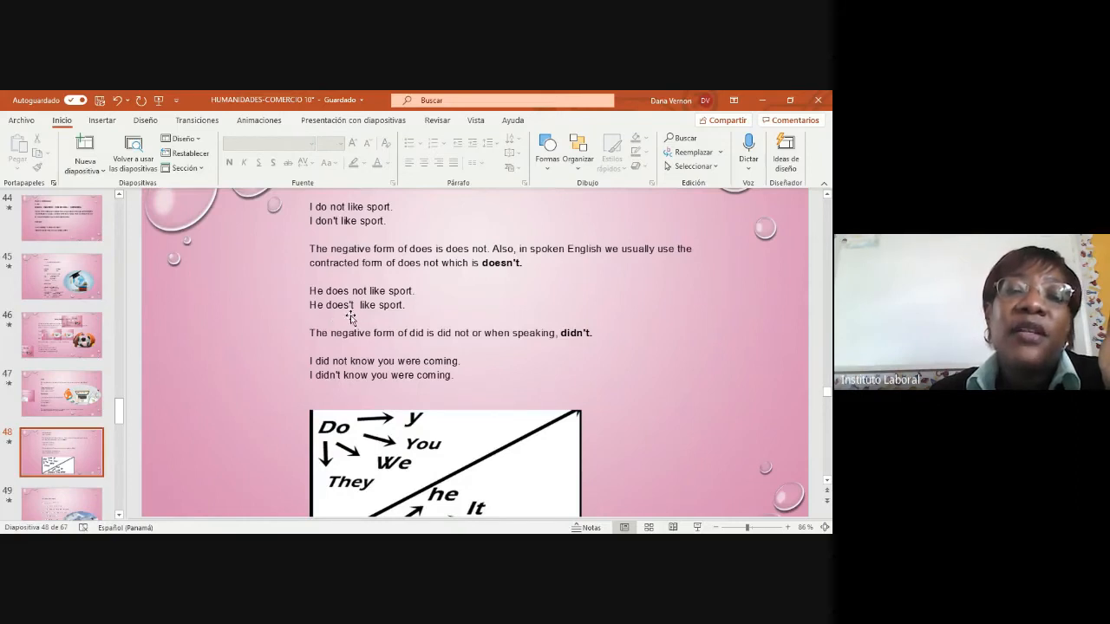
pyautogui.moveTo(402, 315)
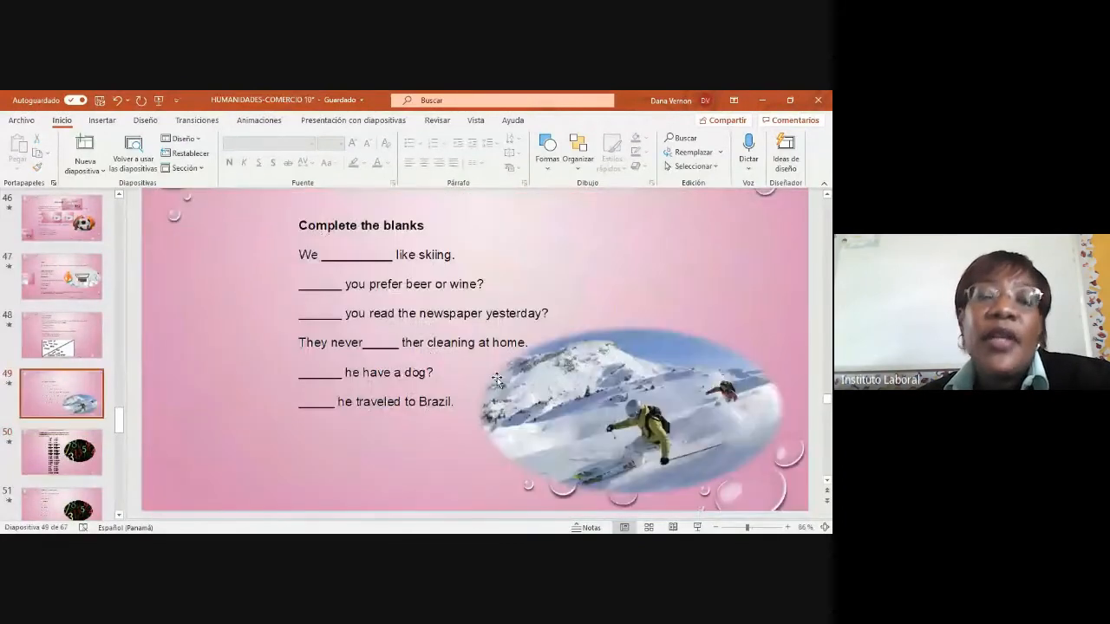
# Advance past the complete-the-blanks slide toward the Cardinal and Ordinal Numbers slide
pyautogui.click(61, 450)
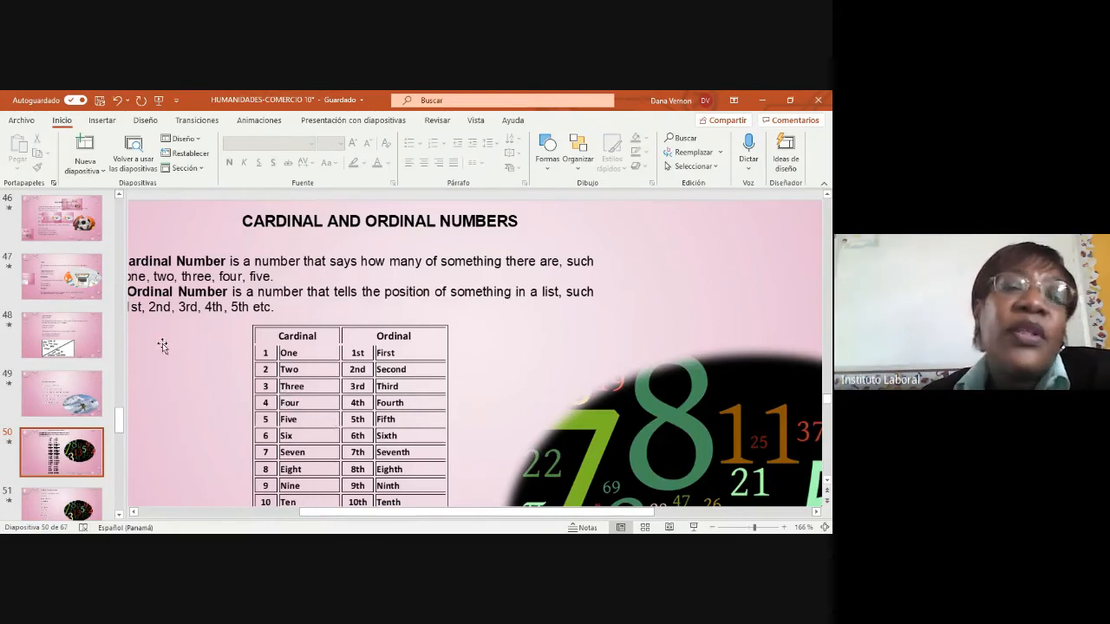
pyautogui.moveTo(267, 311)
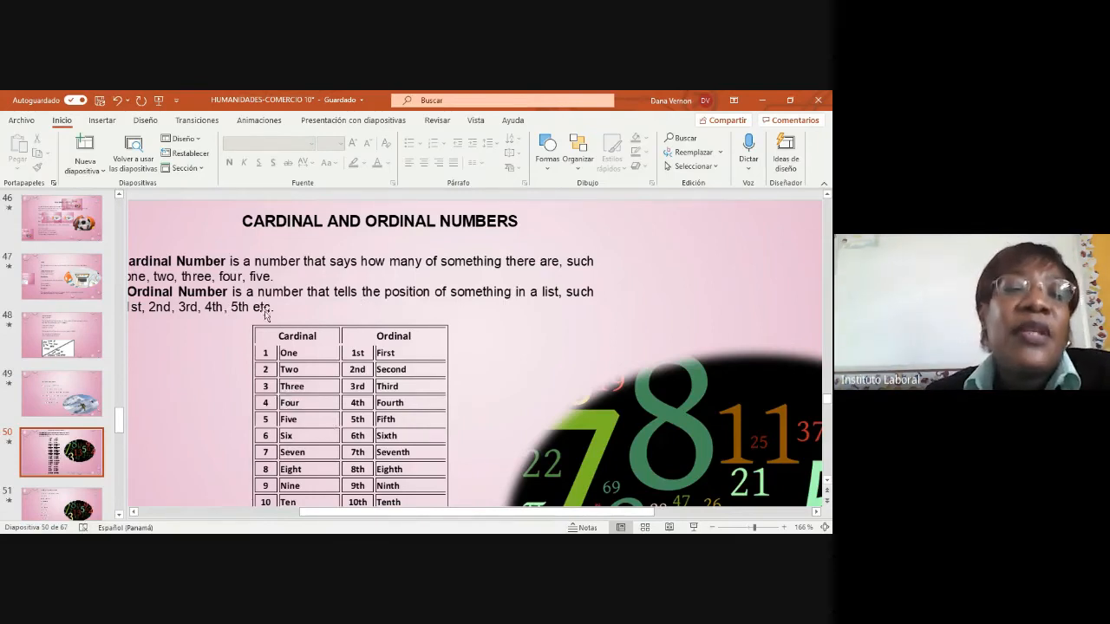
pyautogui.moveTo(328, 313)
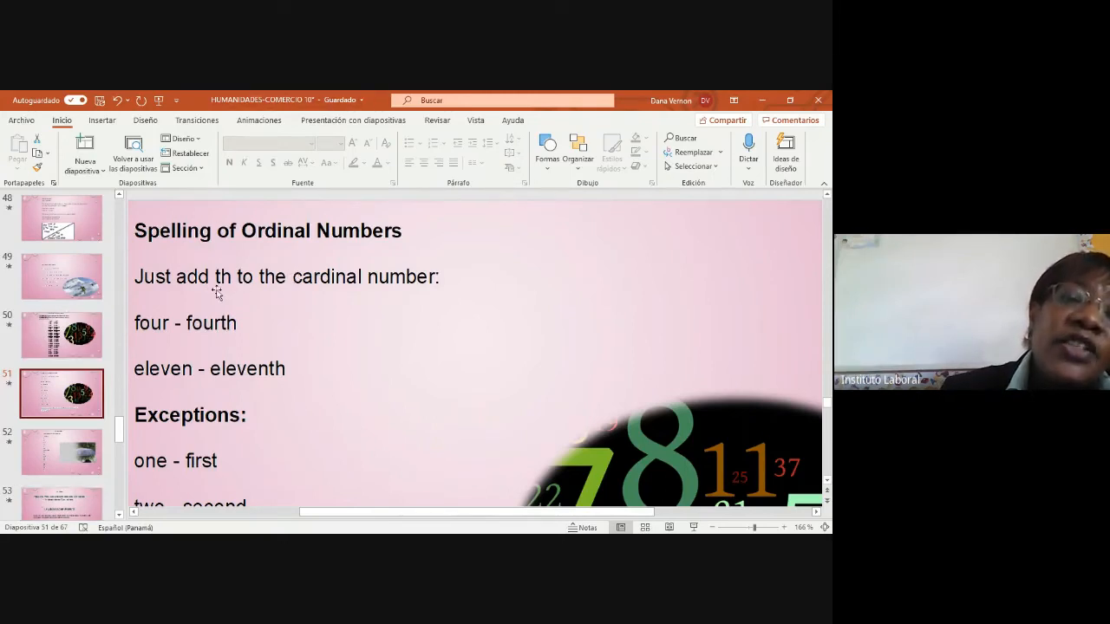
pyautogui.moveTo(222, 358)
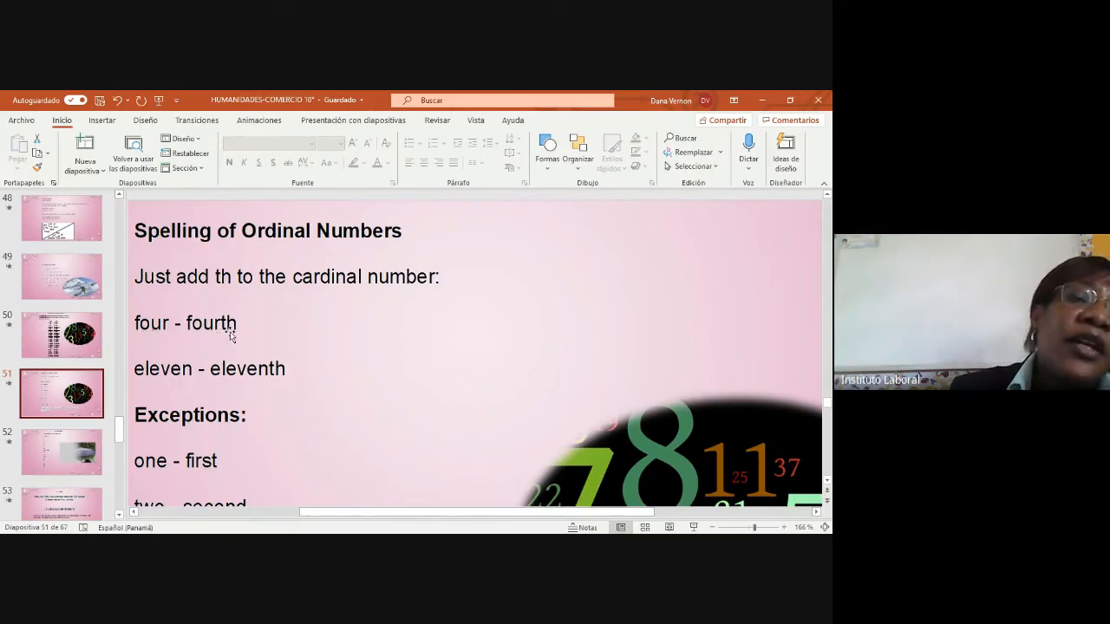
pyautogui.moveTo(247, 330)
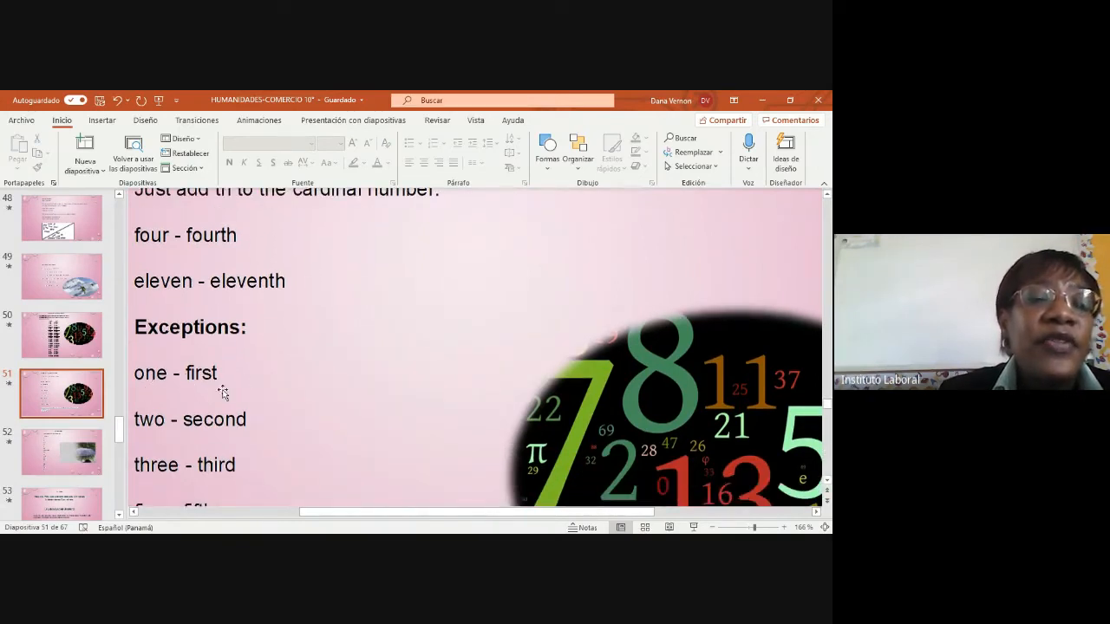
pyautogui.moveTo(226, 512)
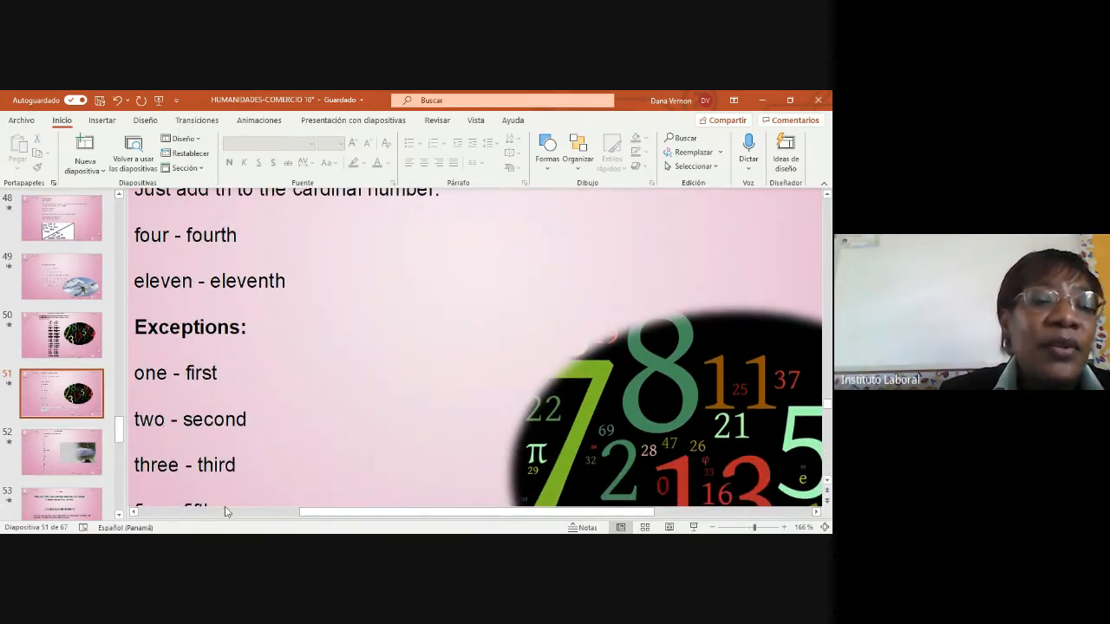
# Scroll through the ordinal number spelling rules and the exceptions list
pyautogui.scroll(-3)
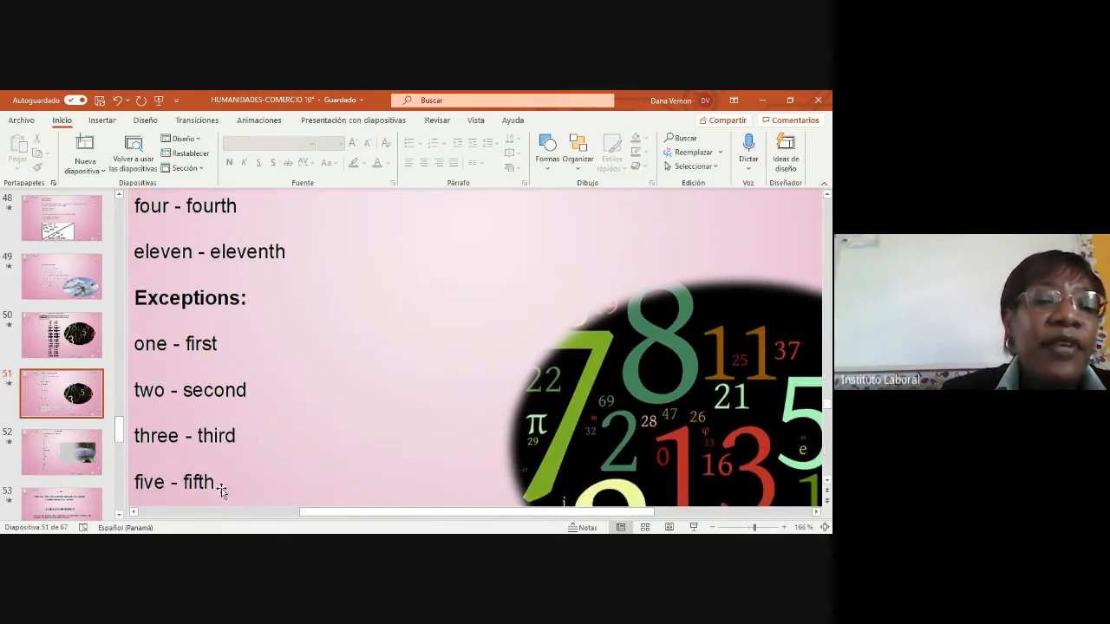
pyautogui.scroll(-3)
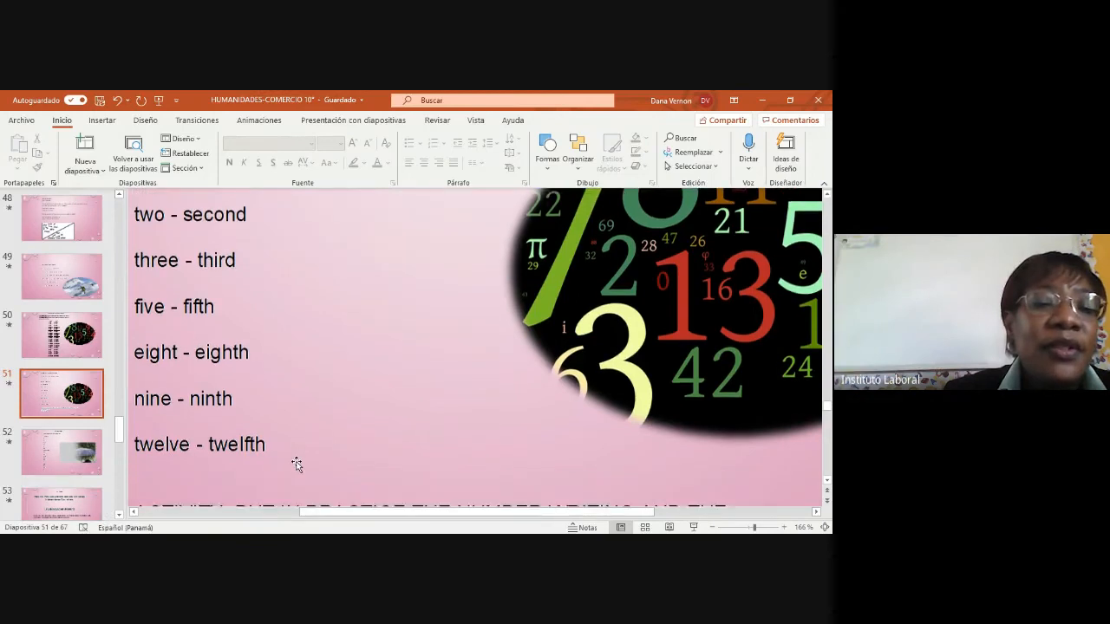
pyautogui.scroll(-3)
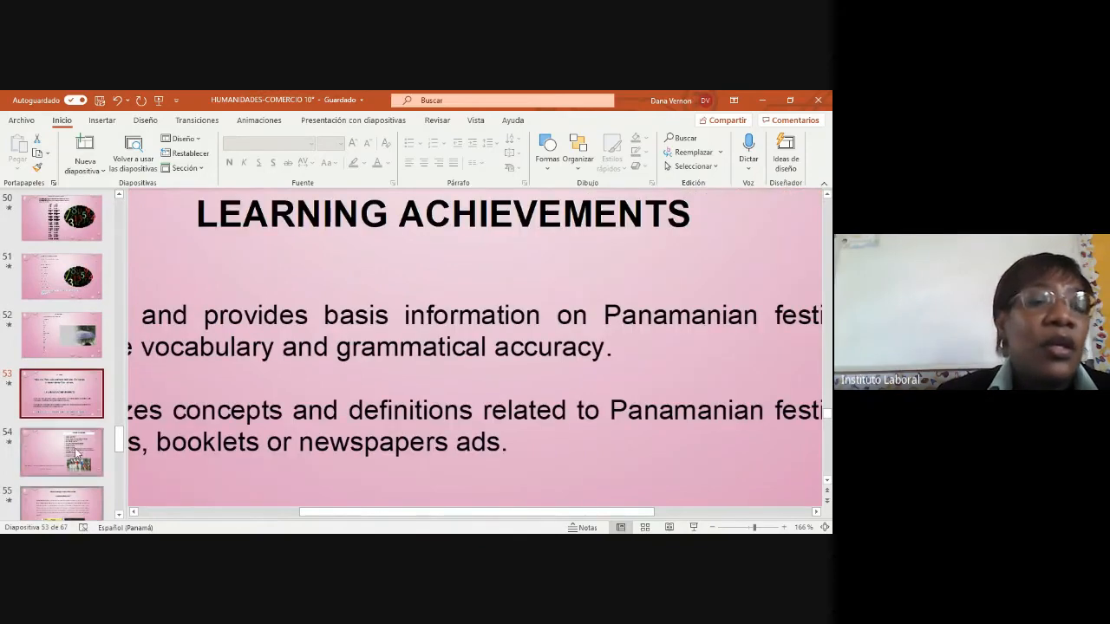
# Go to slide 54, Holidays in Panama, and bring the full national dates list into view
pyautogui.click(60, 451)
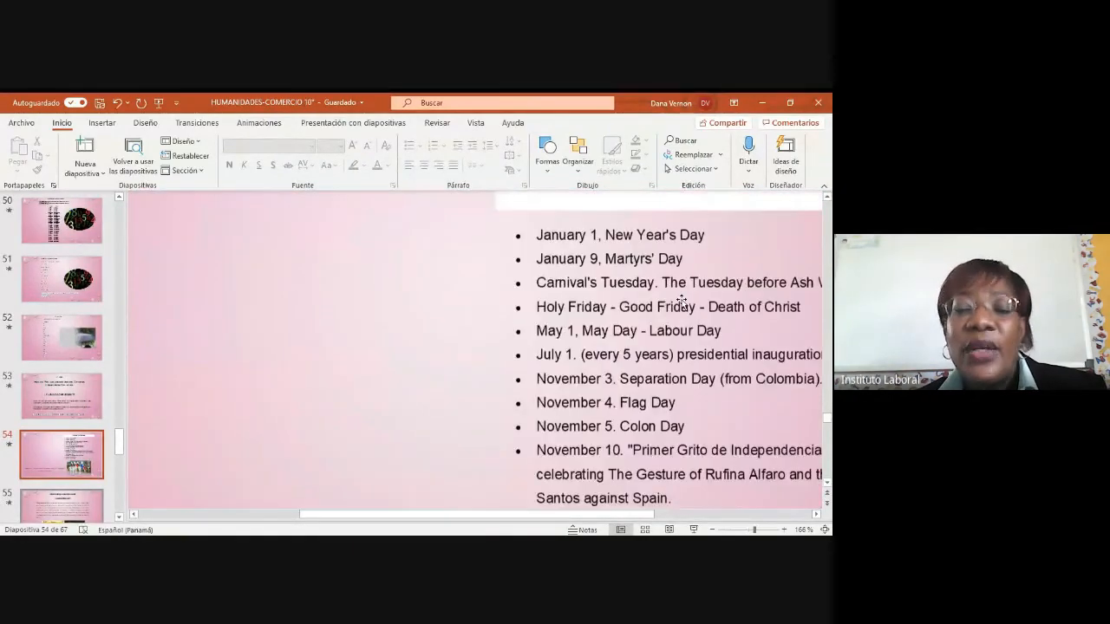
pyautogui.scroll(-3)
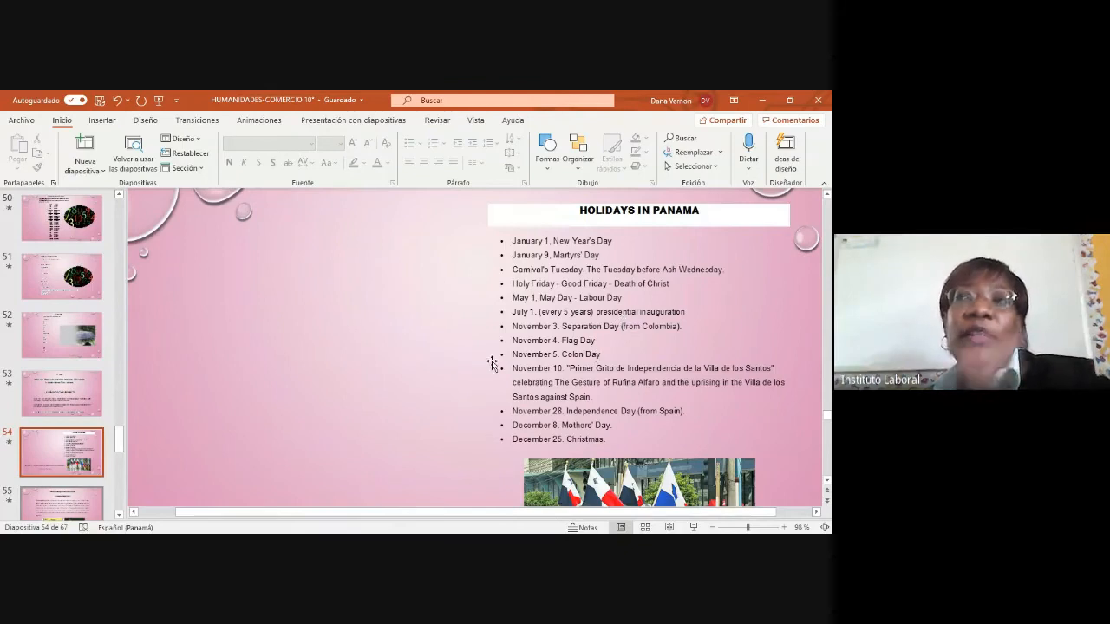
pyautogui.moveTo(610, 243)
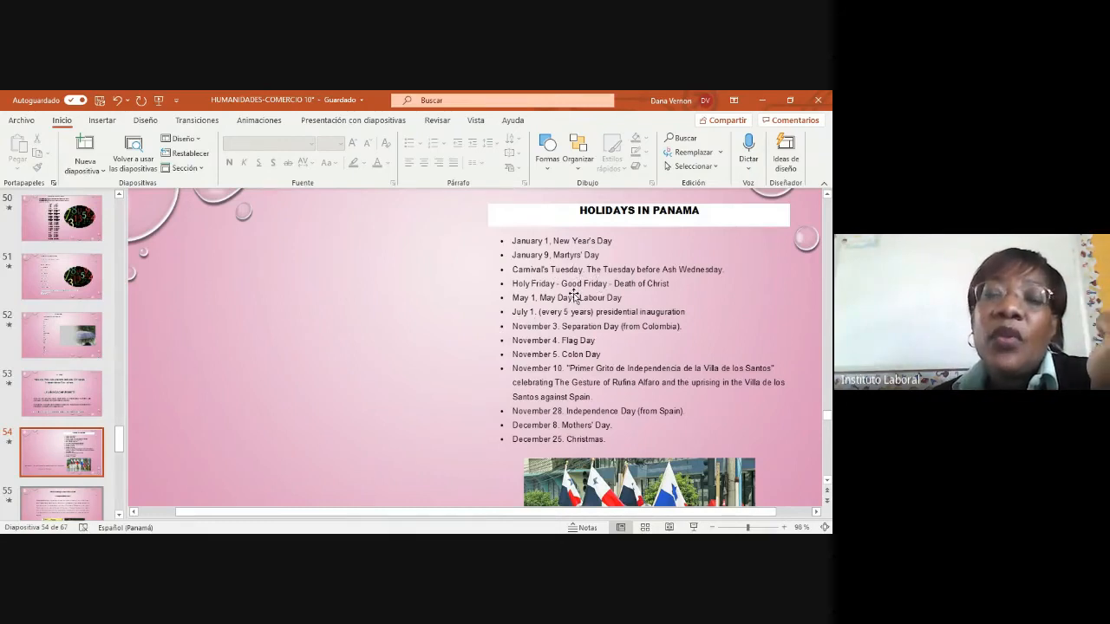
pyautogui.moveTo(693, 275)
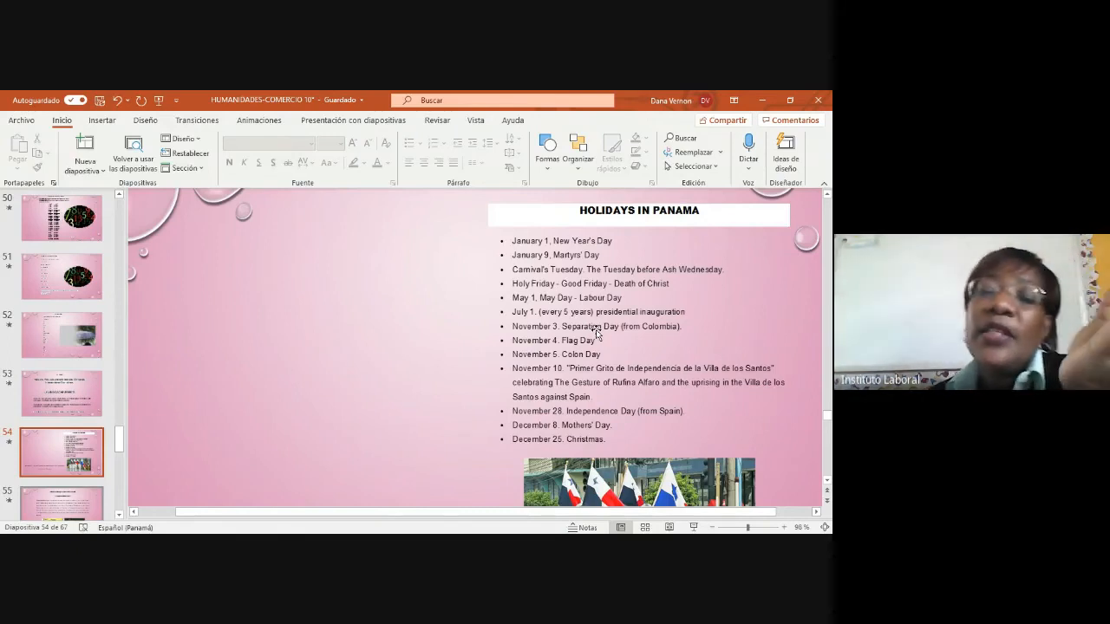
pyautogui.moveTo(690, 326)
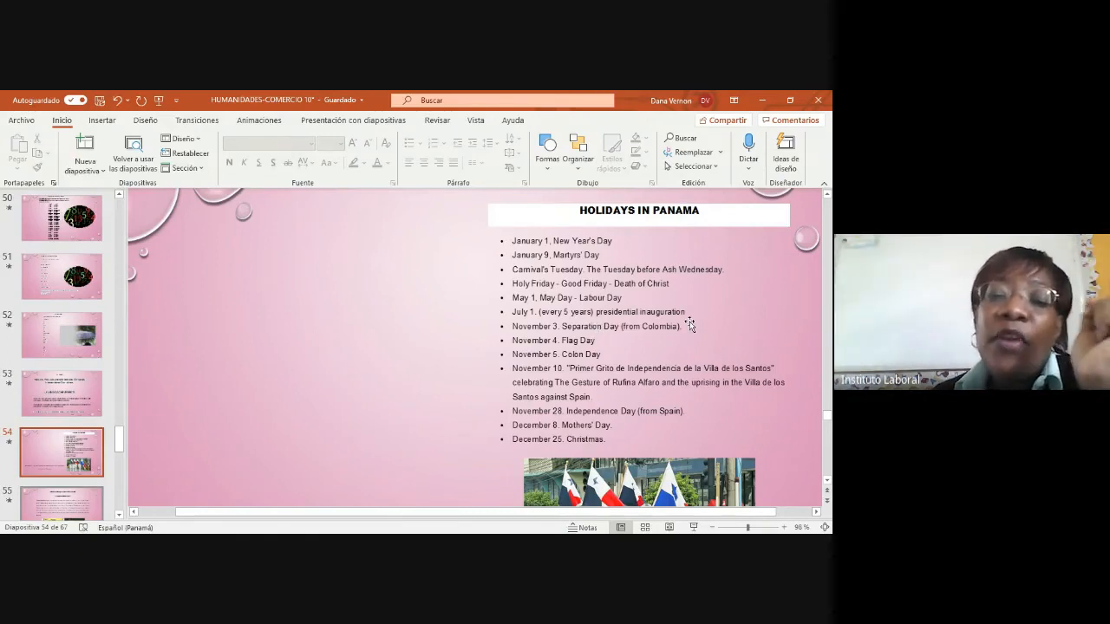
pyautogui.moveTo(662, 338)
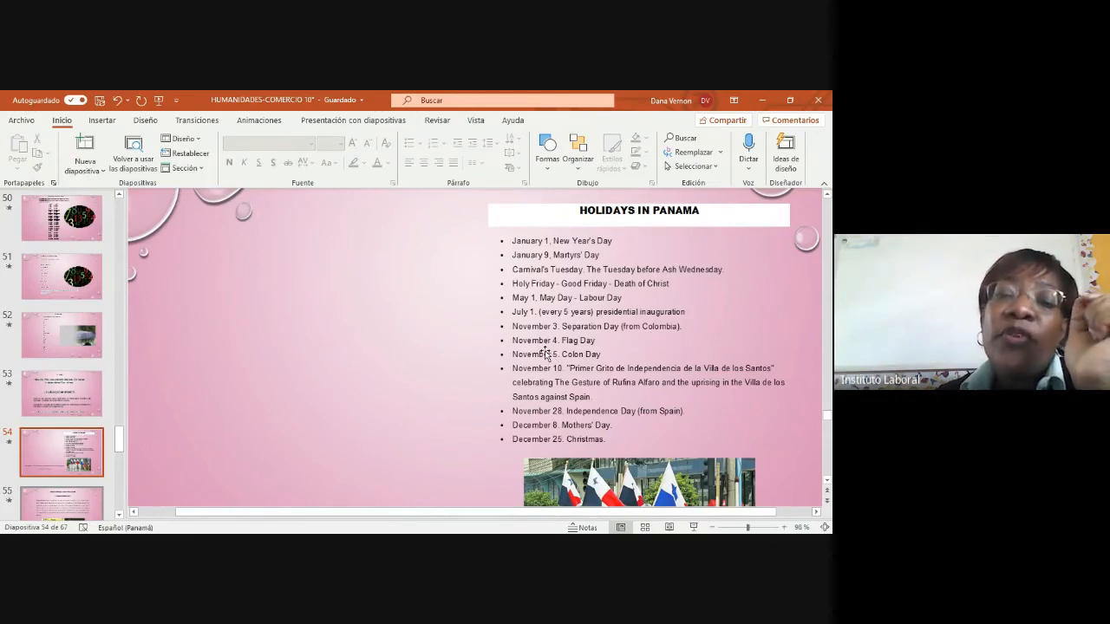
pyautogui.moveTo(638, 347)
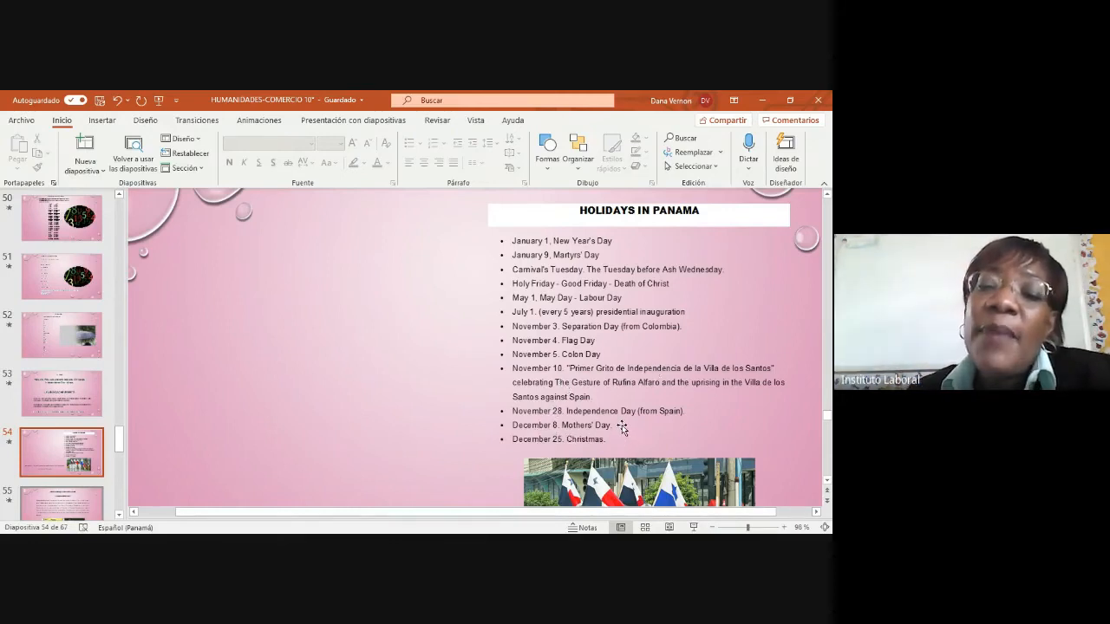
pyautogui.moveTo(702, 424)
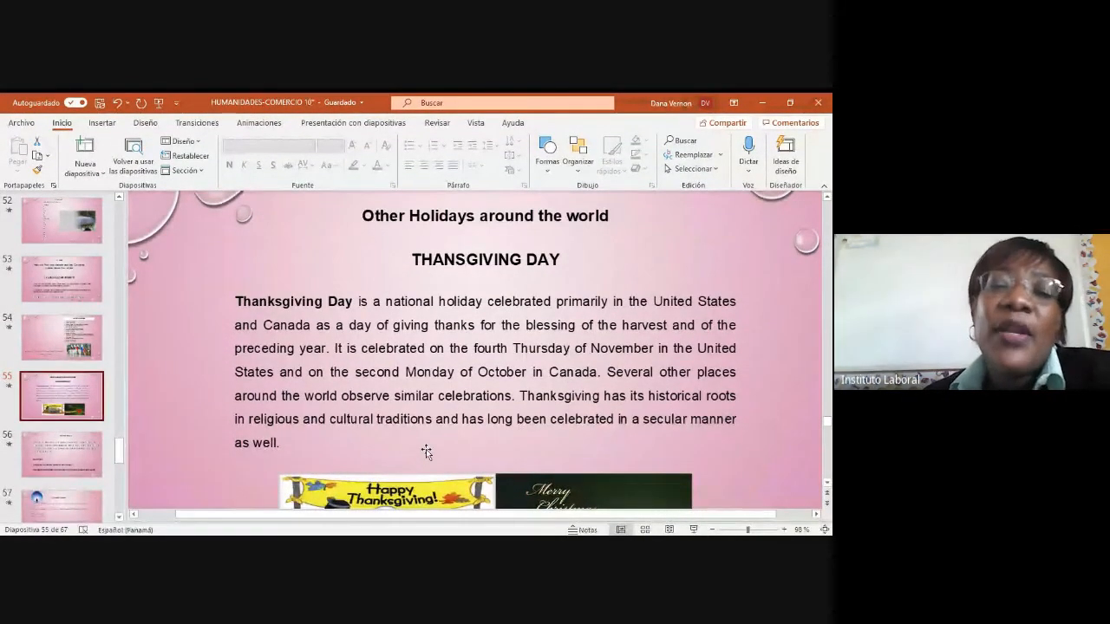
pyautogui.moveTo(357, 316)
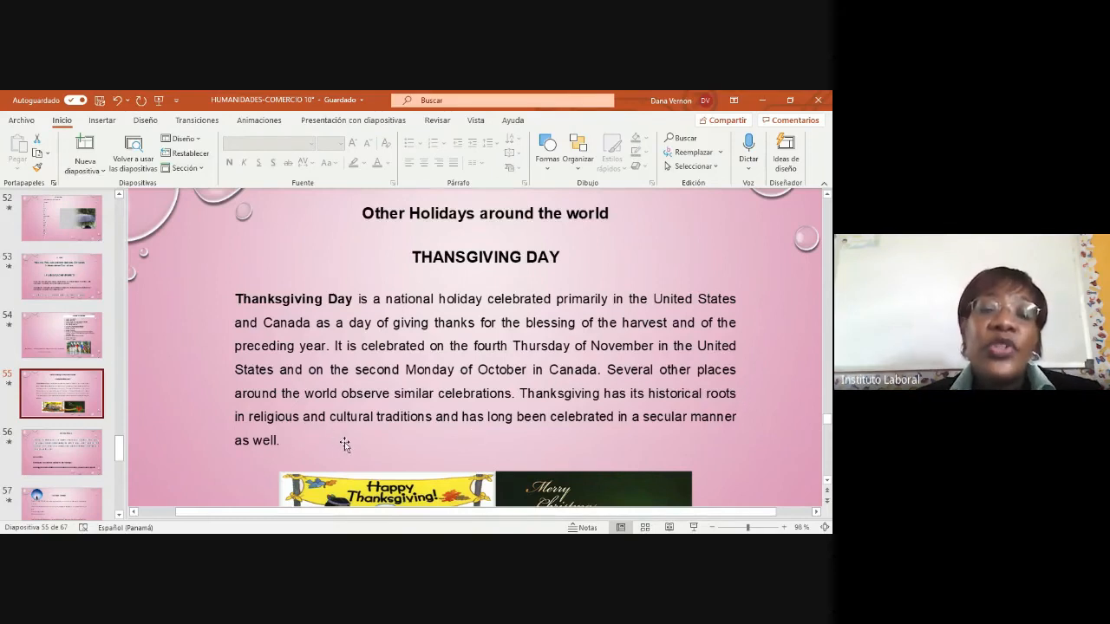
pyautogui.moveTo(535, 450)
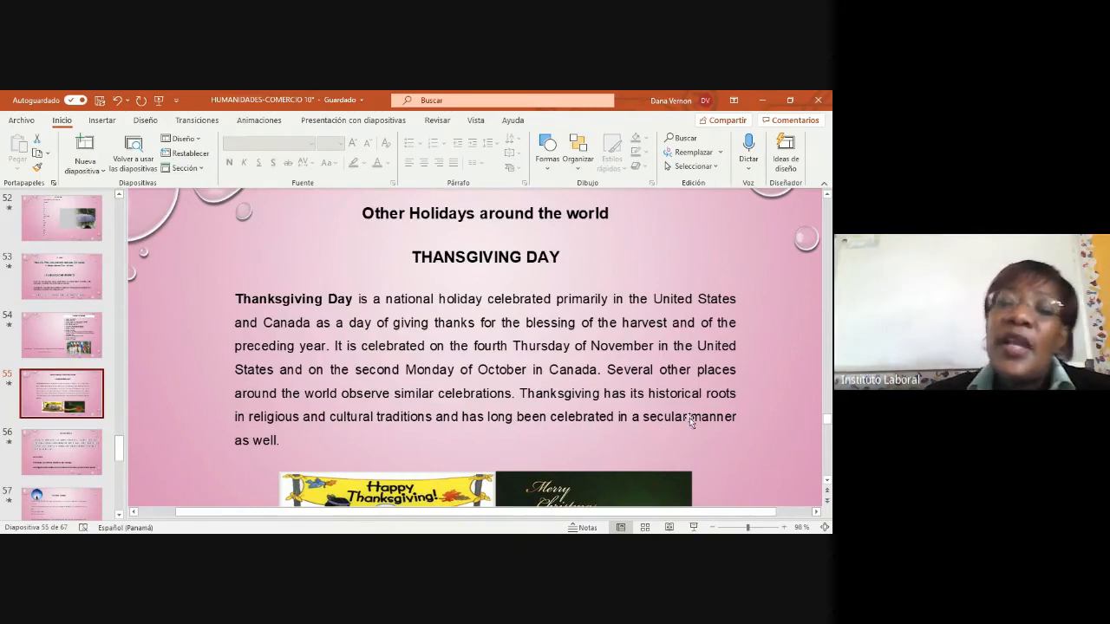
pyautogui.moveTo(337, 441)
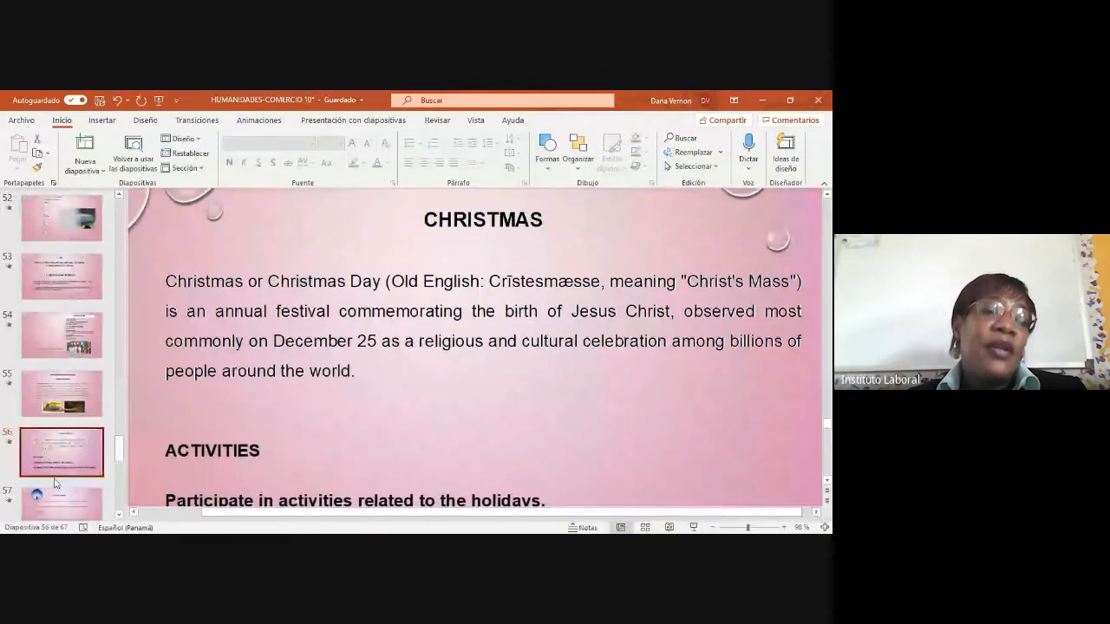
# Go to slide 56 covering Christmas, landing on the Future Tense explanation
pyautogui.click(62, 392)
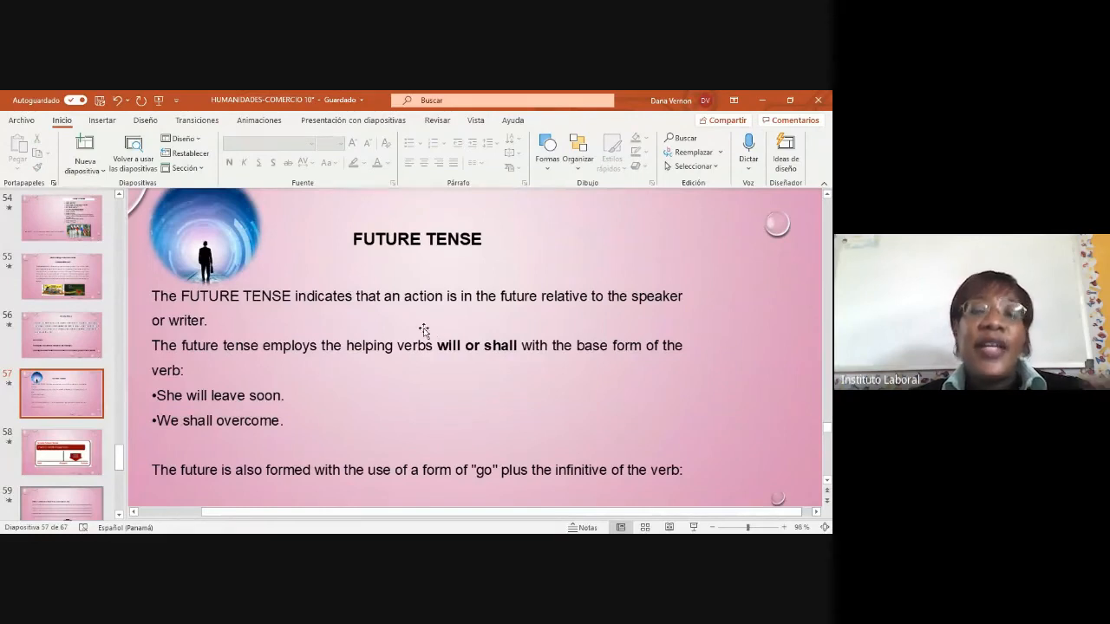
pyautogui.moveTo(561, 319)
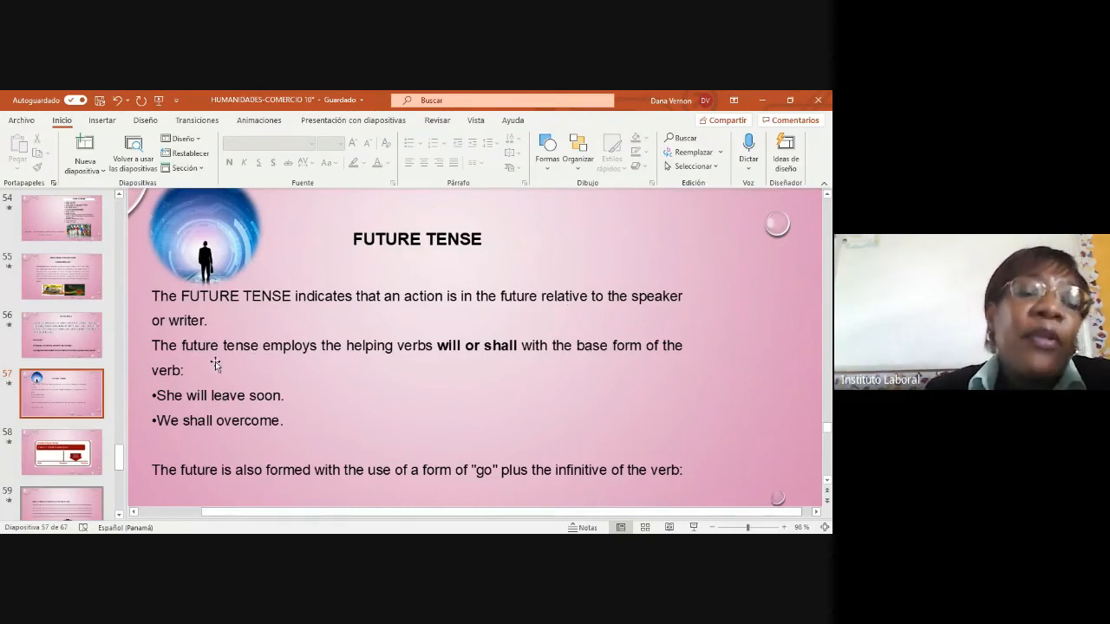
pyautogui.moveTo(349, 365)
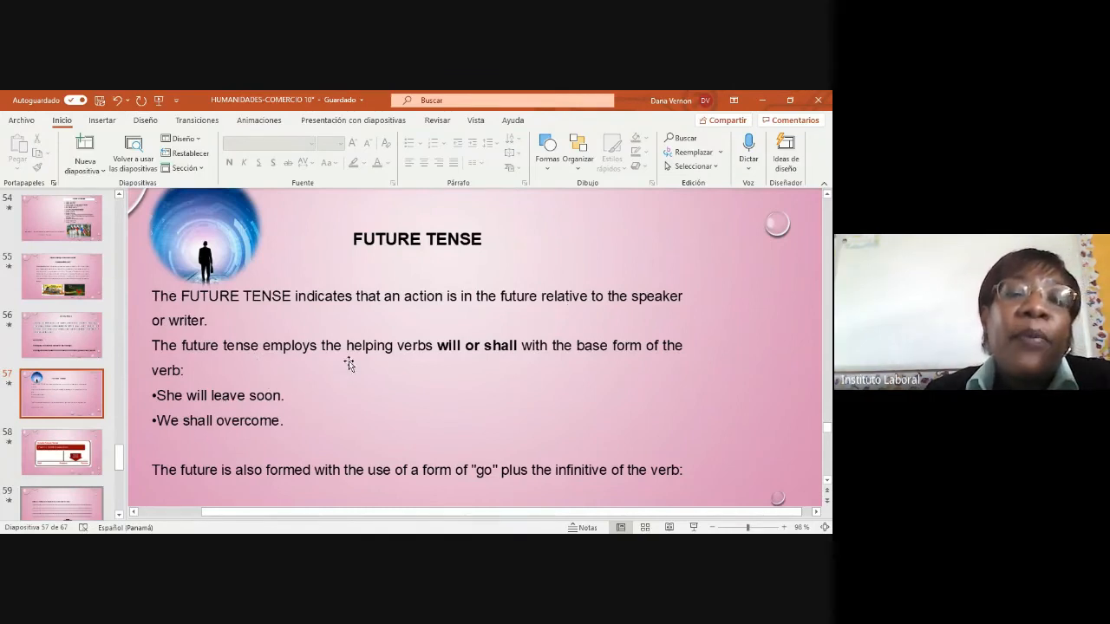
pyautogui.moveTo(504, 356)
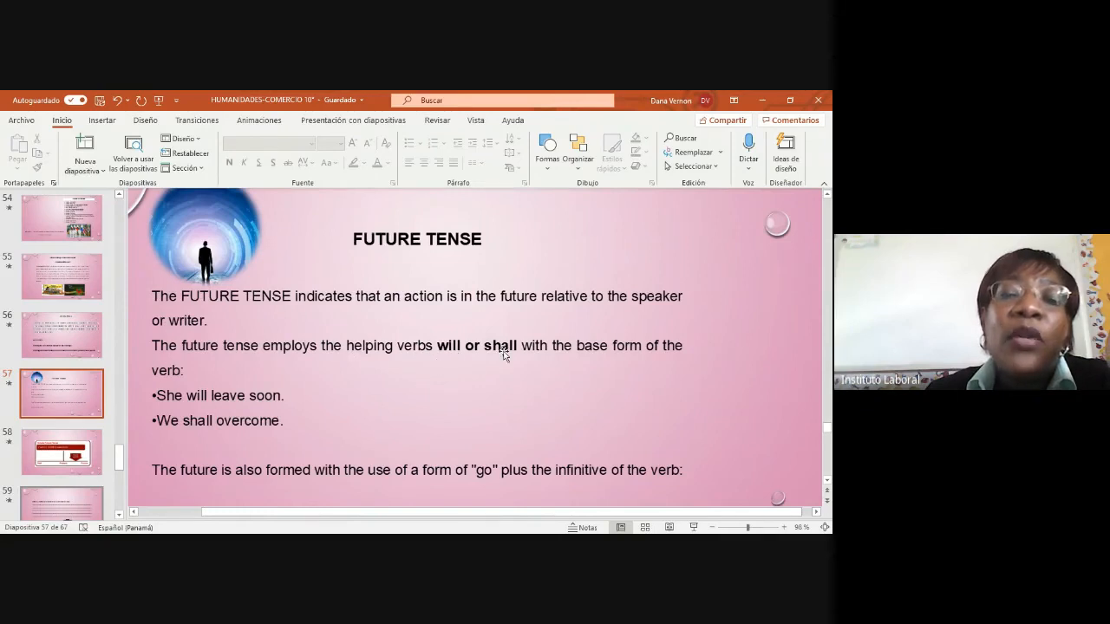
pyautogui.moveTo(486, 359)
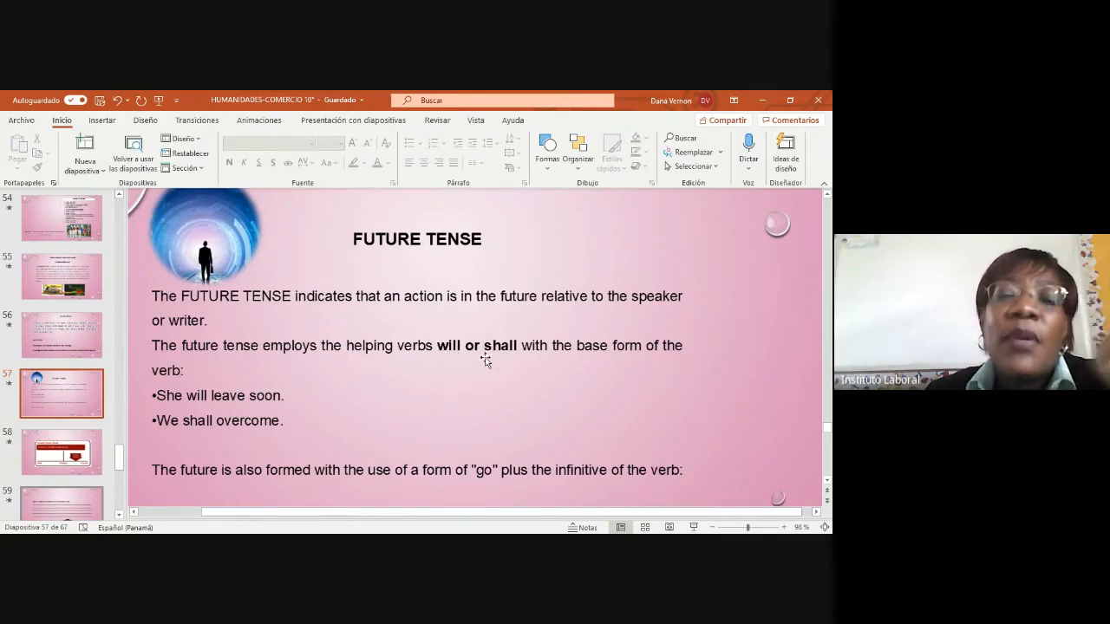
pyautogui.moveTo(676, 359)
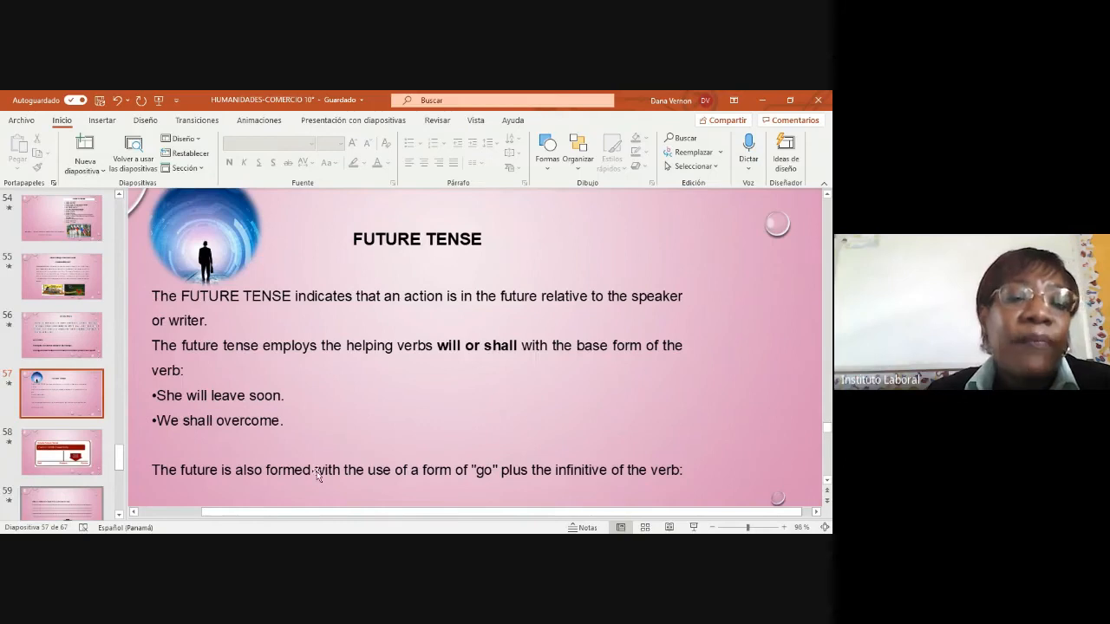
pyautogui.moveTo(388, 486)
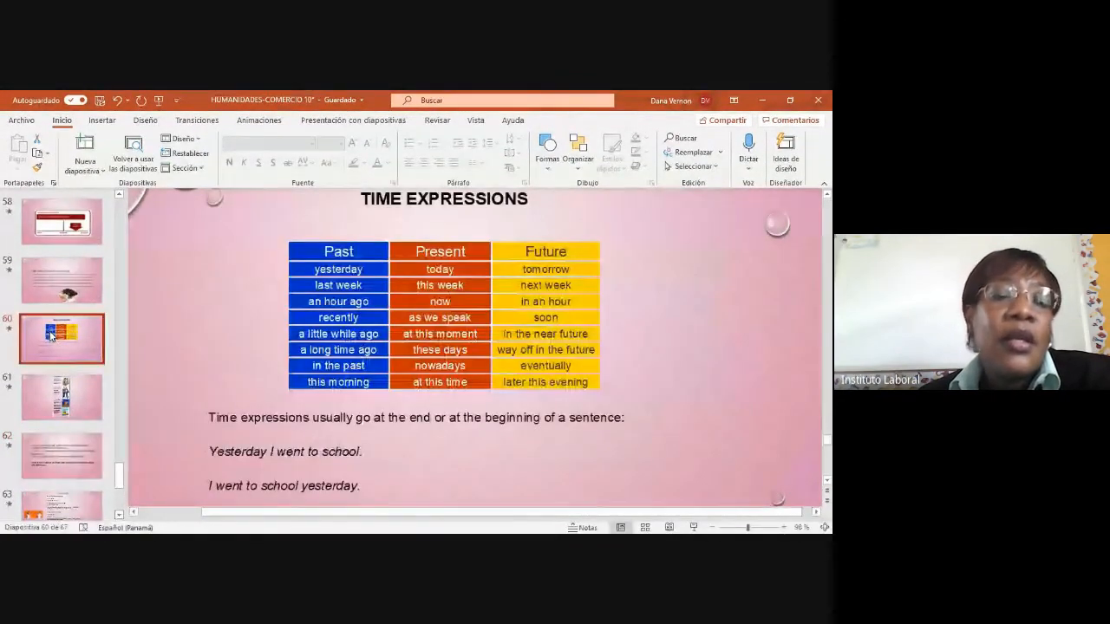
# Return via slide 59 to the Future Tense slide and show 'He is going to faint.'
pyautogui.click(62, 279)
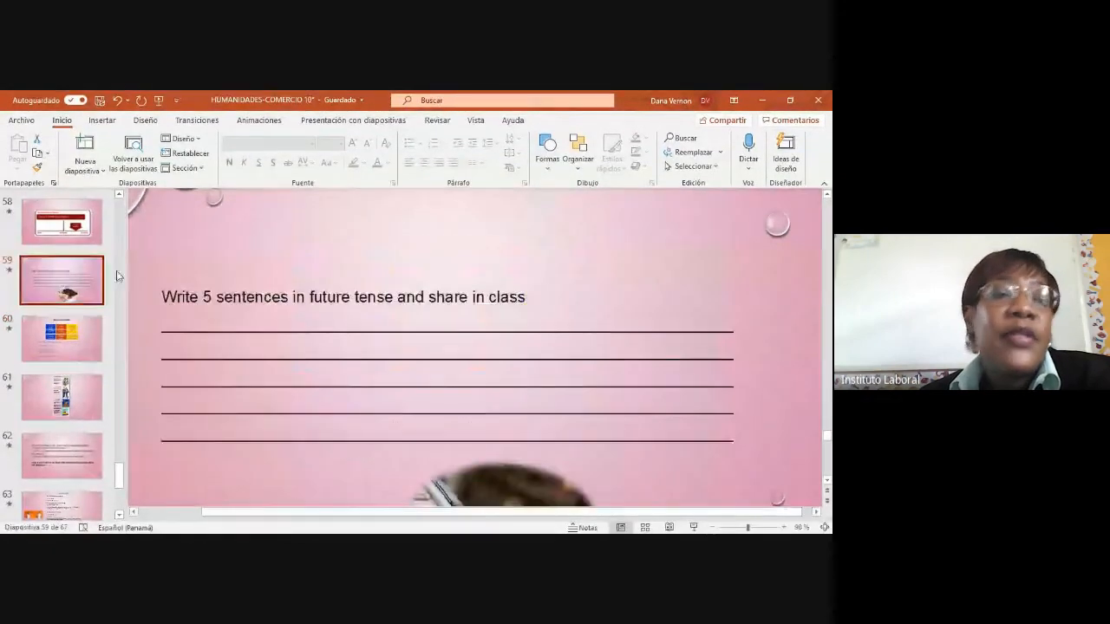
pyautogui.click(62, 222)
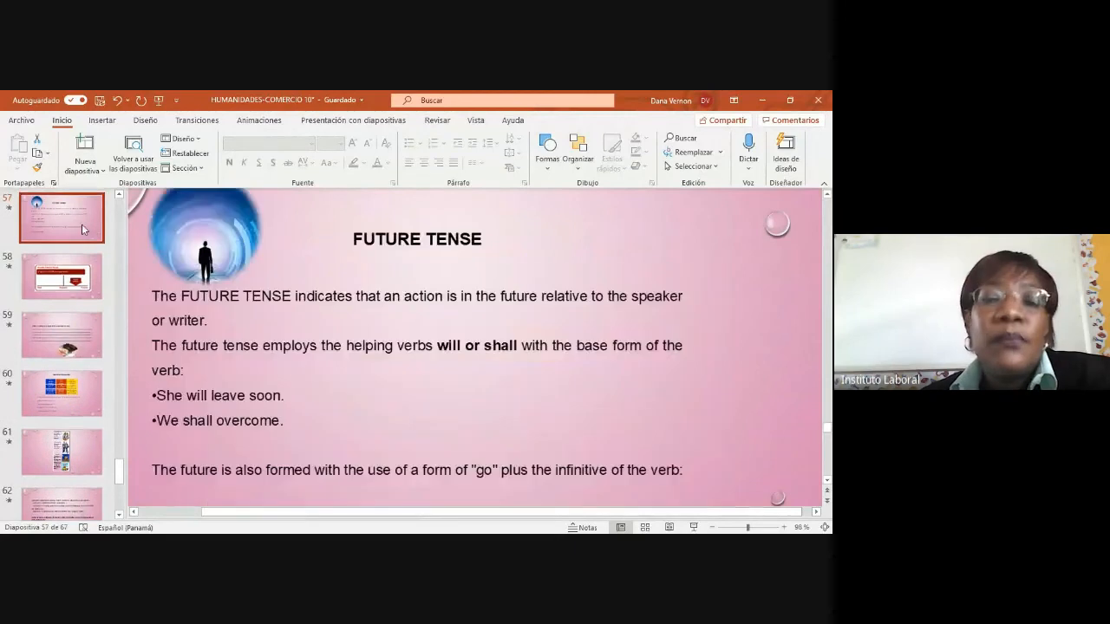
pyautogui.scroll(-3)
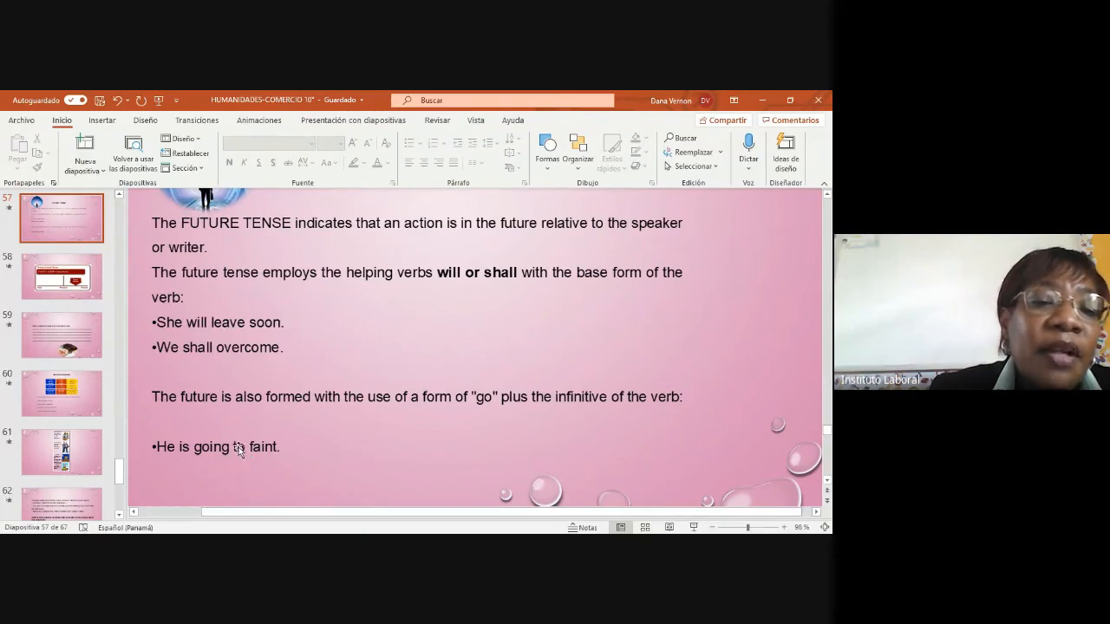
pyautogui.moveTo(63, 371)
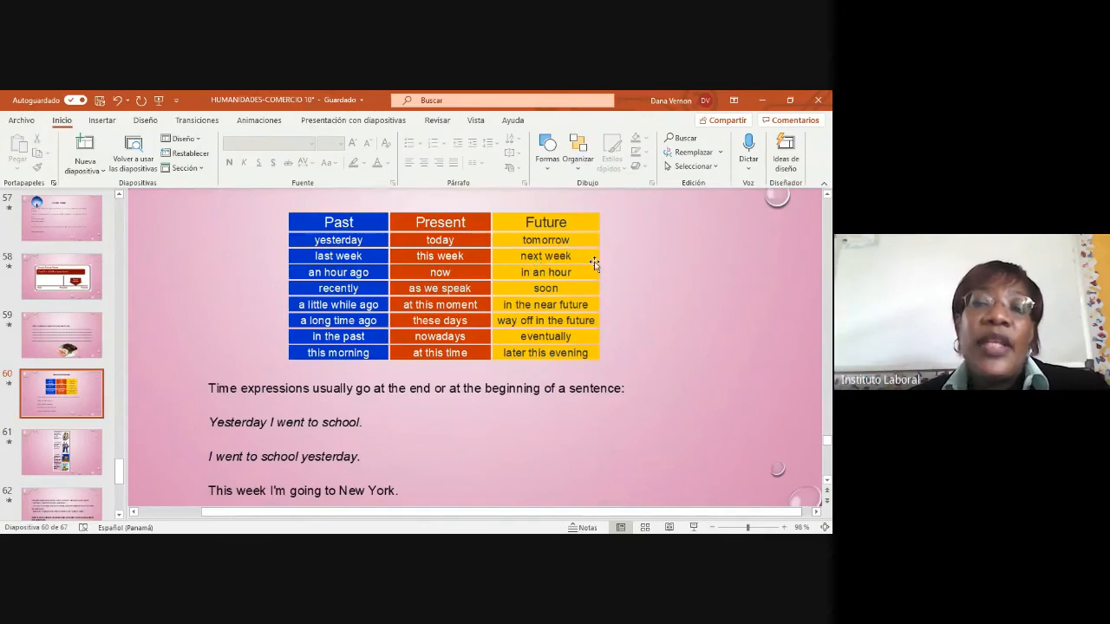
pyautogui.moveTo(576, 285)
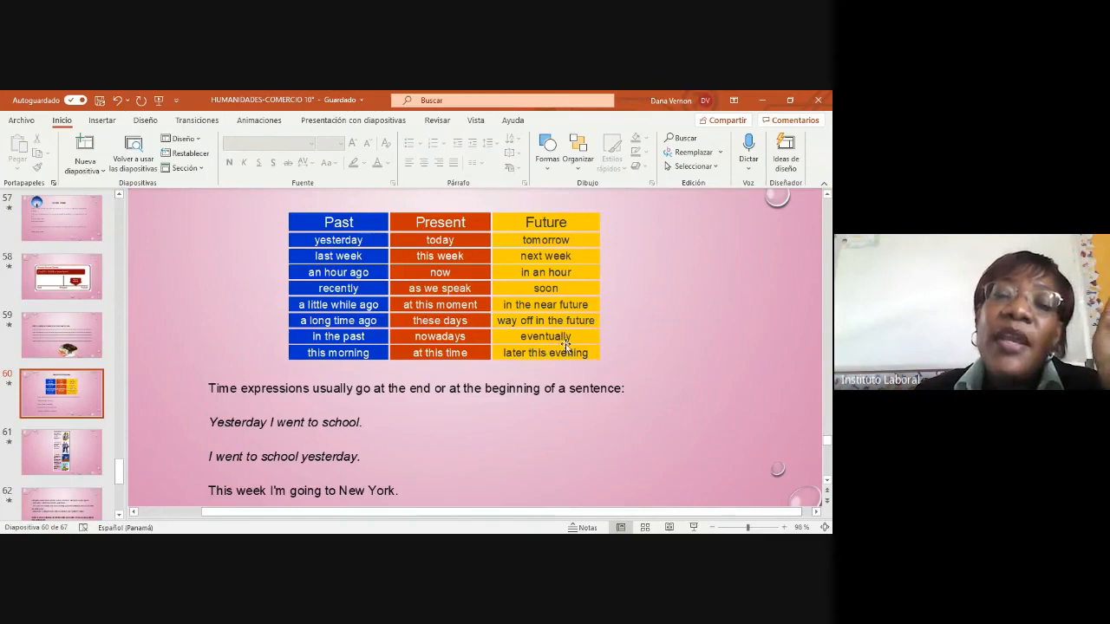
pyautogui.moveTo(551, 371)
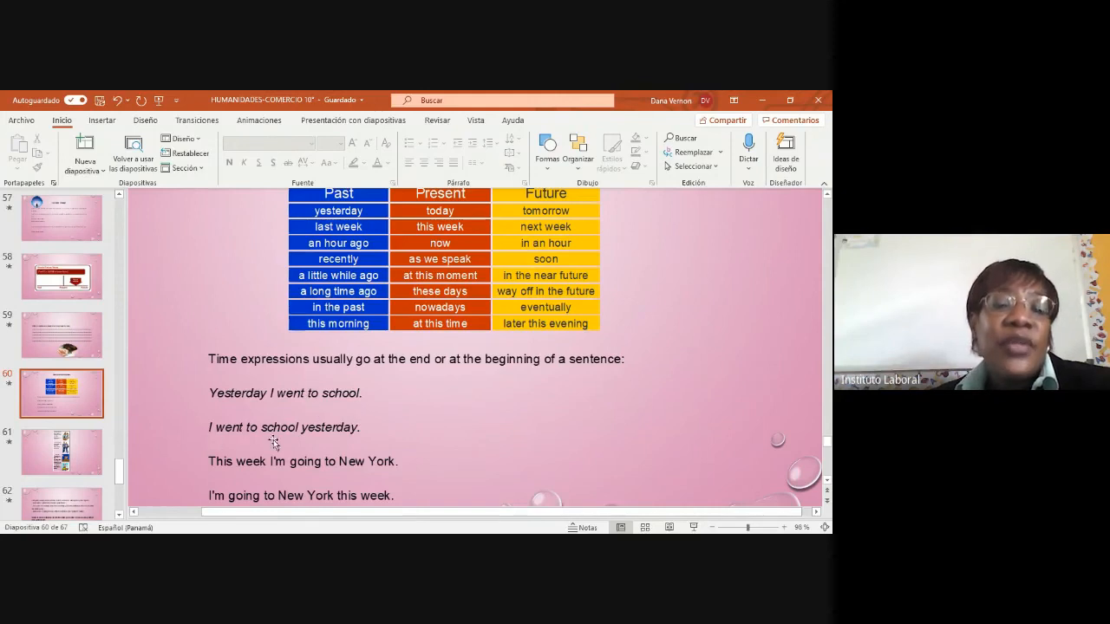
# Scroll the Time Expressions slide down to 'I'm going to New York this week.'
pyautogui.scroll(-3)
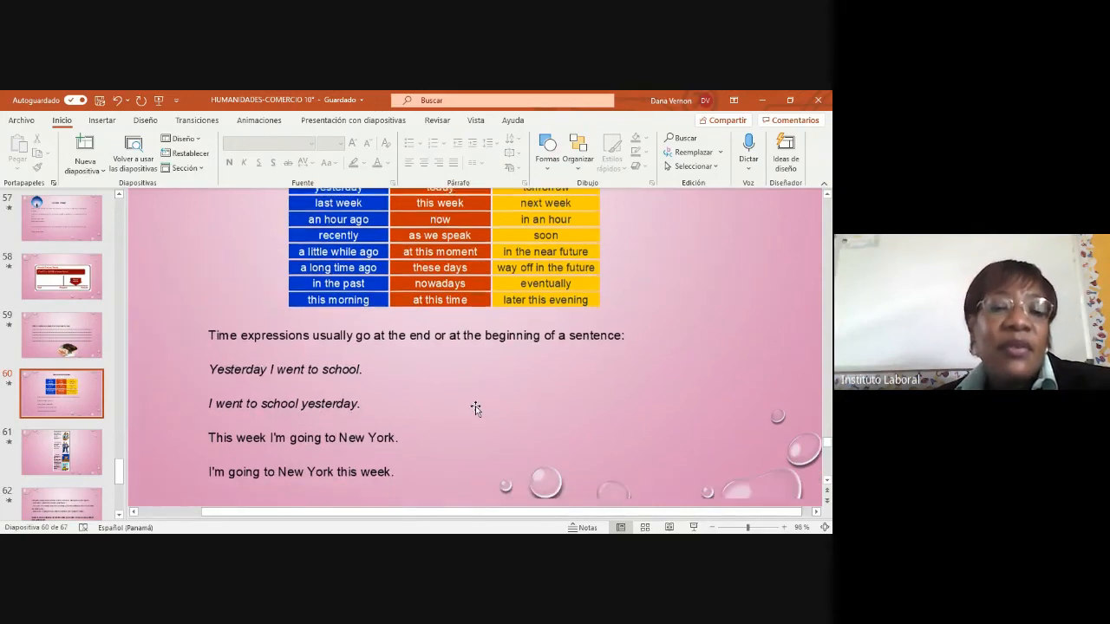
pyautogui.scroll(-3)
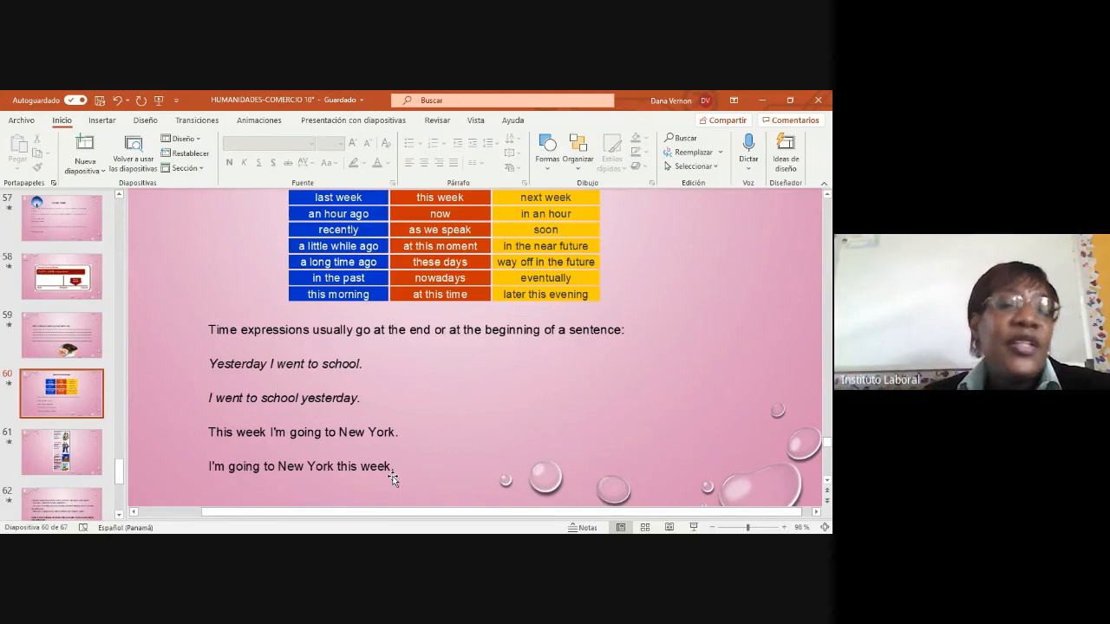
pyautogui.moveTo(184, 461)
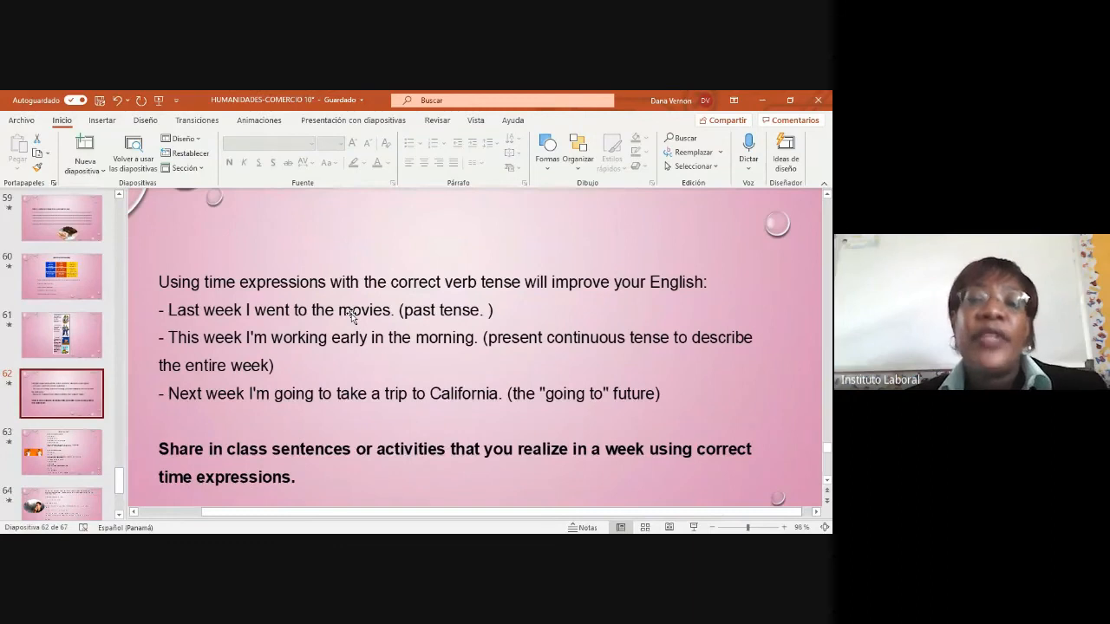
pyautogui.moveTo(633, 308)
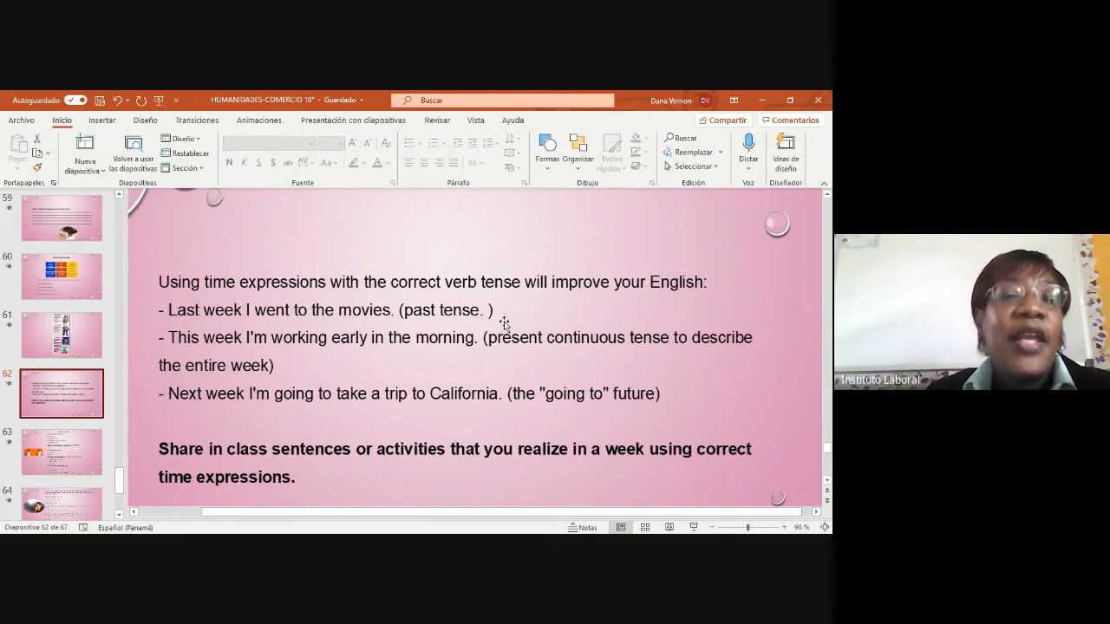
pyautogui.moveTo(385, 365)
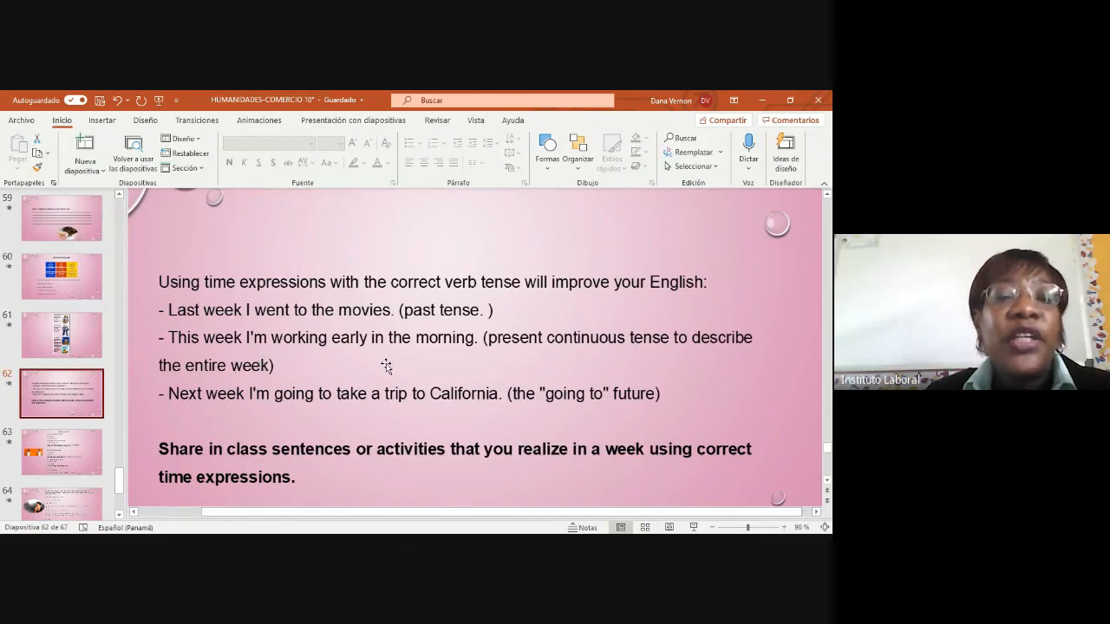
pyautogui.moveTo(603, 368)
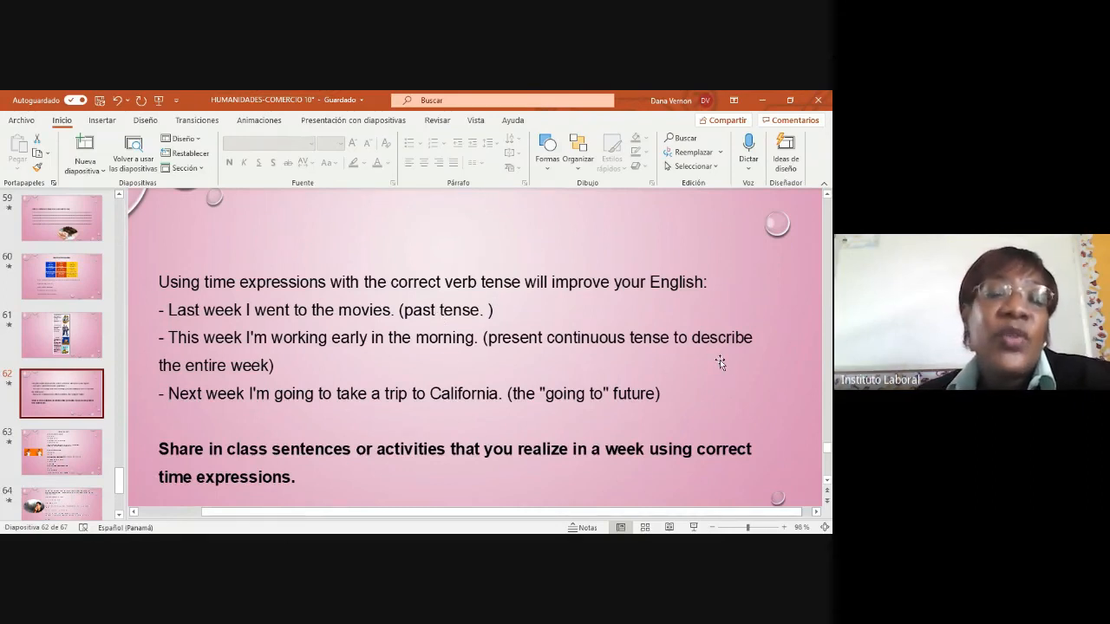
pyautogui.moveTo(246, 430)
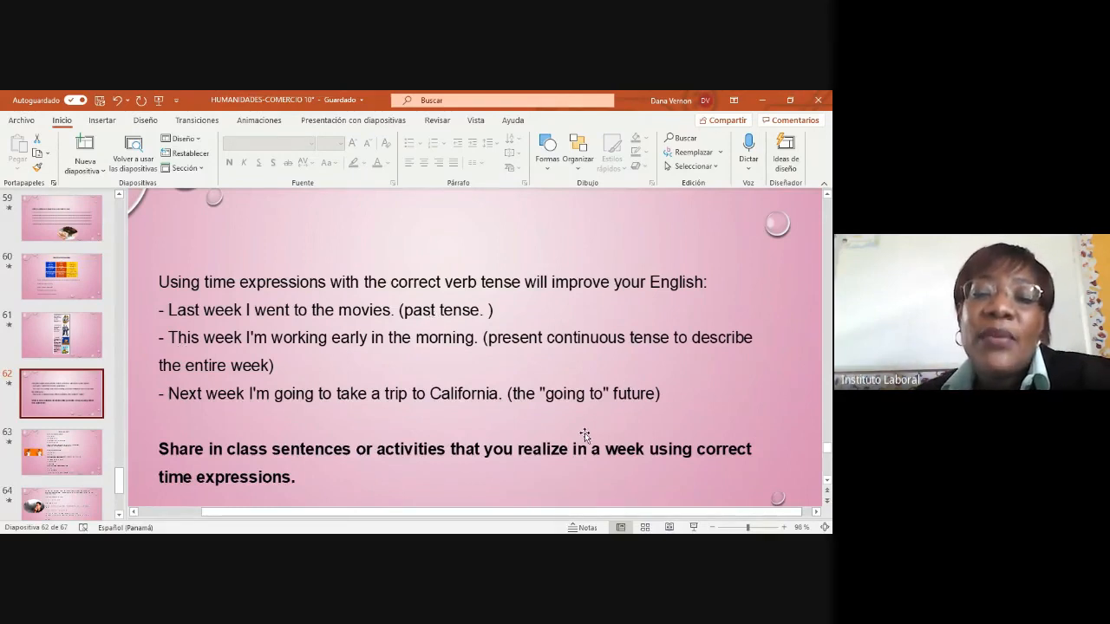
pyautogui.moveTo(541, 391)
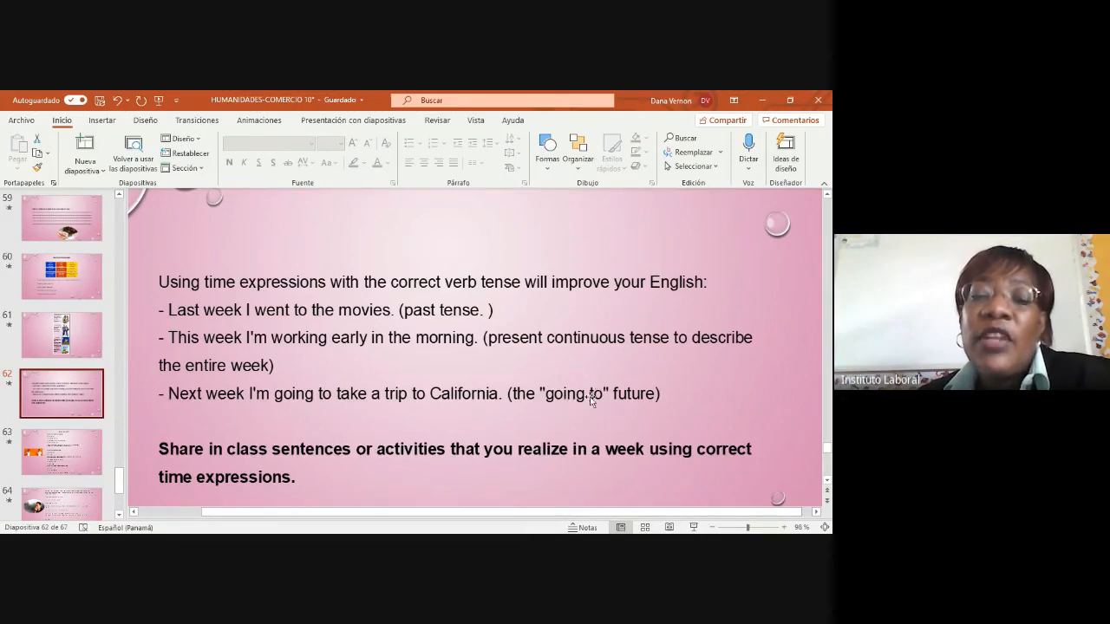
pyautogui.moveTo(581, 405)
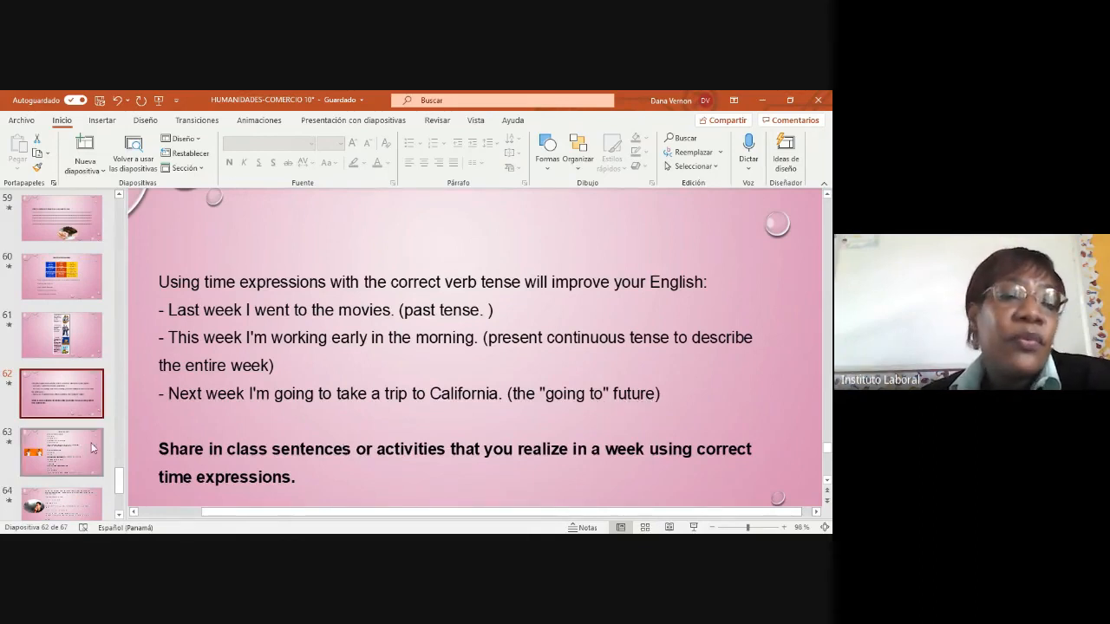
# Advance from the Modal Can/Can't intro slide to the 'I can / I can't' blanks exercise
pyautogui.click(61, 451)
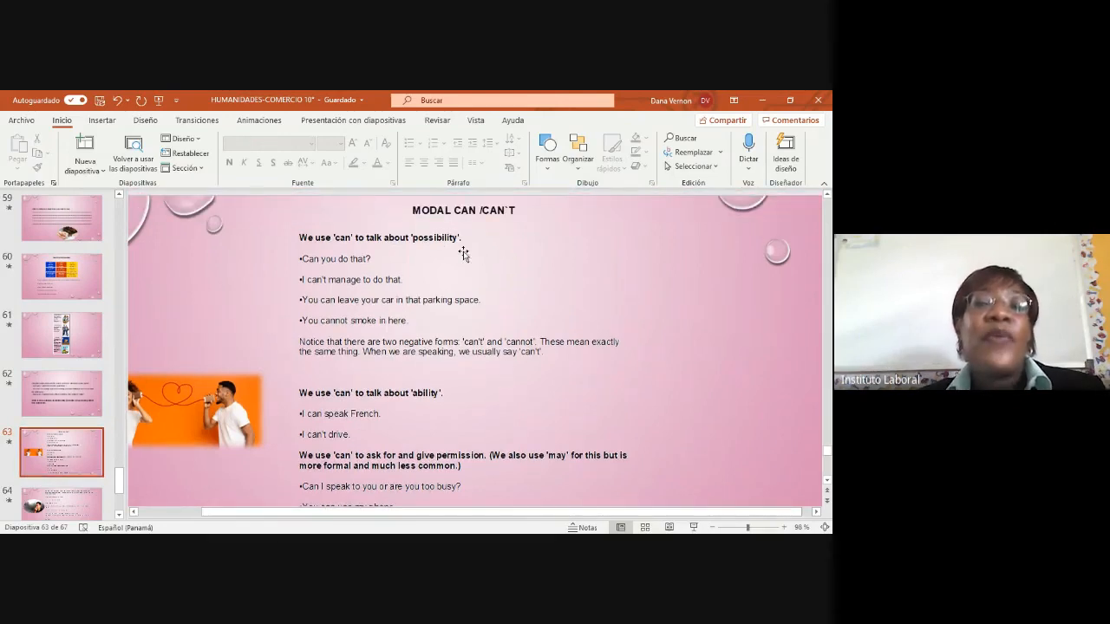
pyautogui.moveTo(475, 381)
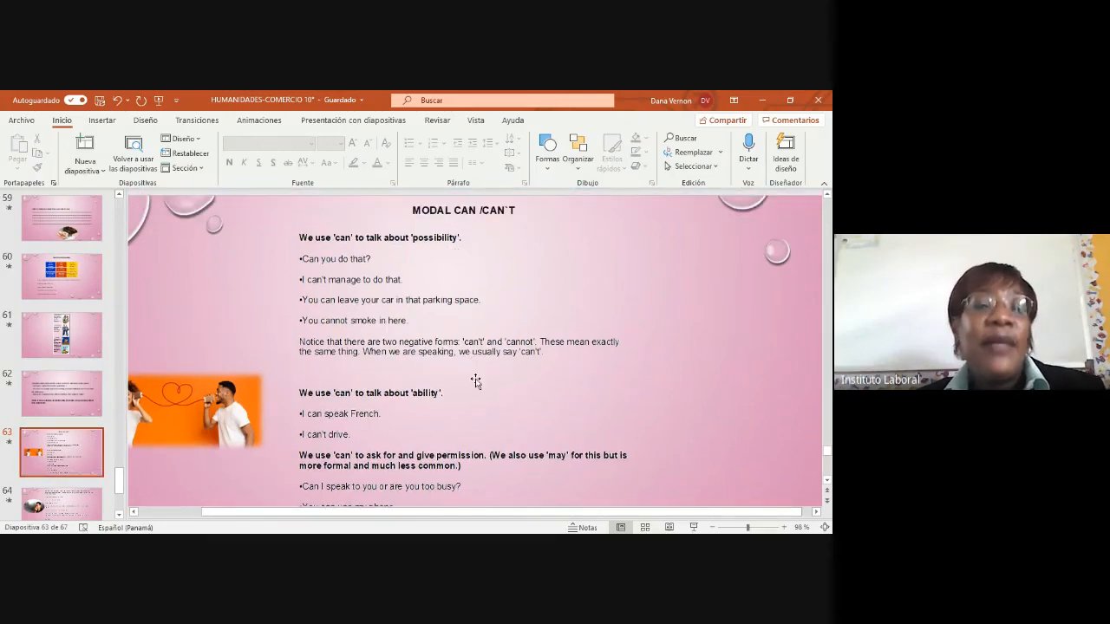
pyautogui.moveTo(460, 385)
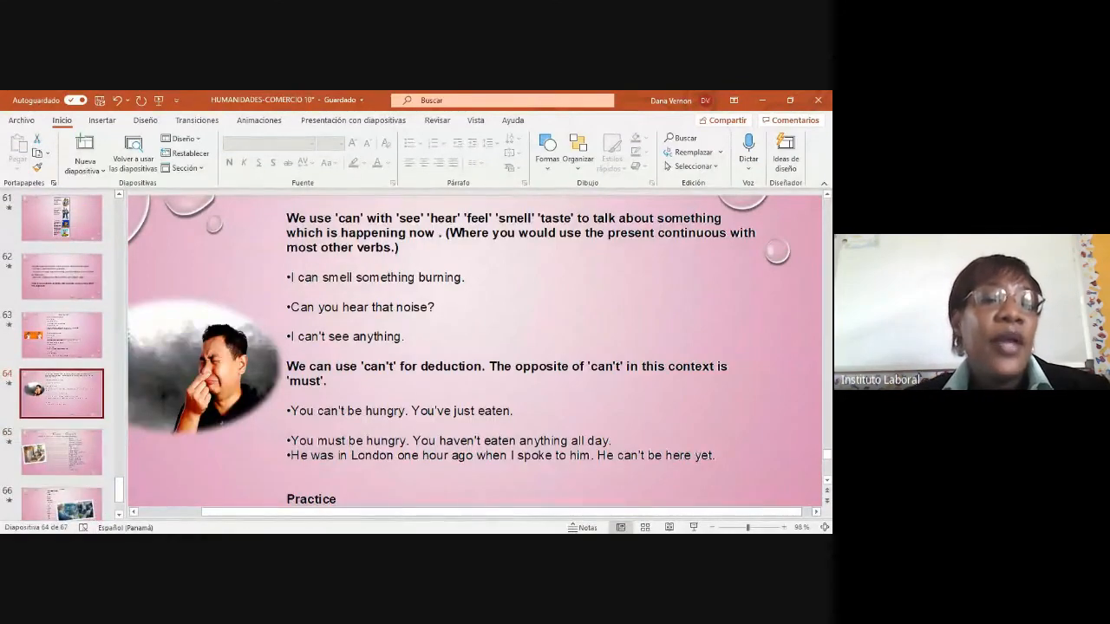
pyautogui.click(63, 451)
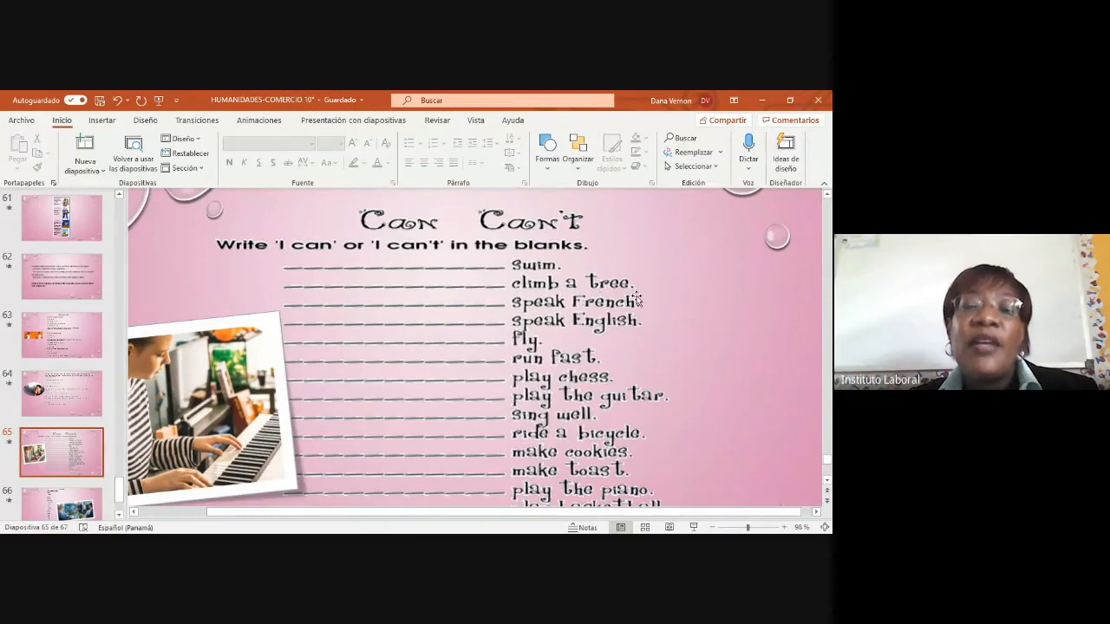
pyautogui.moveTo(661, 328)
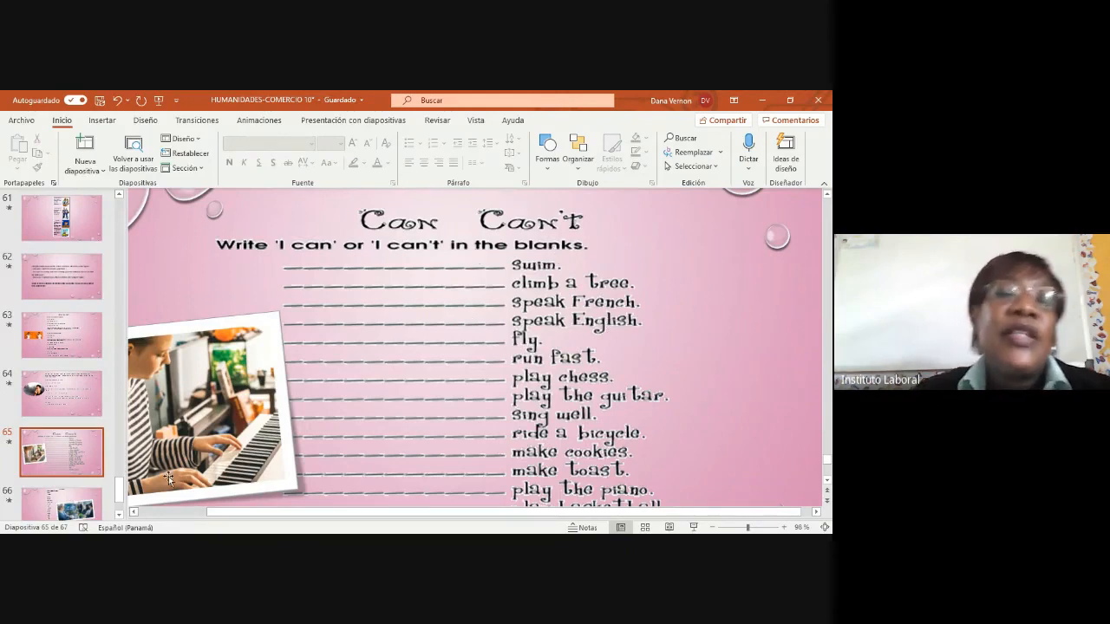
pyautogui.moveTo(399, 251)
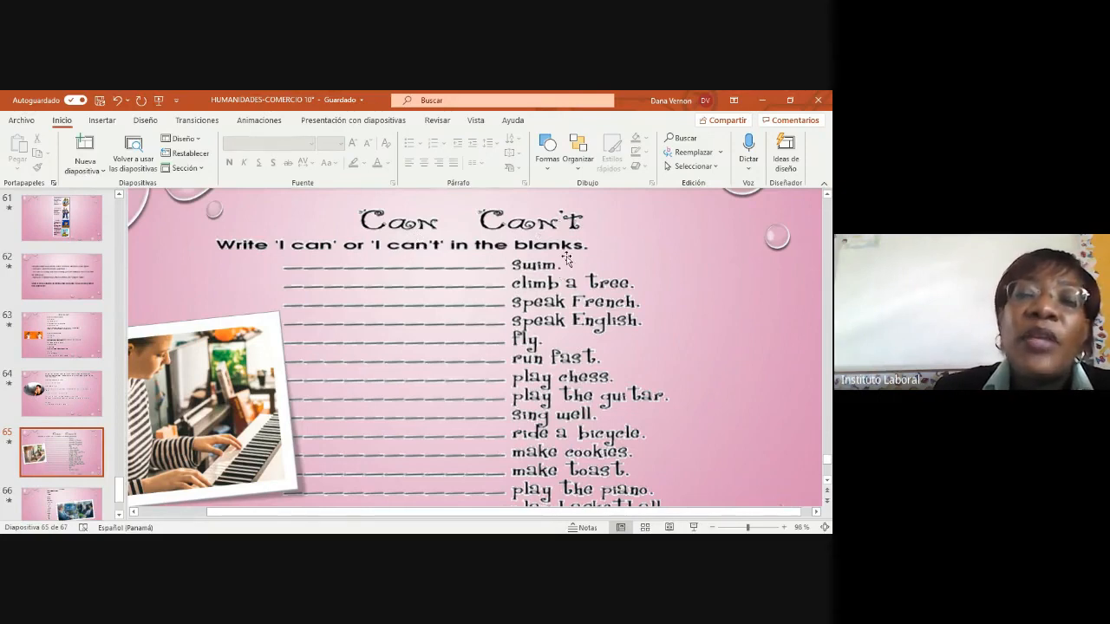
pyautogui.moveTo(618, 258)
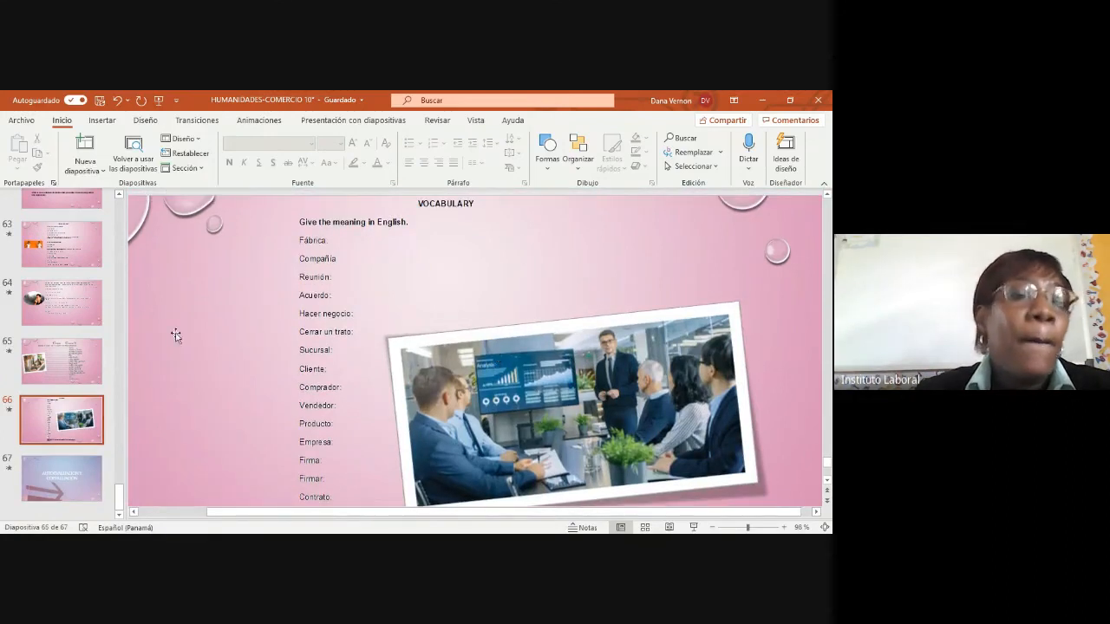
pyautogui.click(62, 361)
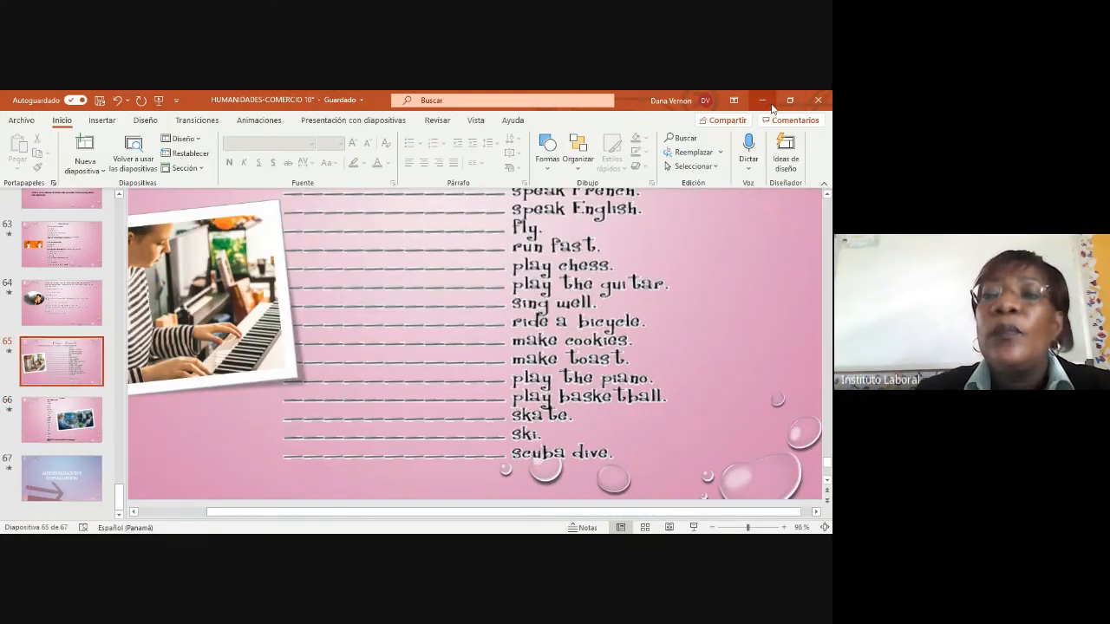